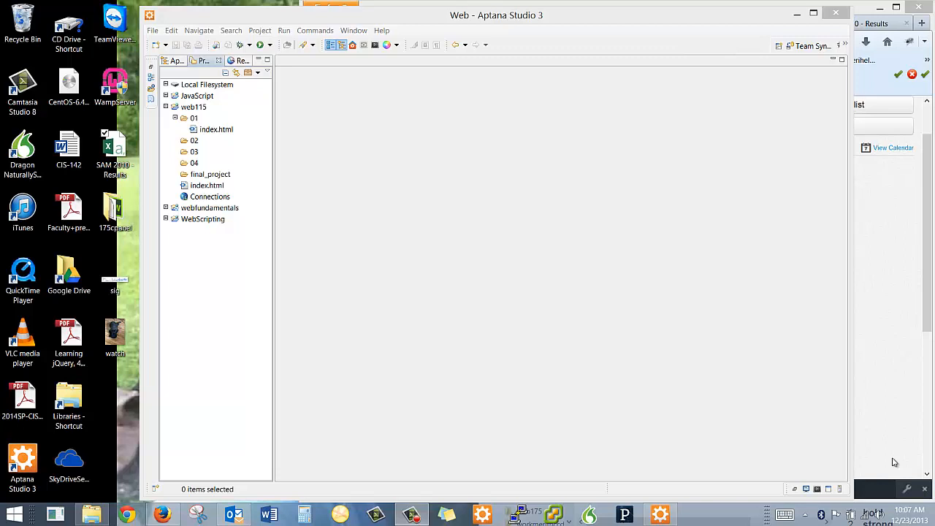
mouse_move(910, 400)
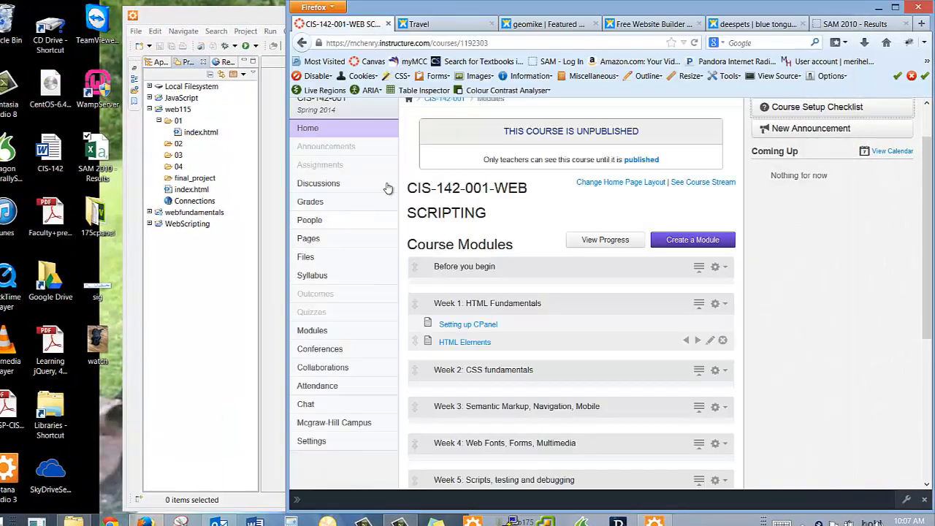
Go from Meri's sample sites through WEB 115 HTML & CSS to 'Lab 01: Starting out with text'.
left_click(548, 23)
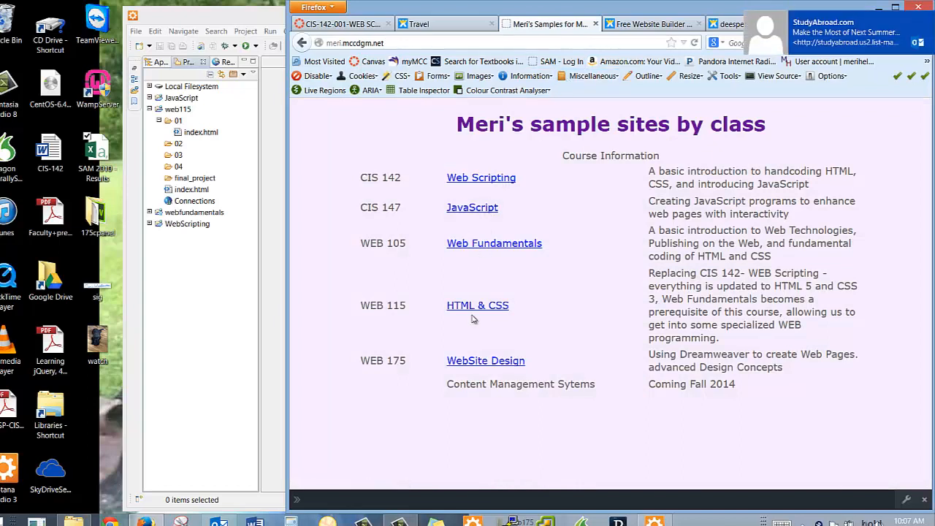
left_click(477, 306)
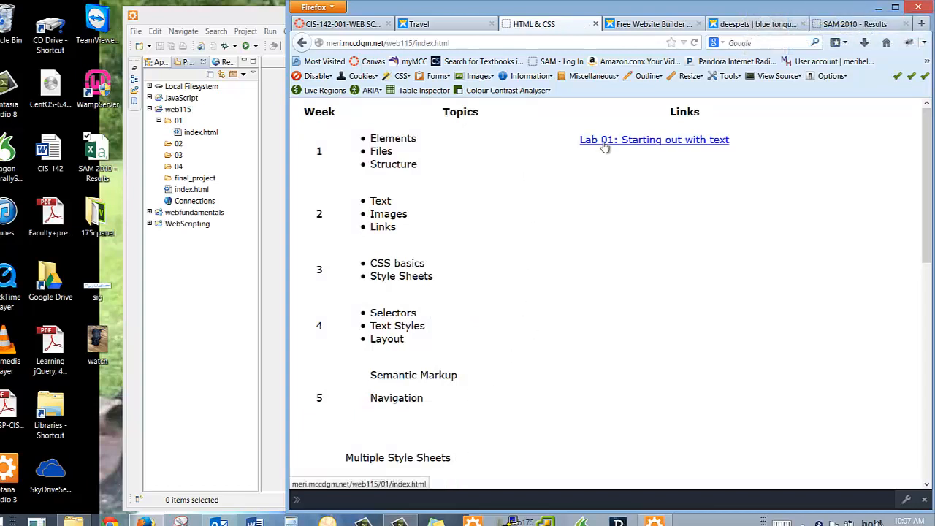
left_click(653, 140)
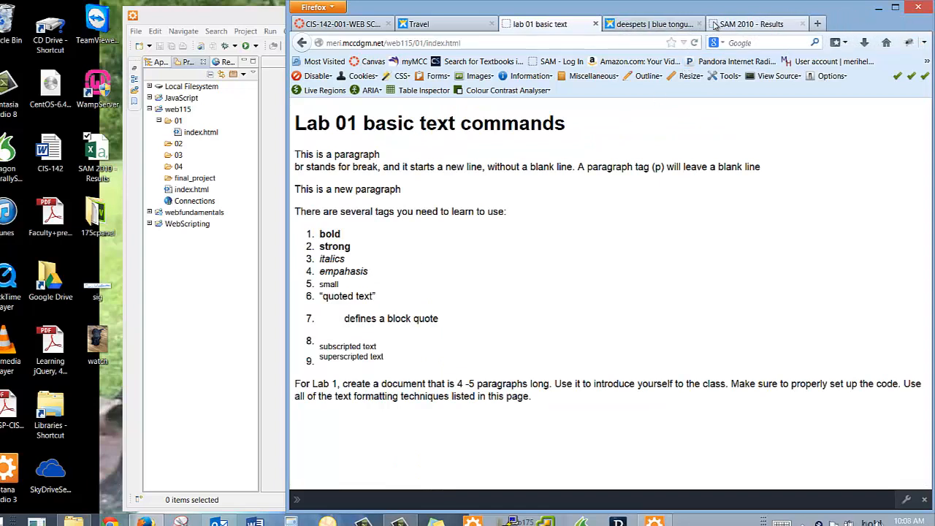
Close an unneeded Firefox tab, keeping the Lab 01 page tab open.
left_click(698, 24)
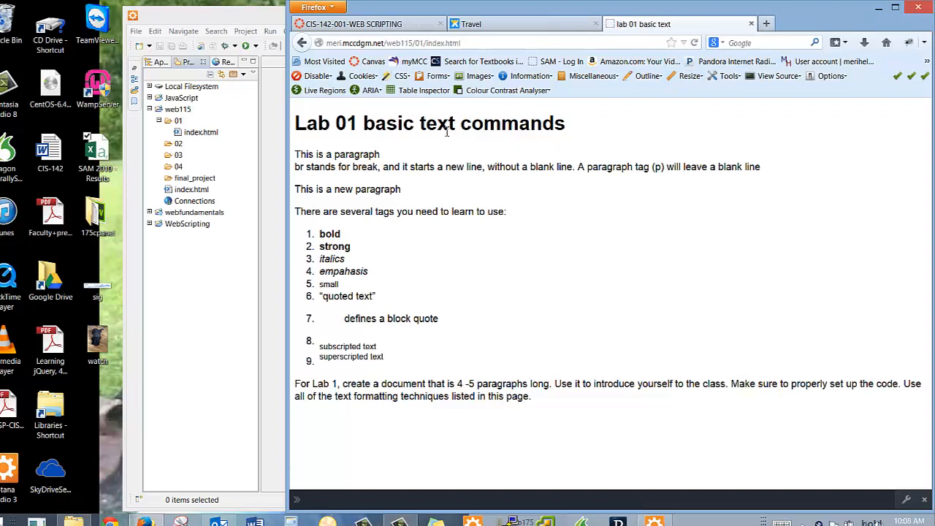
mouse_move(362, 394)
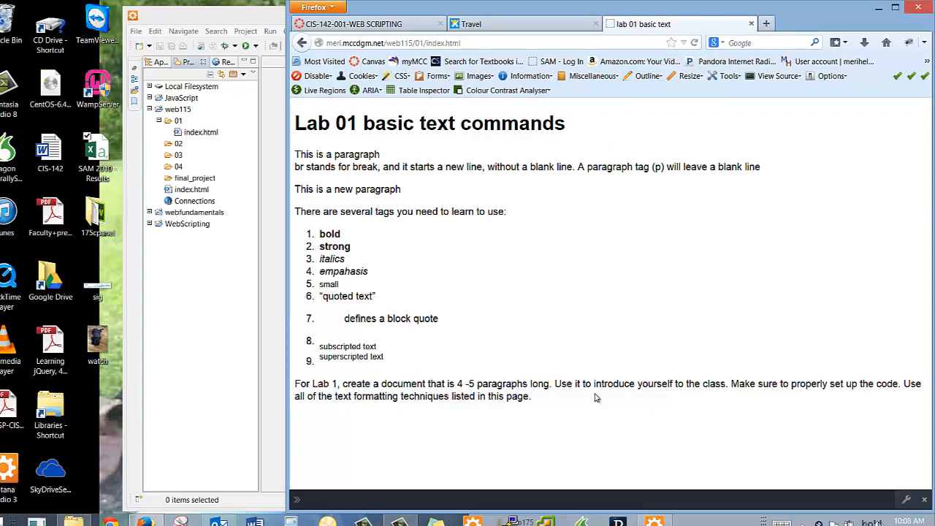
mouse_move(708, 400)
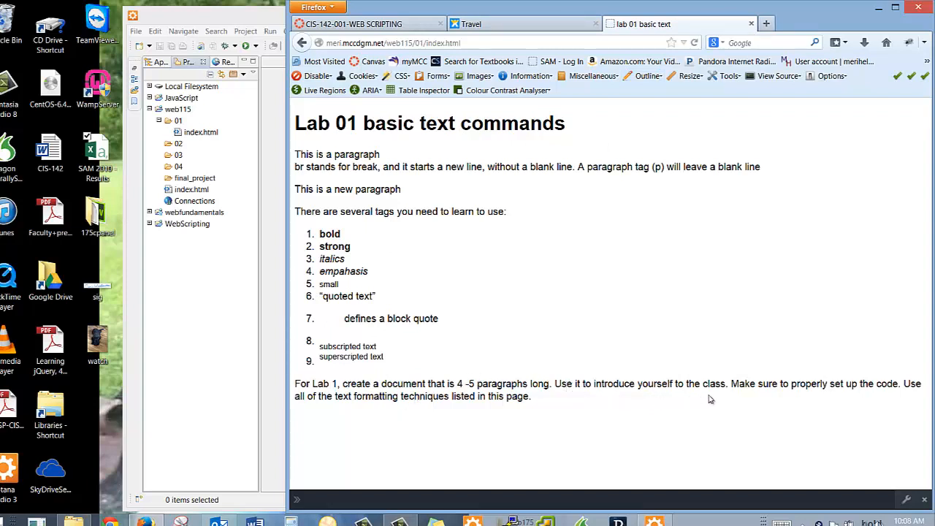
mouse_move(803, 401)
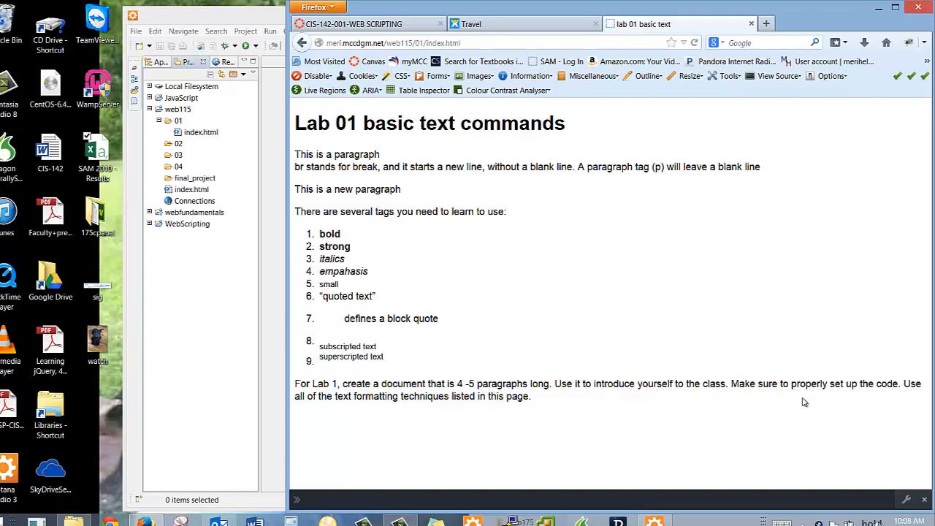
mouse_move(749, 415)
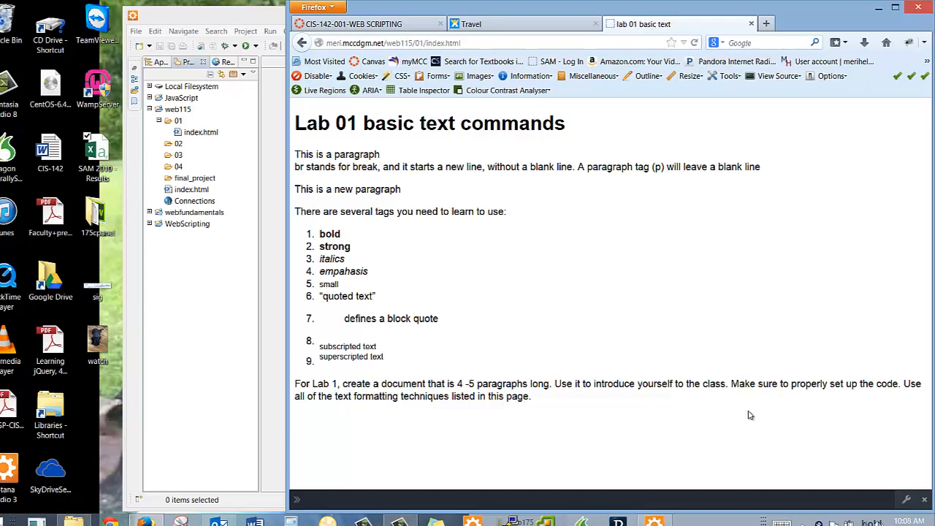
mouse_move(760, 383)
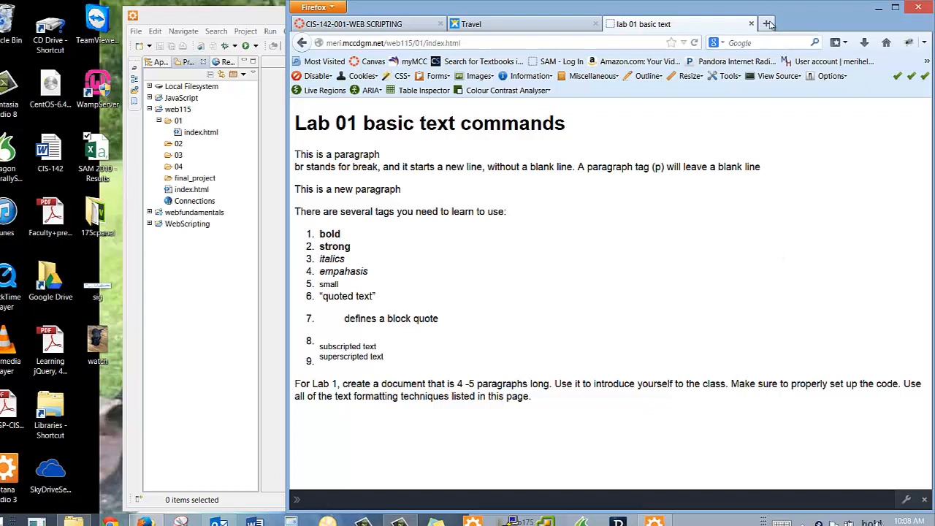
Find the Web Developer add-on through a new-tab search and install it into Firefox.
left_click(767, 24)
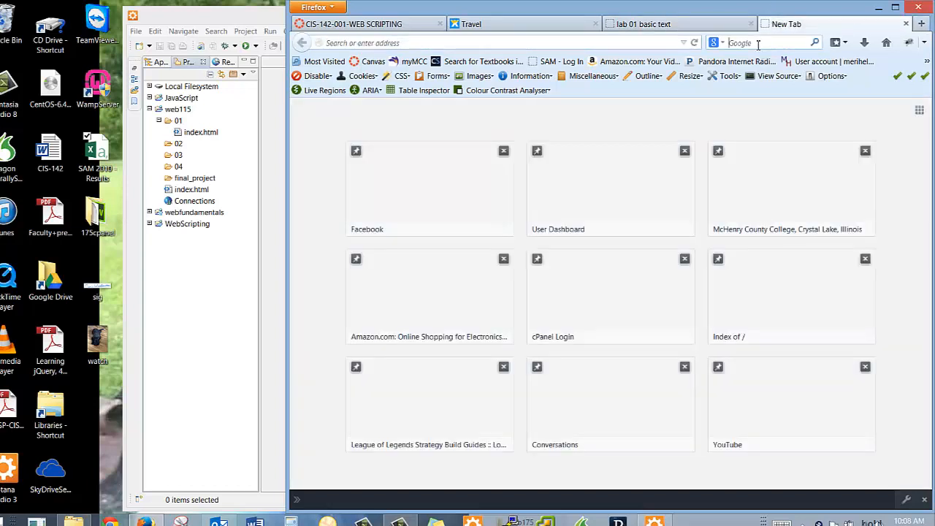
type("firefox plugins web")
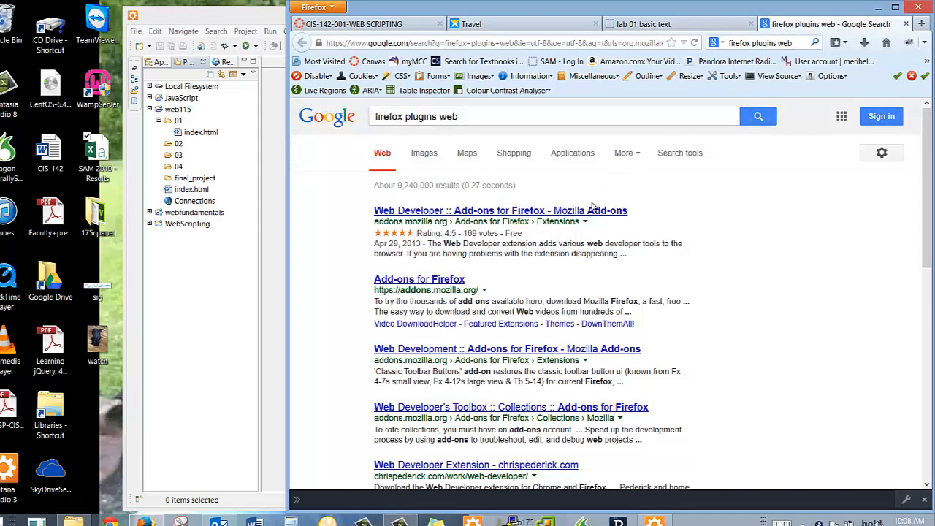
left_click(500, 211)
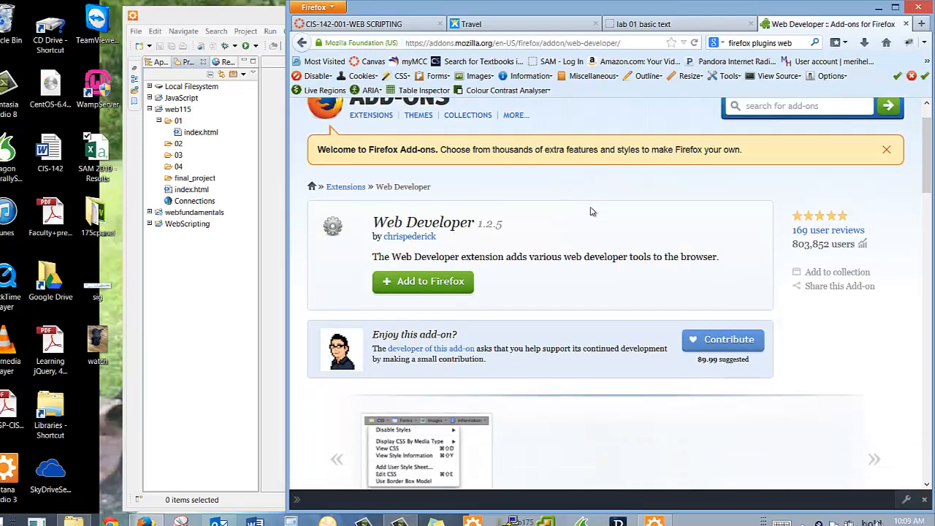
scroll("down", 3)
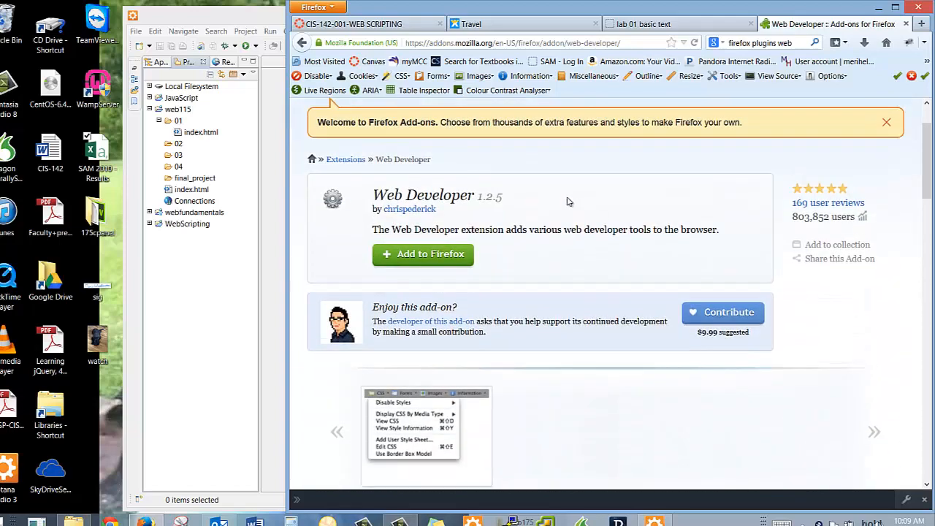
mouse_move(468, 240)
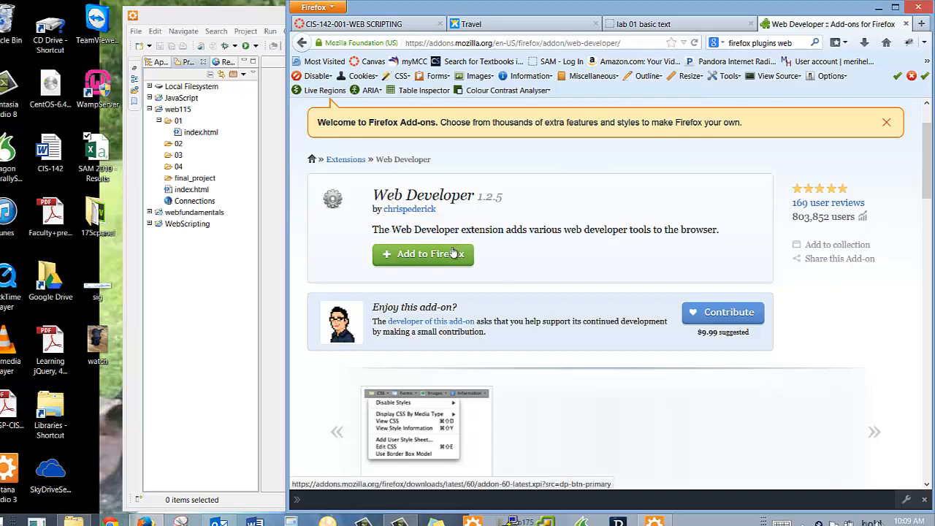
left_click(423, 253)
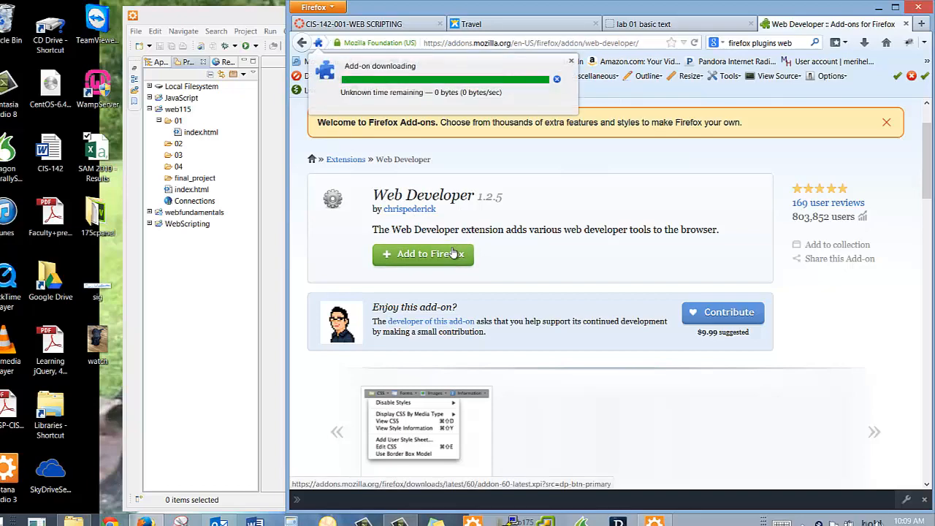
left_click(422, 254)
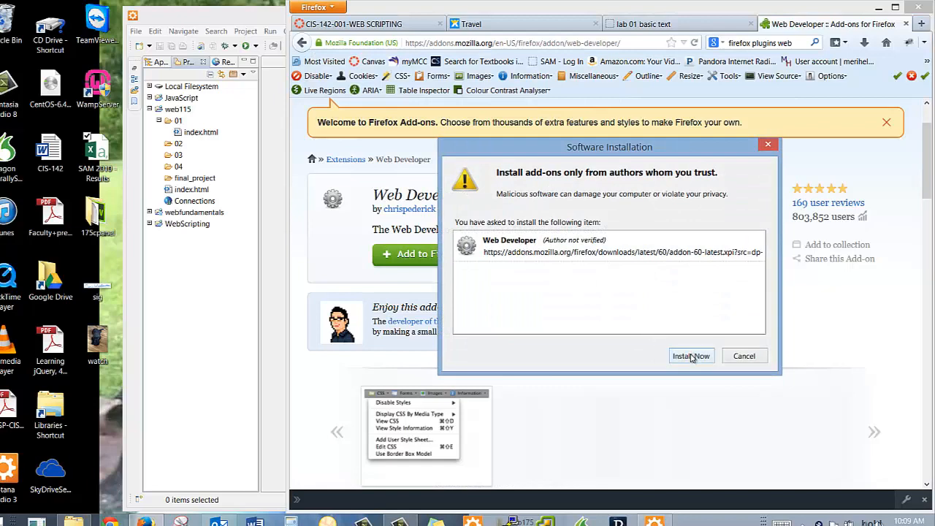
left_click(691, 355)
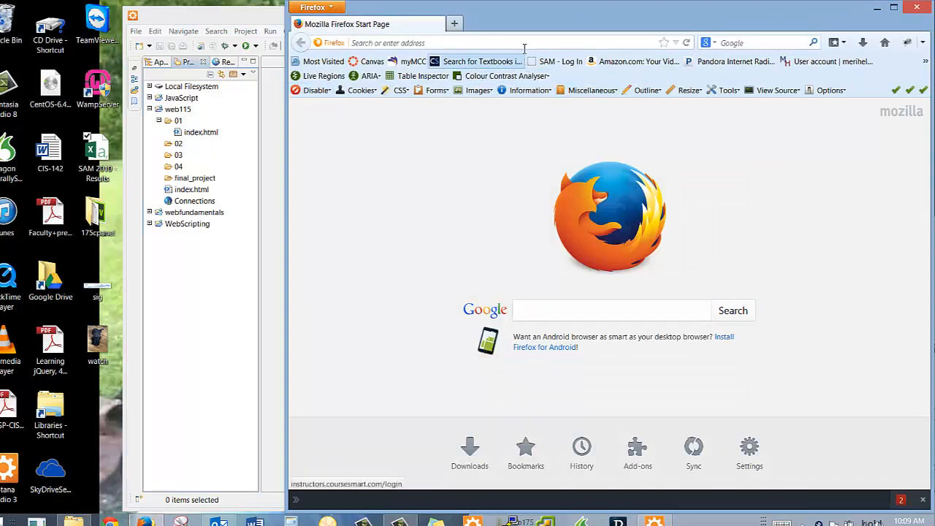
Load meri.mccdgm.net and bookmark it into the Bookmarks Toolbar folder.
type("meri.mccdgm.net")
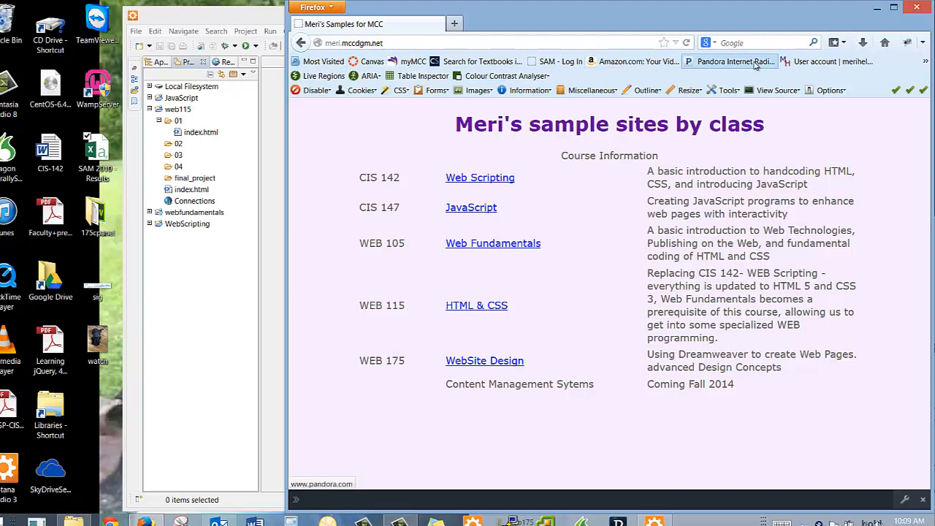
left_click(835, 41)
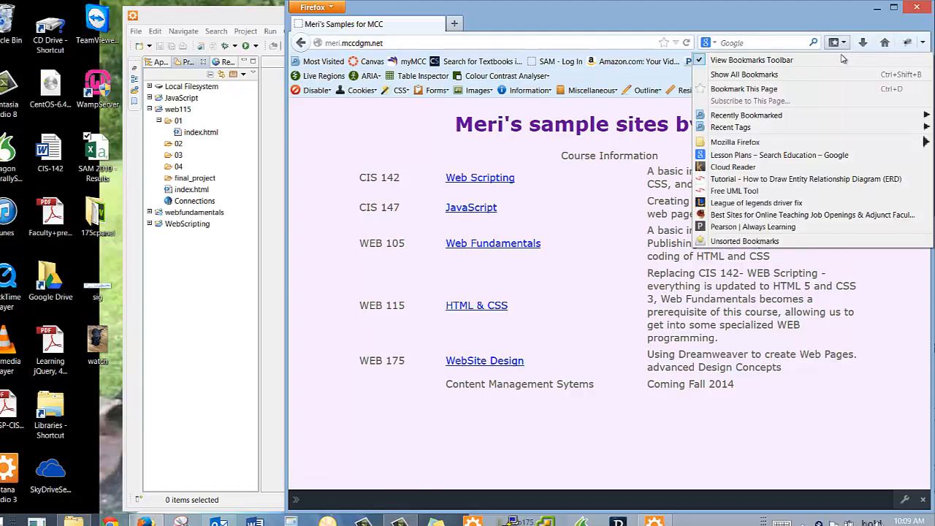
mouse_move(800, 127)
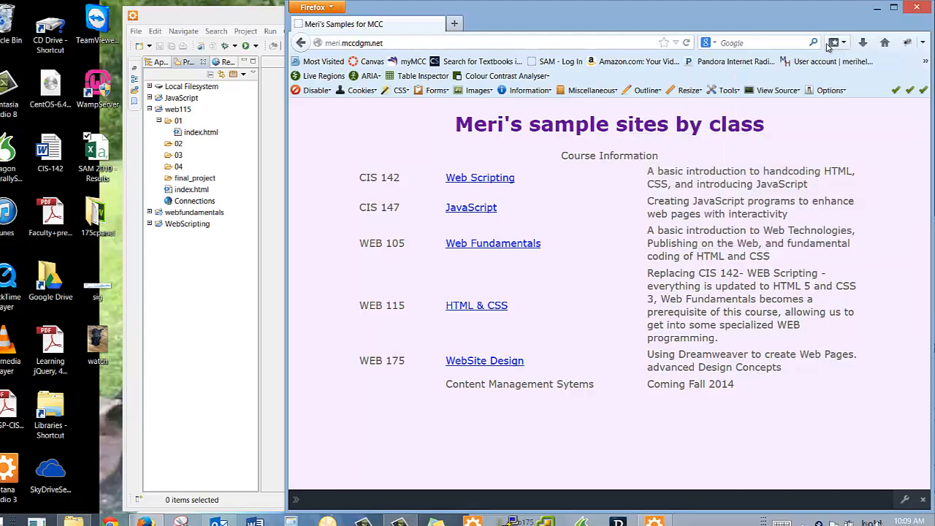
left_click(835, 43)
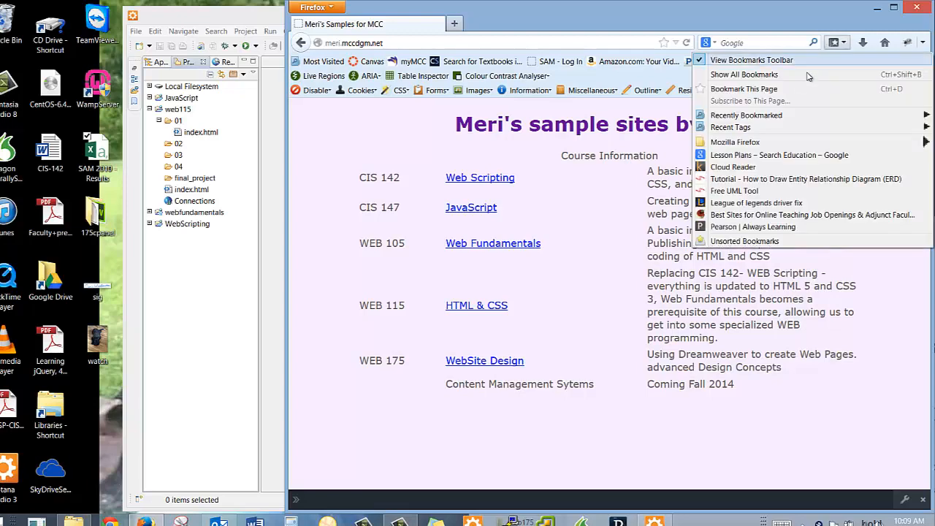
mouse_move(789, 89)
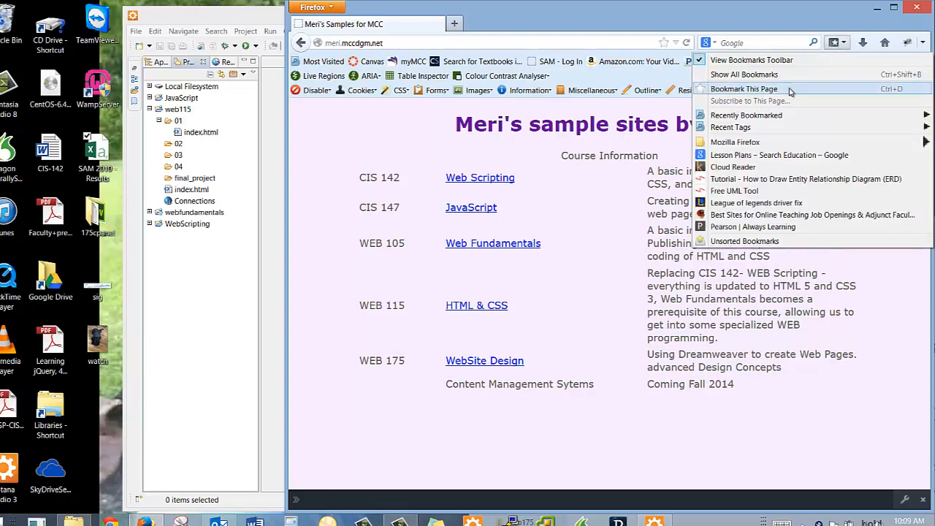
left_click(744, 88)
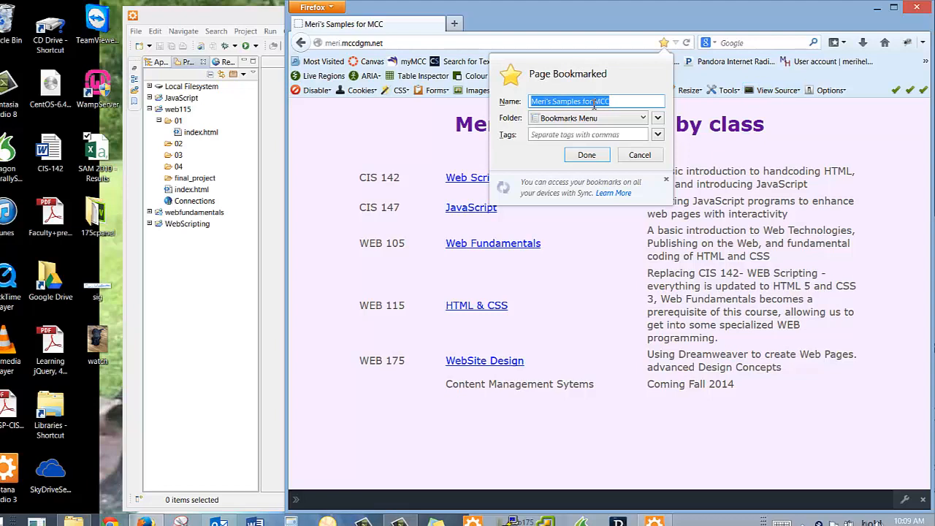
left_click(657, 118)
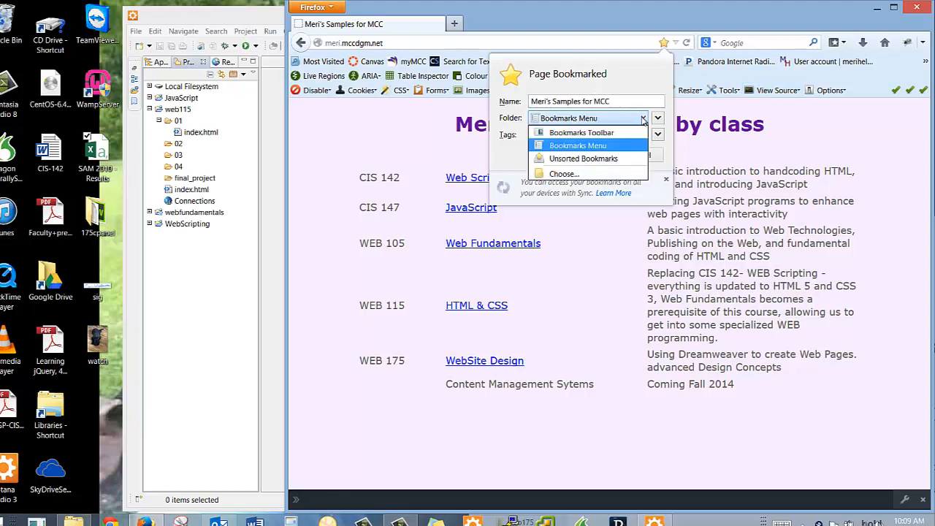
left_click(581, 132)
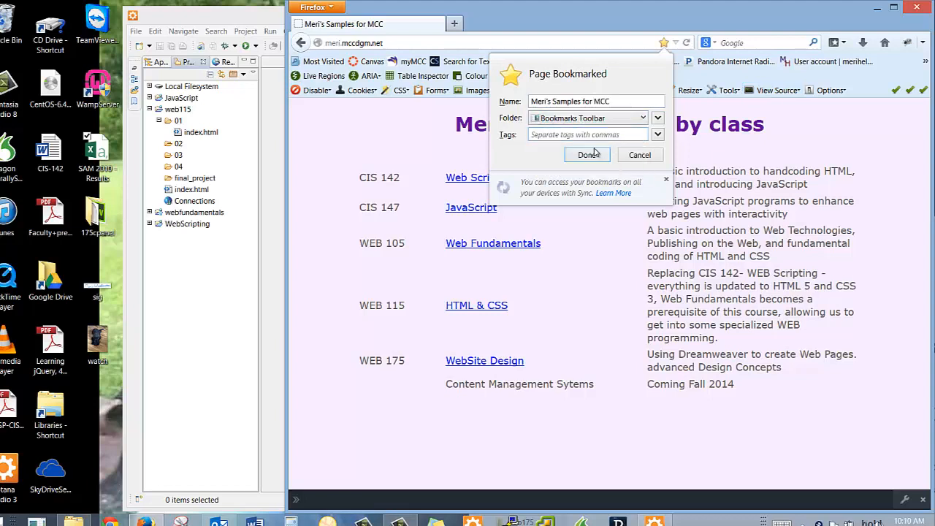
left_click(588, 154)
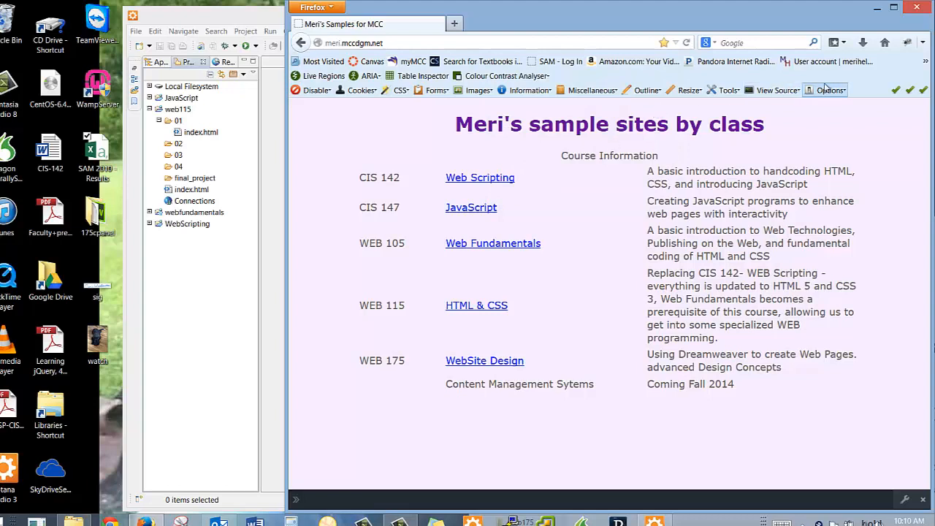
left_click(926, 61)
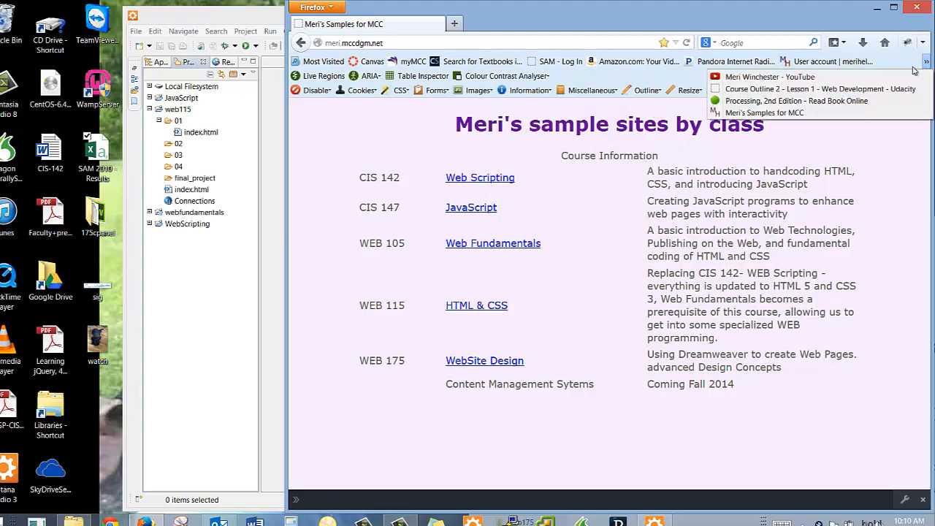
mouse_move(796, 101)
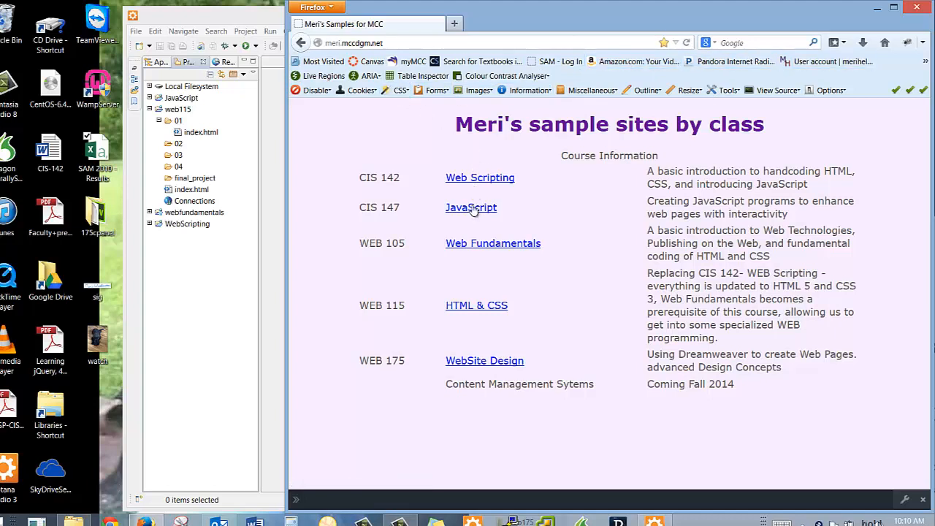
Open the WEB 115 HTML & CSS course page and scroll through its page source.
left_click(477, 305)
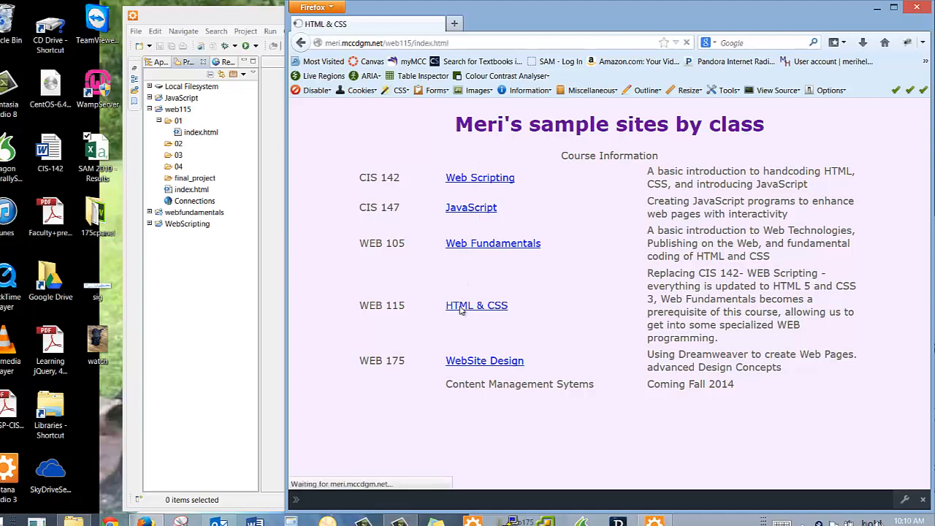
left_click(477, 305)
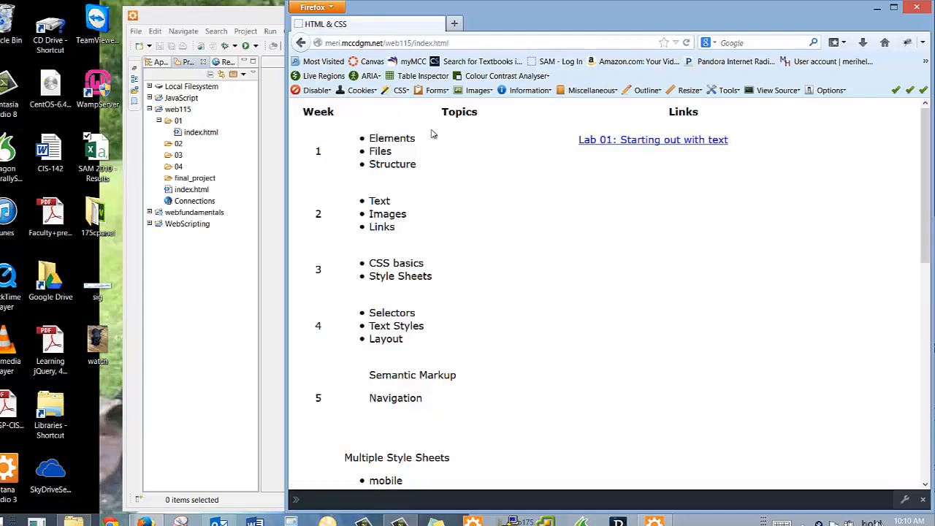
right_click(493, 230)
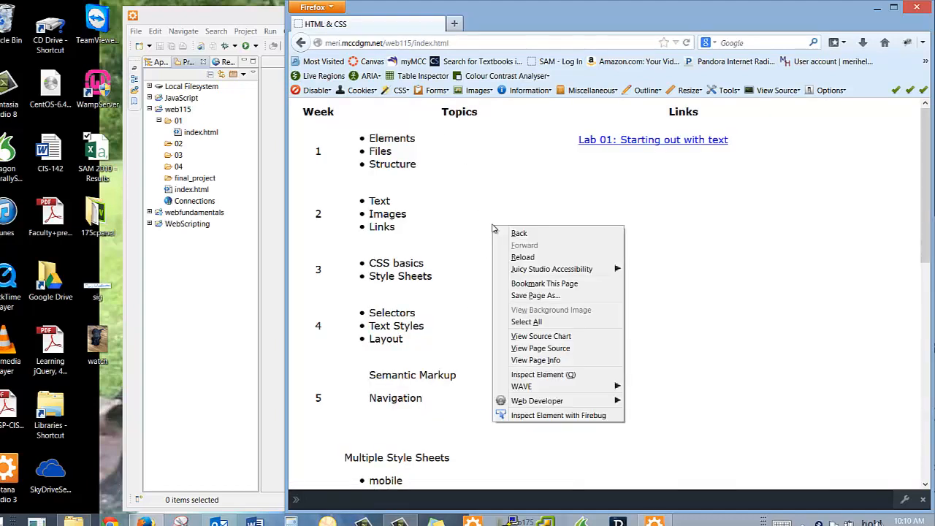
mouse_move(540, 336)
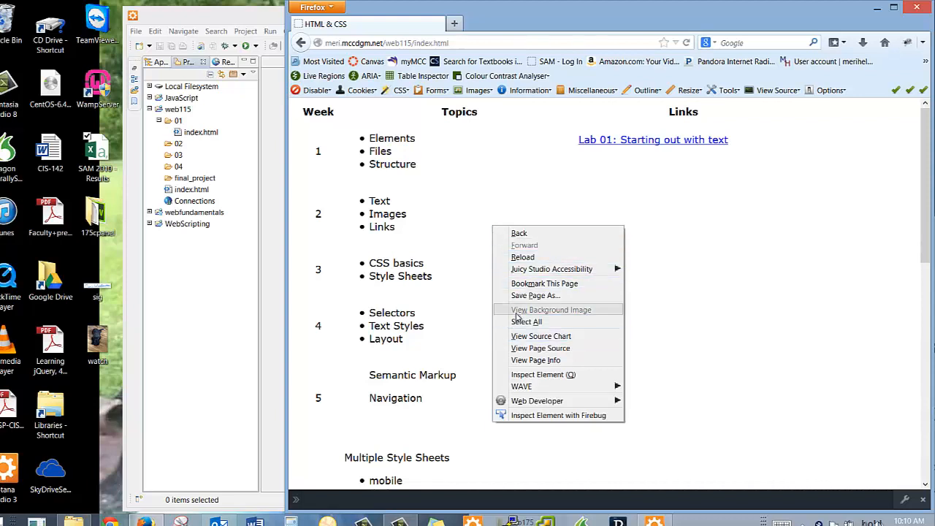
mouse_move(540, 347)
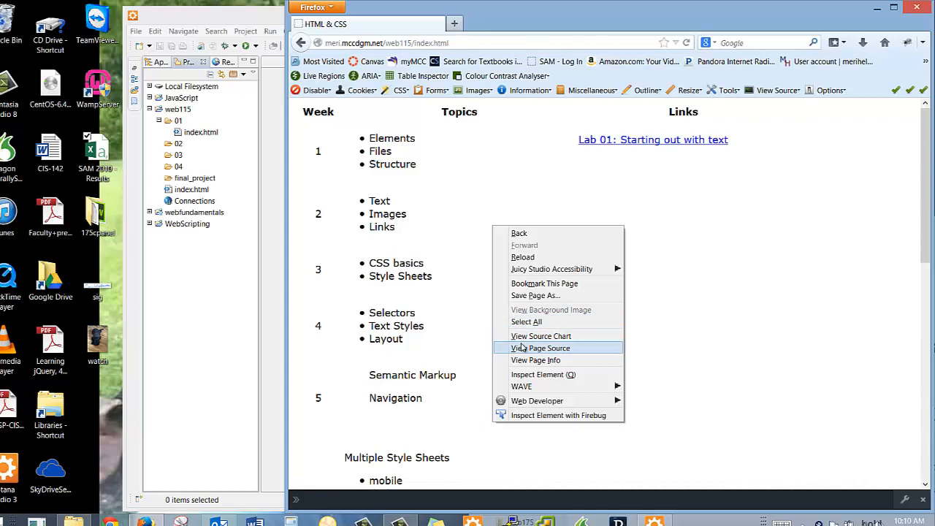
left_click(540, 348)
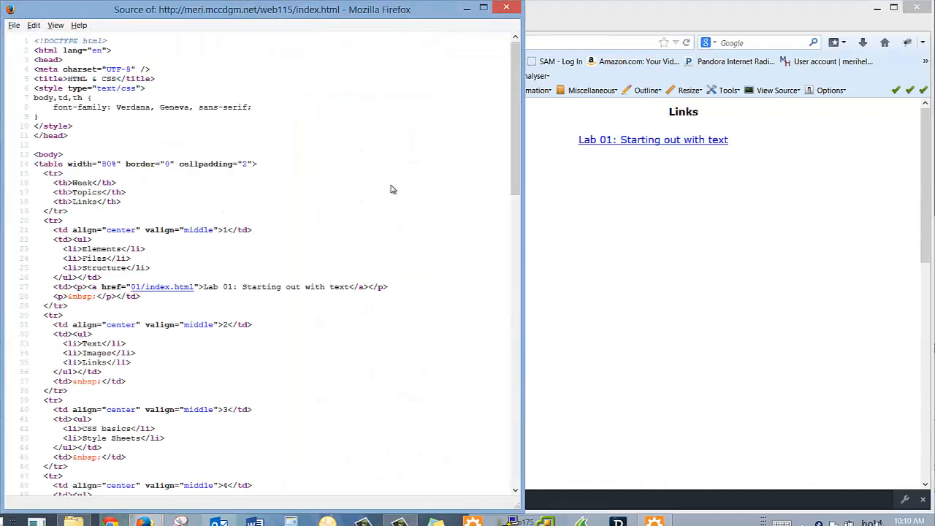
scroll("down", 3)
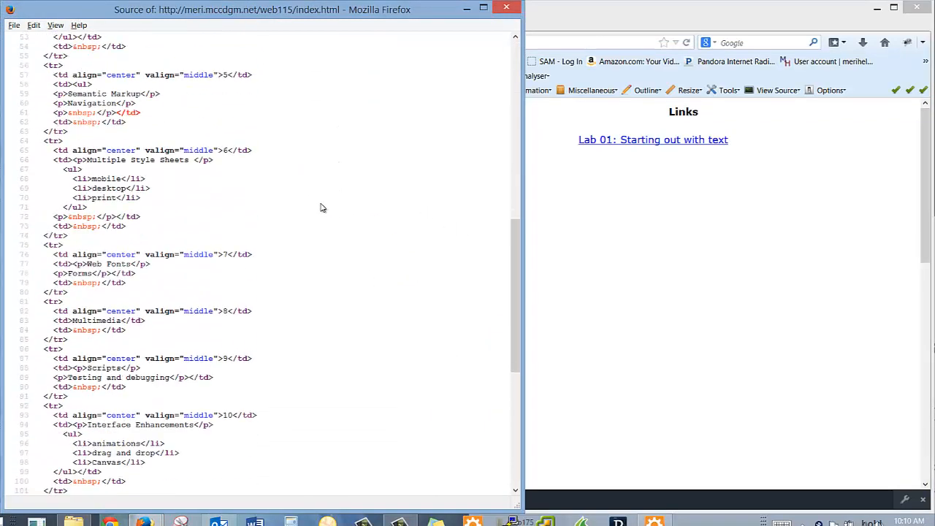
scroll("down", 3)
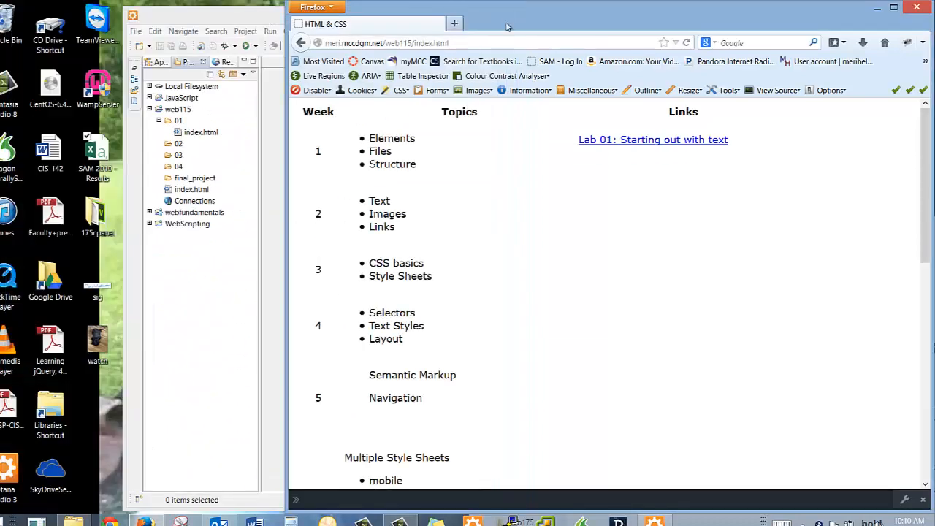
Open the Lab 01 page and bring up the Web Developer Tools menu.
left_click(652, 140)
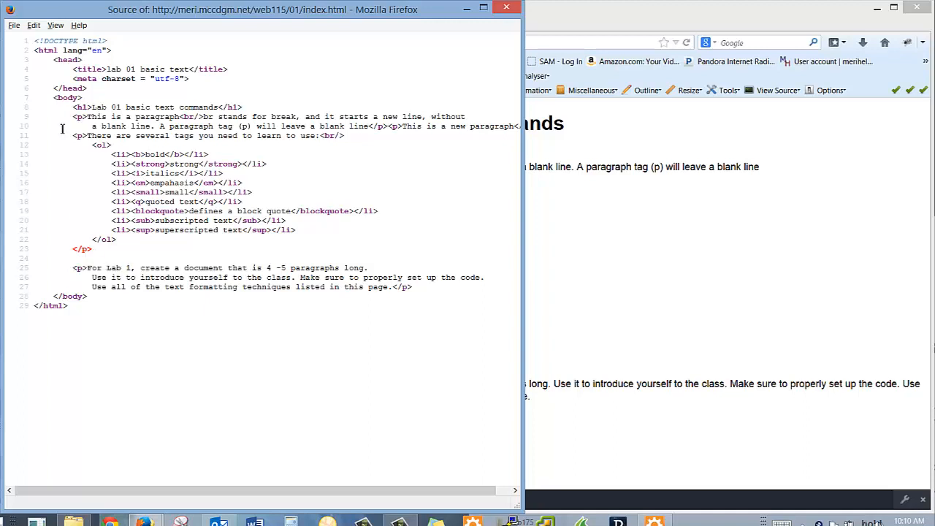
mouse_move(86, 252)
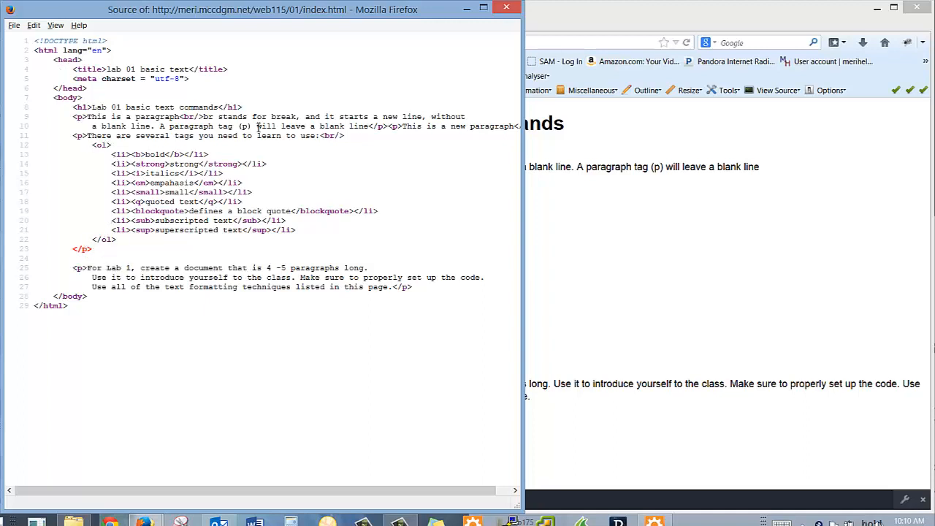
mouse_move(177, 257)
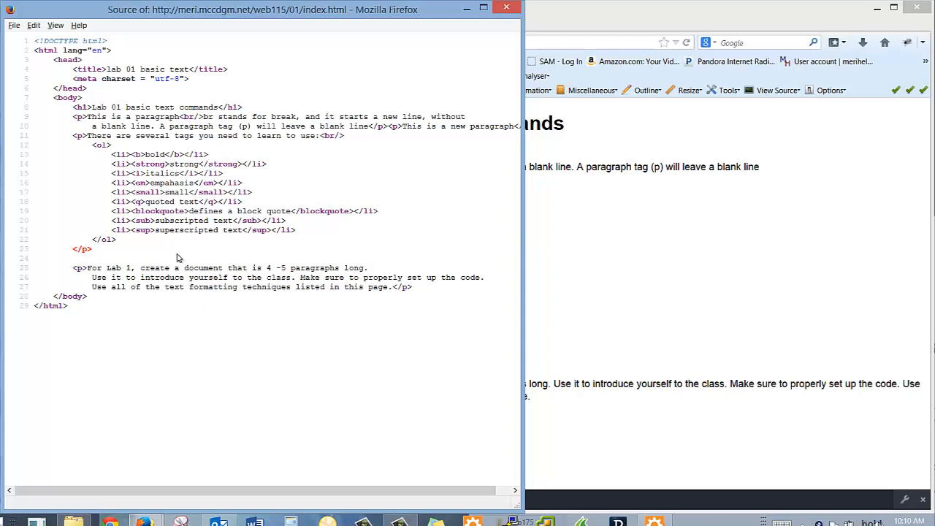
mouse_move(170, 261)
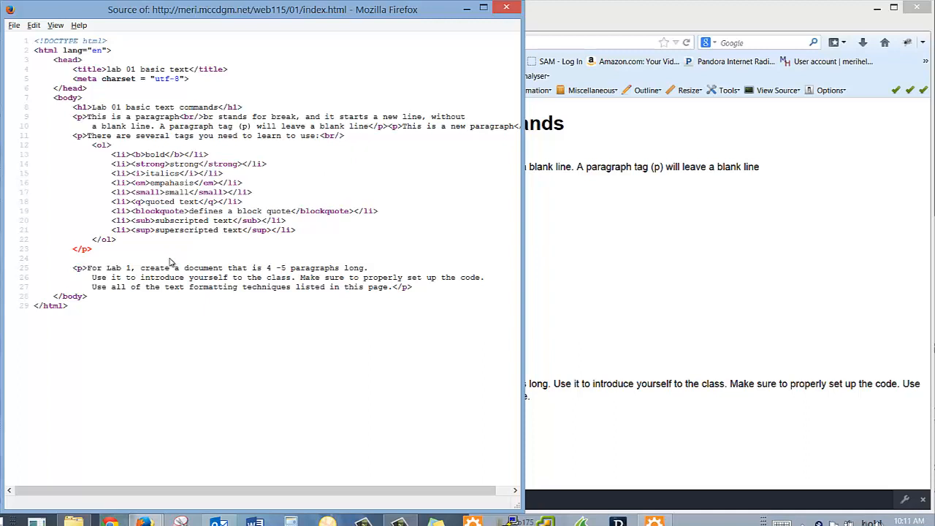
mouse_move(178, 257)
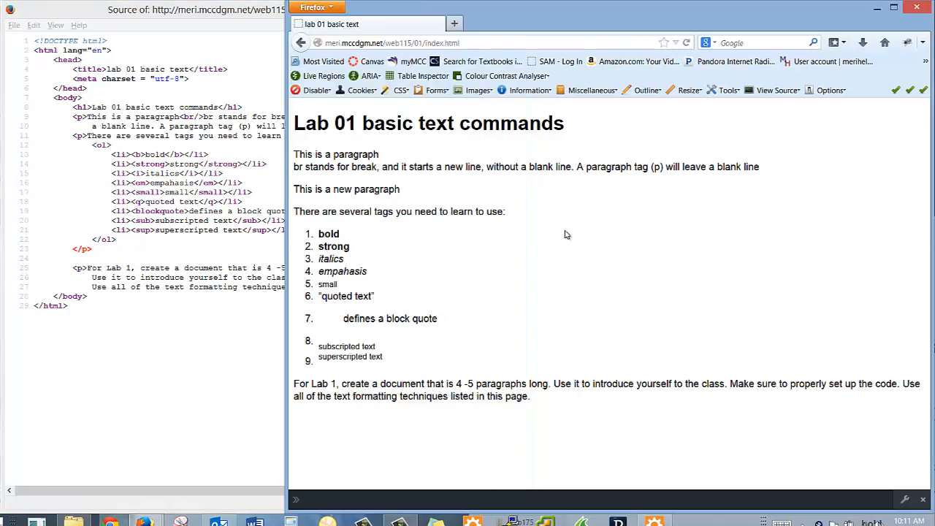
mouse_move(141, 235)
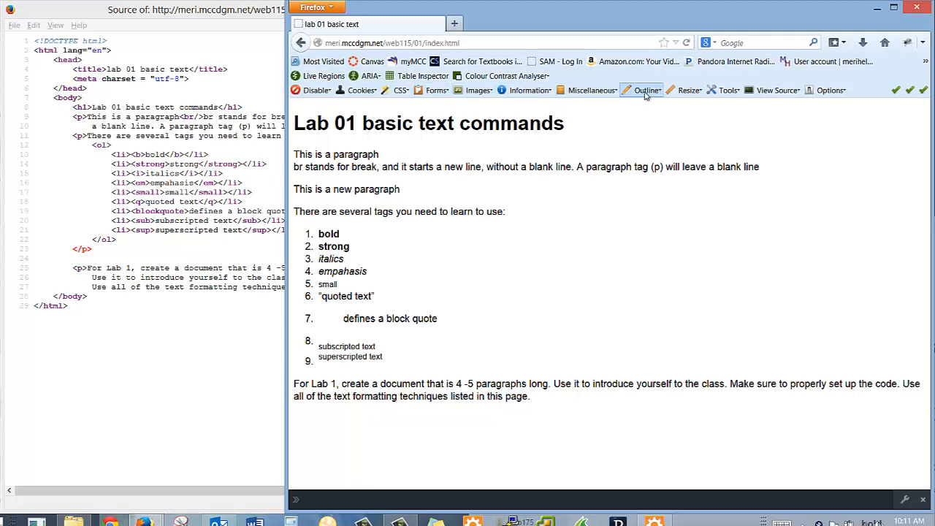
left_click(727, 90)
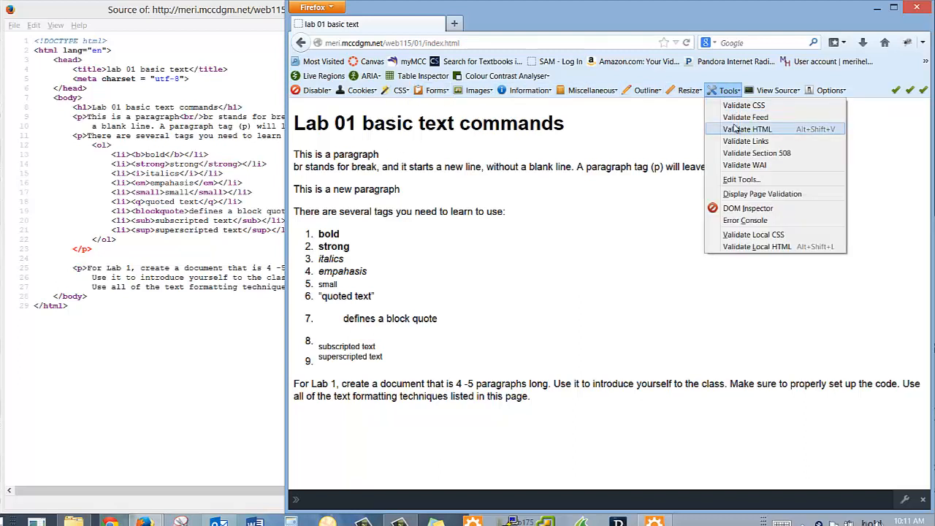
Validate the Lab 01 HTML and review the report of one error and one warning.
left_click(747, 129)
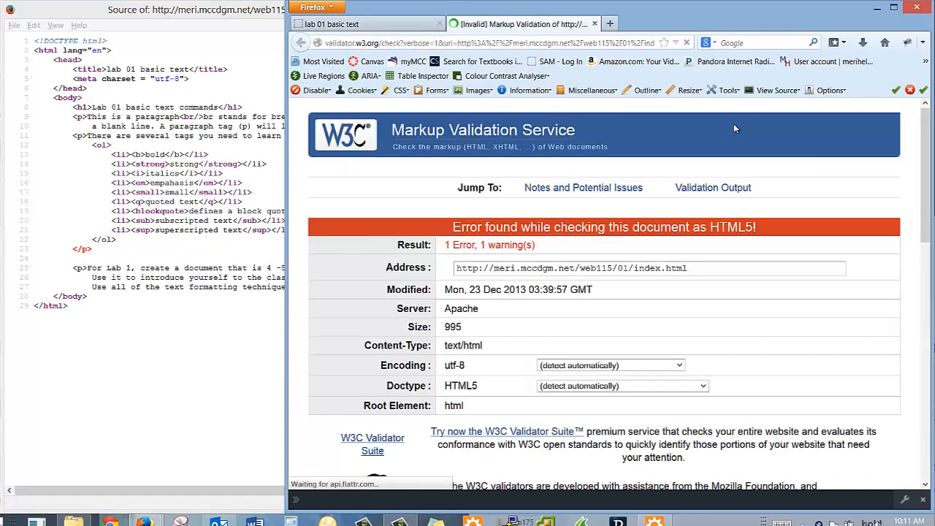
scroll("down", 3)
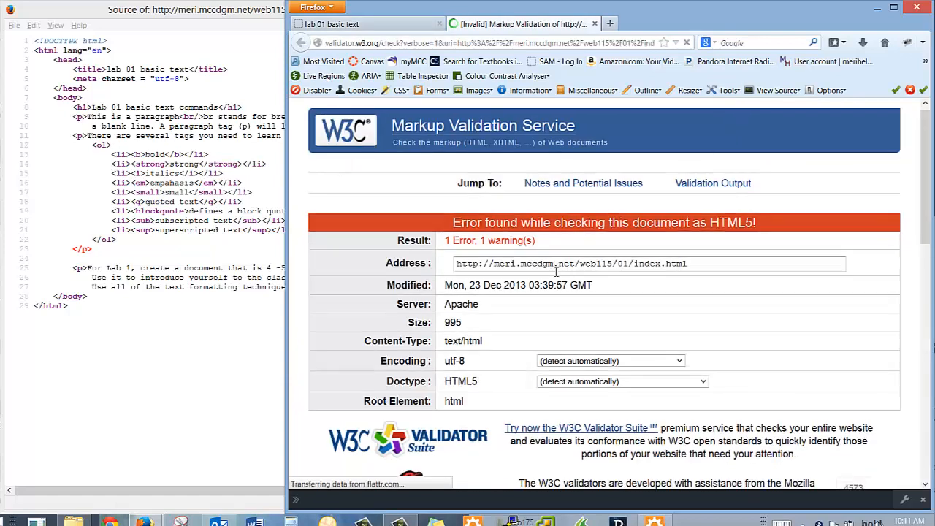
scroll("down", 3)
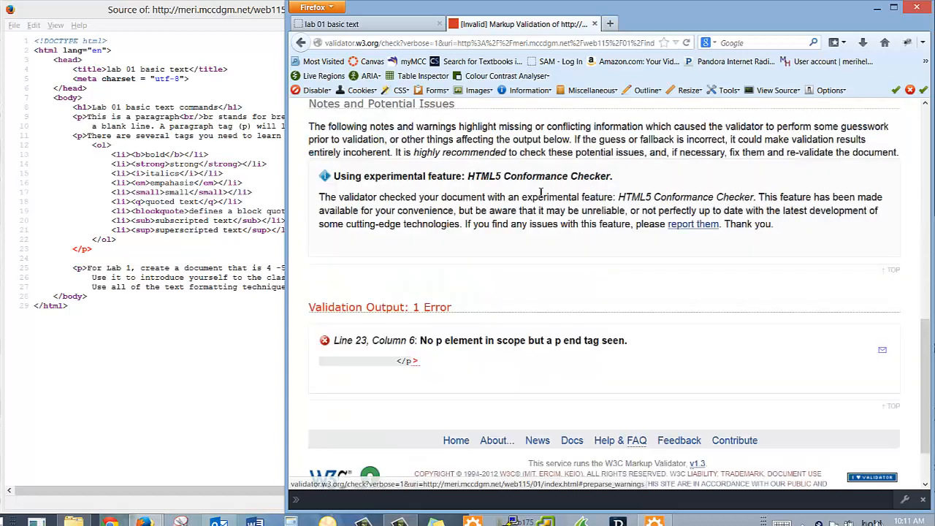
scroll("up", 3)
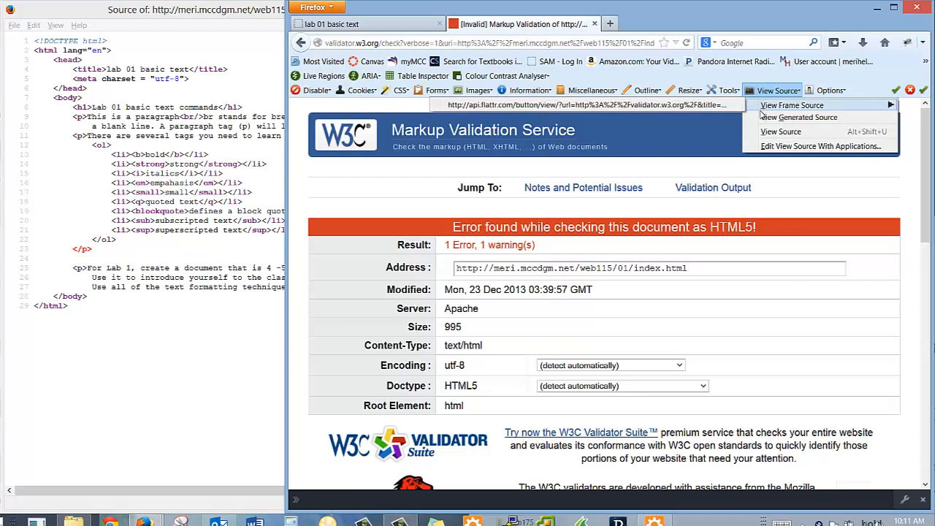
mouse_move(799, 116)
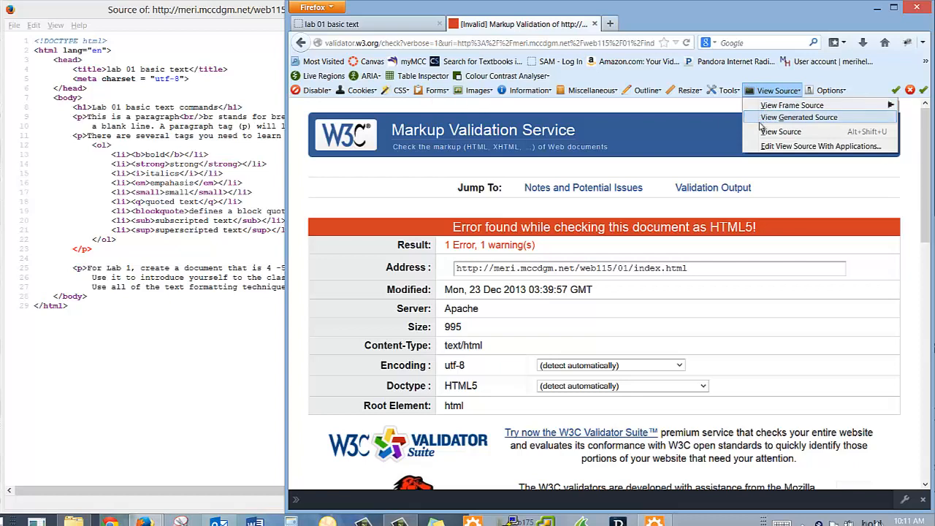
Open the validated Lab 01 page's source to inspect the stray closing paragraph tag.
left_click(781, 131)
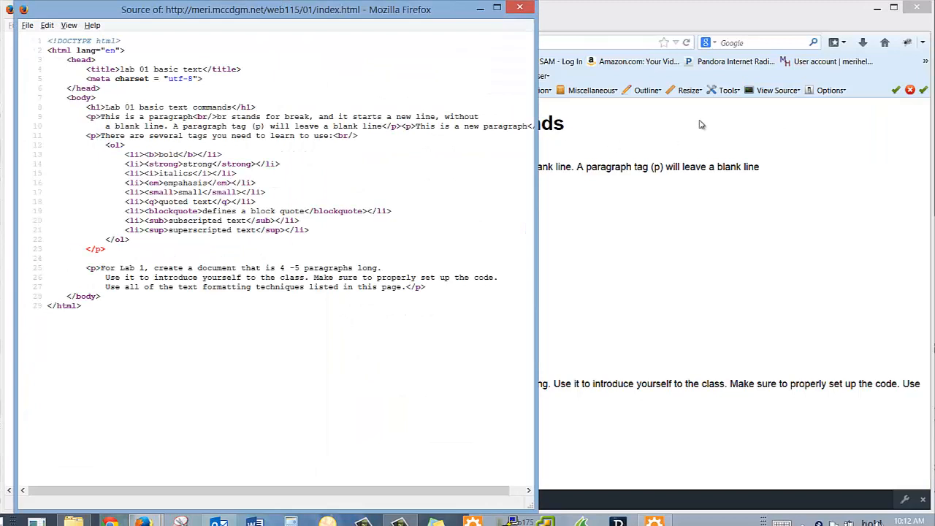
mouse_move(429, 55)
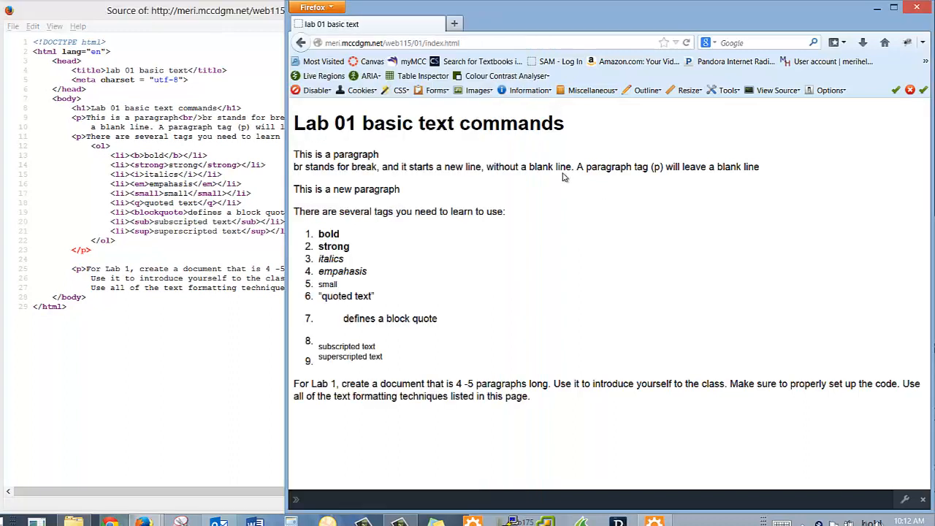
mouse_move(436, 112)
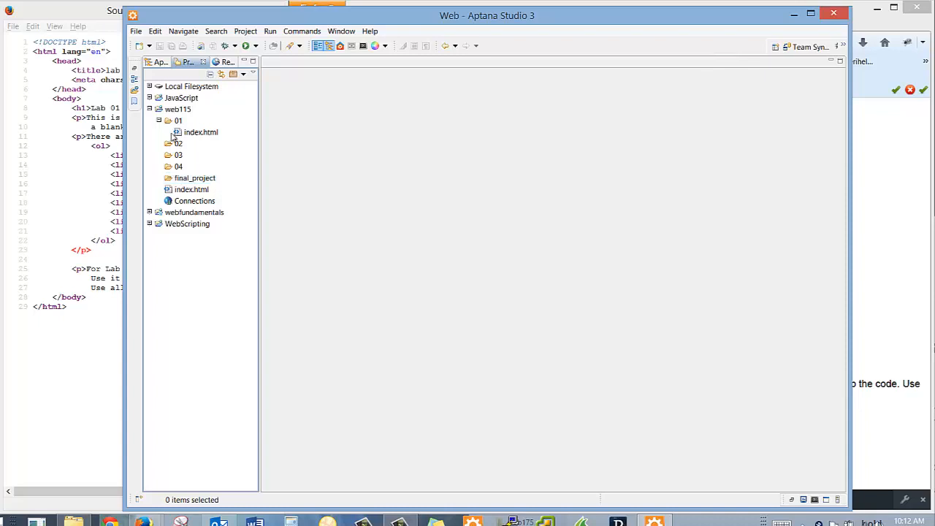
left_click(201, 132)
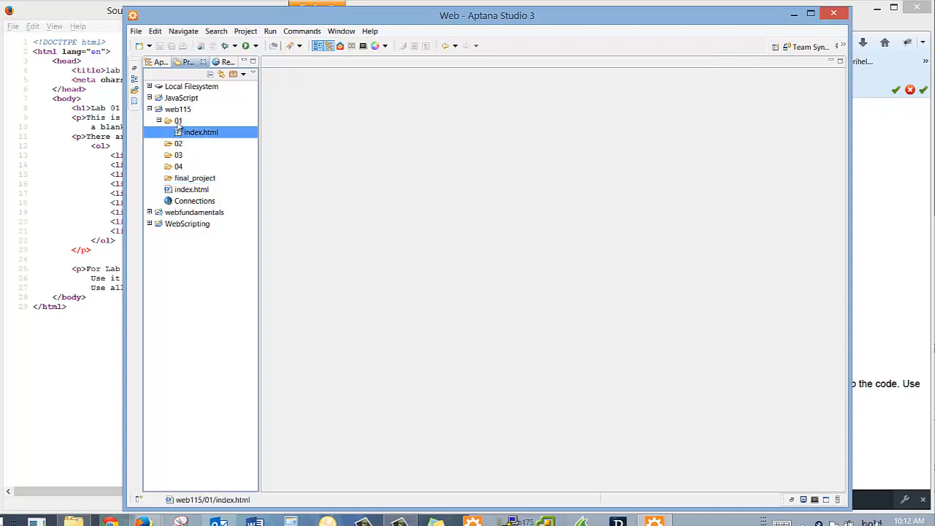
left_click(178, 121)
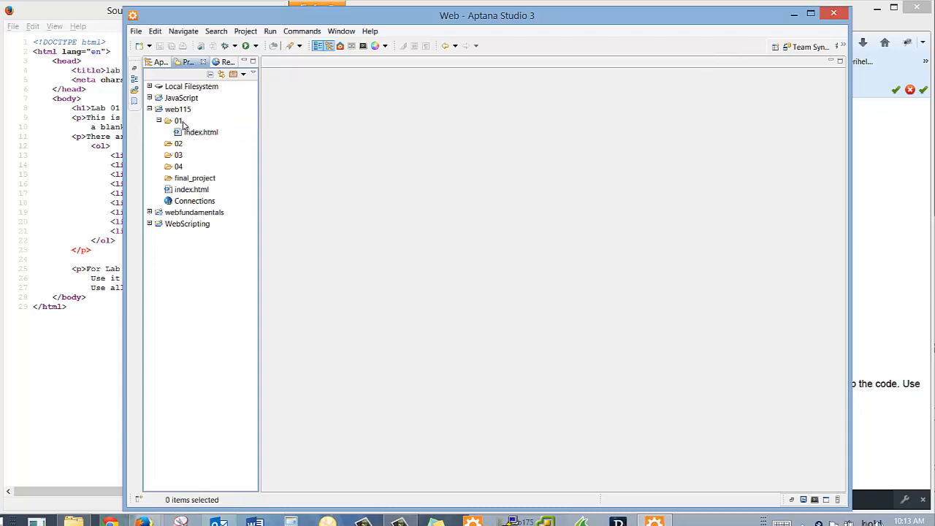
Start a new file in folder web115/01 and enter the name lab01.html.
right_click(177, 120)
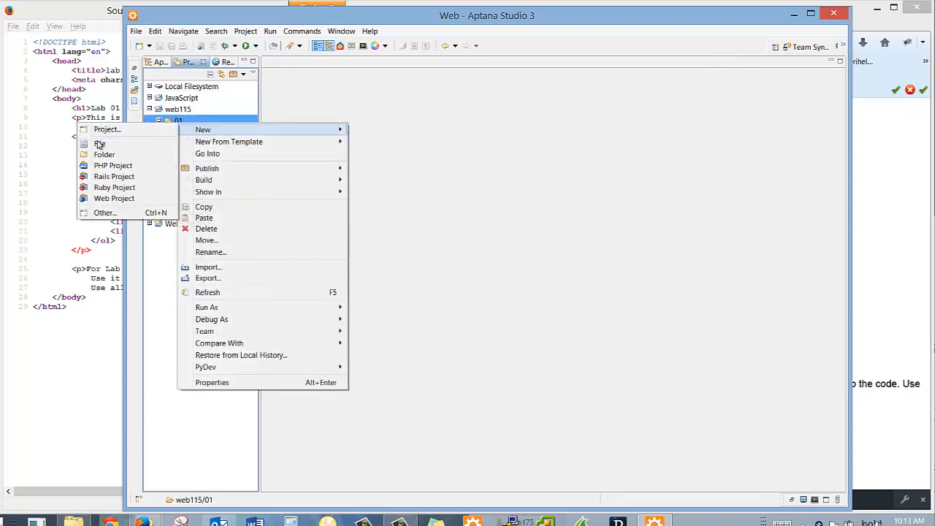
mouse_move(369, 134)
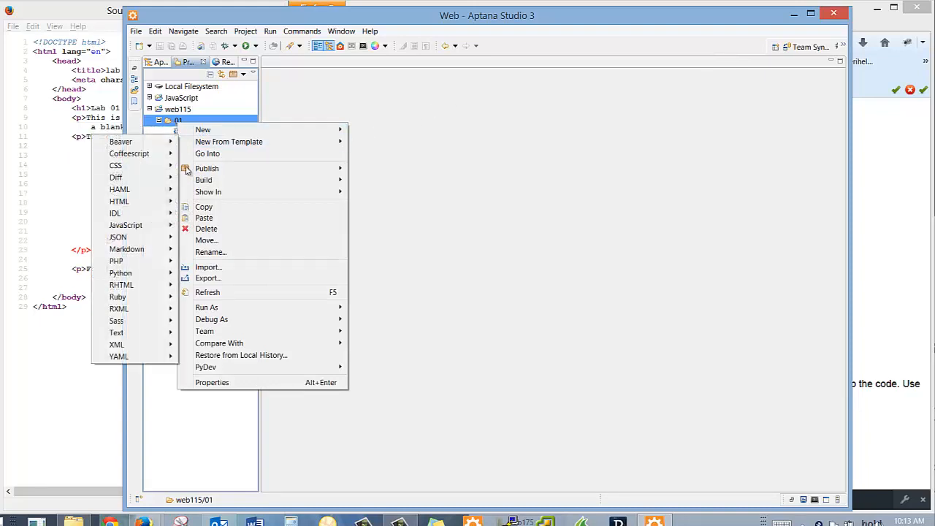
mouse_move(119, 201)
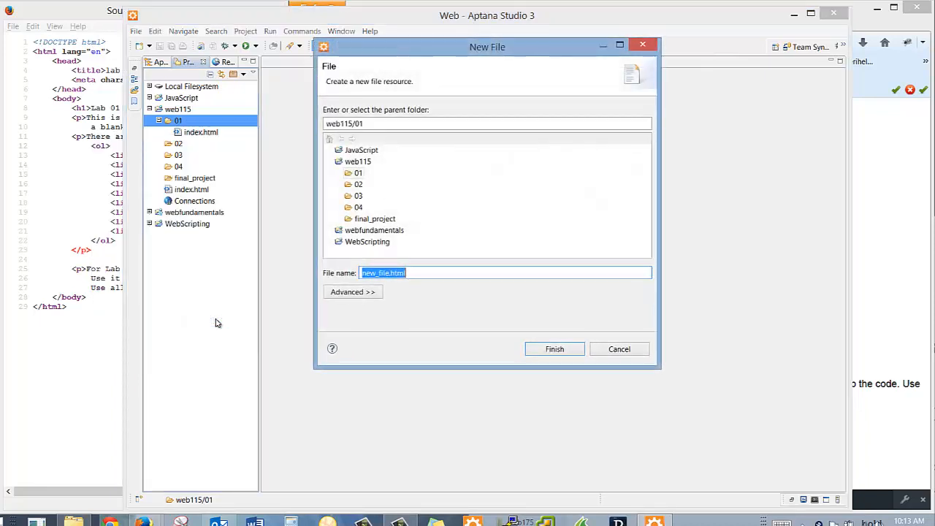
mouse_move(282, 299)
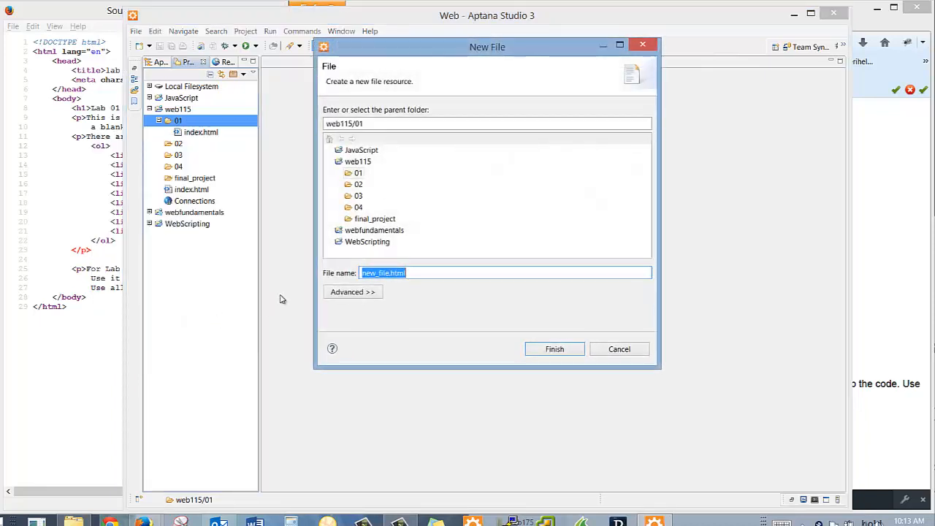
type("lab")
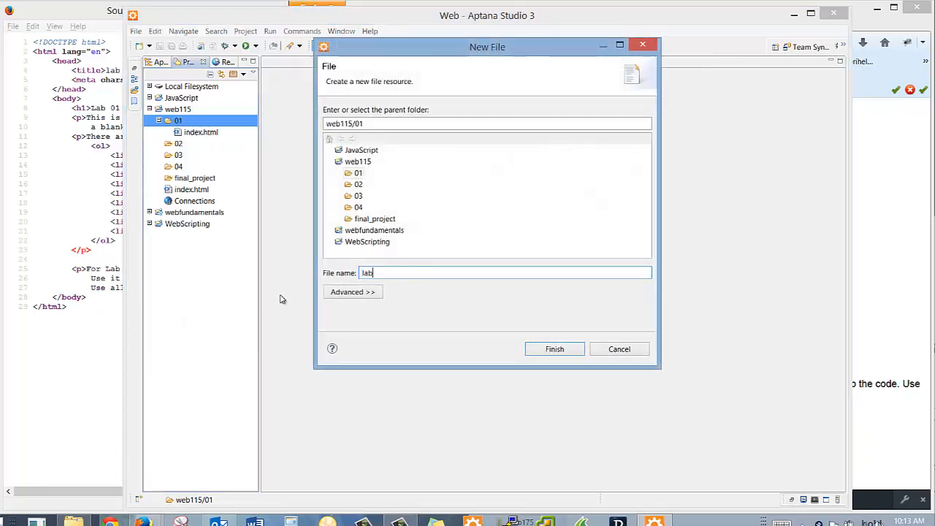
type("91c")
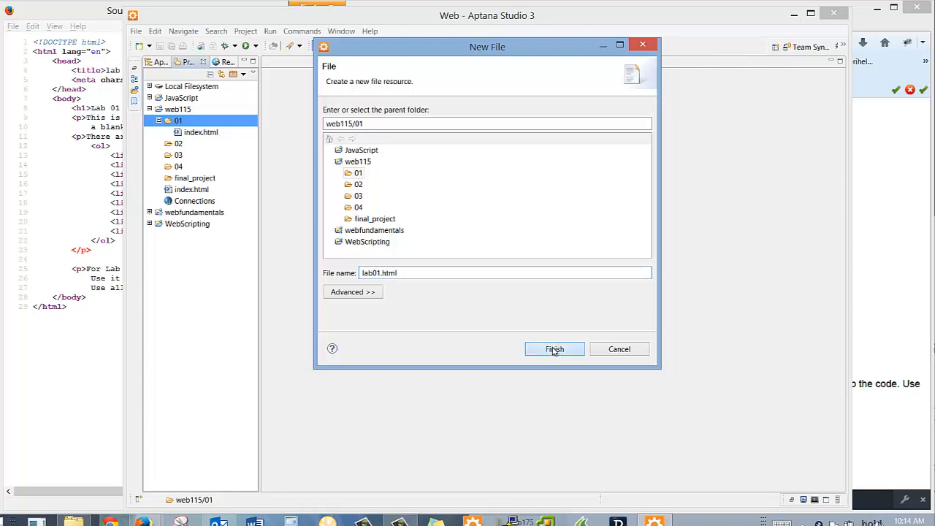
Finish creating lab01.html and scroll through its generated HTML5 template.
left_click(554, 349)
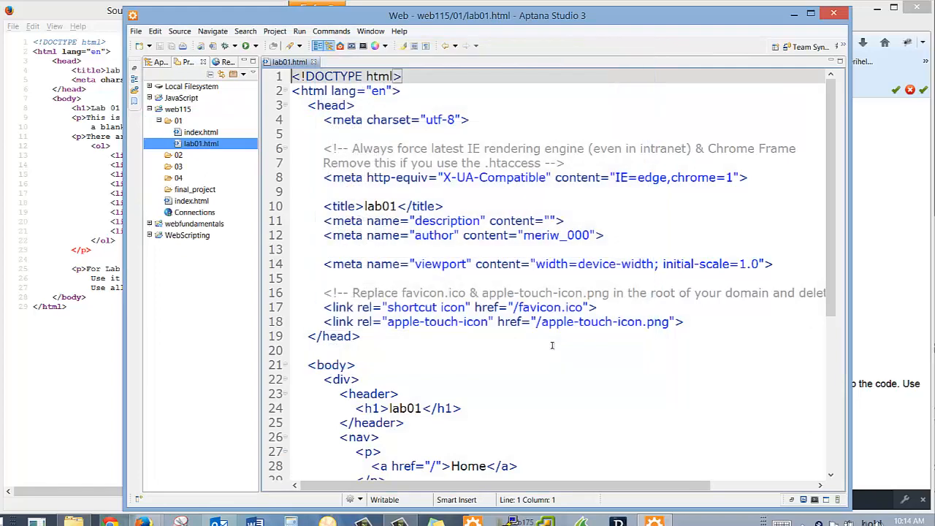
scroll("down", 3)
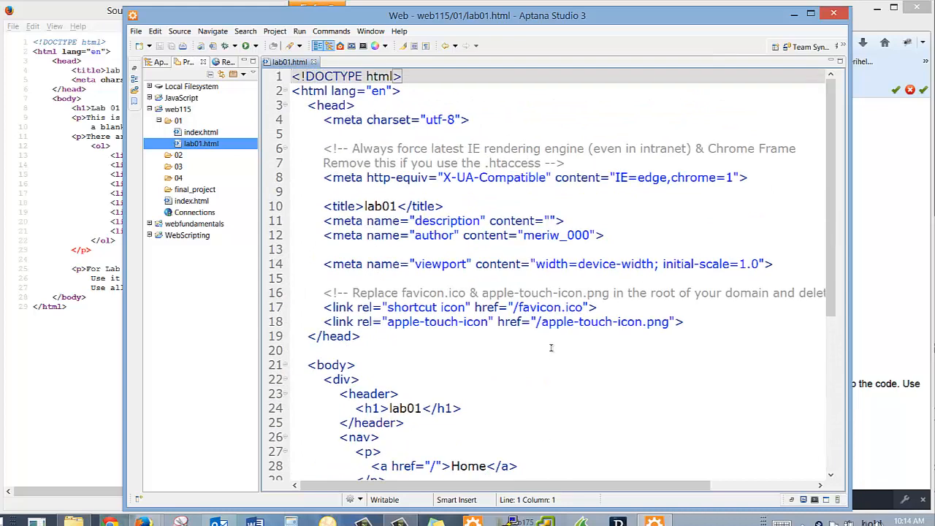
scroll("down", 3)
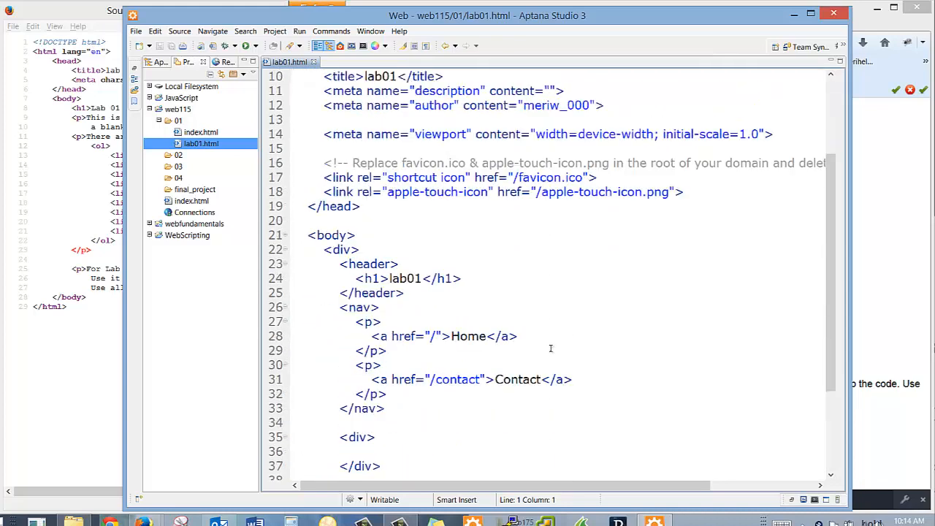
scroll("down", 3)
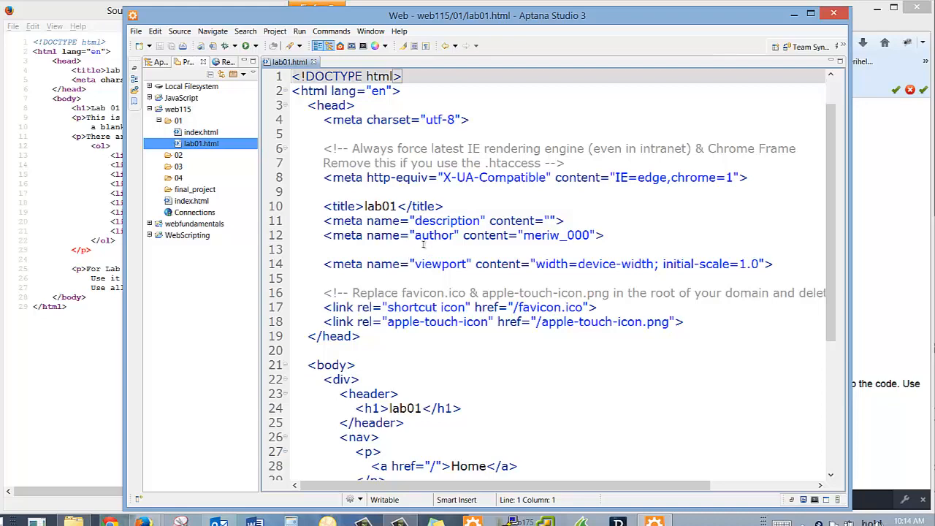
scroll("down", 3)
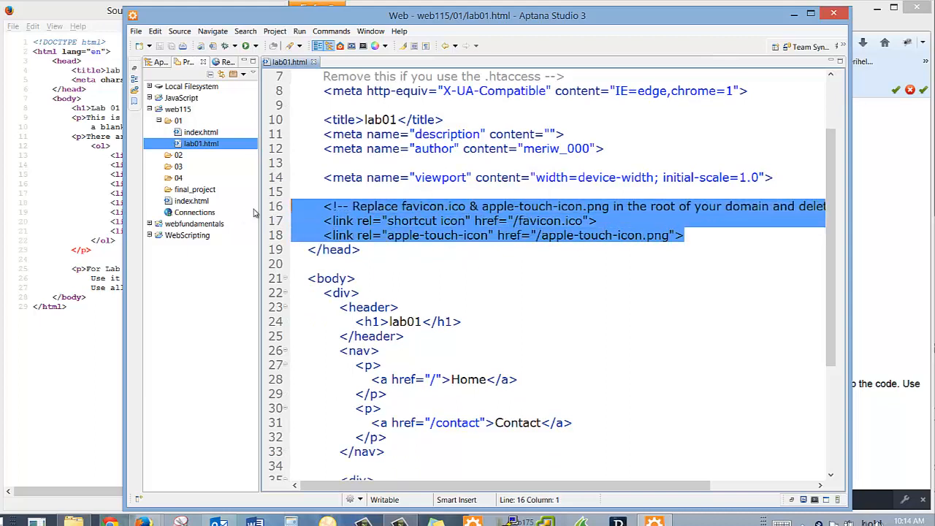
Delete the favicon lines, blank head lines and all body content, leaving a bare skeleton.
key("Delete")
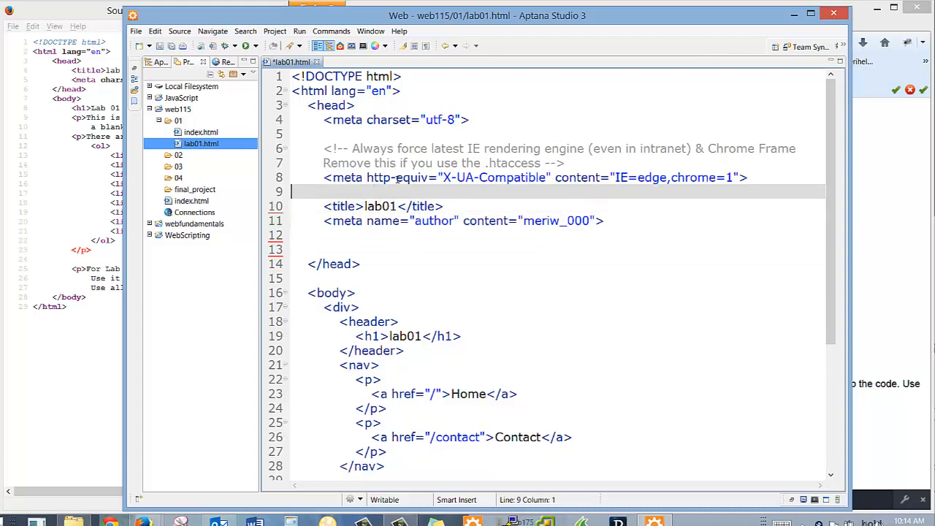
mouse_move(663, 161)
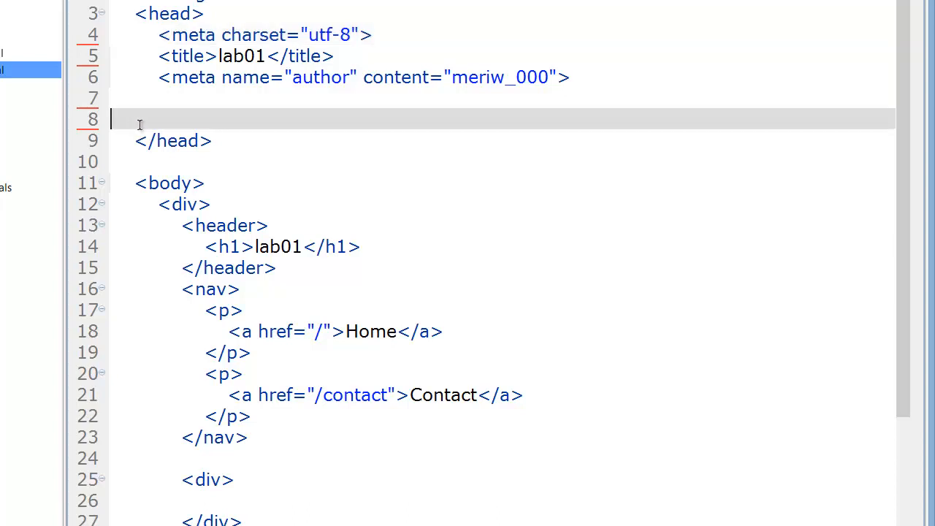
key("Backspace")
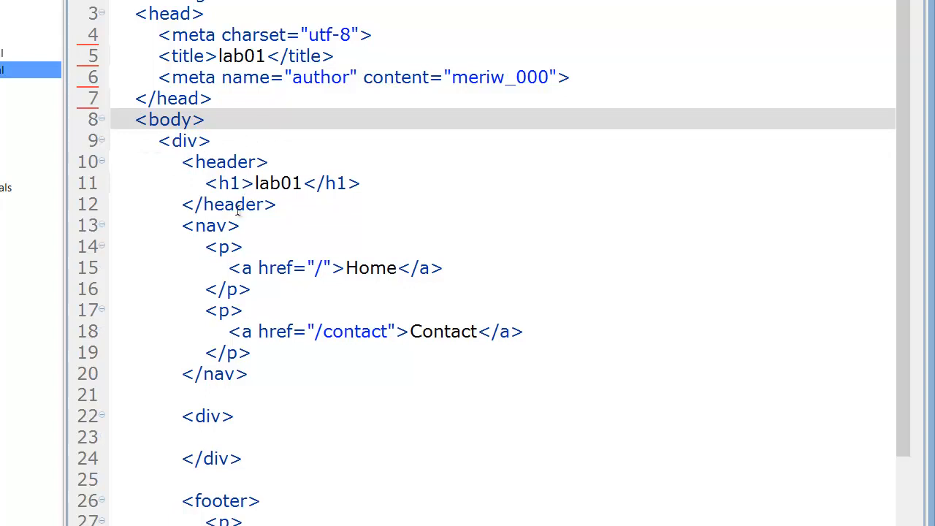
scroll("down", 3)
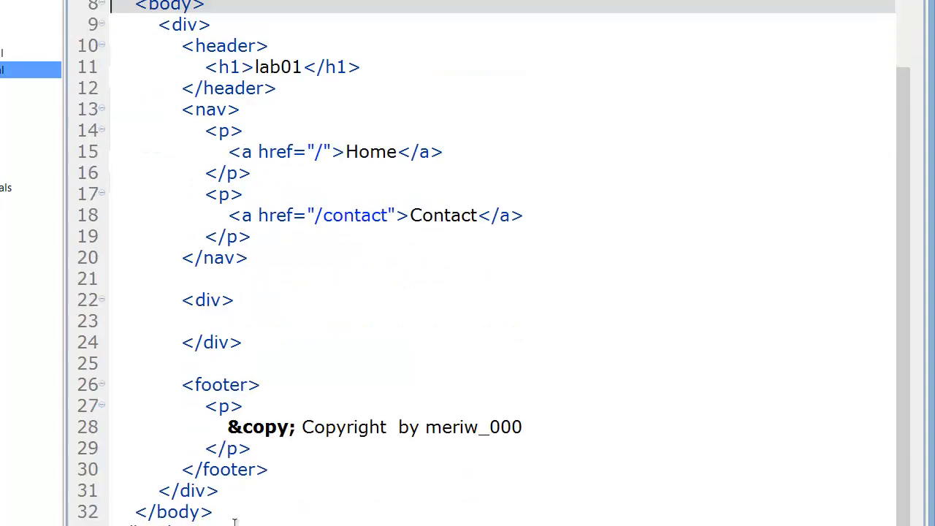
left_click_drag(248, 257, 217, 490)
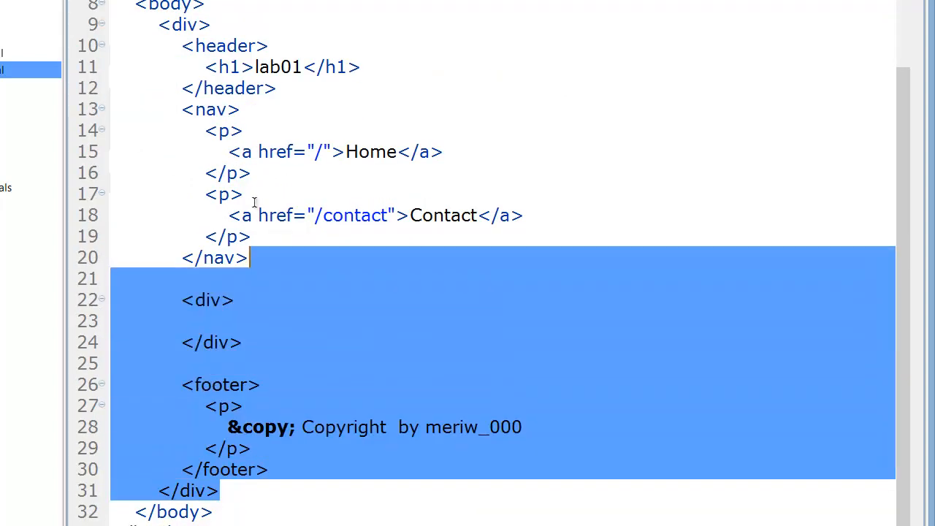
key("Delete")
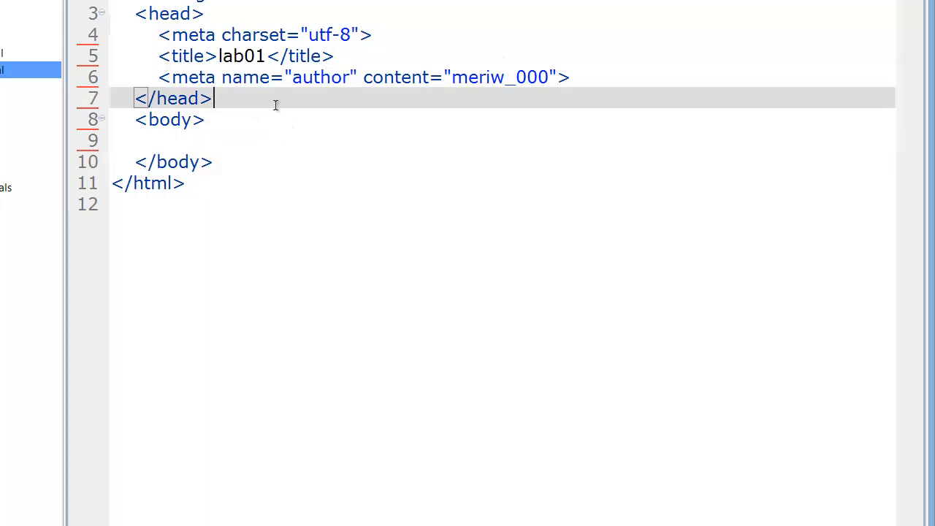
Insert the comment 'This is a comment, my body tags are ALWAYS after my head closes' before body.
key("enter")
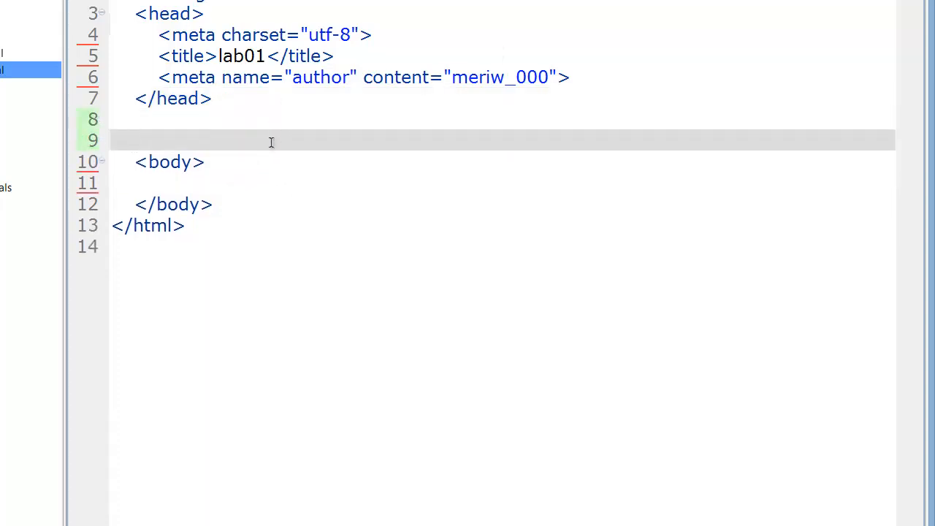
left_click(135, 140)
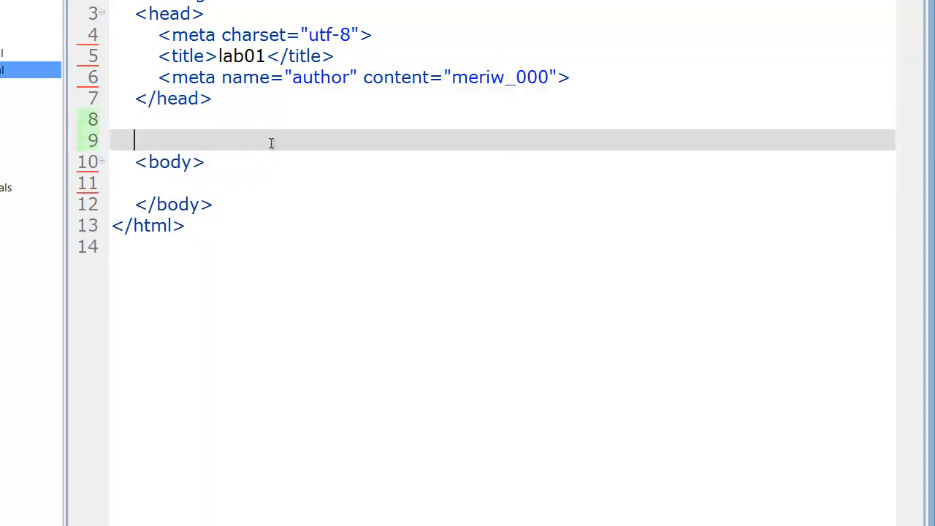
type("<")
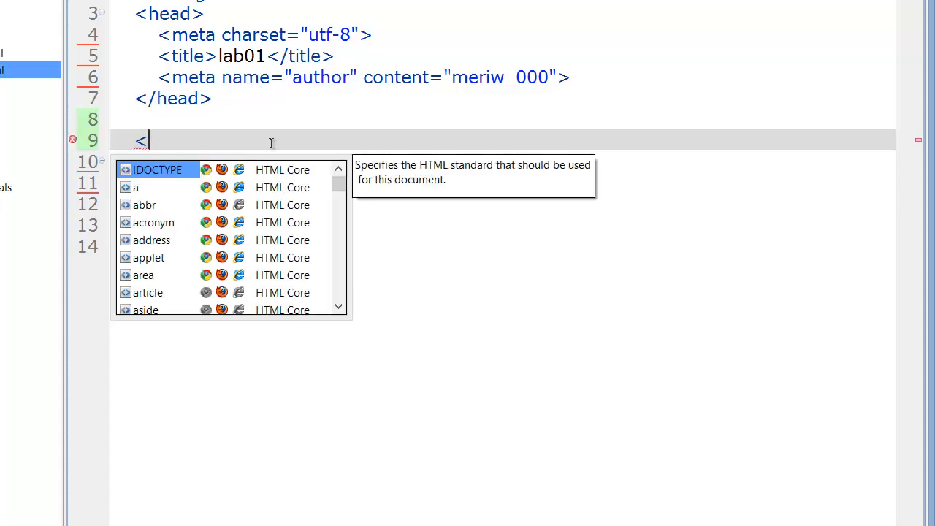
type("!--")
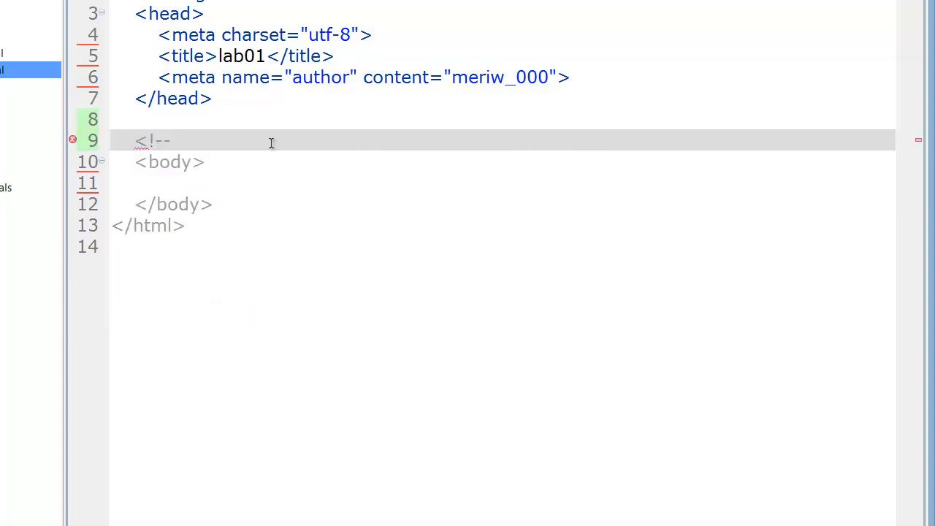
type("This is a")
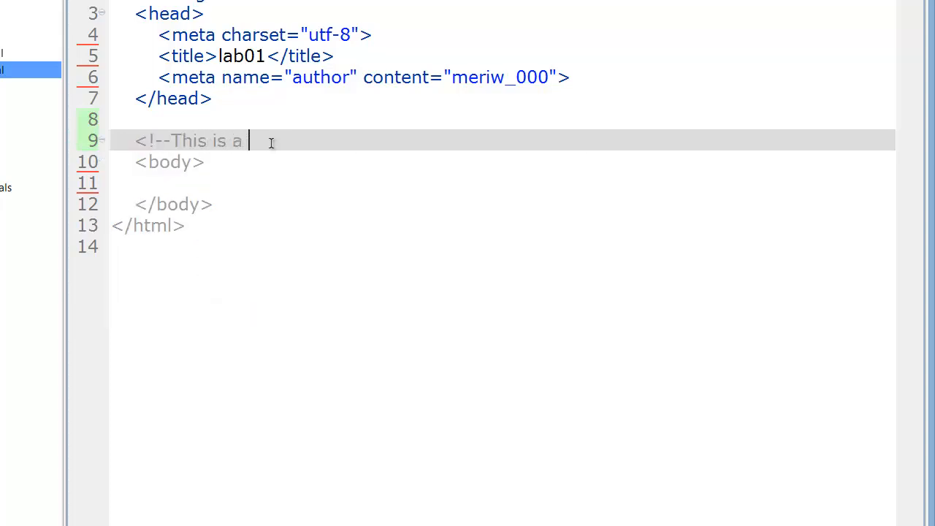
type("comment,")
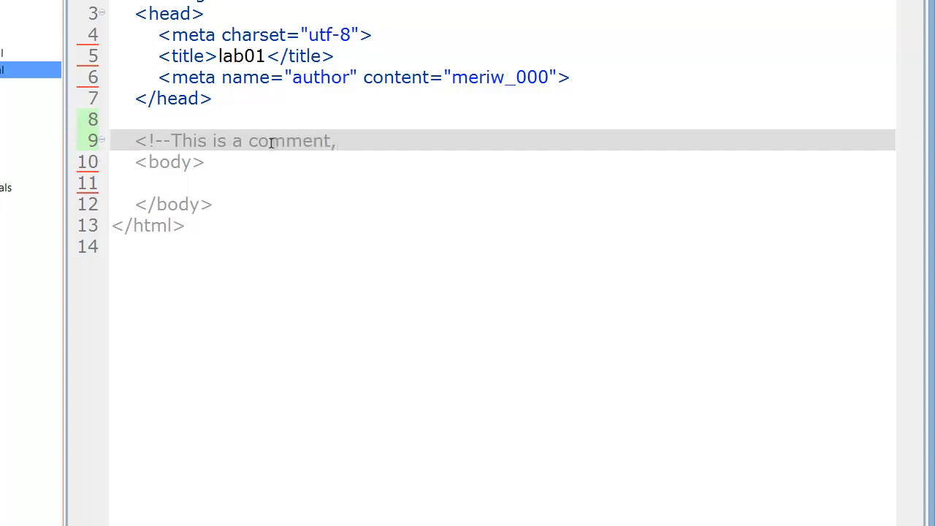
type("my body")
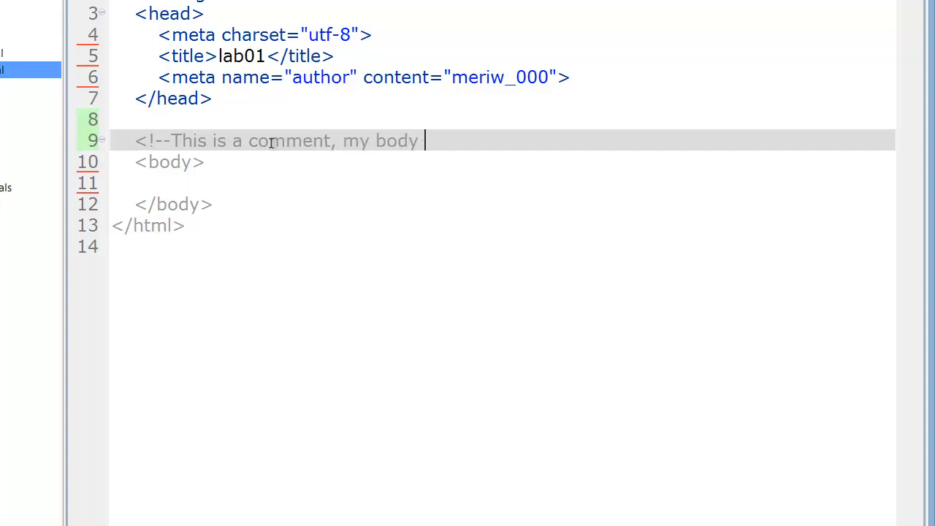
type("tags")
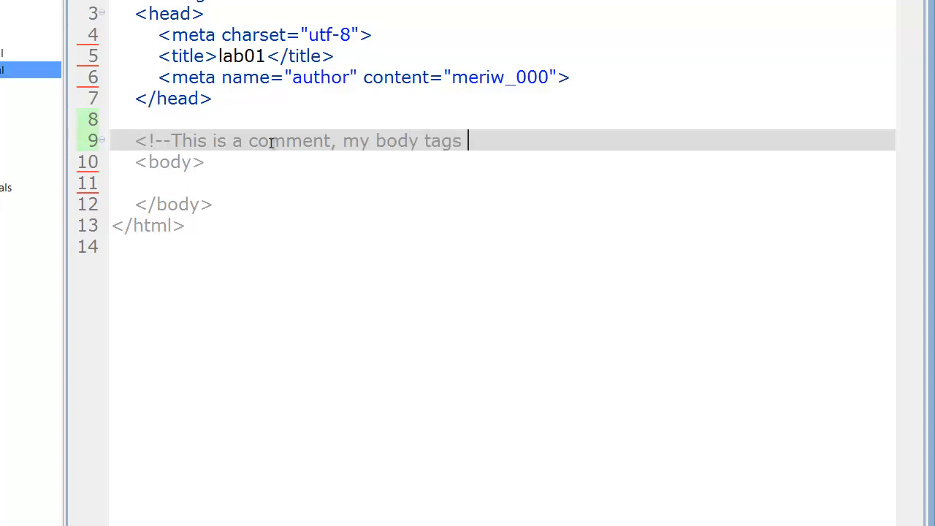
type("are ALWA")
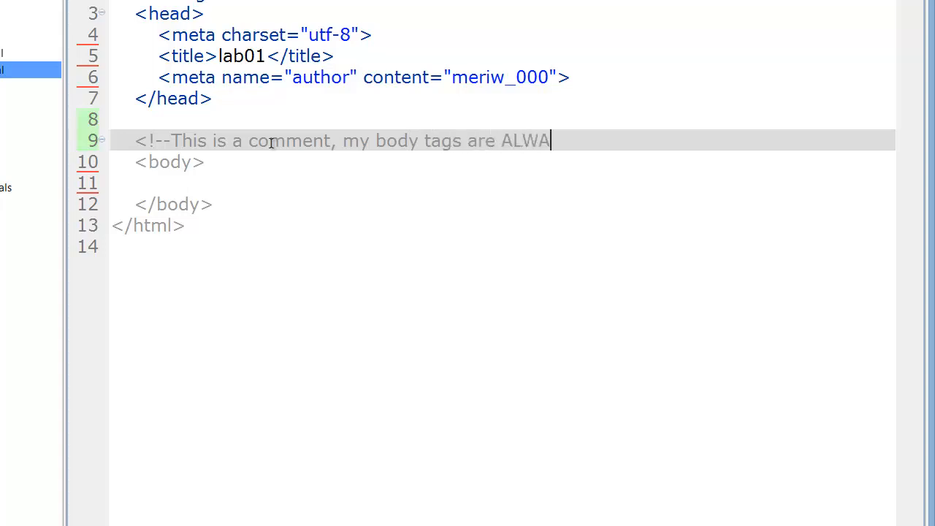
type("YS")
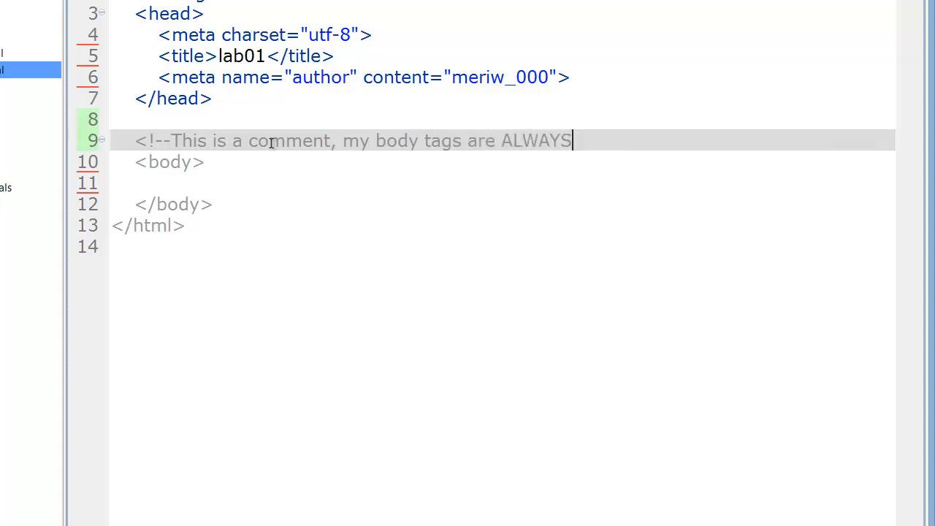
type("after my head tag clo")
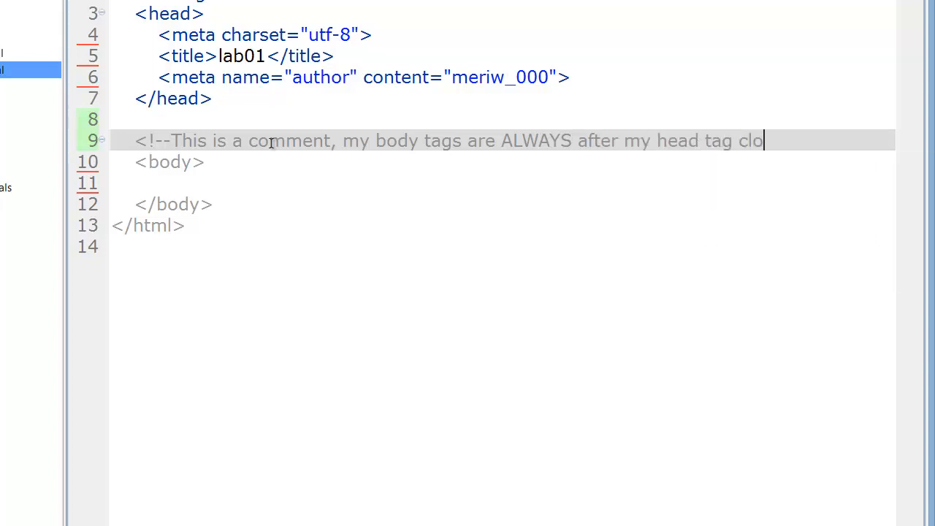
type("ses")
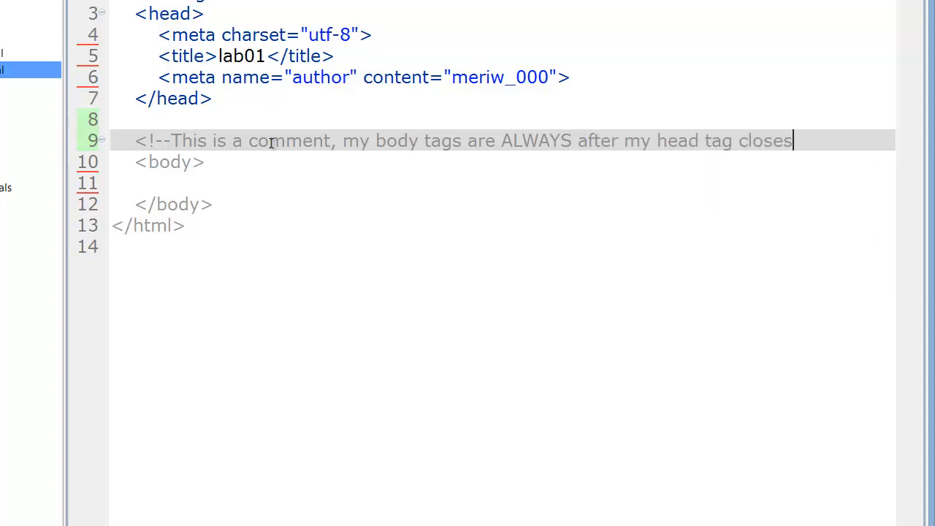
type("\" \"")
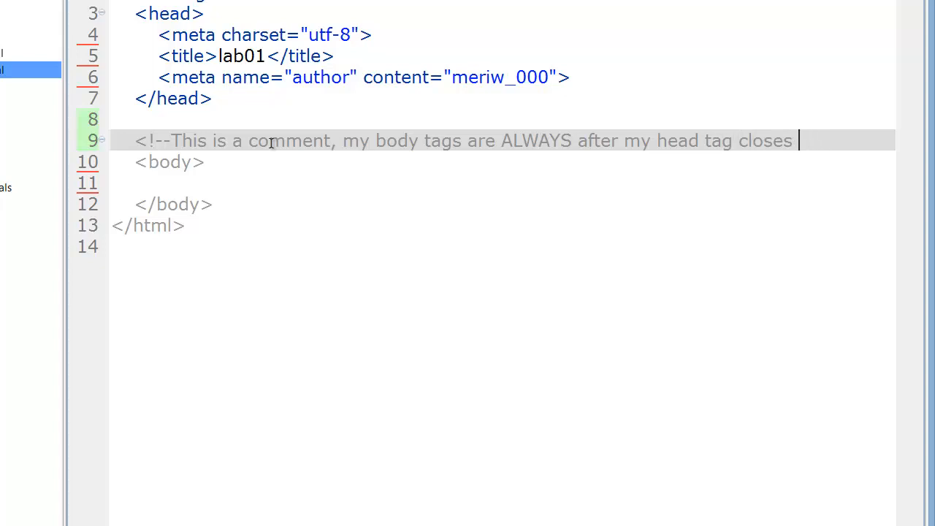
type("-->")
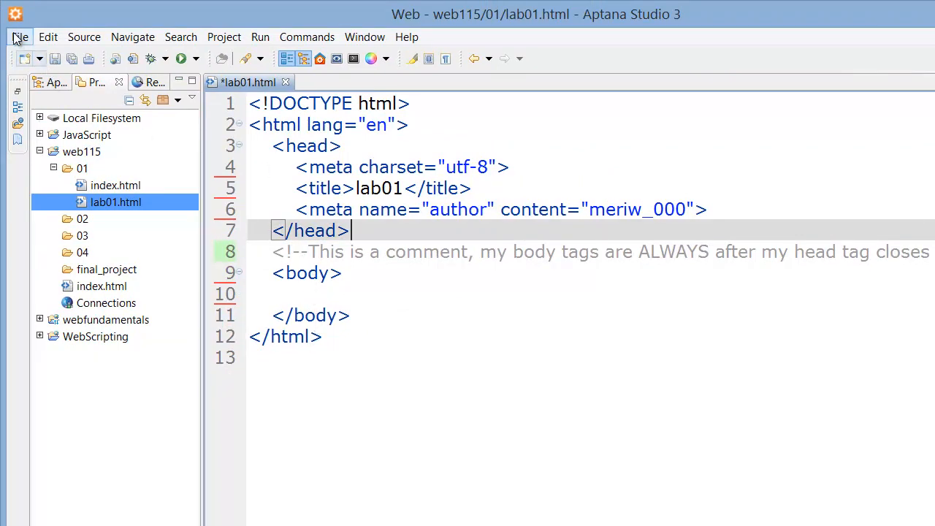
Save the stripped page under the new name template.html in the web115 folder.
left_click(20, 38)
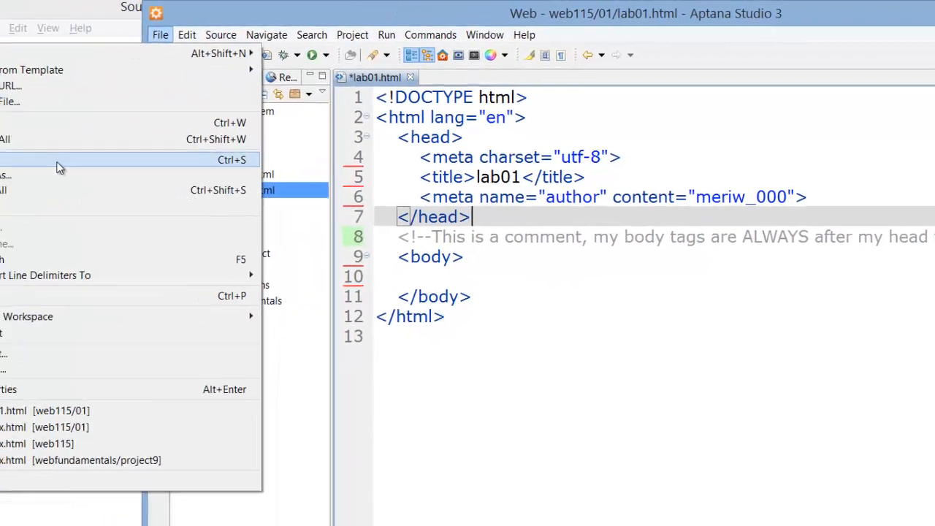
left_click(6, 176)
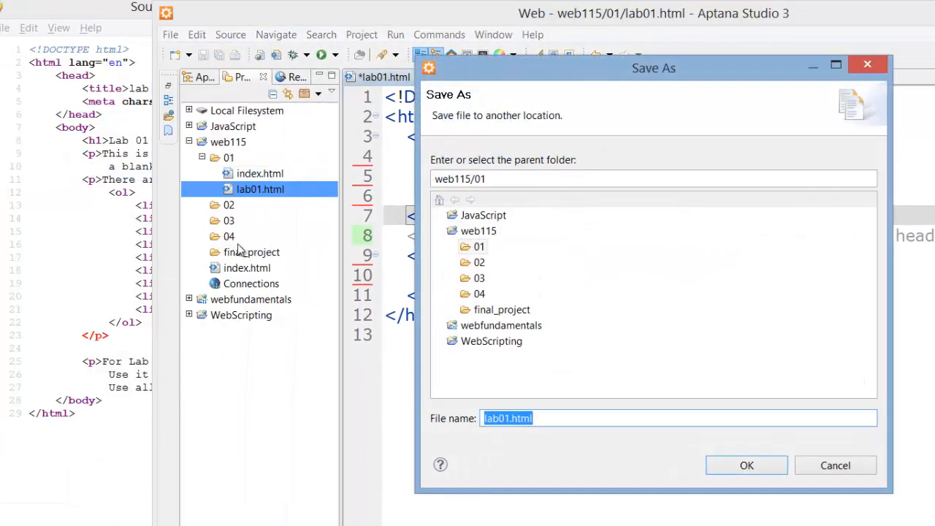
left_click(478, 231)
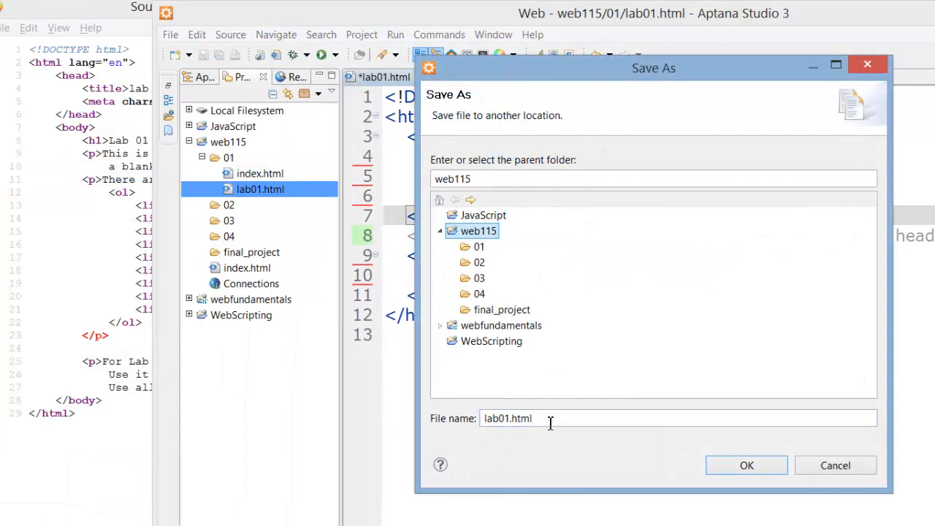
type("template")
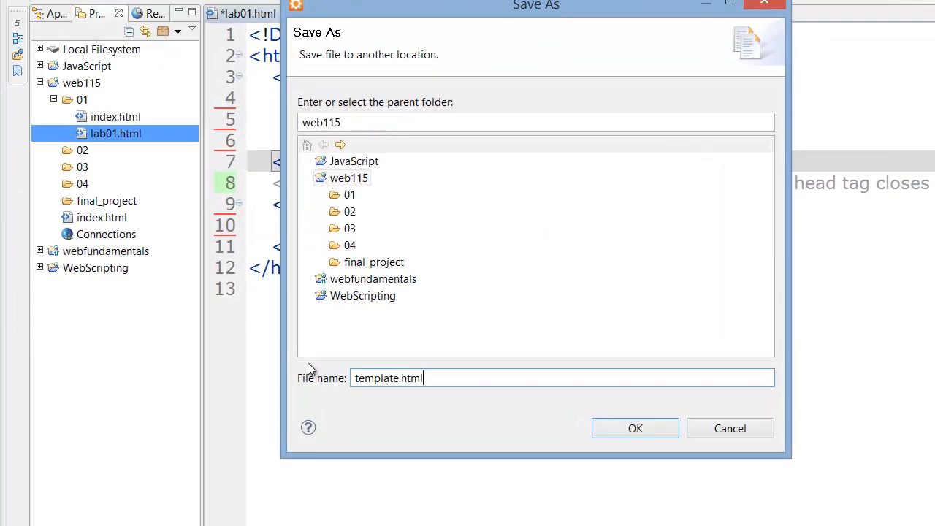
mouse_move(635, 428)
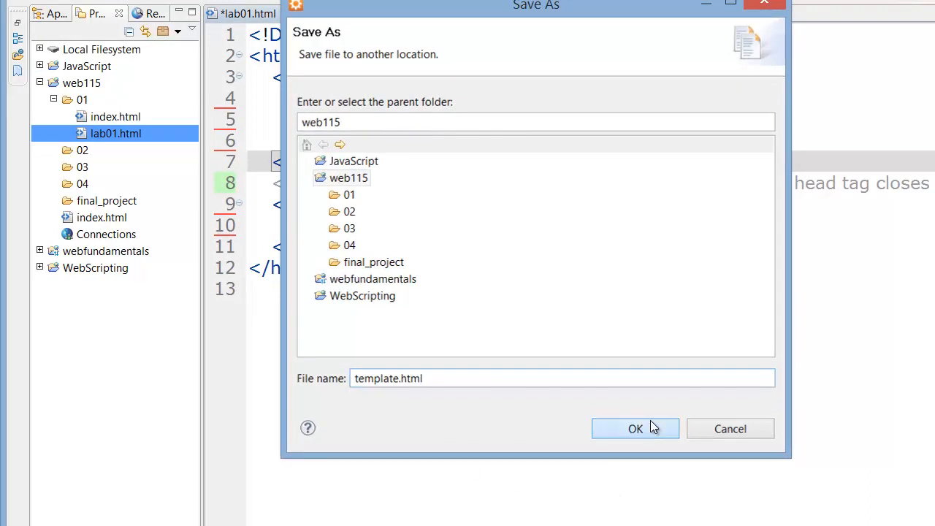
left_click(635, 429)
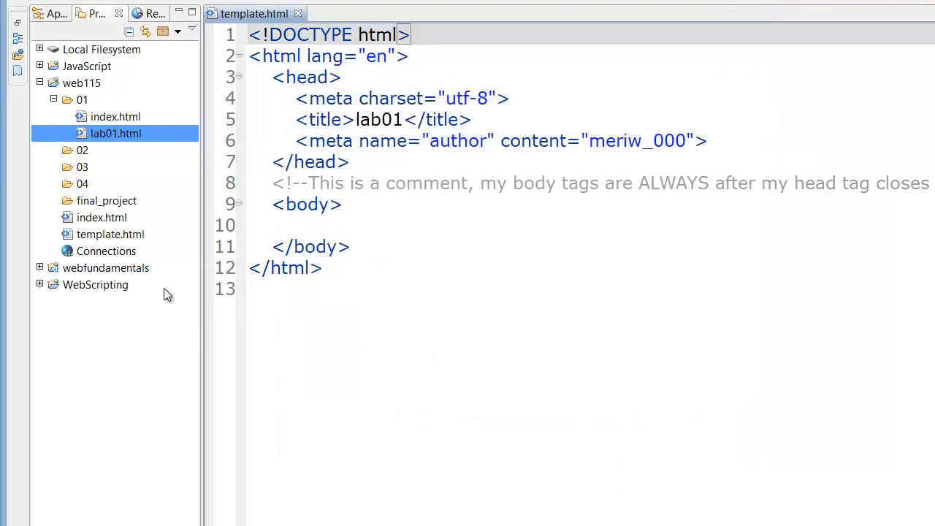
Close template.html, copy it into folder 01, and rename the copy lab01b.html.
left_click(297, 14)
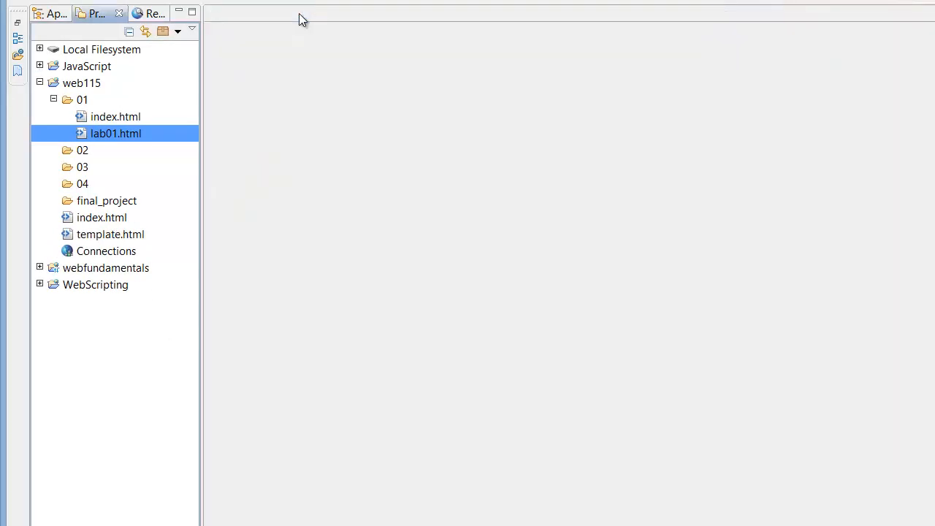
right_click(110, 233)
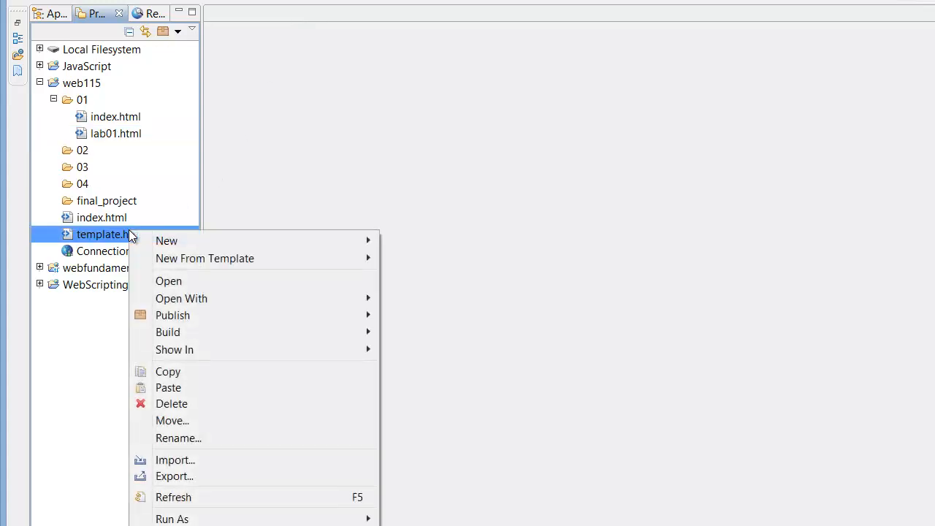
mouse_move(167, 240)
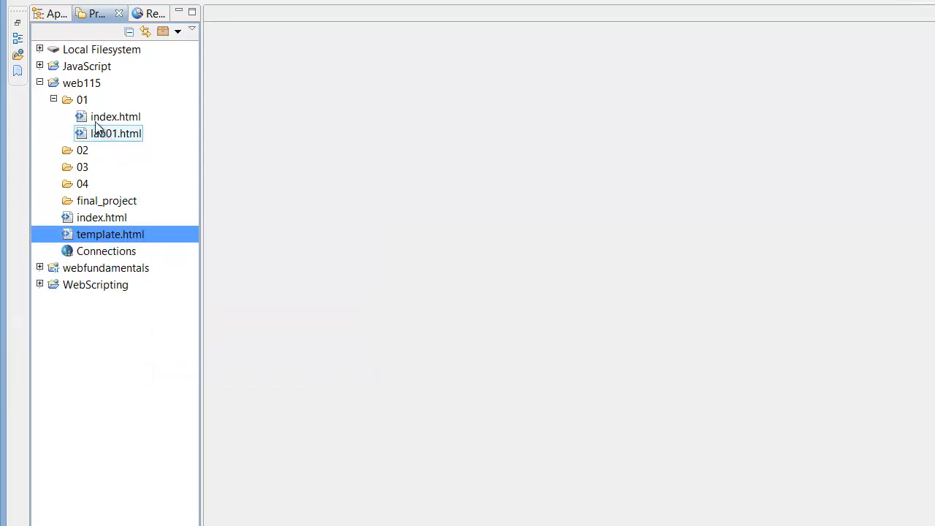
right_click(82, 100)
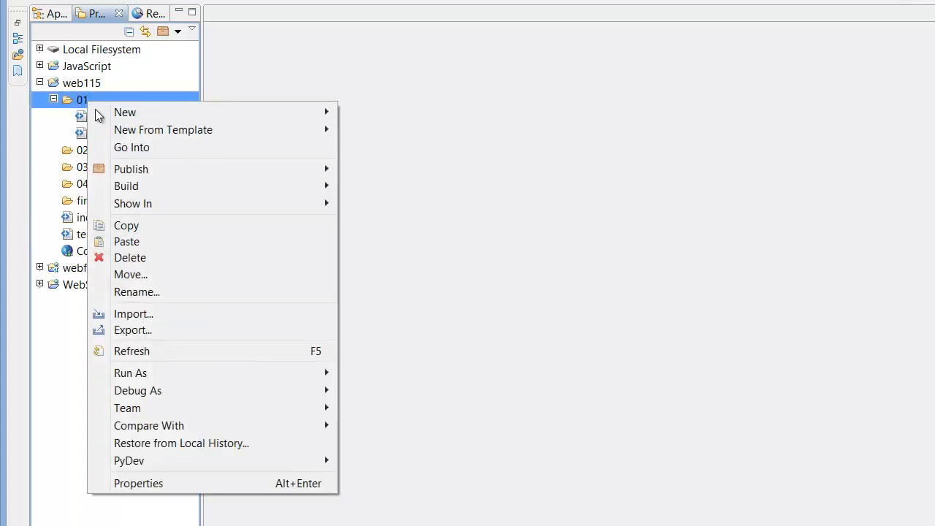
mouse_move(126, 242)
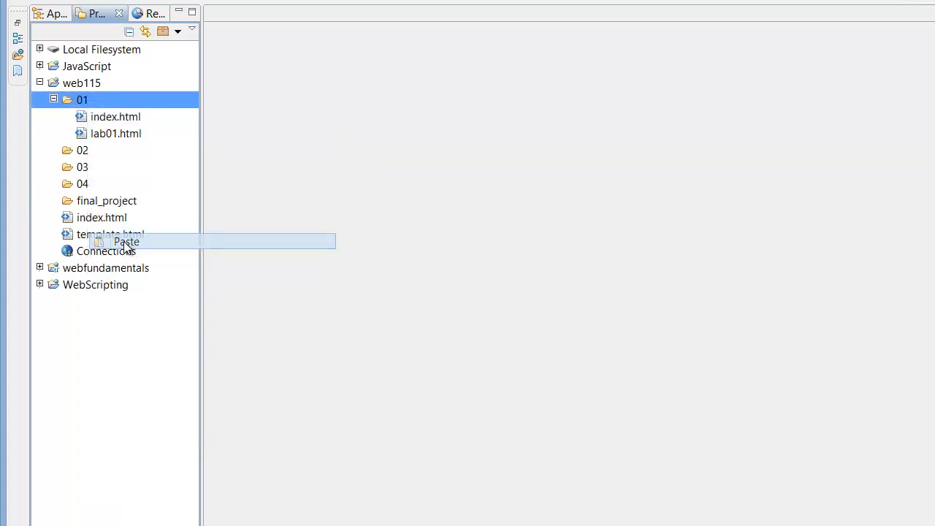
right_click(124, 150)
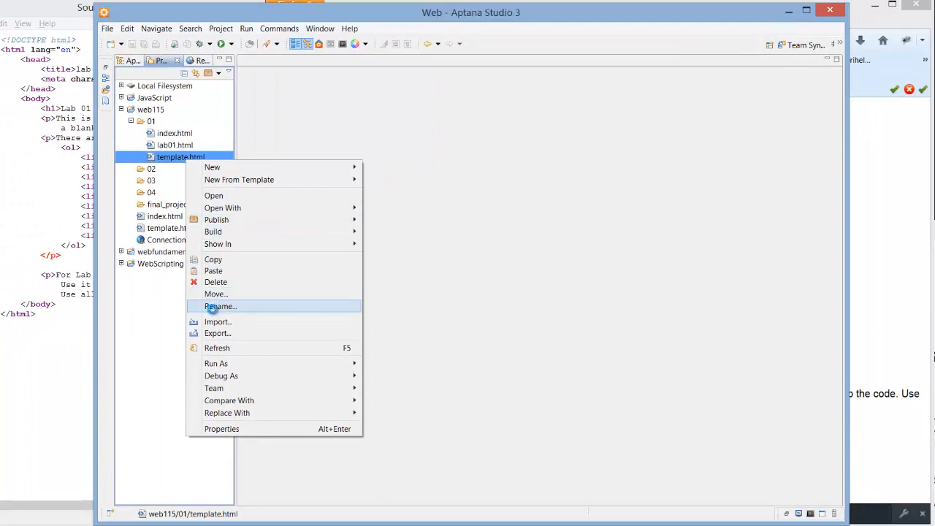
left_click(220, 306)
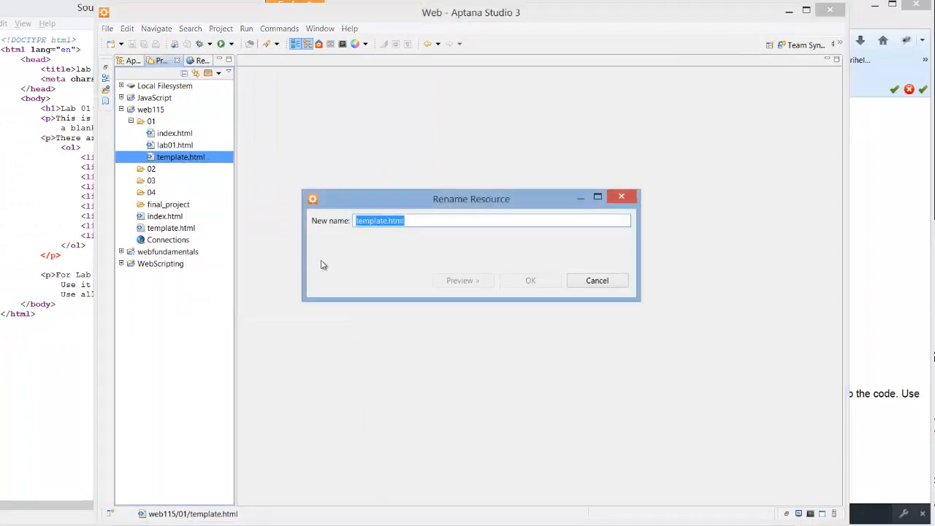
type("lab01b")
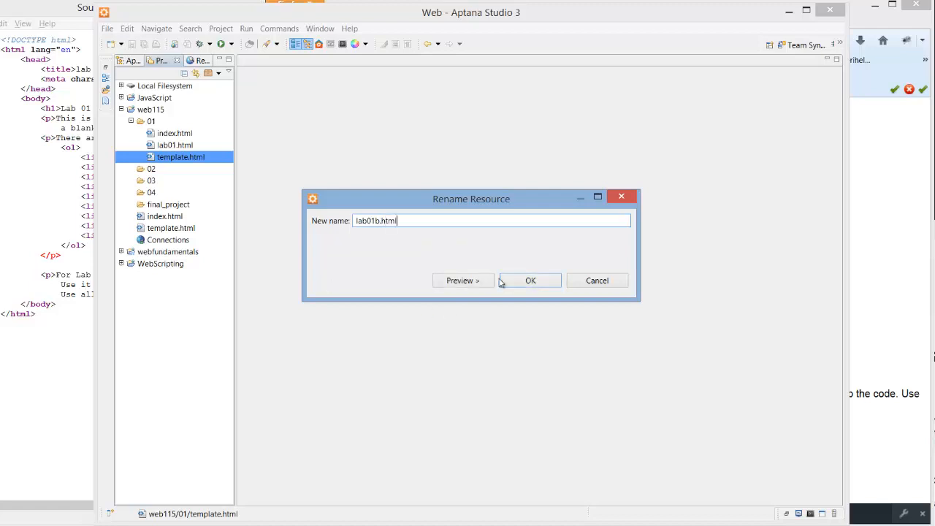
left_click(530, 281)
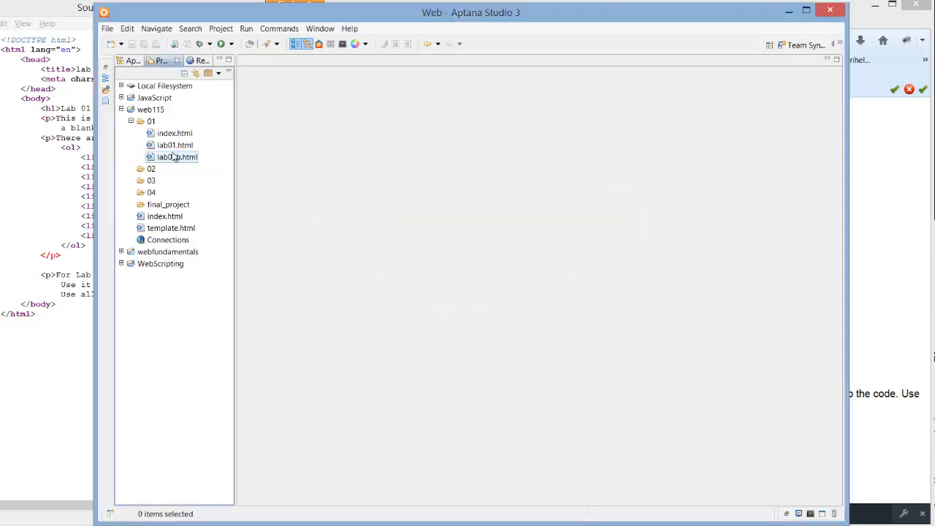
Delete the old lab01.html and open lab01b.html for editing.
right_click(175, 145)
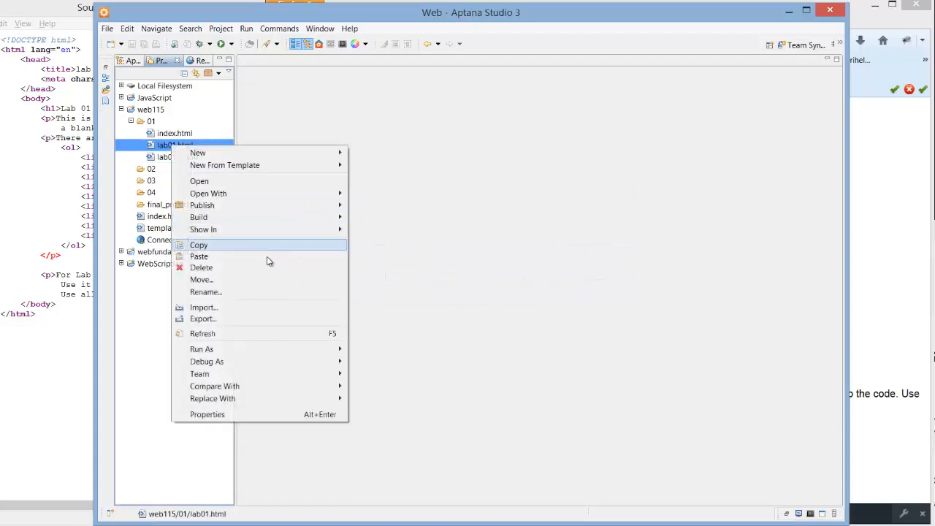
left_click(201, 267)
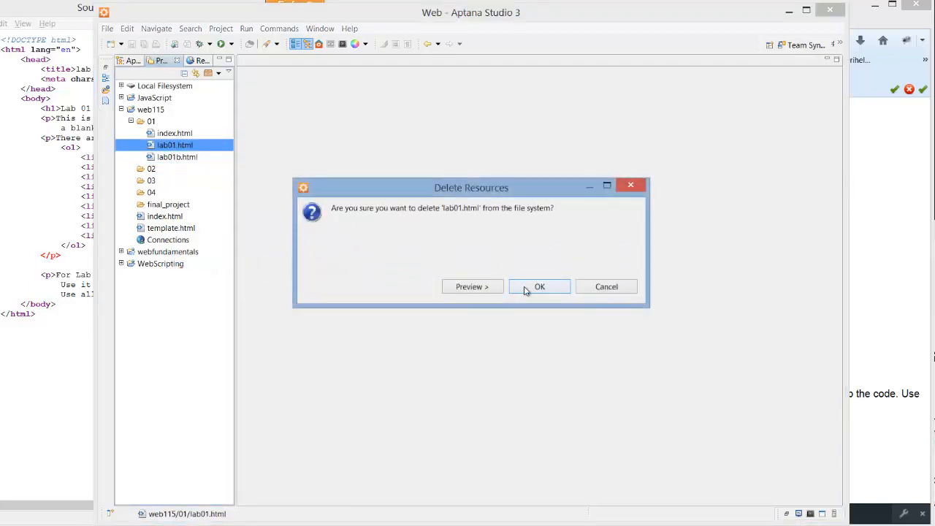
left_click(539, 286)
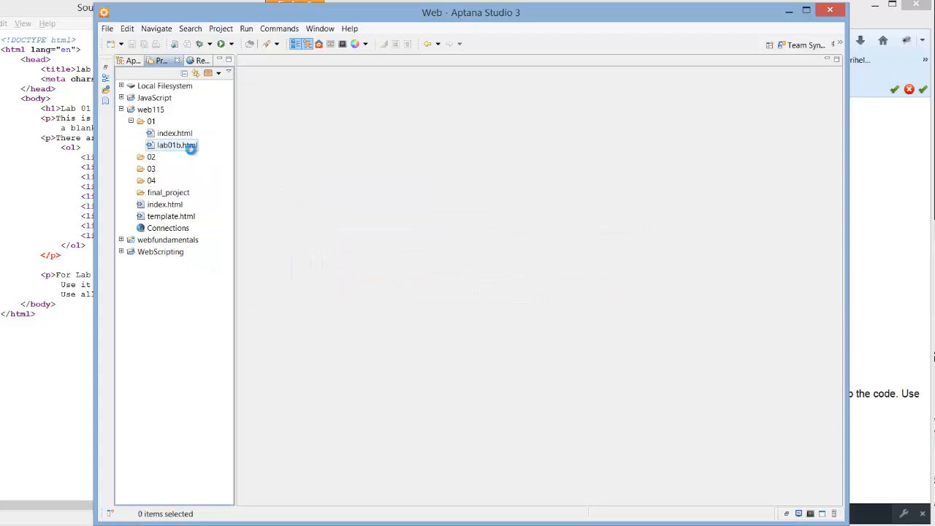
double_click(176, 145)
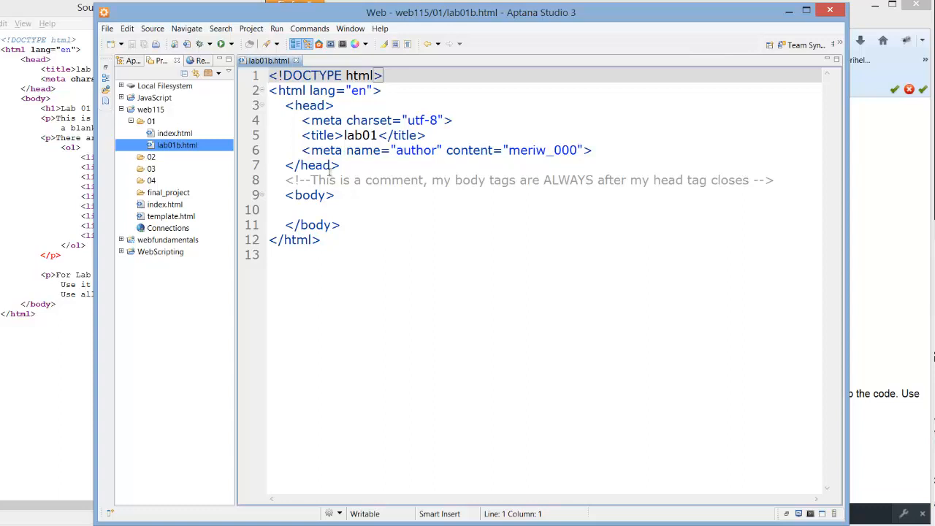
mouse_move(329, 172)
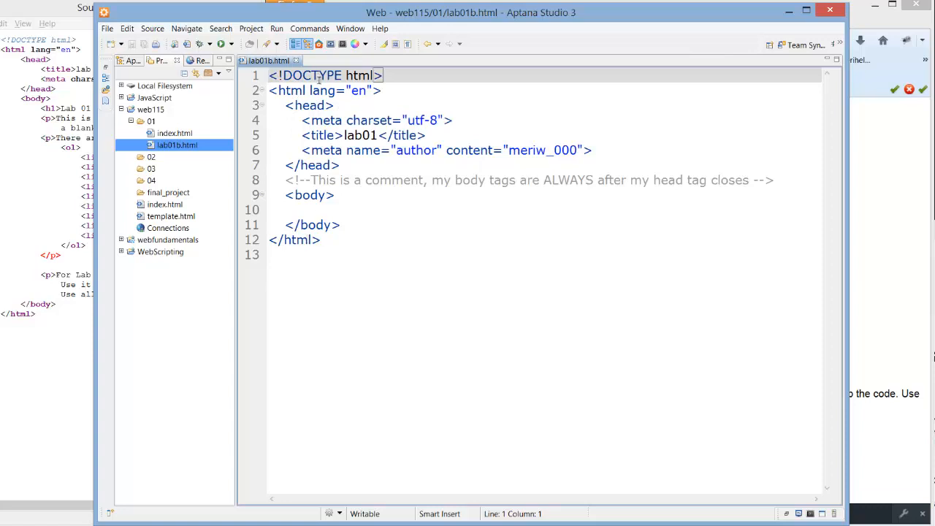
mouse_move(350, 90)
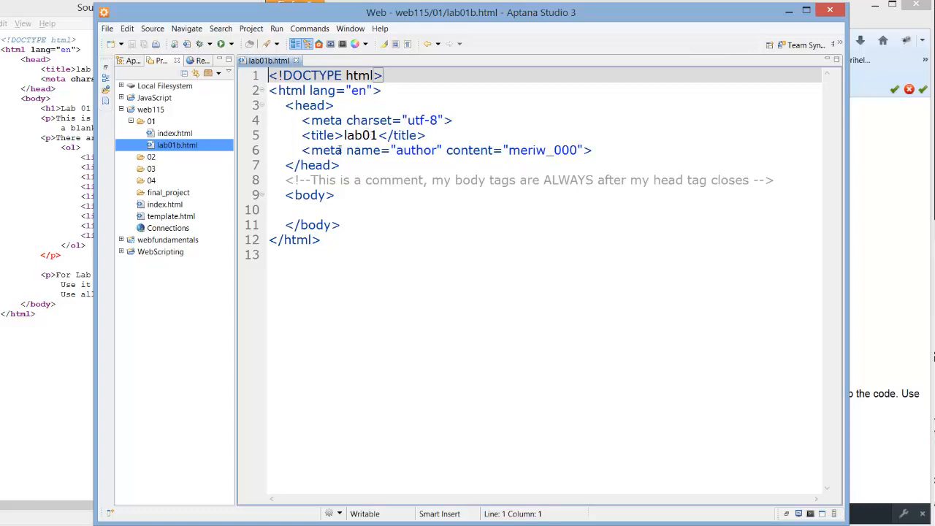
mouse_move(328, 150)
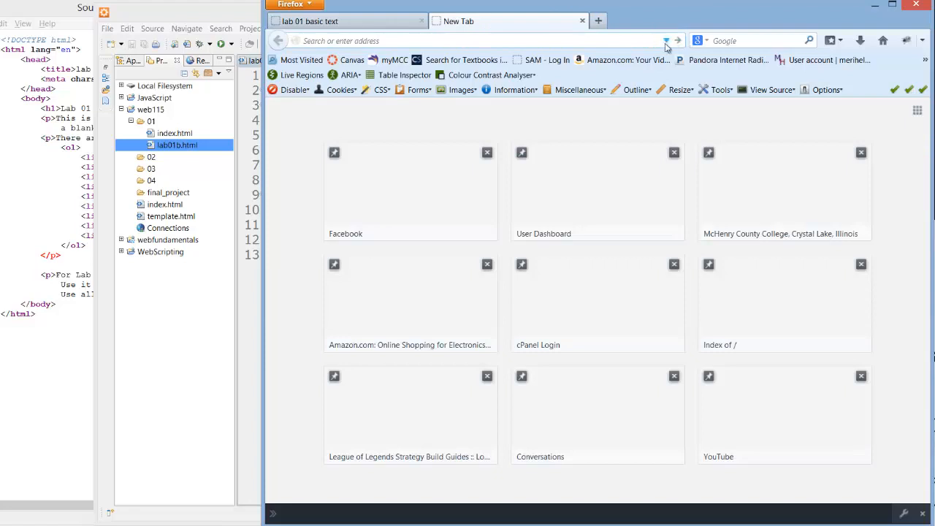
Bring Firefox forward, focus the new tab's address bar, and open the Firefox menu.
left_click(482, 40)
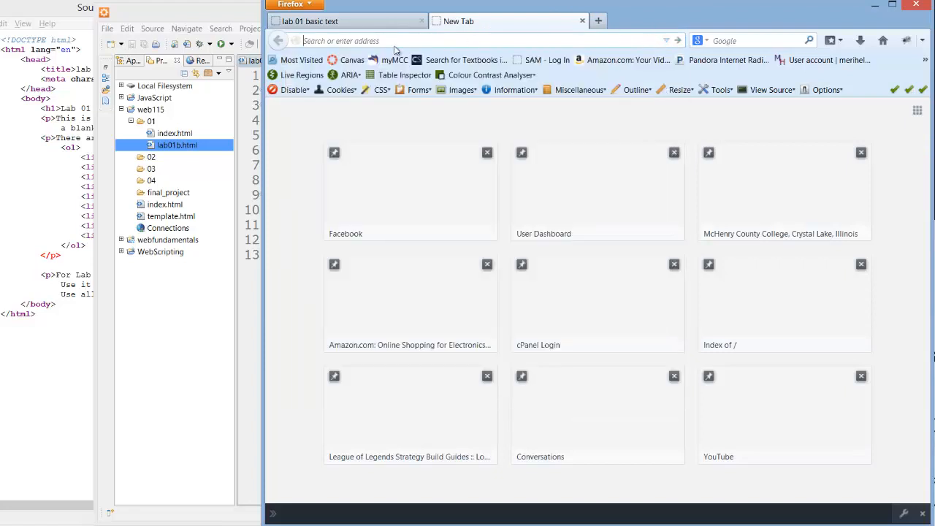
left_click(292, 4)
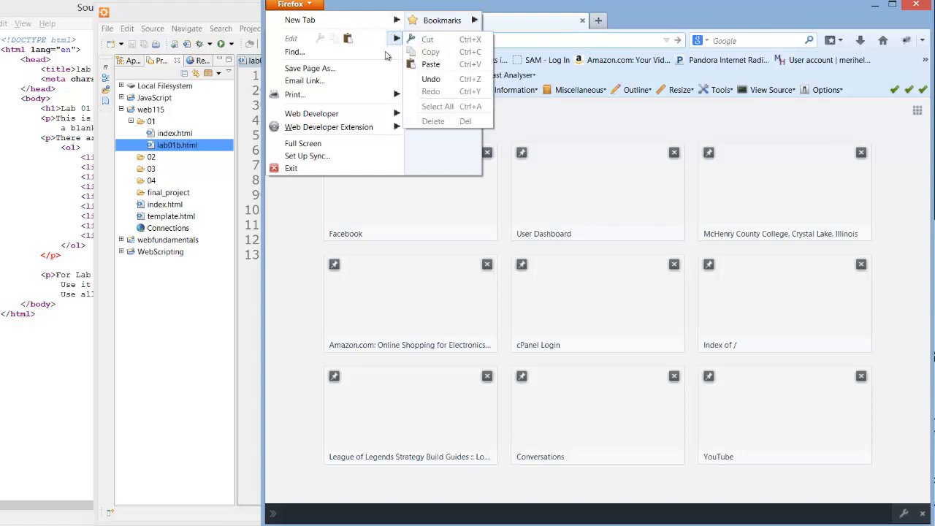
left_click(295, 52)
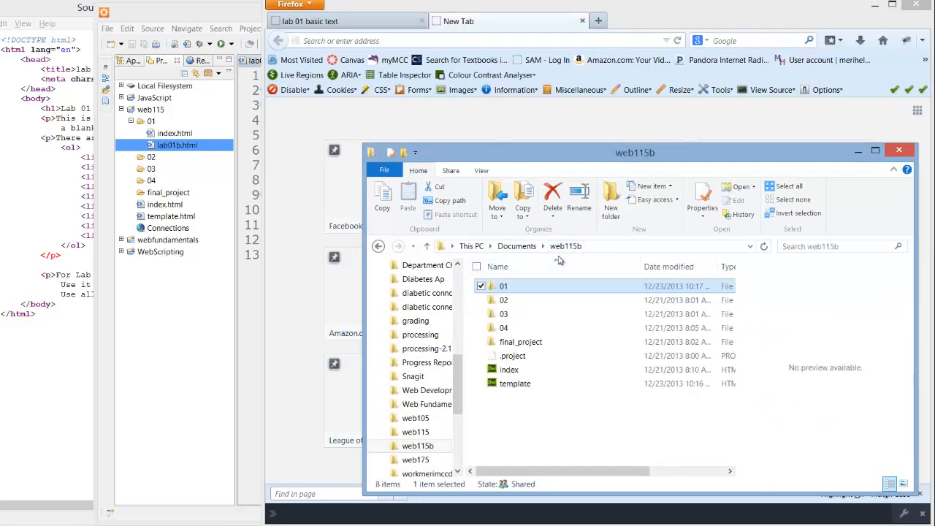
Open lab01b from web115b › 01 with Firefox.
double_click(503, 286)
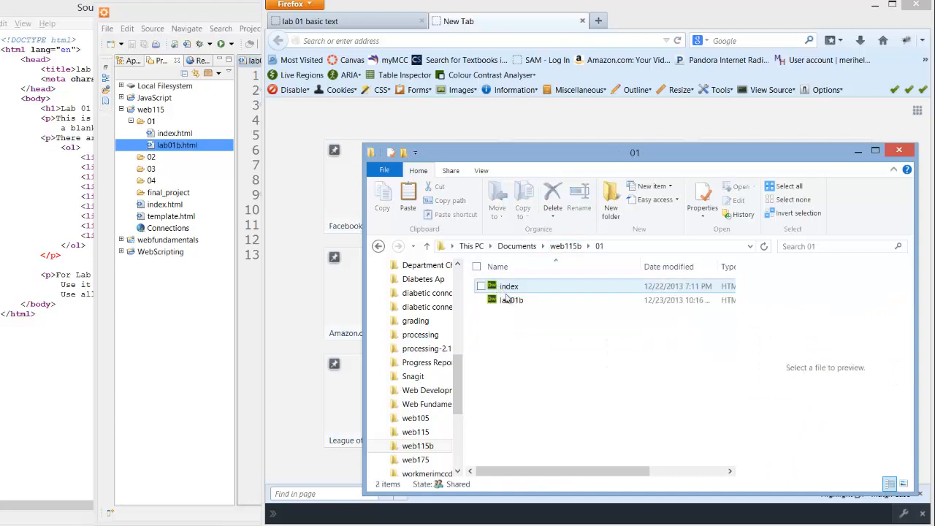
right_click(511, 300)
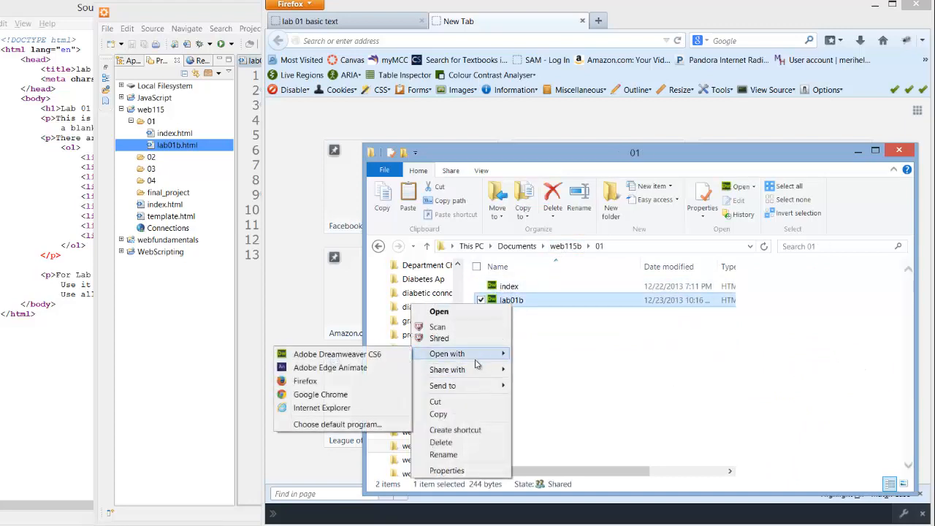
left_click(305, 380)
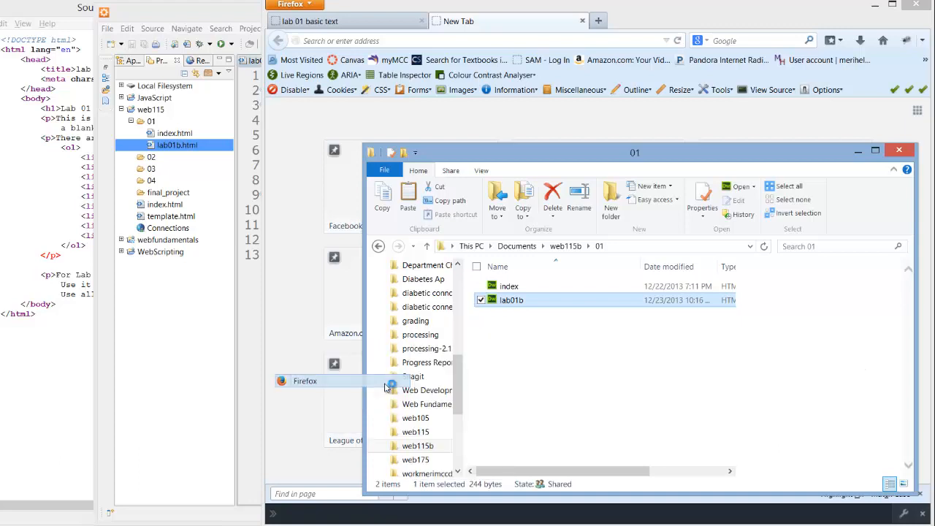
double_click(511, 299)
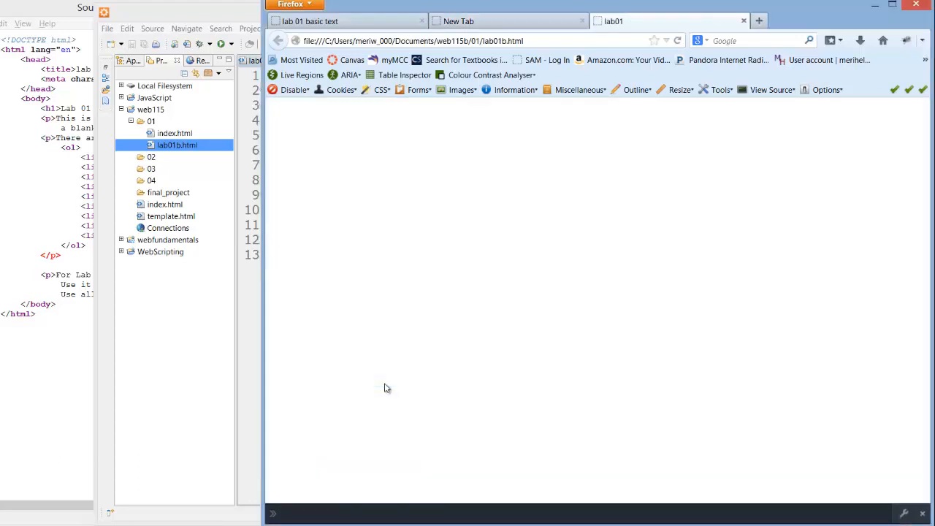
mouse_move(612, 36)
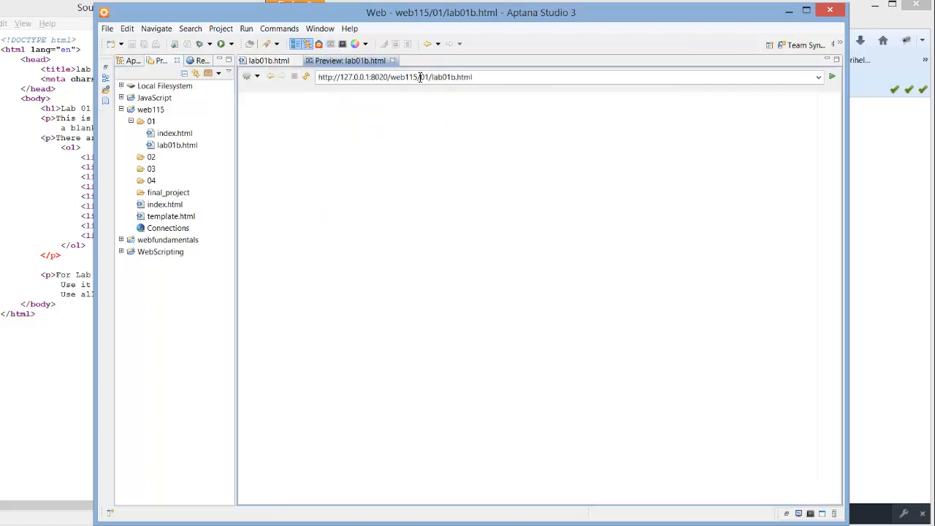
Focus the local 127.0.0.1 URL field in lab01b.html's preview.
left_click(269, 61)
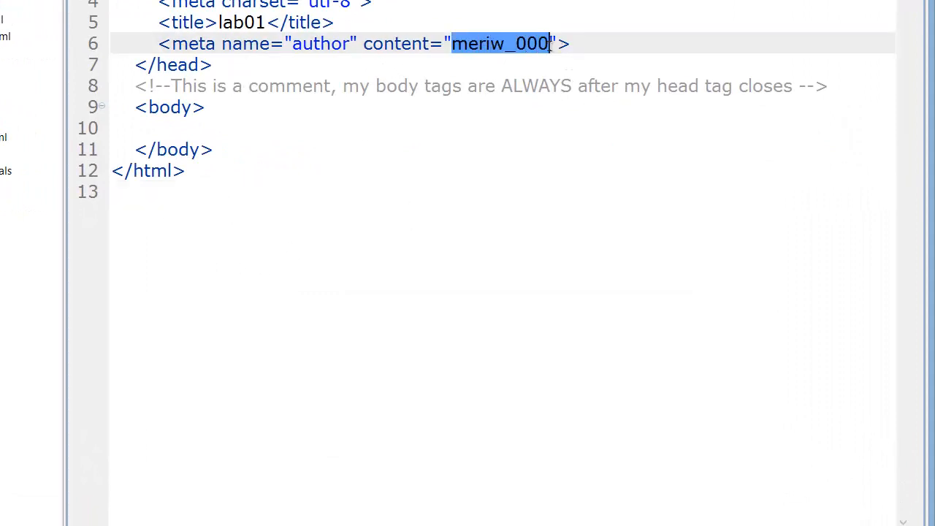
Type 'Meri' as the author meta tag's content value.
type("Mer")
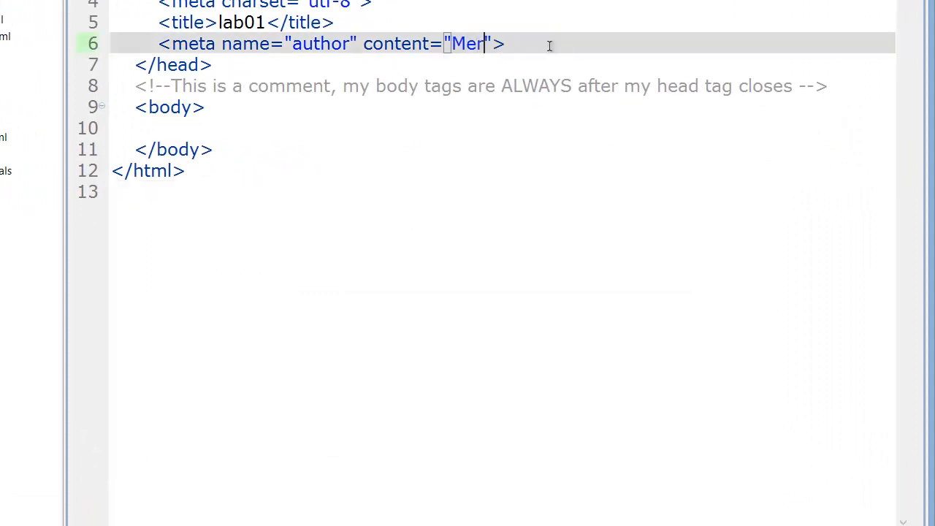
type("i")
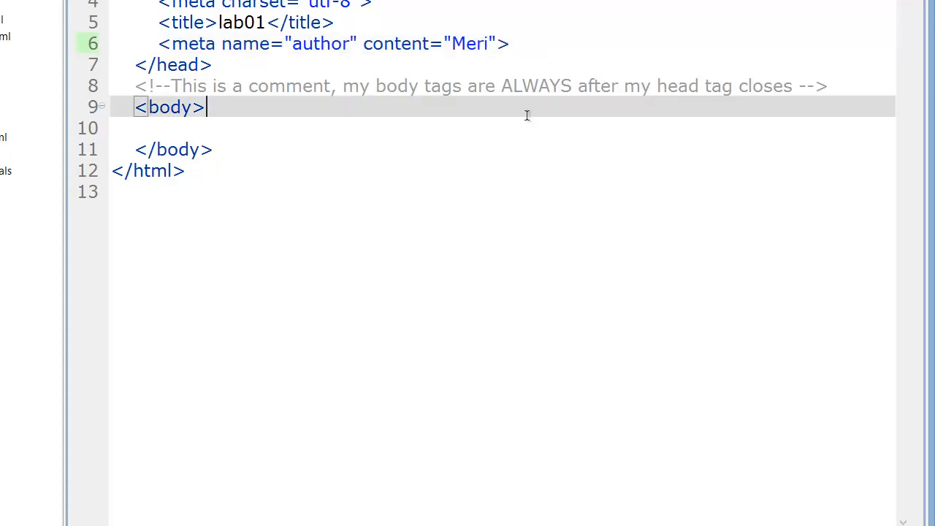
mouse_move(129, 128)
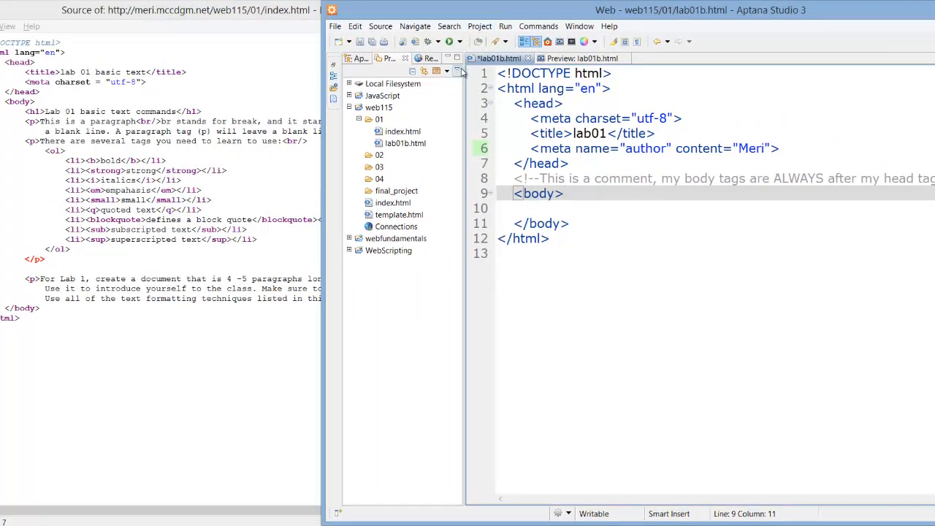
Place the cursor in the body section of lab01b.html for new content.
left_click(460, 71)
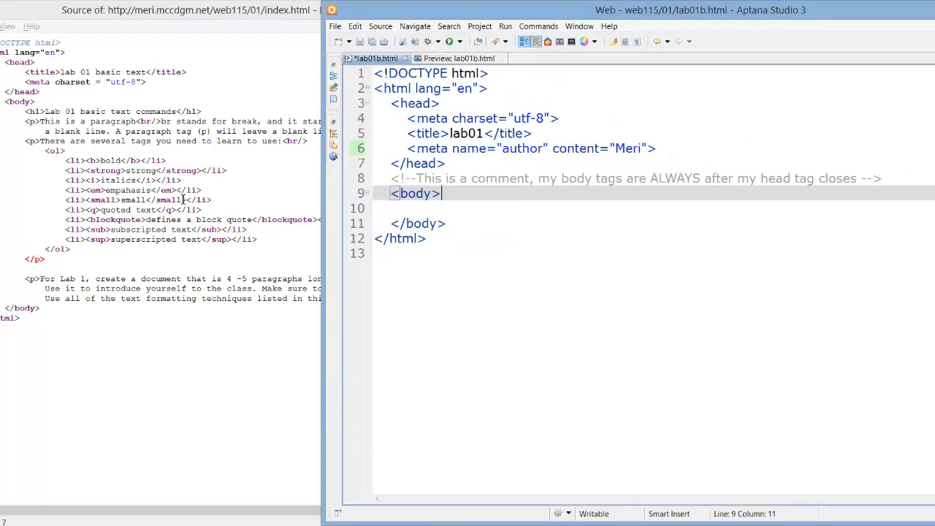
mouse_move(303, 275)
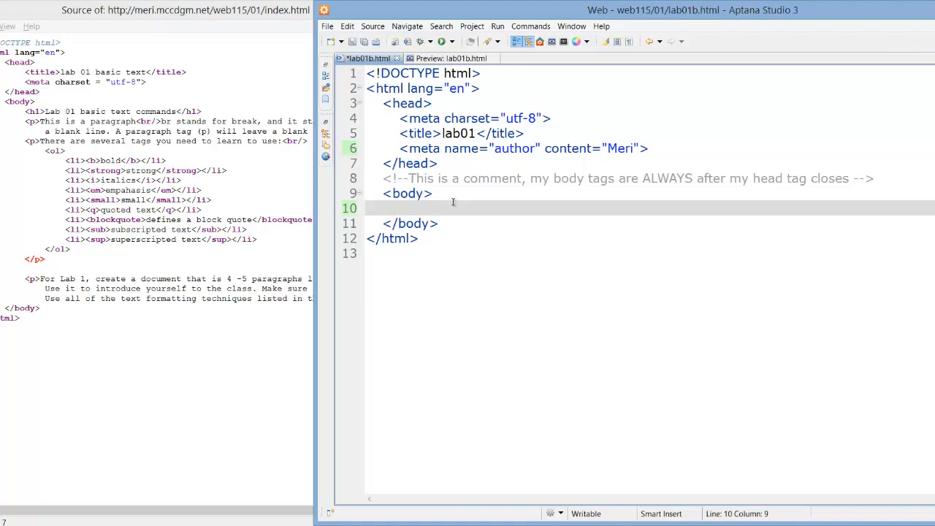
Type an h1 heading reading 'WEB 115 homework: Lab 01 - text' in the body.
type("h1></h1>")
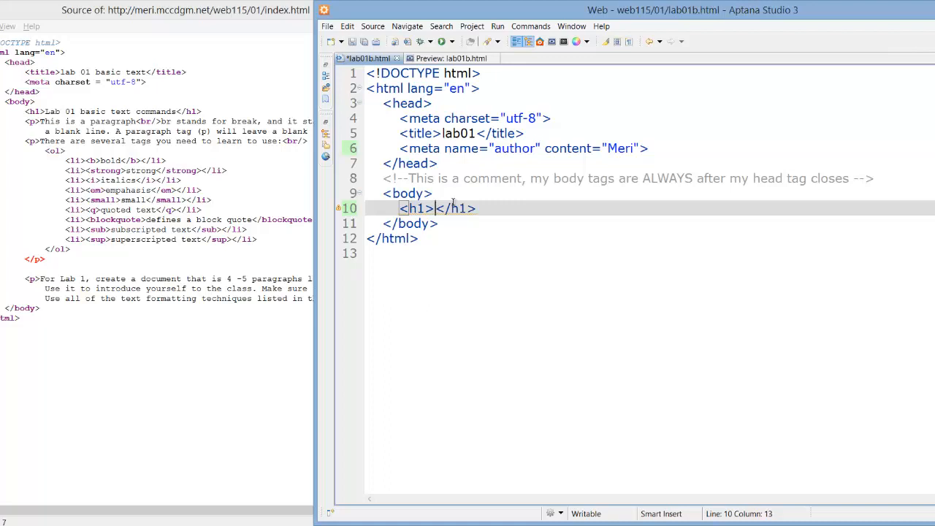
type("W")
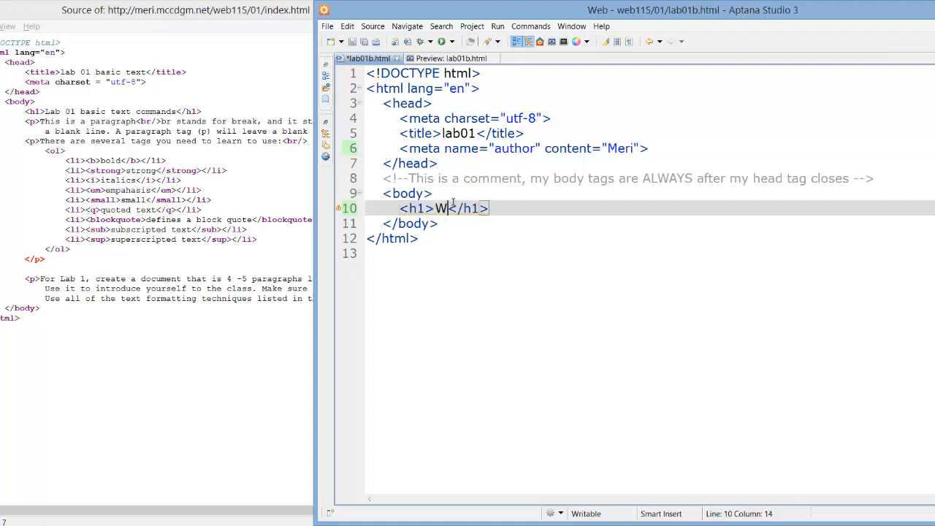
type("EB 115 homework: Lab")
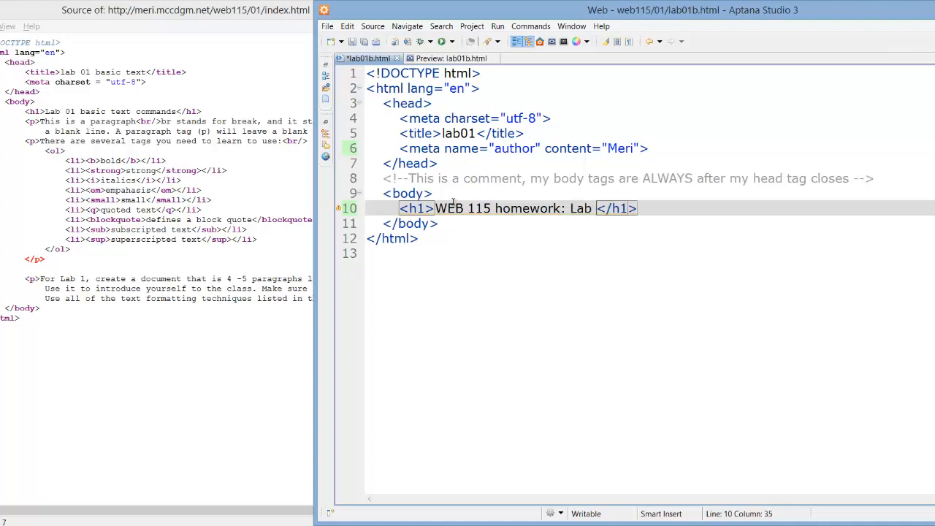
type("01")
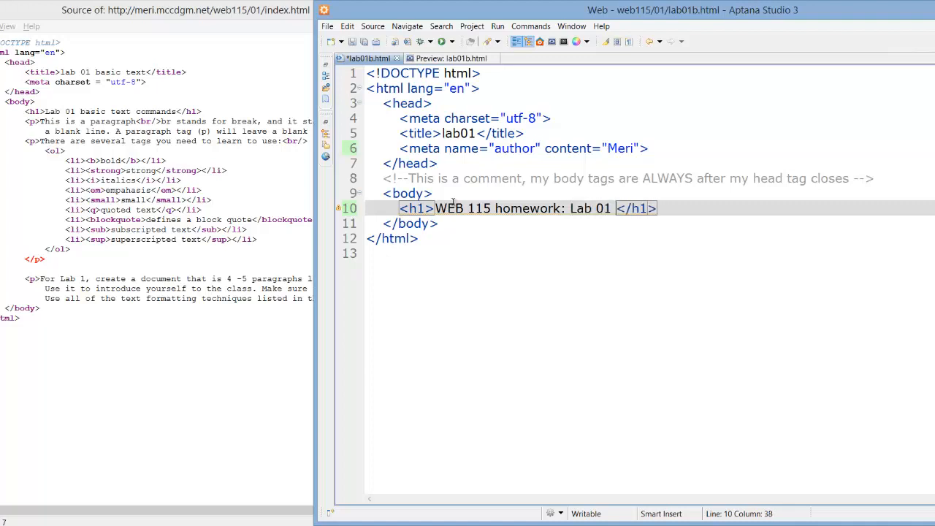
type("- text")
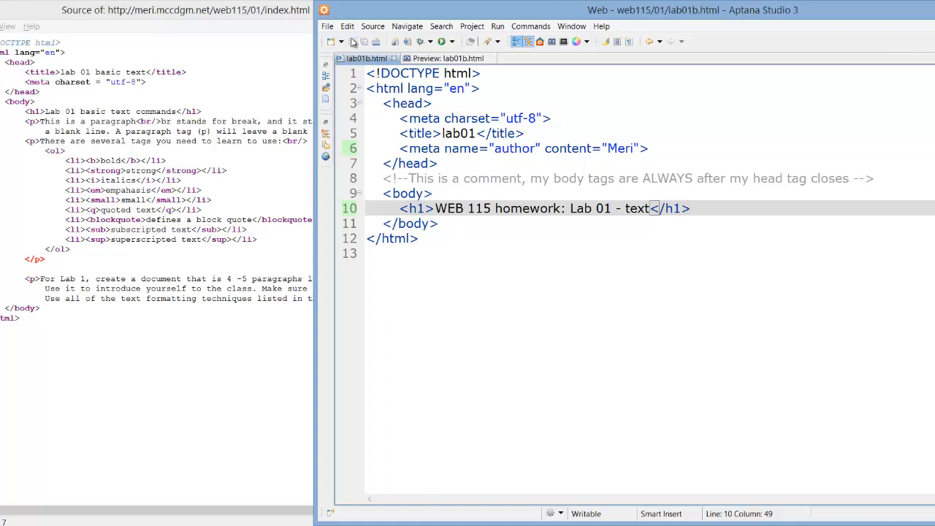
Save lab01b.html, then close the preview showing the 'WEB 115 homework: Lab 01 - text' heading.
left_click(691, 208)
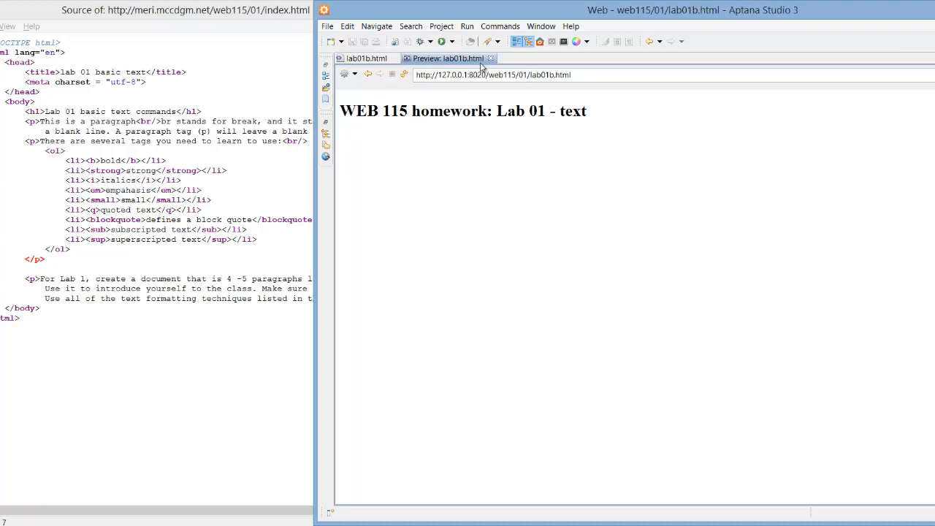
left_click(365, 57)
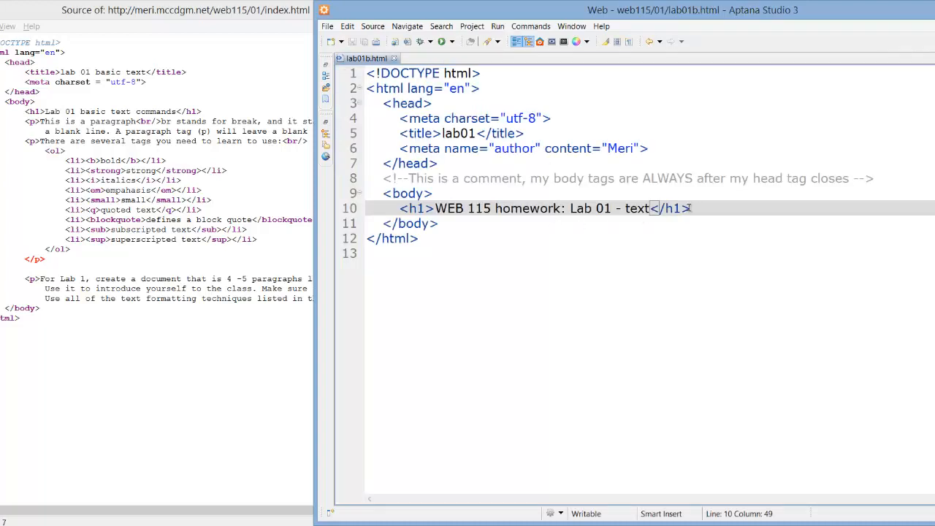
Open a paragraph with the bold title 'Meri's epic journey through life!'.
type("<")
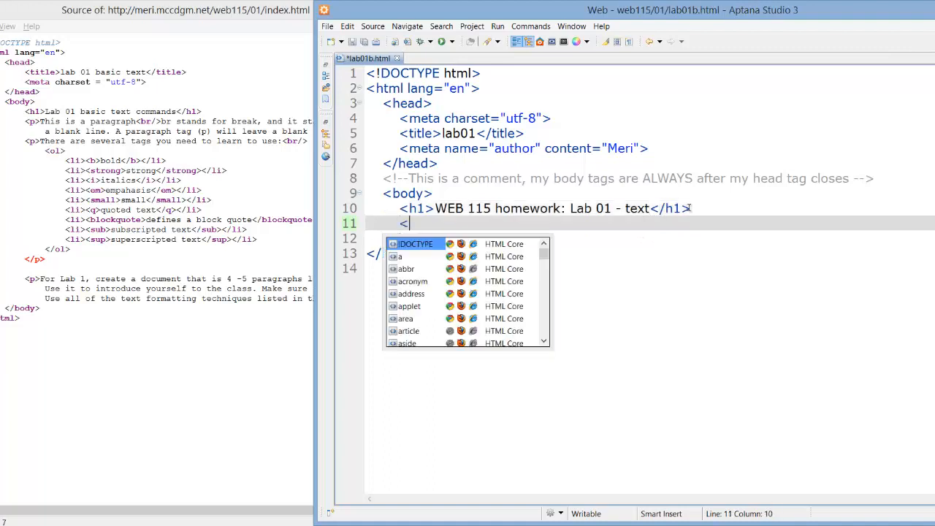
type("p></p>")
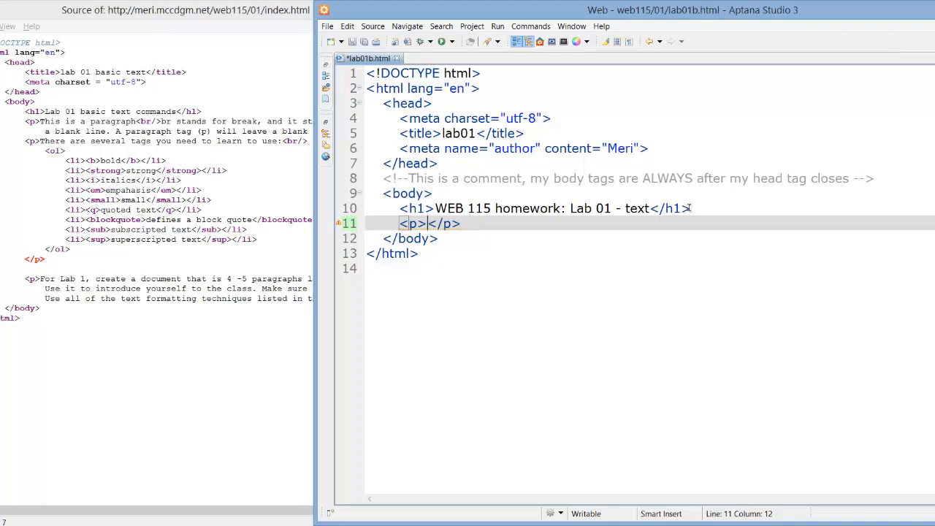
type("b></b")
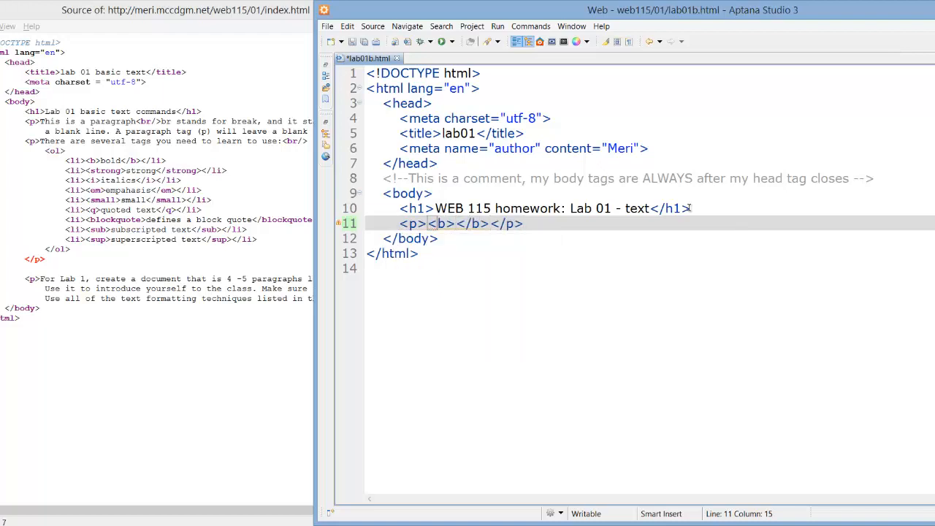
type("Meri's")
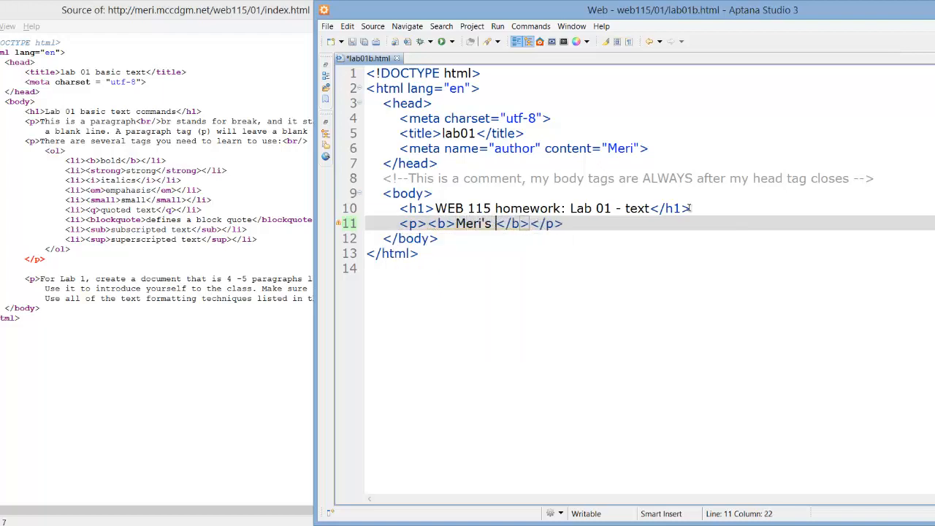
type("epic journey throu")
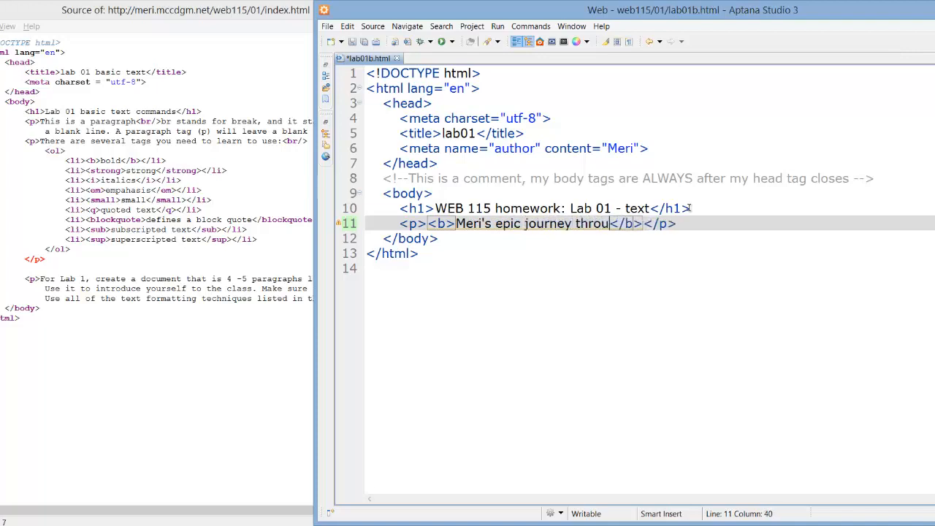
type("gh life")
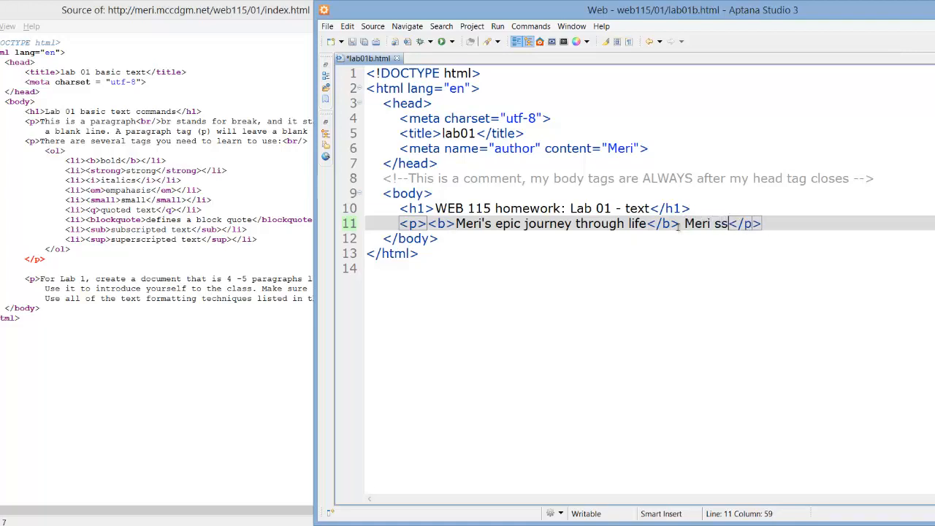
key("Backspace")
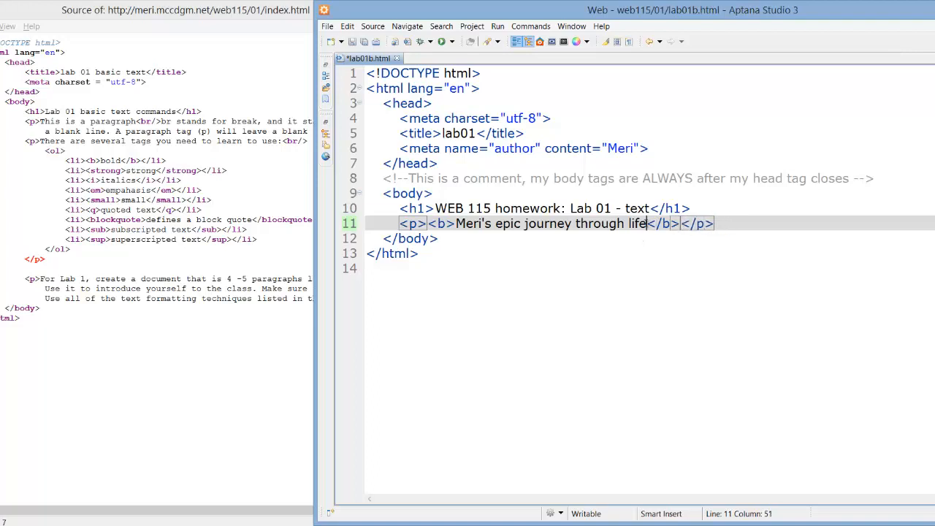
type("!")
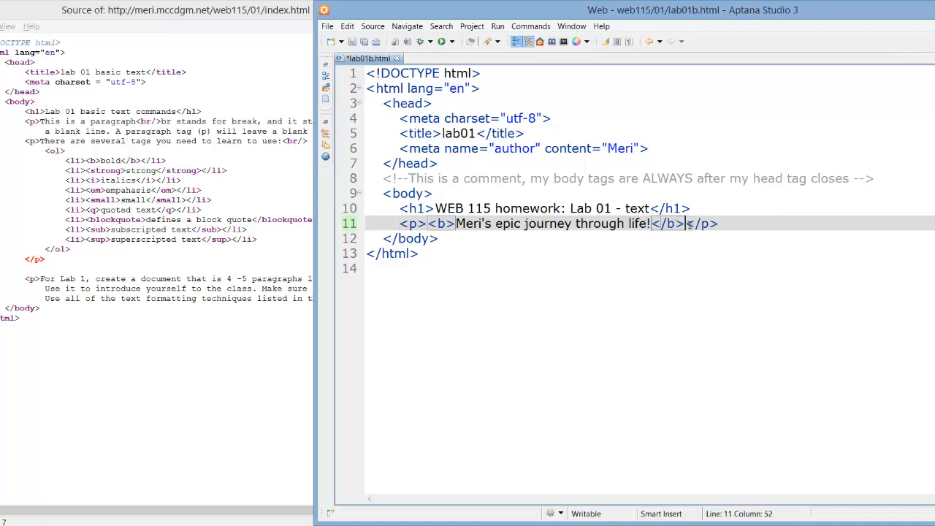
Add sentences about Meri starting programming at only 9 years old and taking classes.
type("Meri")
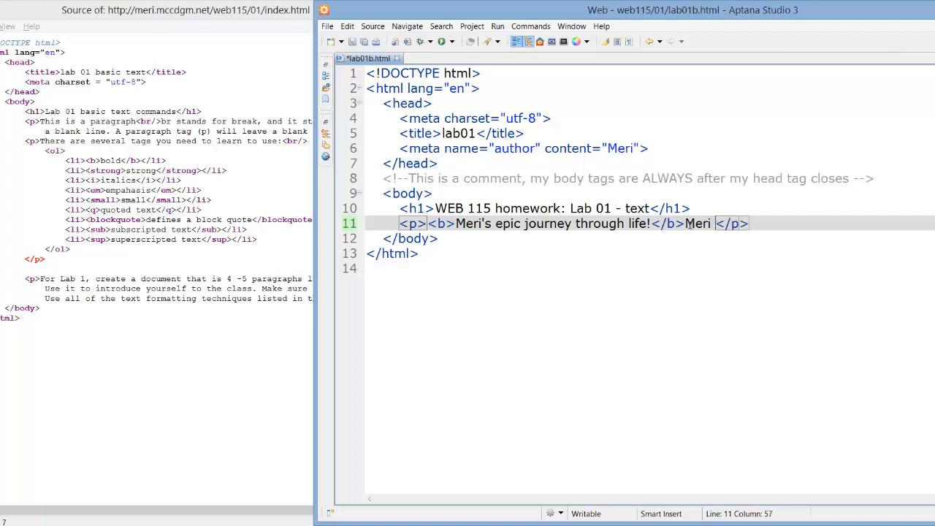
type("started programming when")
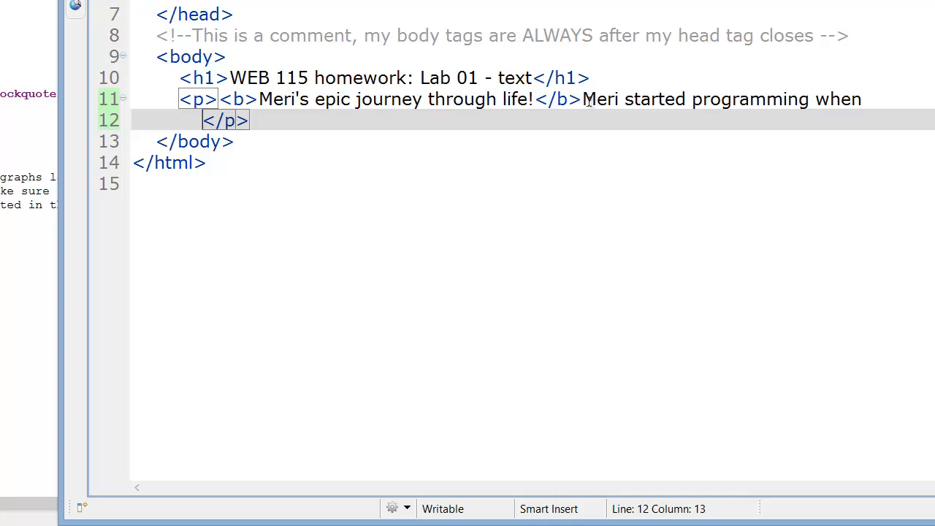
type("she was onl")
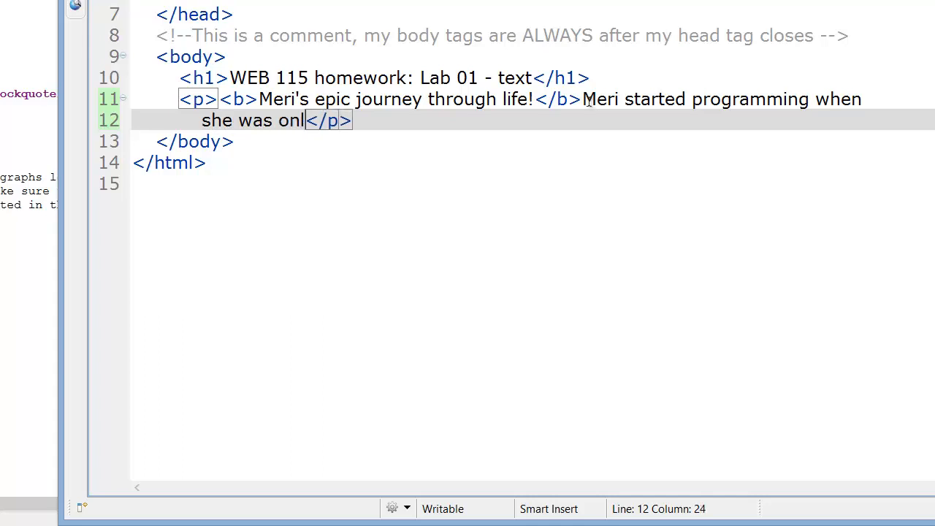
type("y 9 years old")
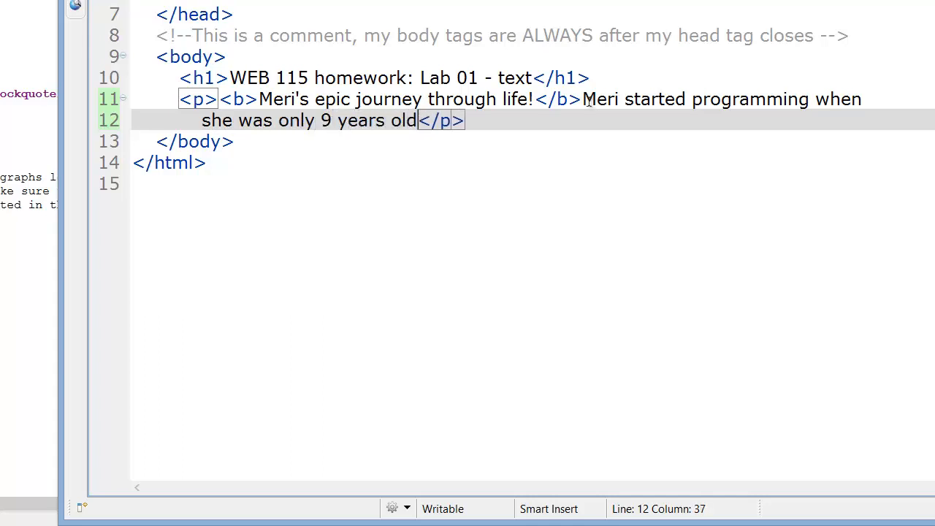
type(".")
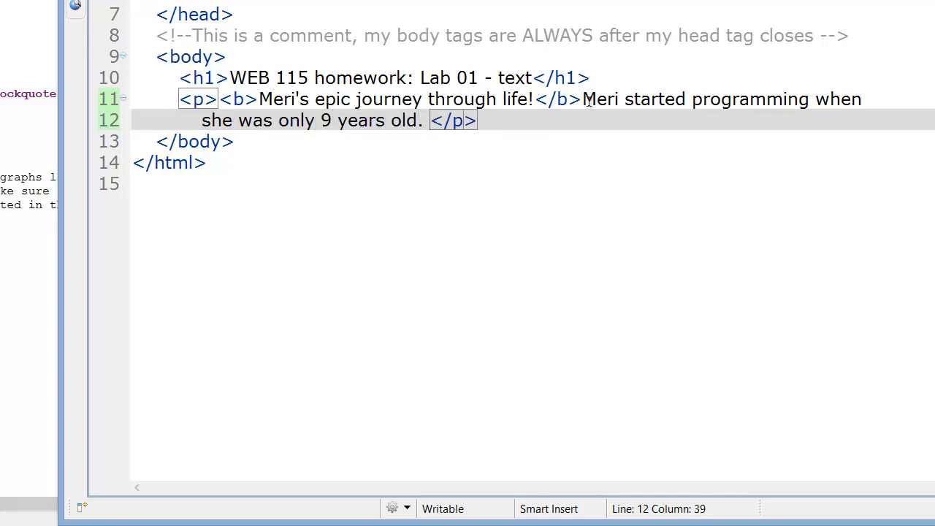
type("Meri fell in love wit")
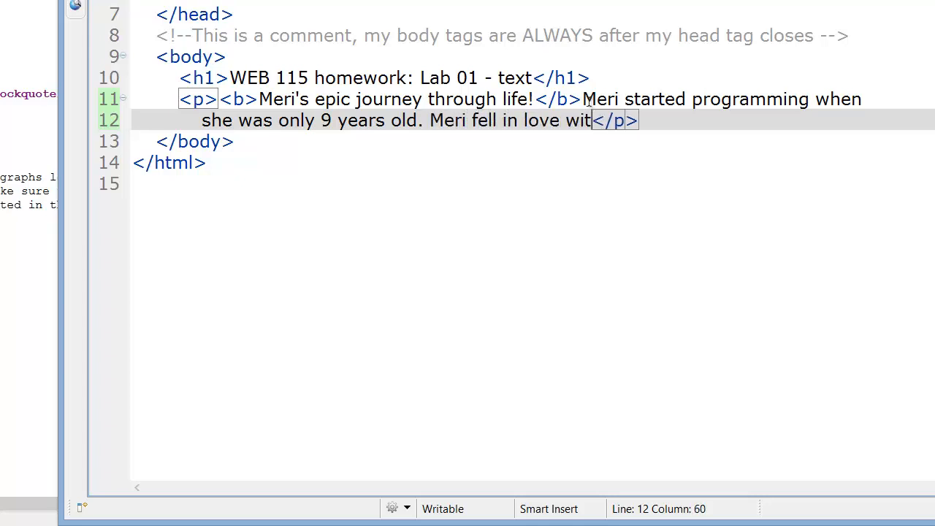
type("programming and started")
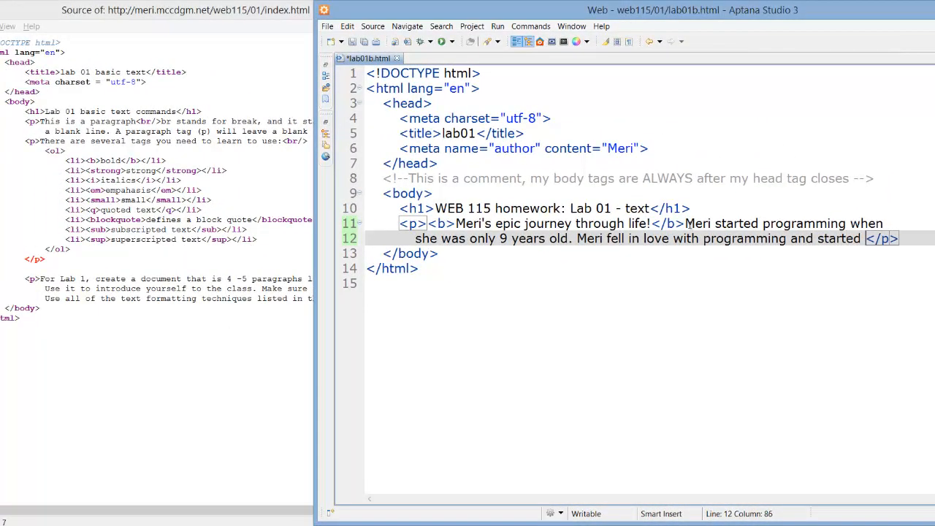
type("taking")
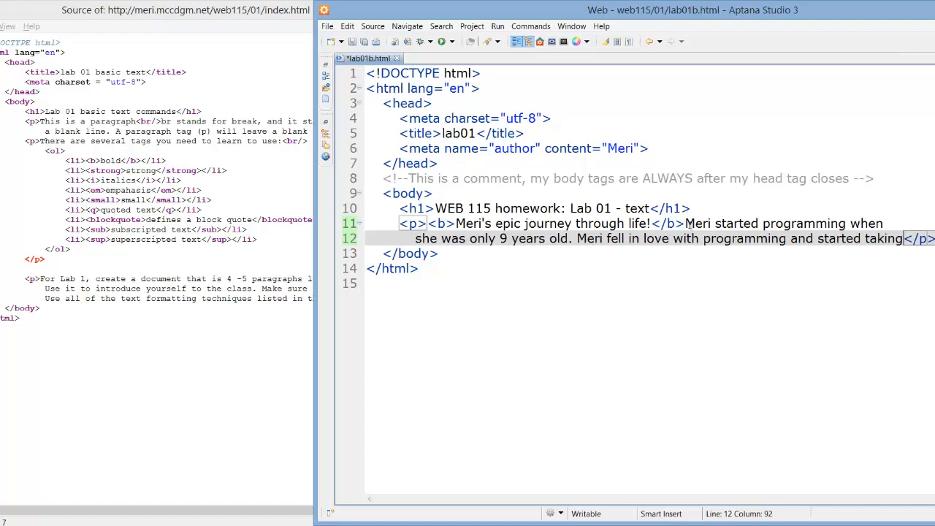
type("classes when she was in seventh grade</p>")
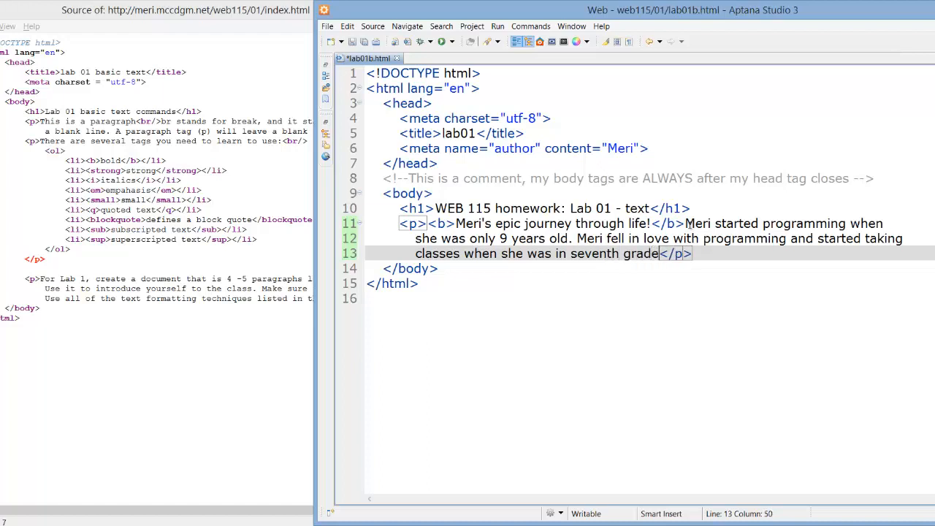
type(".")
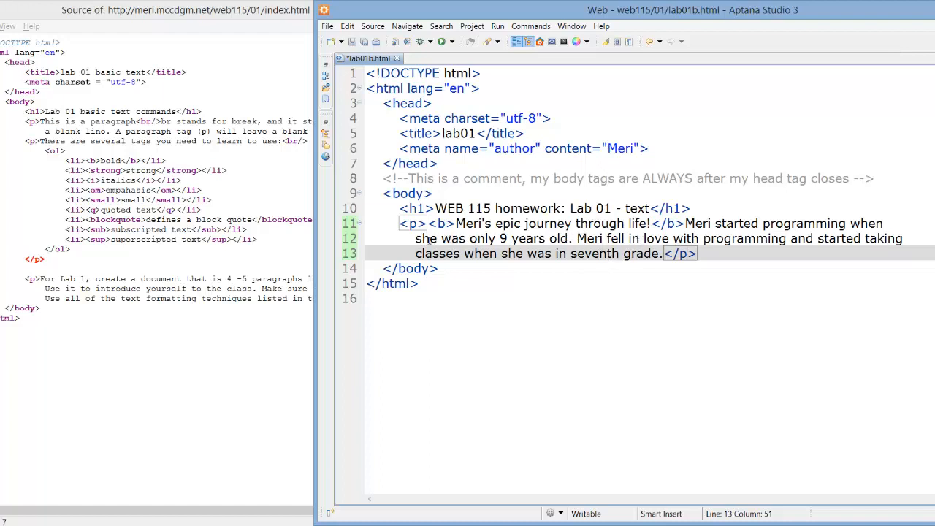
Place the cursor where the 'she was only 9 years old' phrase begins.
left_click(415, 238)
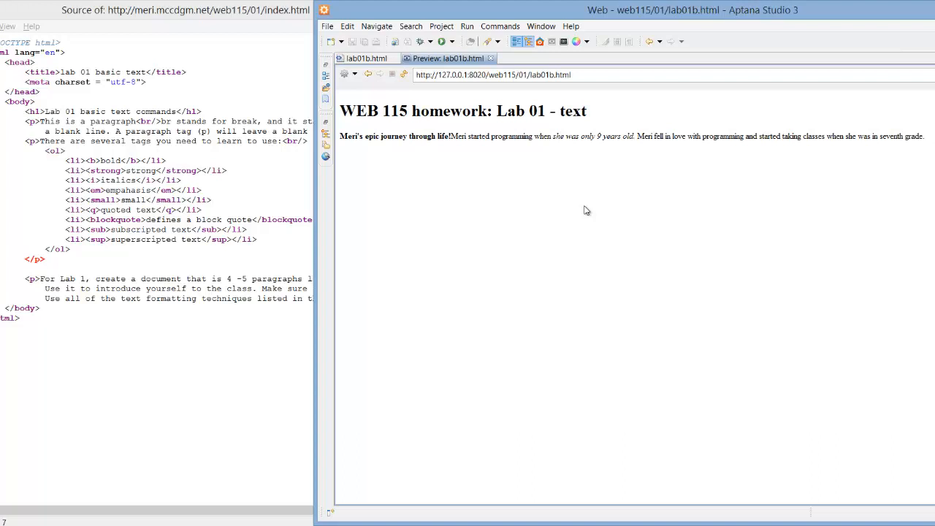
mouse_move(559, 232)
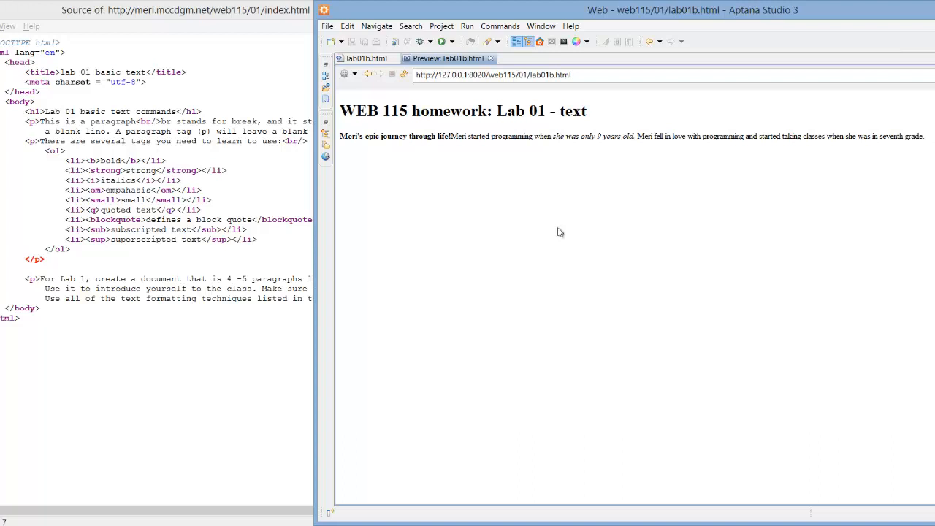
Add style="font-size: 14px;" to the paragraph's <p> tag and save lab01b.html.
left_click(366, 59)
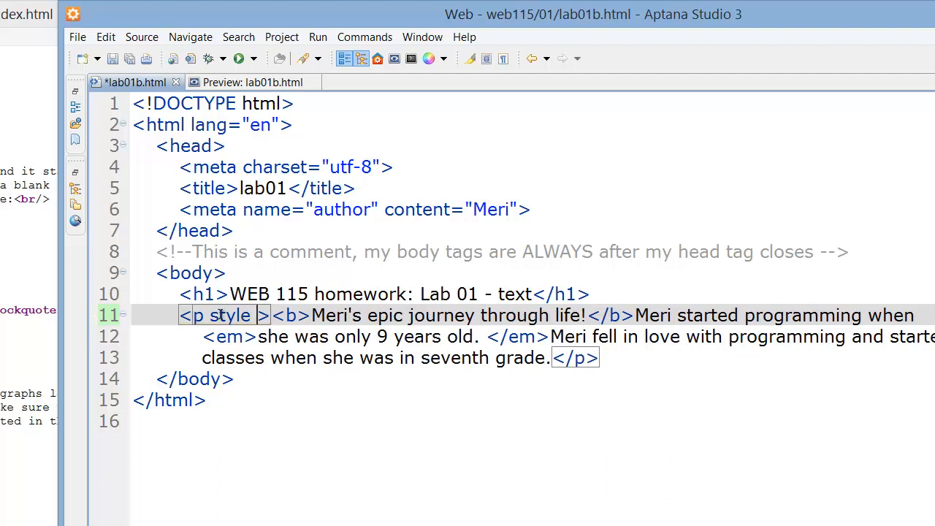
type("\"fo")
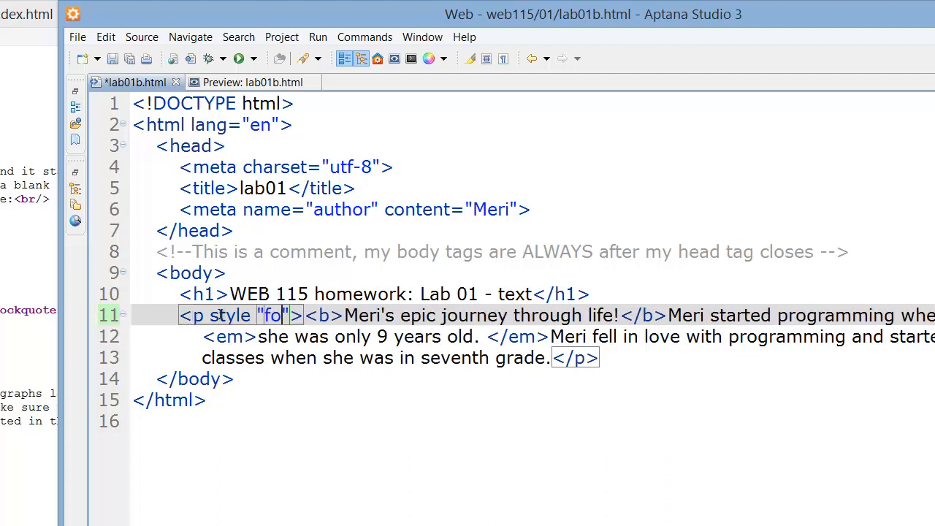
key("BackSpace")
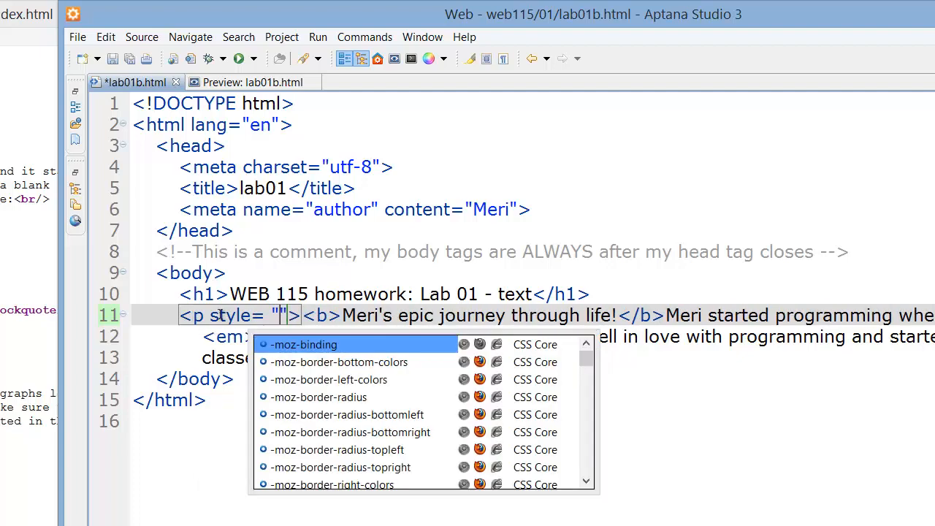
type("font-size:")
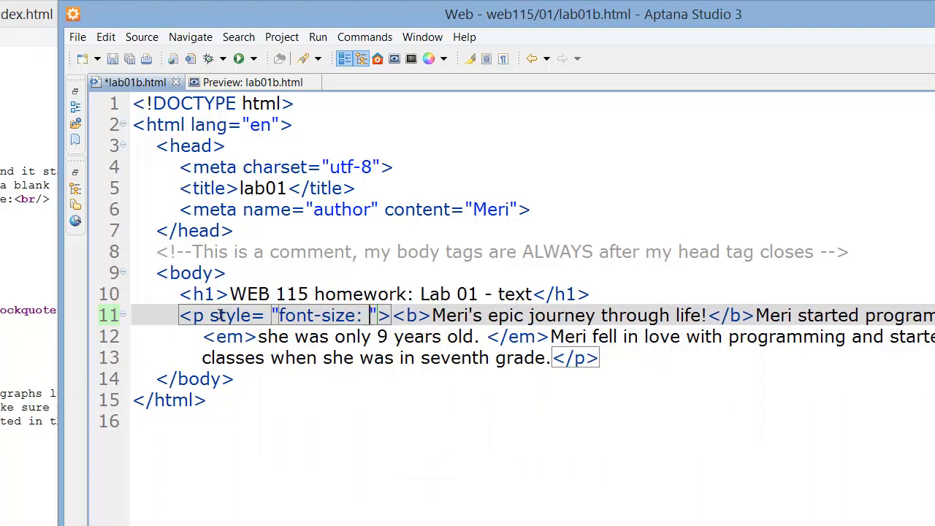
type("14")
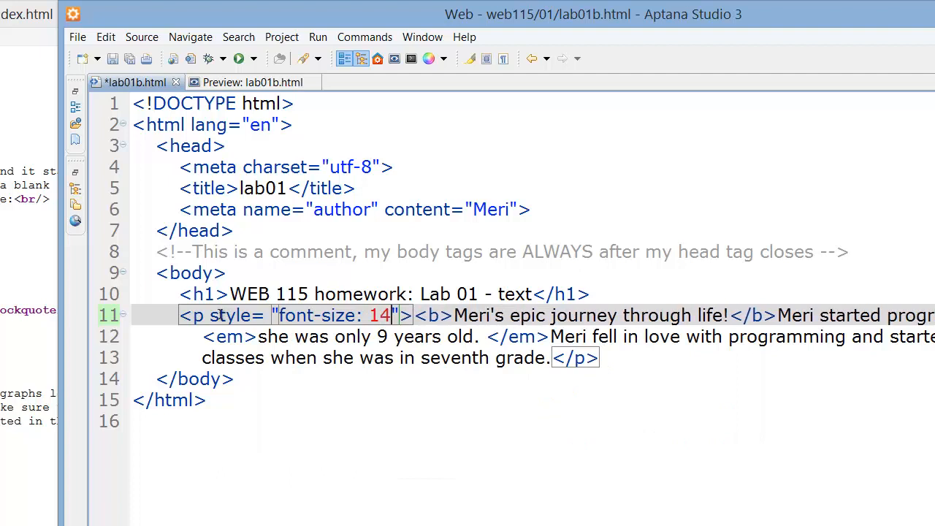
type("px")
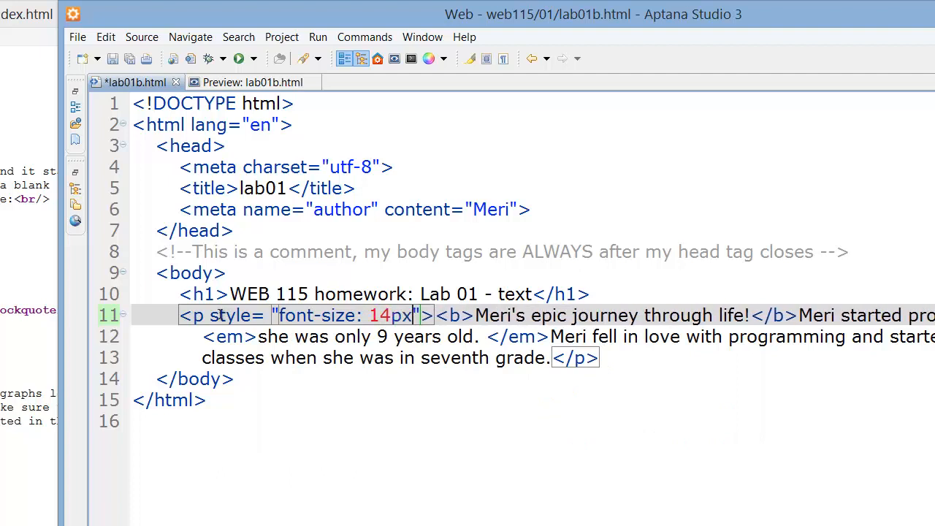
type(";")
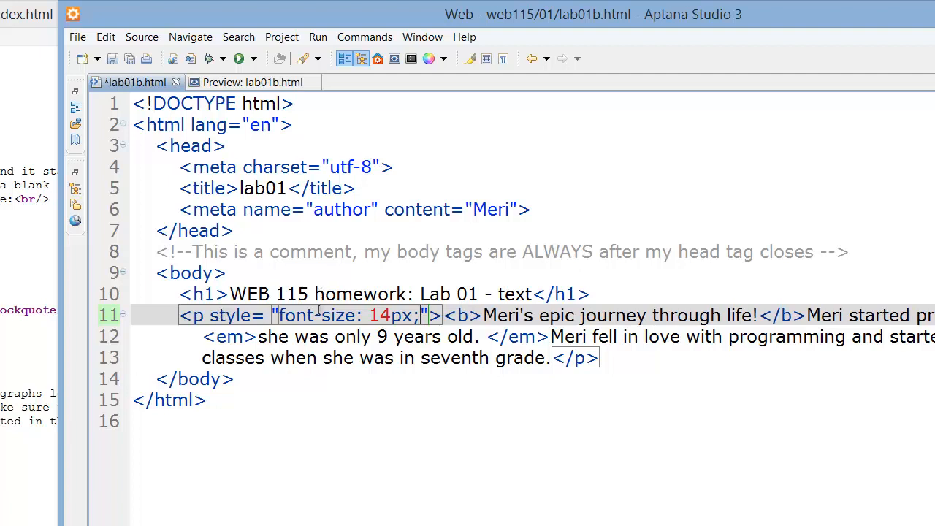
mouse_move(122, 71)
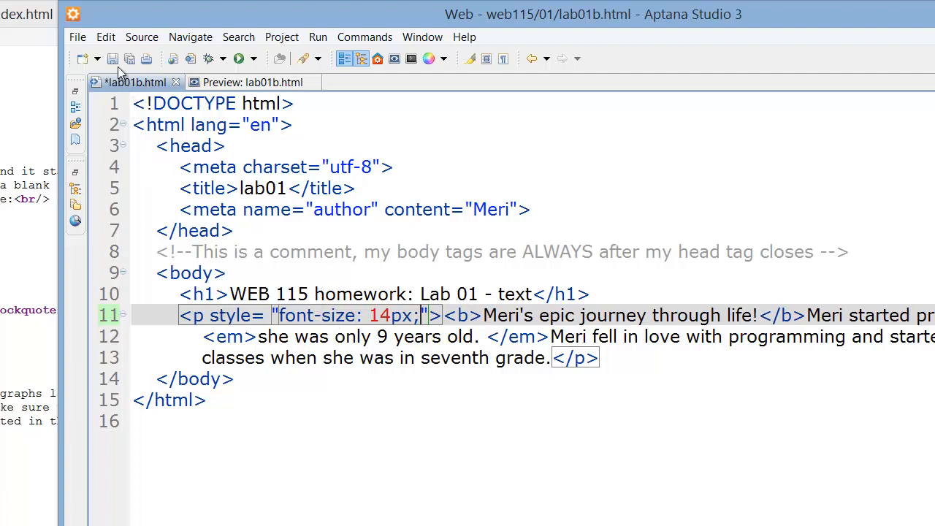
left_click(113, 59)
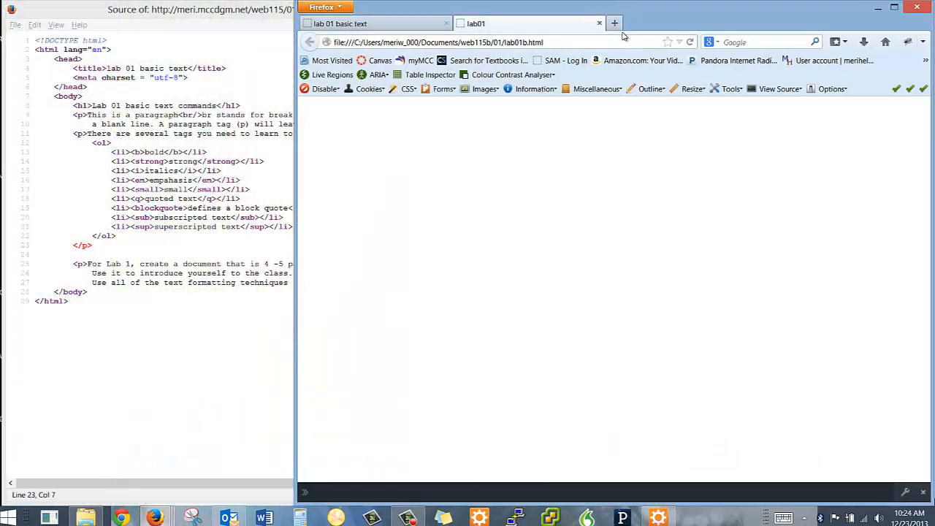
Search Google for 'inline style font size' in a new Firefox tab.
left_click(615, 24)
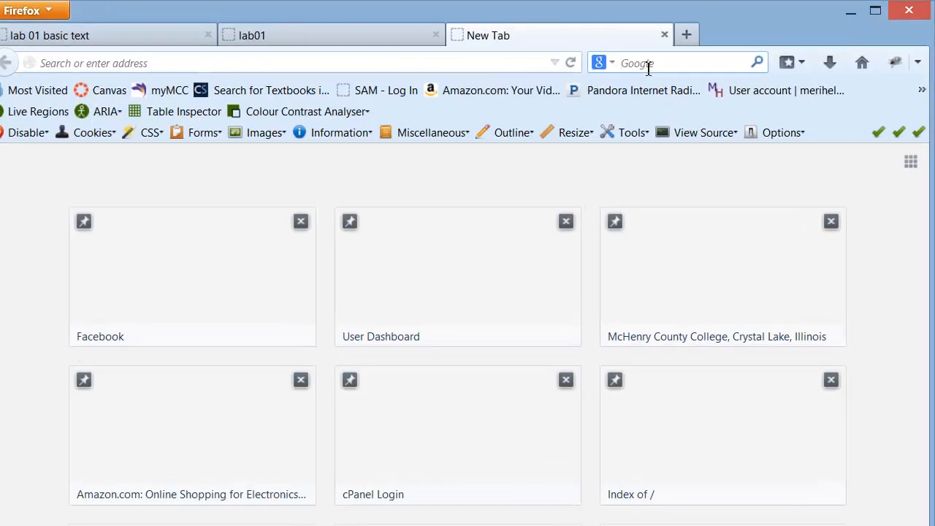
type("inline style font size")
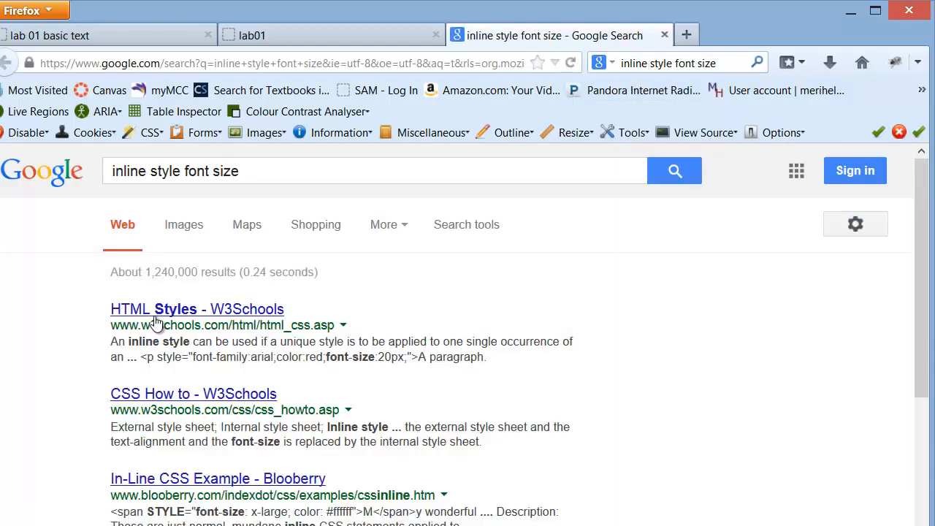
Read the W3Schools HTML Styles page down to the inline font, color and size examples.
left_click(197, 309)
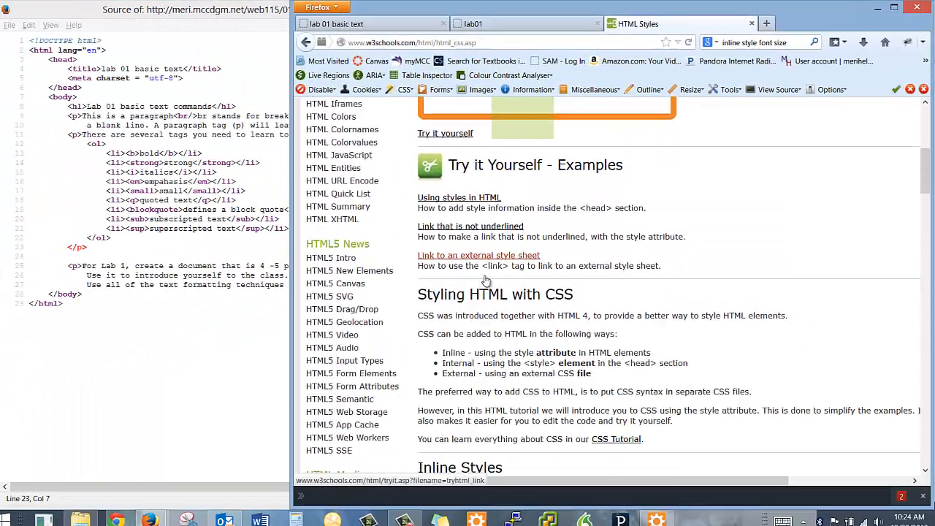
scroll("down", 3)
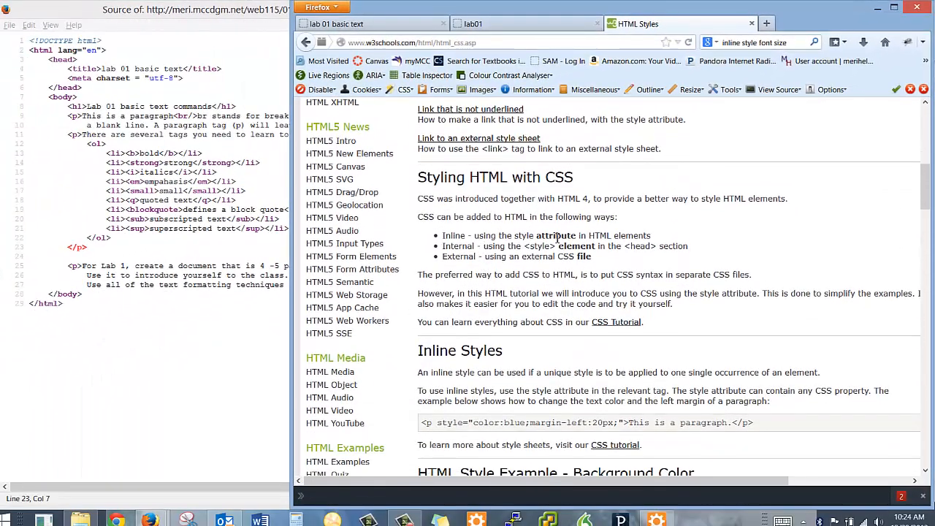
scroll("down", 3)
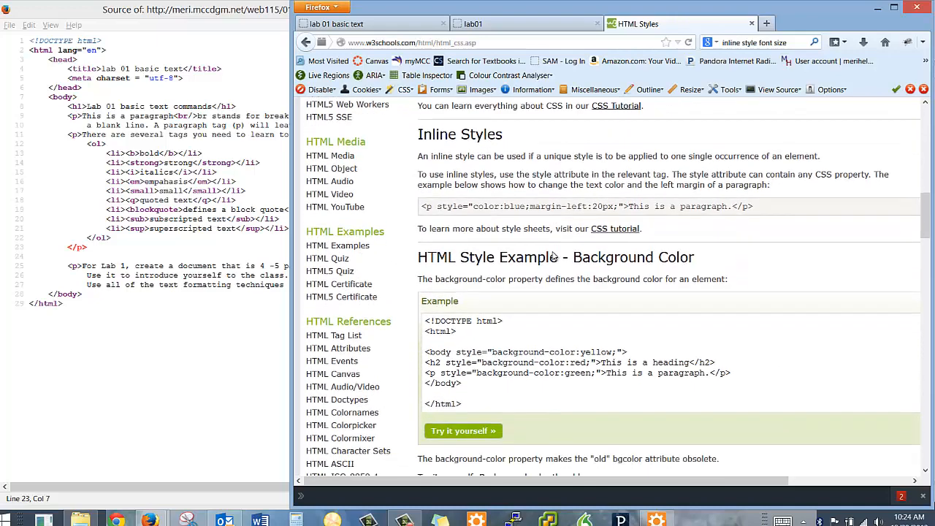
scroll("down", 3)
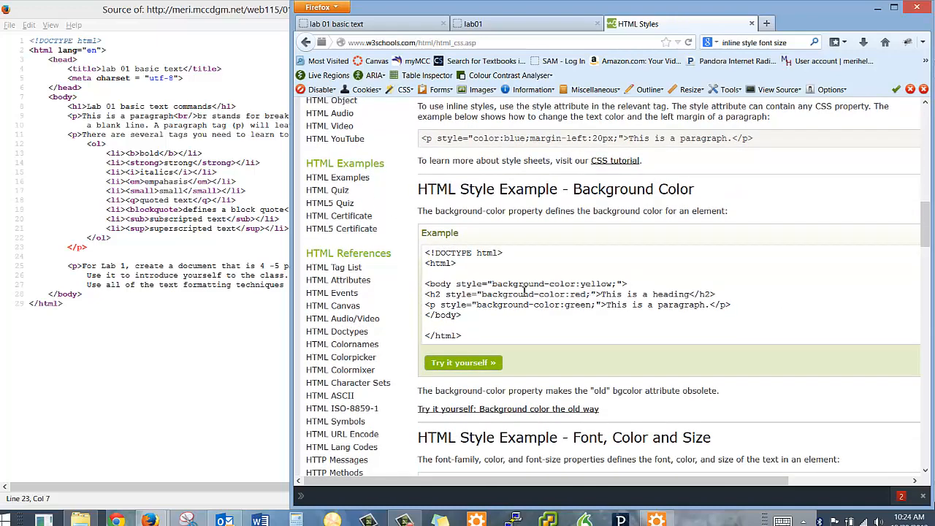
mouse_move(534, 290)
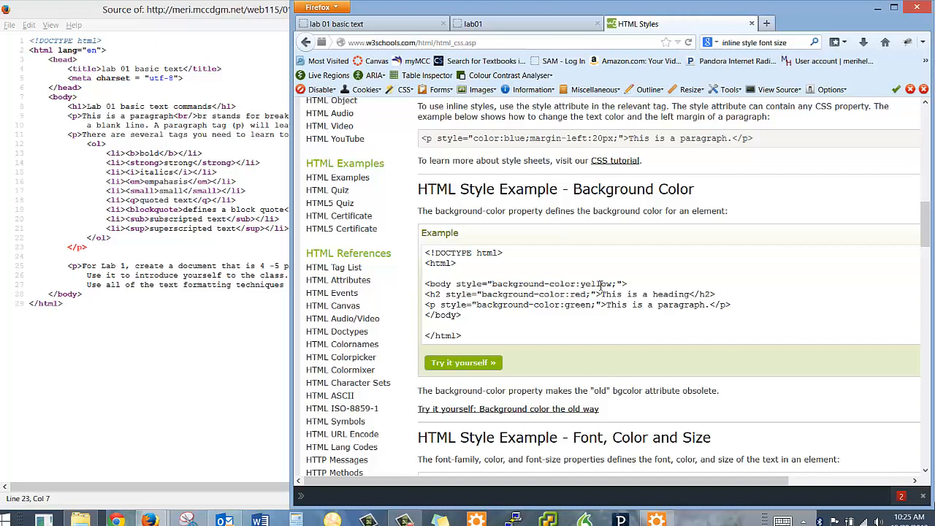
mouse_move(590, 284)
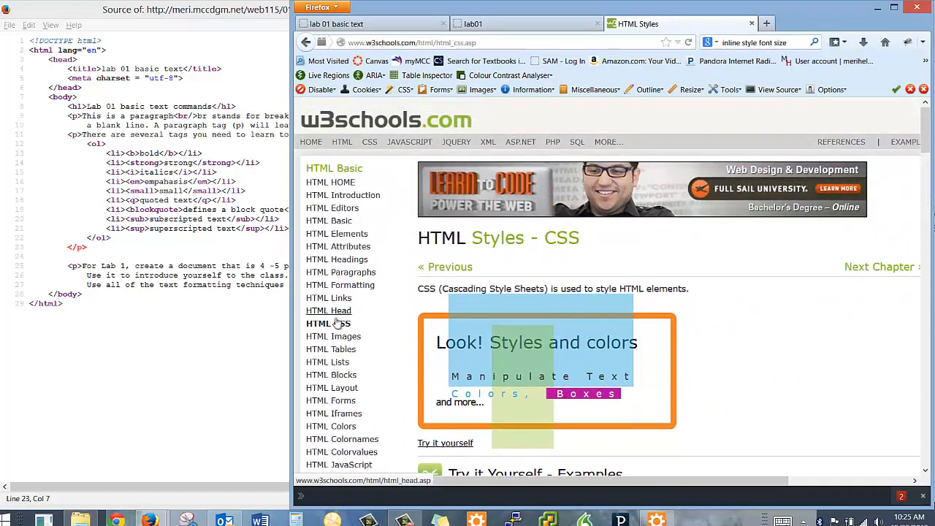
scroll("down", 3)
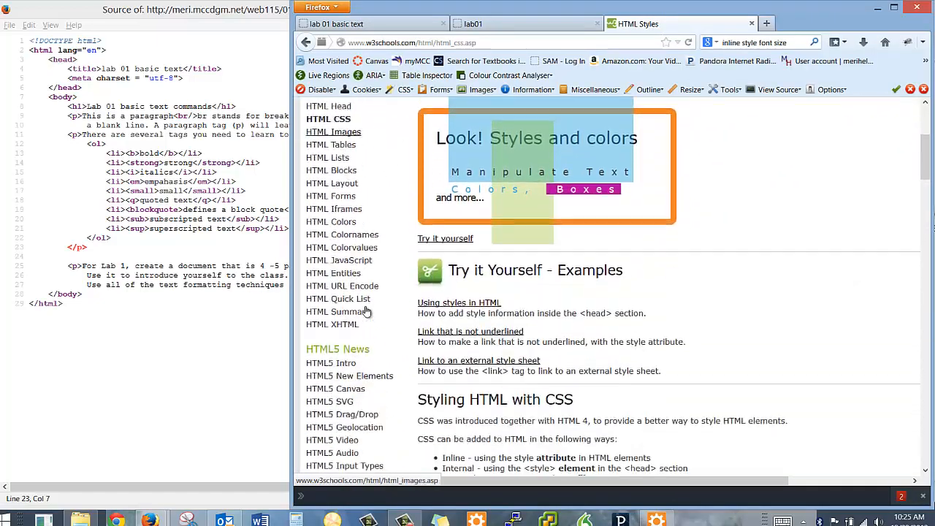
scroll("down", 3)
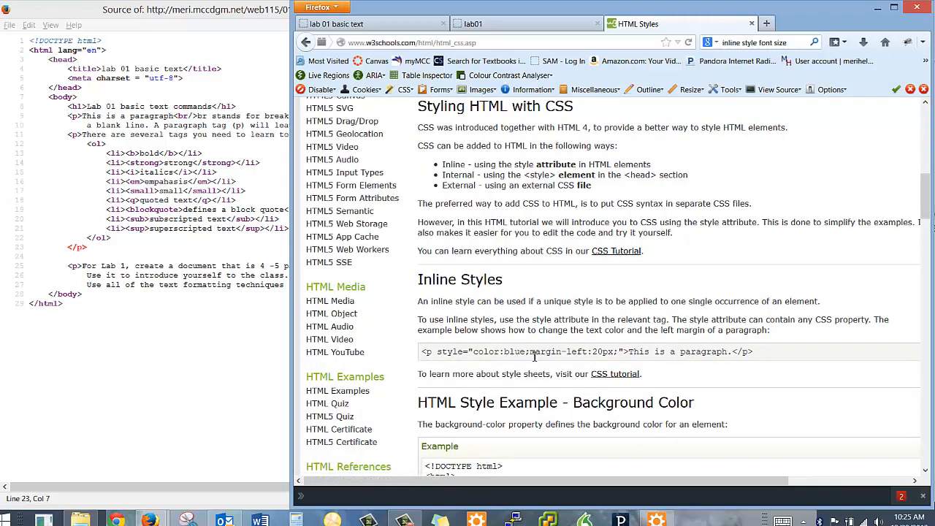
mouse_move(633, 358)
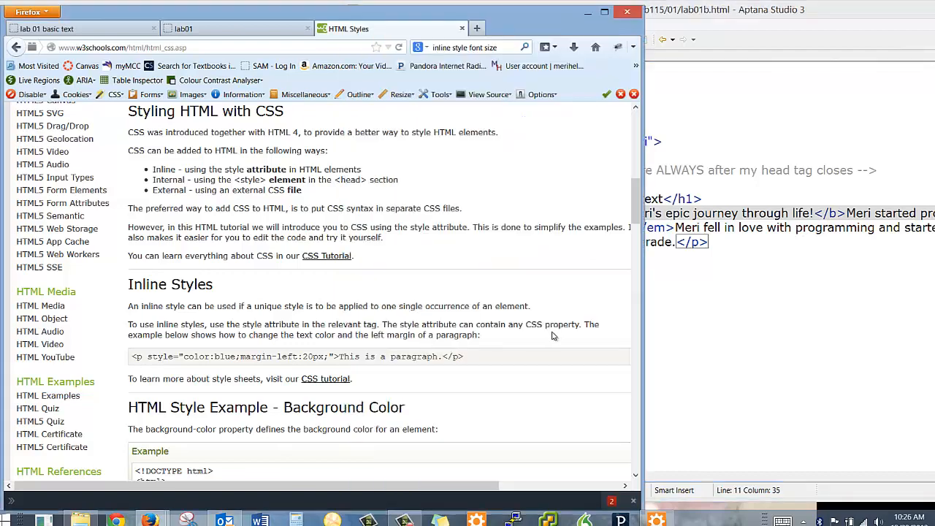
scroll("down", 3)
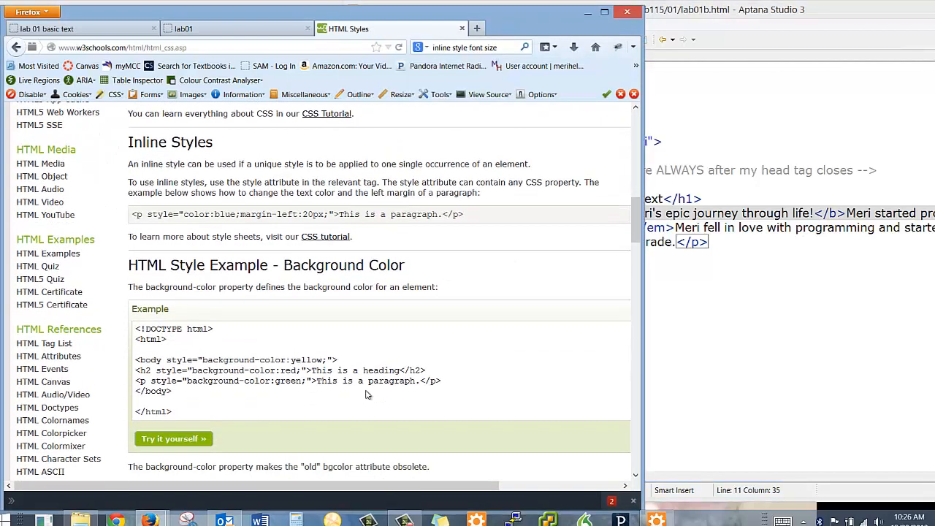
scroll("down", 3)
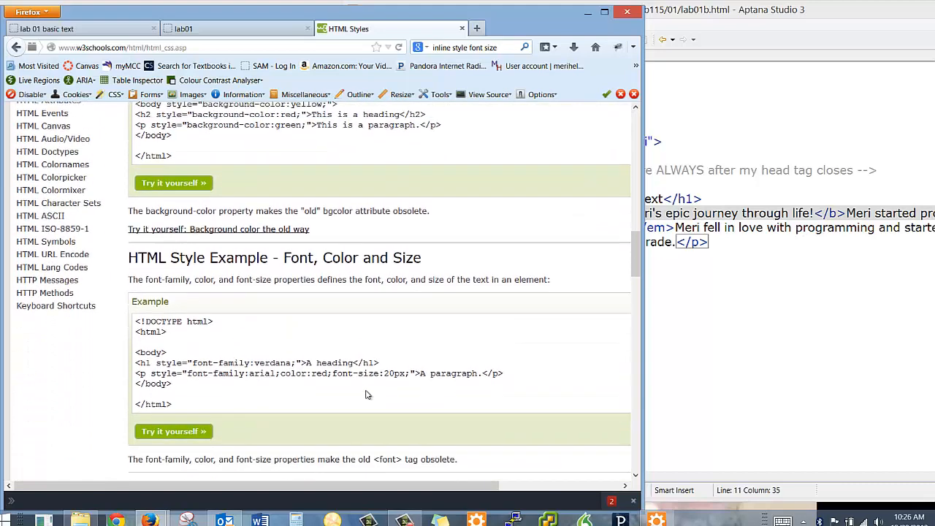
scroll("down", 3)
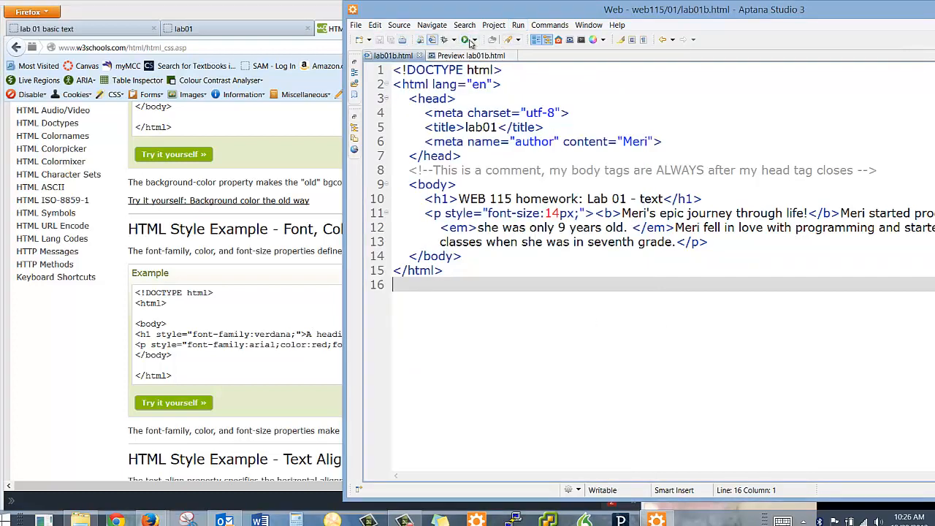
After checking the preview, change the paragraph's inline font-size from 14px to 20px.
left_click(470, 55)
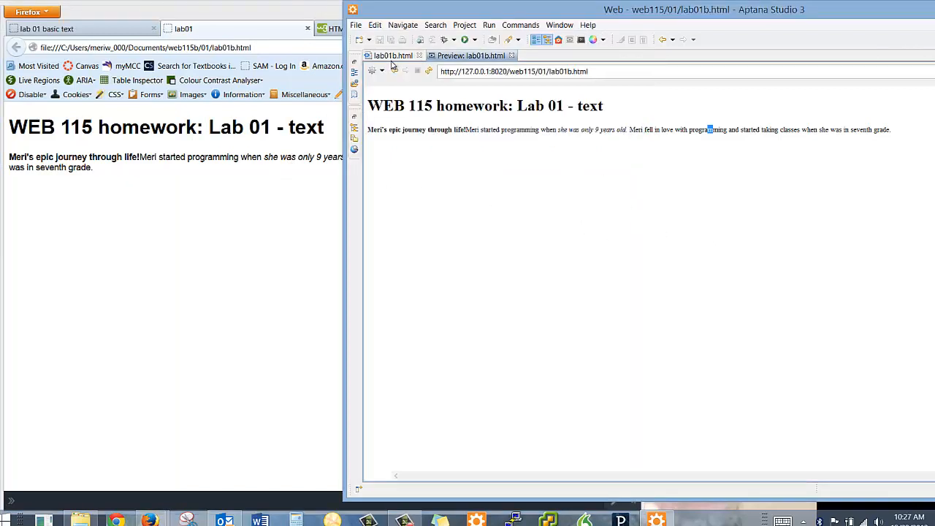
left_click(392, 55)
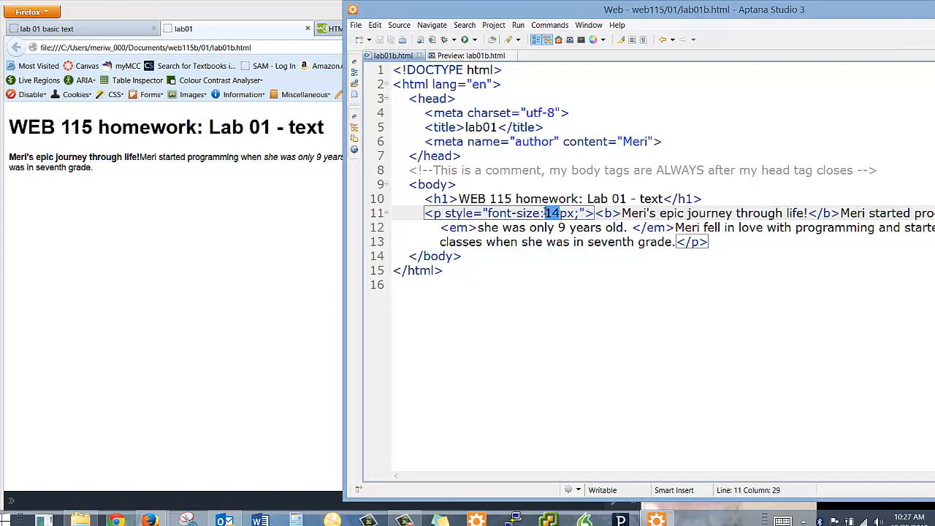
type("2")
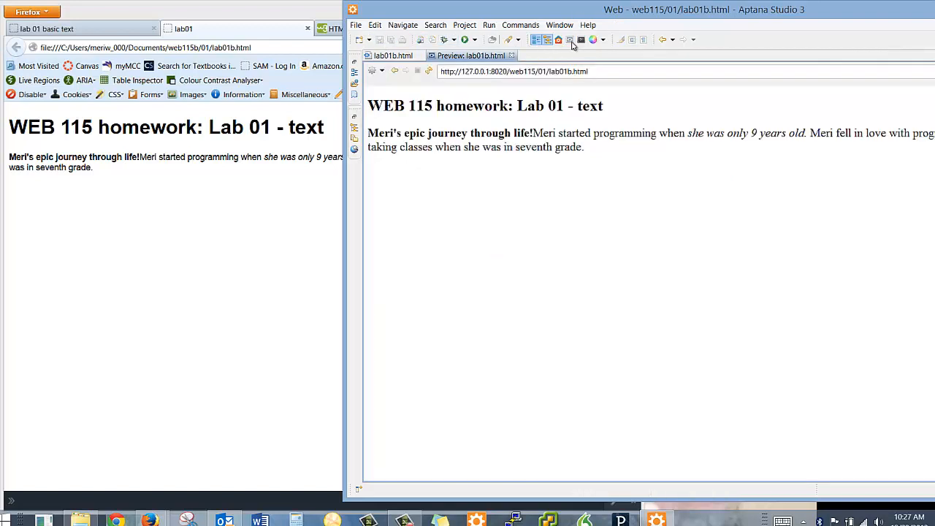
mouse_move(284, 177)
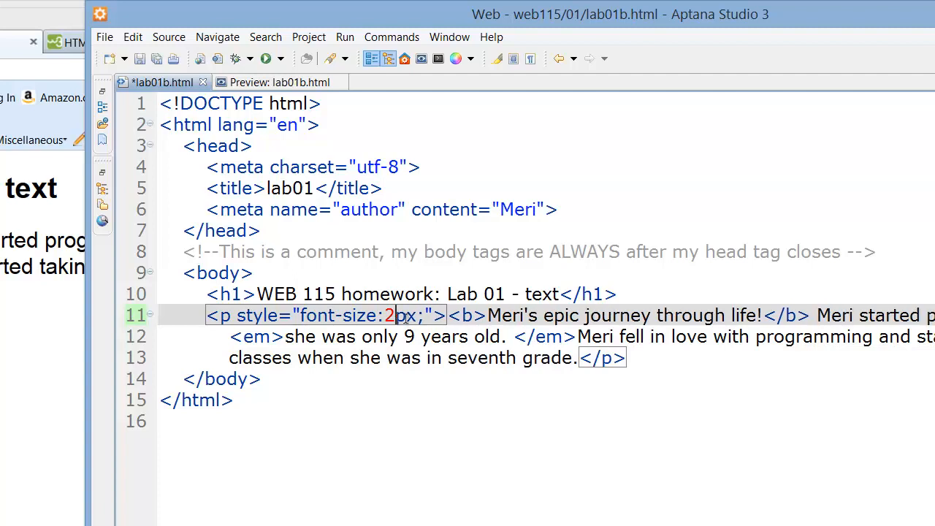
type("0")
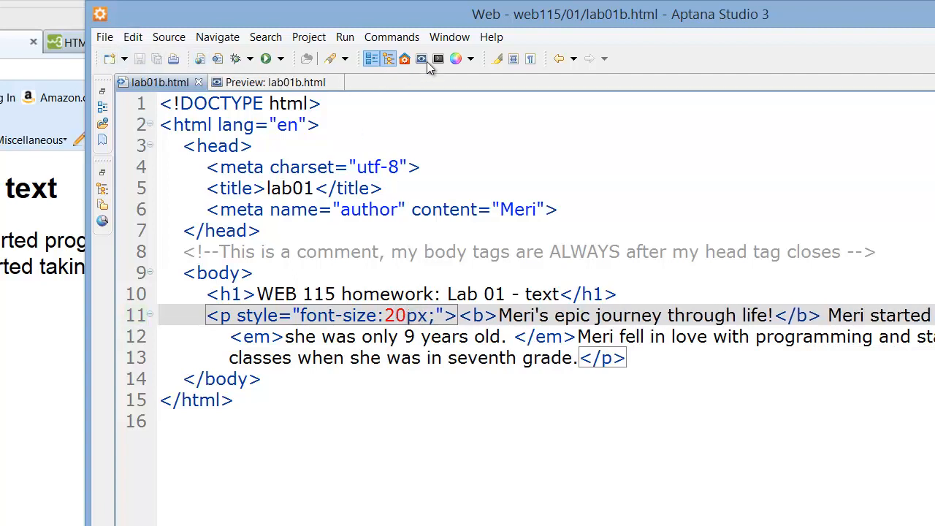
left_click(275, 81)
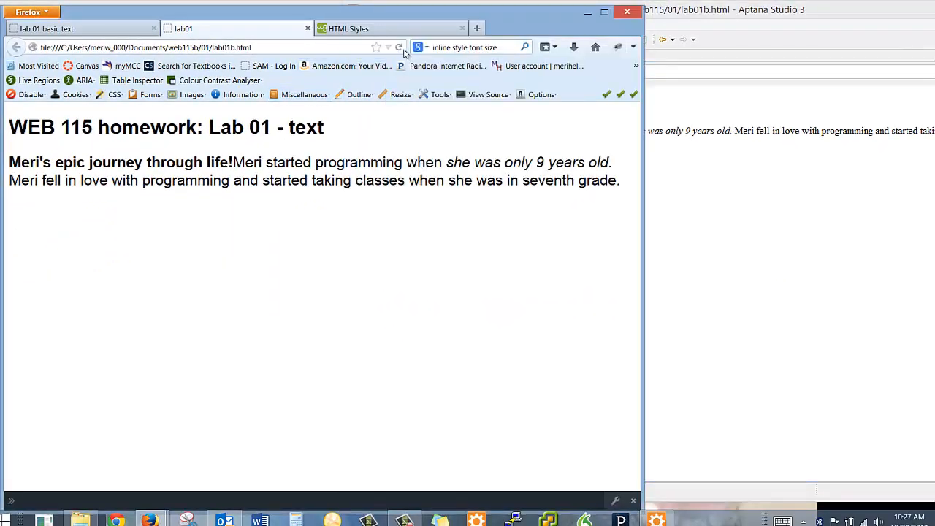
Reload the local lab01b page in Firefox to see the 20px paragraph text.
left_click(398, 48)
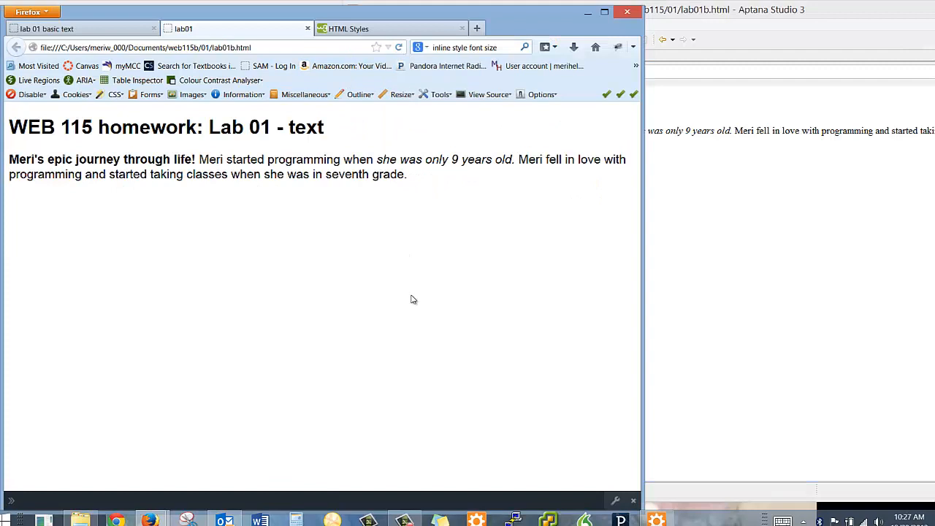
mouse_move(666, 313)
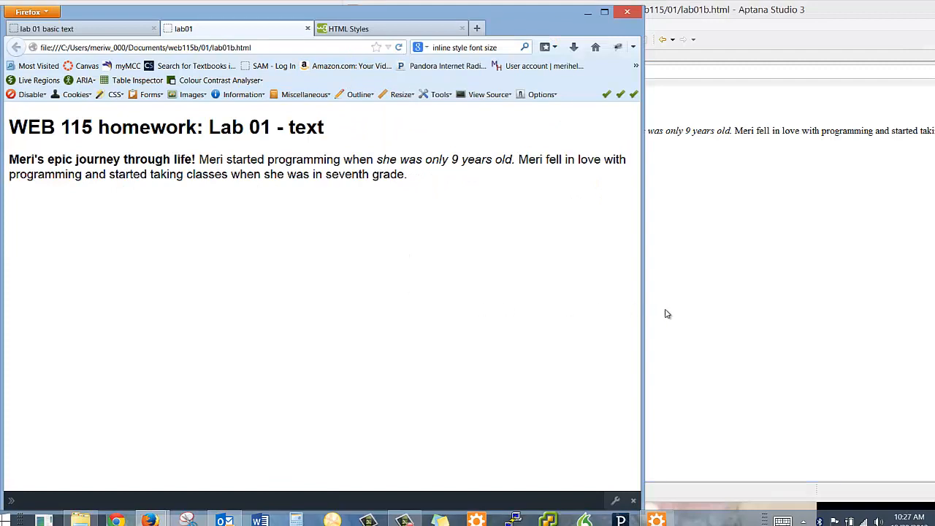
mouse_move(679, 315)
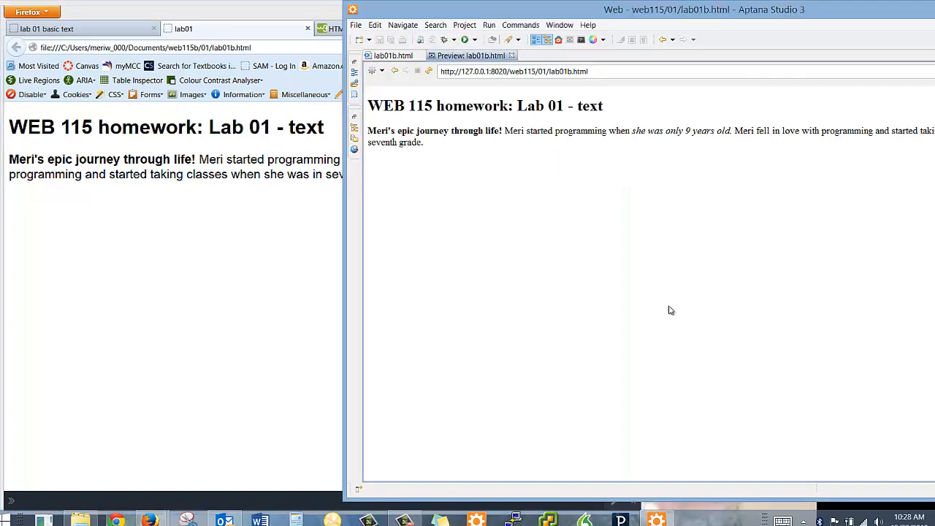
Place the cursor after the journey paragraph's closing </p> in the lab01b.html source.
left_click(393, 55)
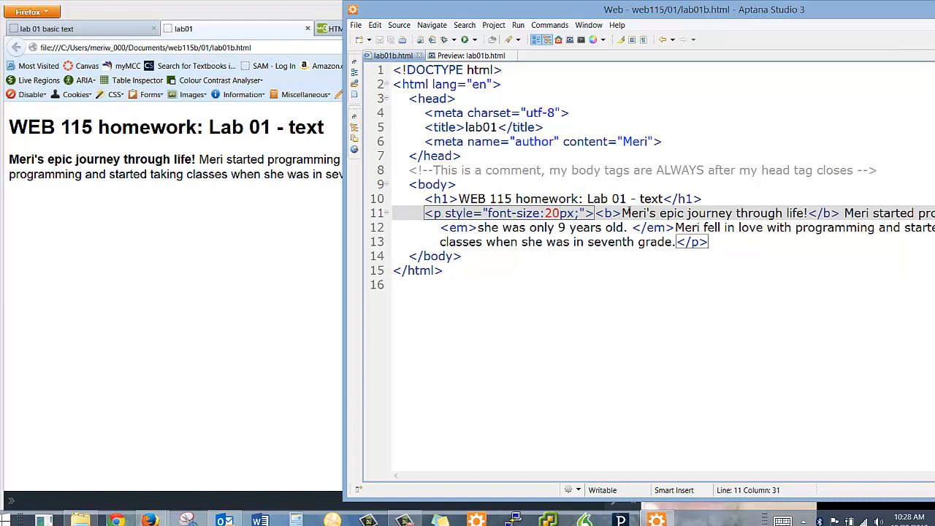
mouse_move(562, 229)
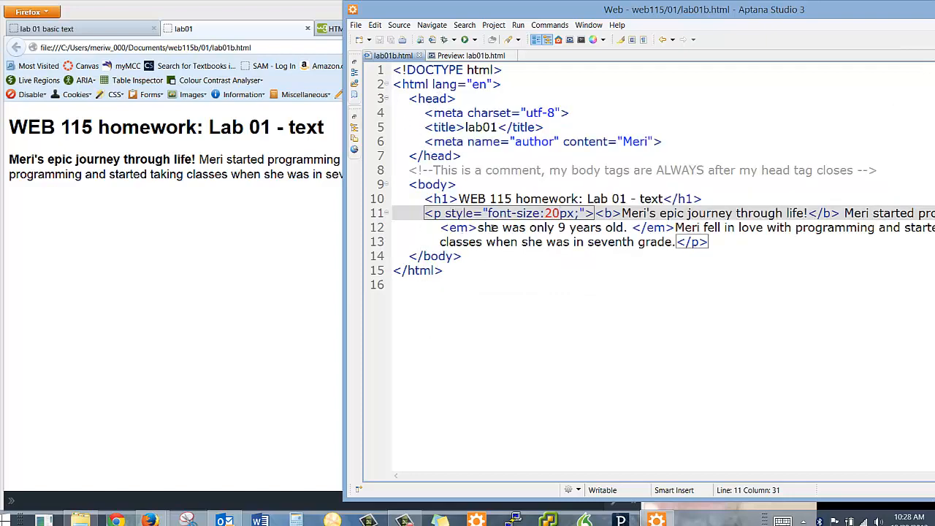
left_click(709, 242)
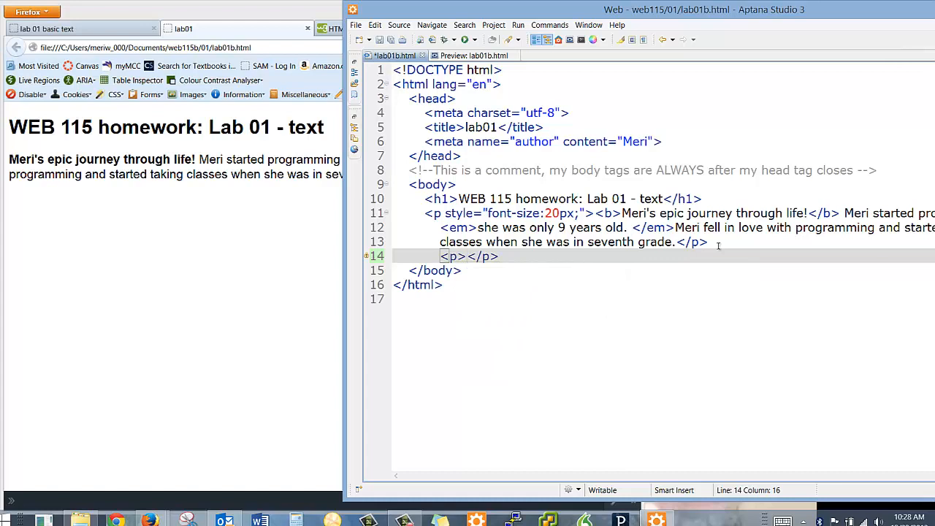
Write the strong headline 'Meri goes to college!', a <br> break, and 'Meri star…' opening words.
type("Me")
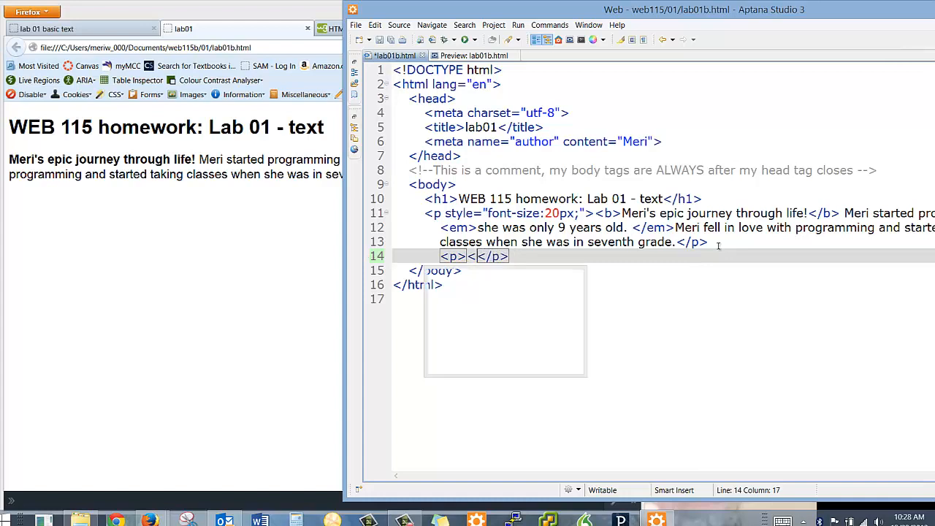
type("strong")
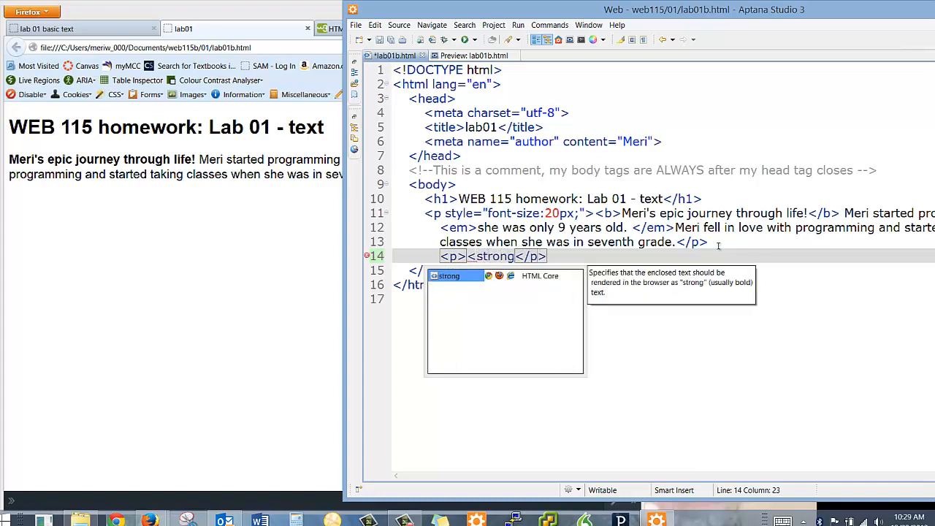
type("Meri </strong>")
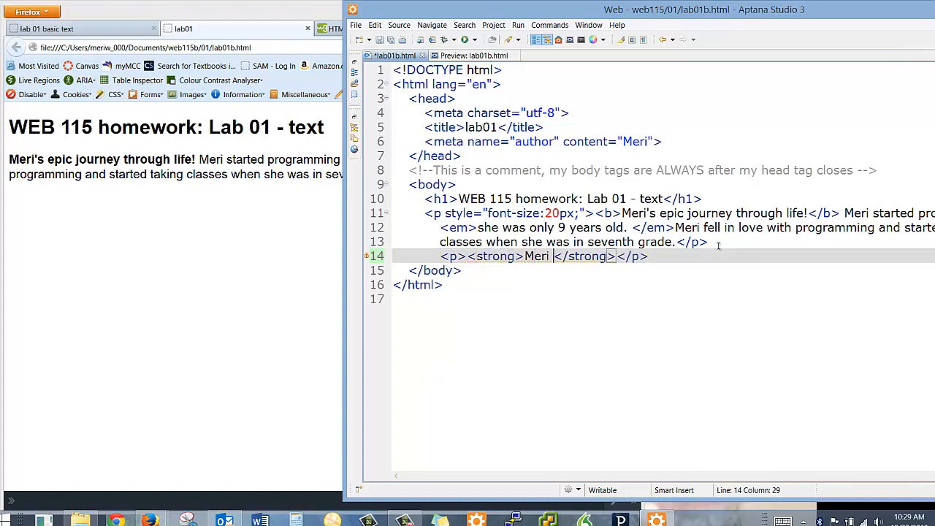
type("goes to co")
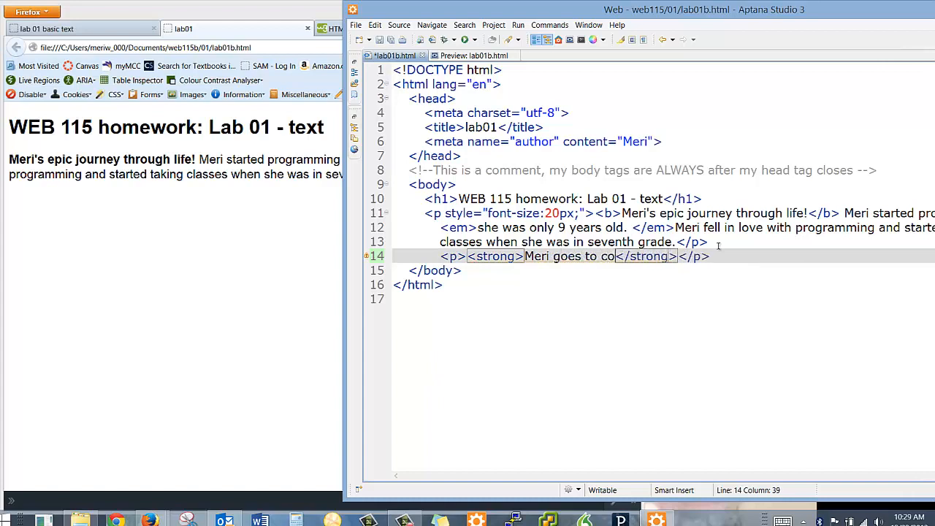
type("llege!")
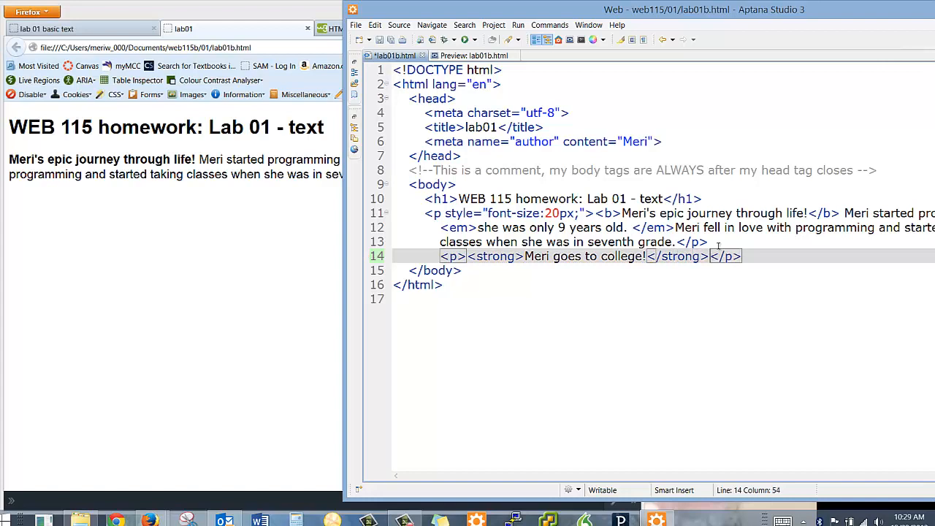
type(",")
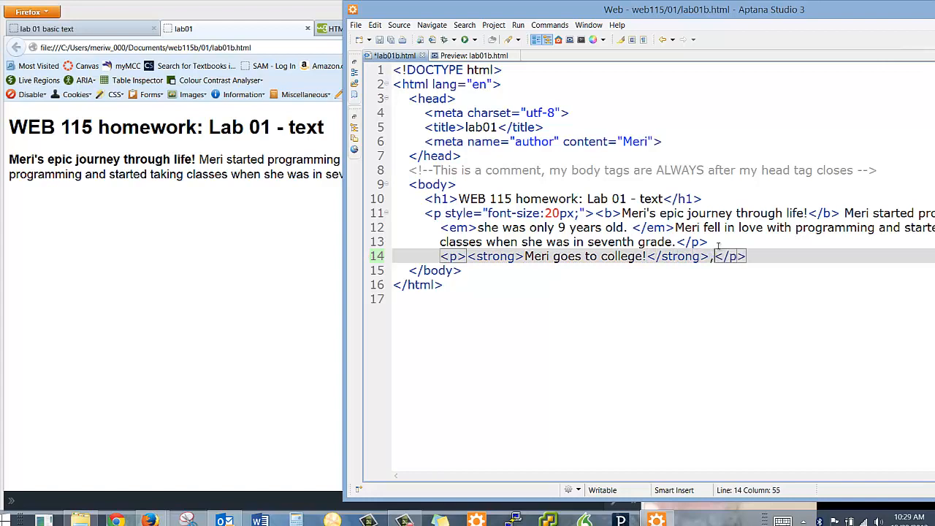
type("<br>")
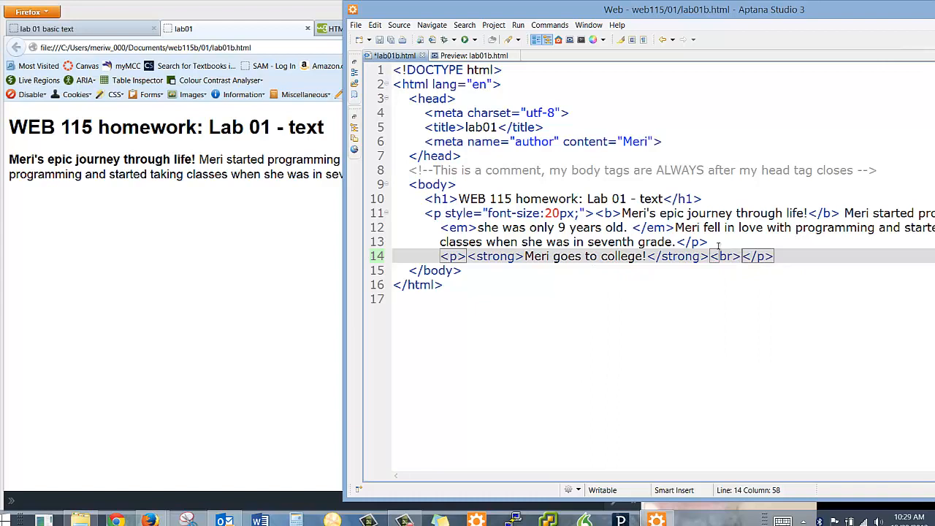
type("Meri started college at McHenry")
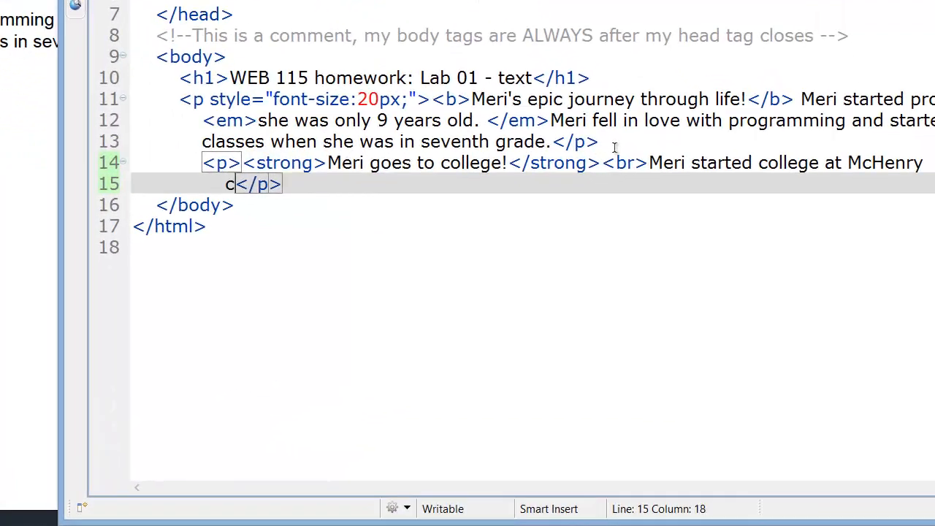
Delete the stray letter and type that she started at County College at 18 years old.
key("Backspace")
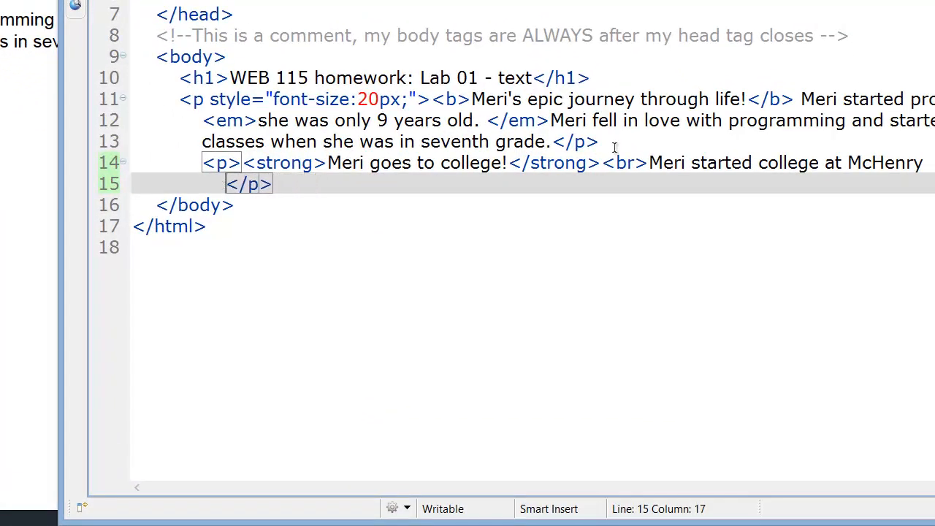
type("County C")
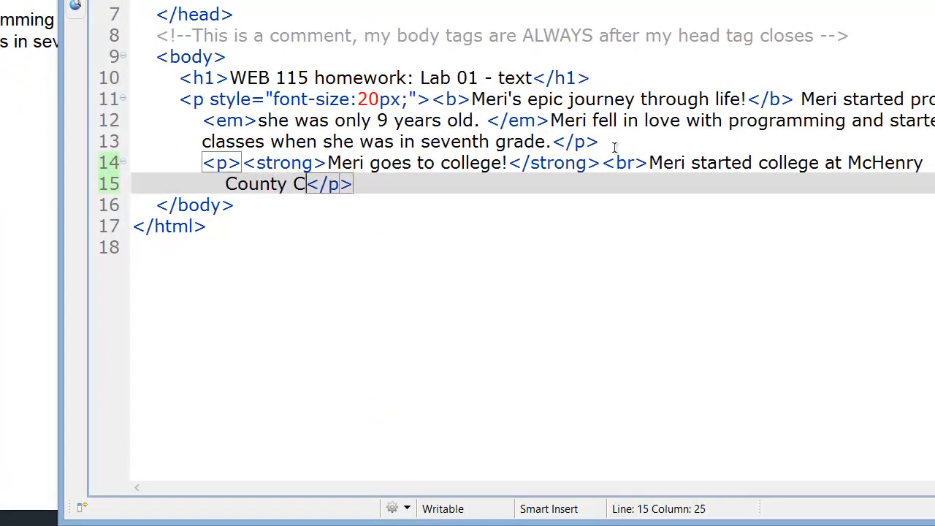
type("ollege when she was")
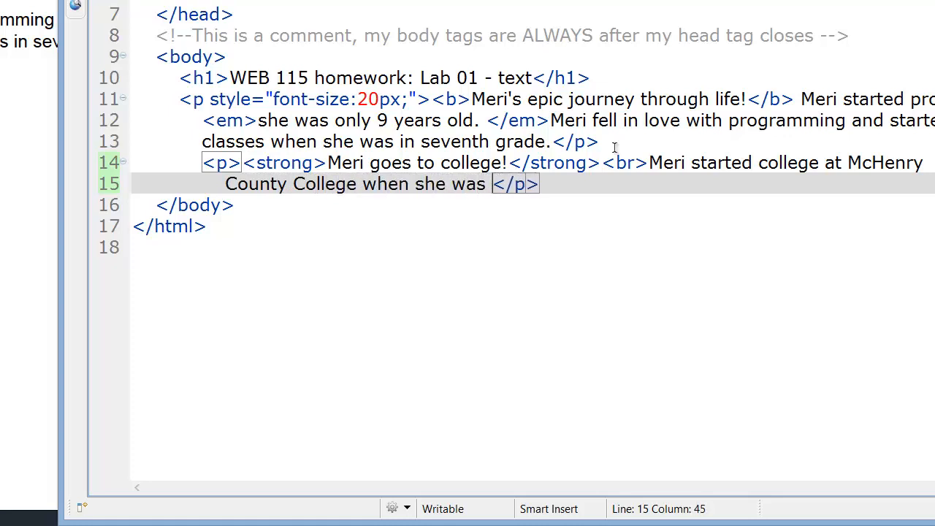
type("18 years old. She then")
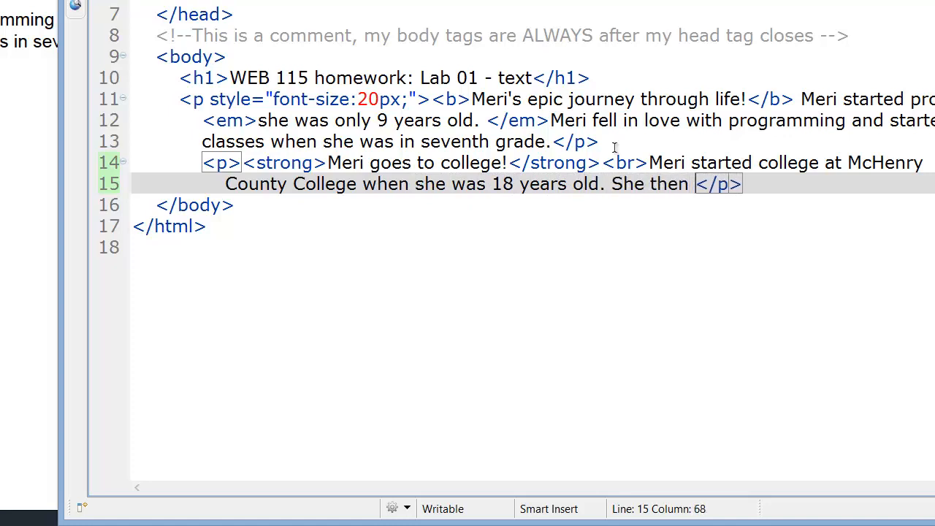
Type the rest of the story: her transfer to Rockford University for a Computer Science degree.
type("M")
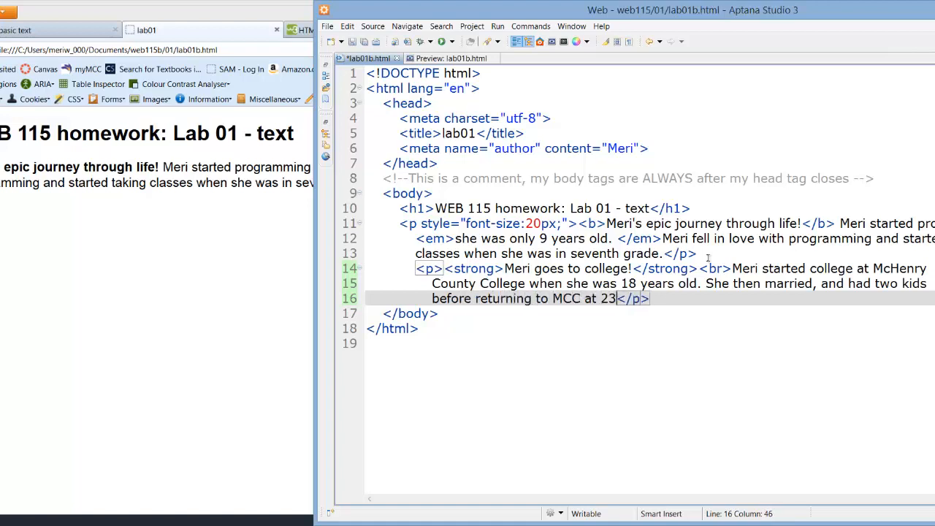
type(". When Meri was 25")
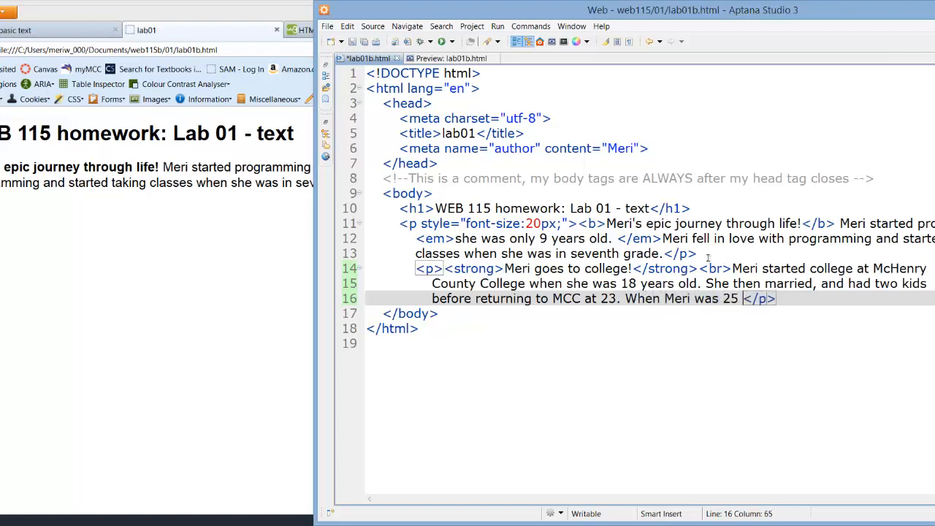
type(", she realized how much she")
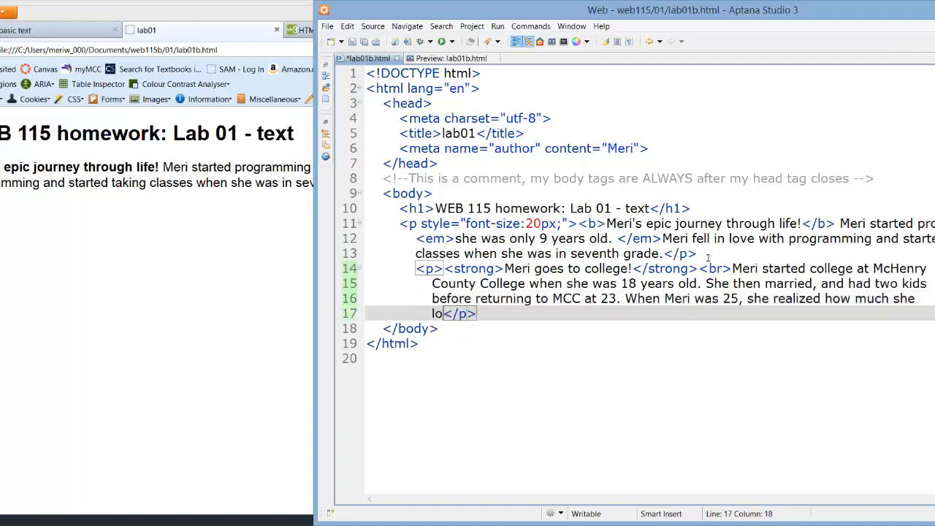
type("ved programming, and transf")
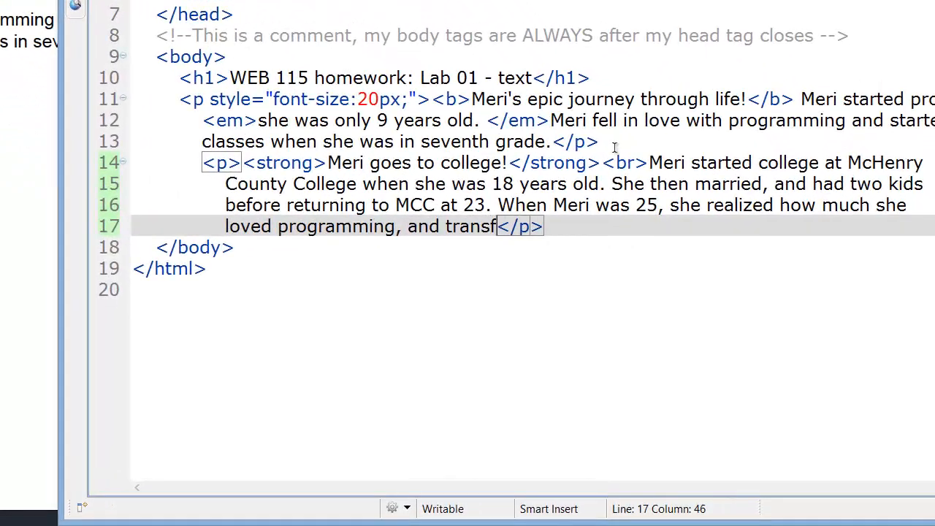
type("ered to Roc")
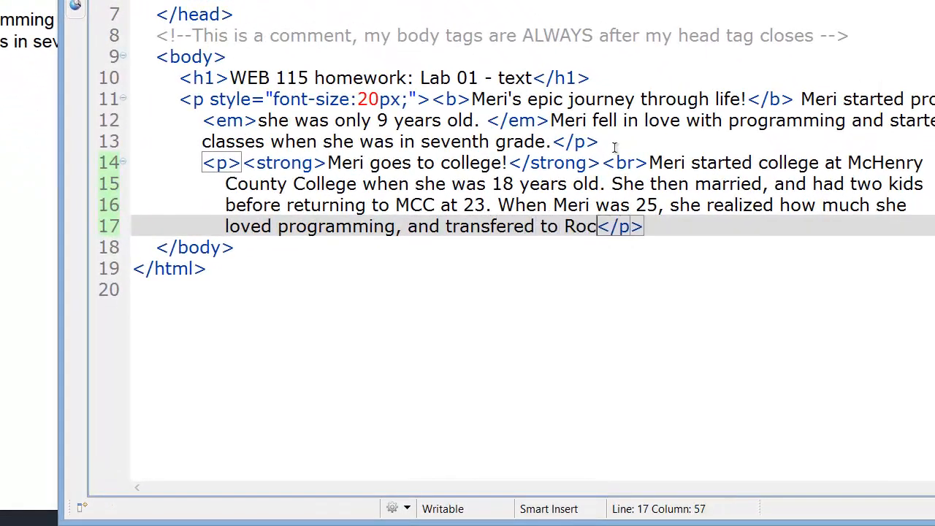
type("kford Collge (")
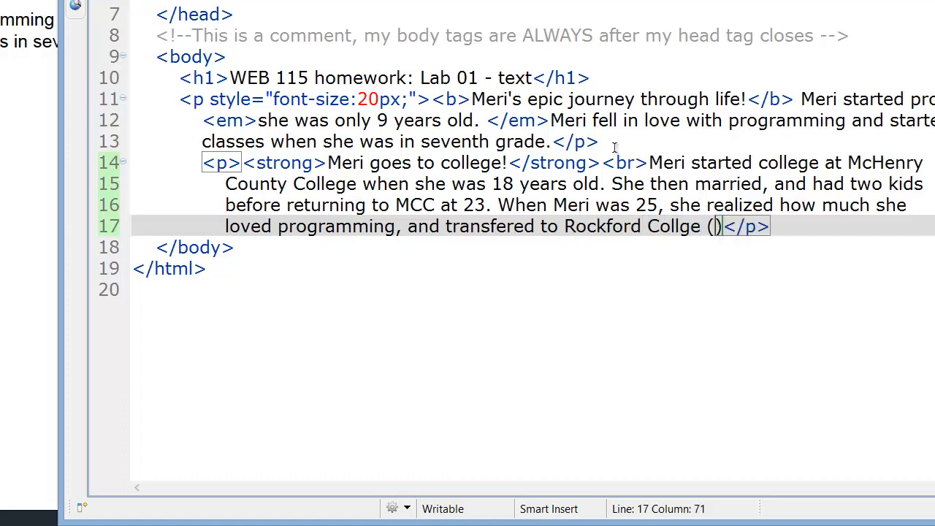
type("u")
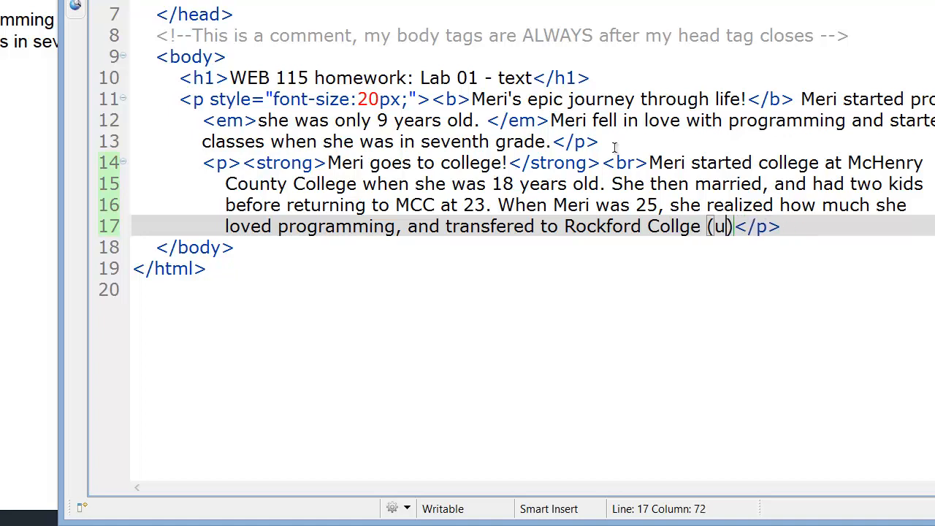
type("niversity")
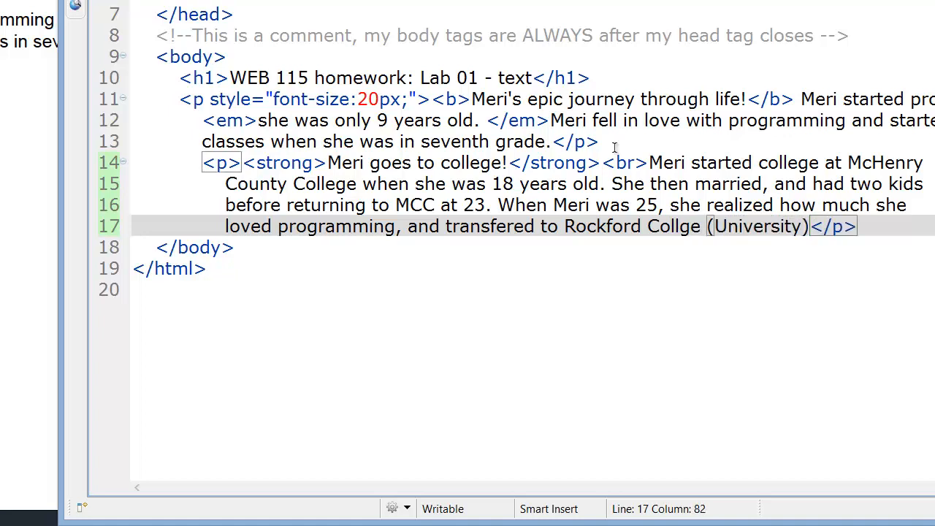
type("to")
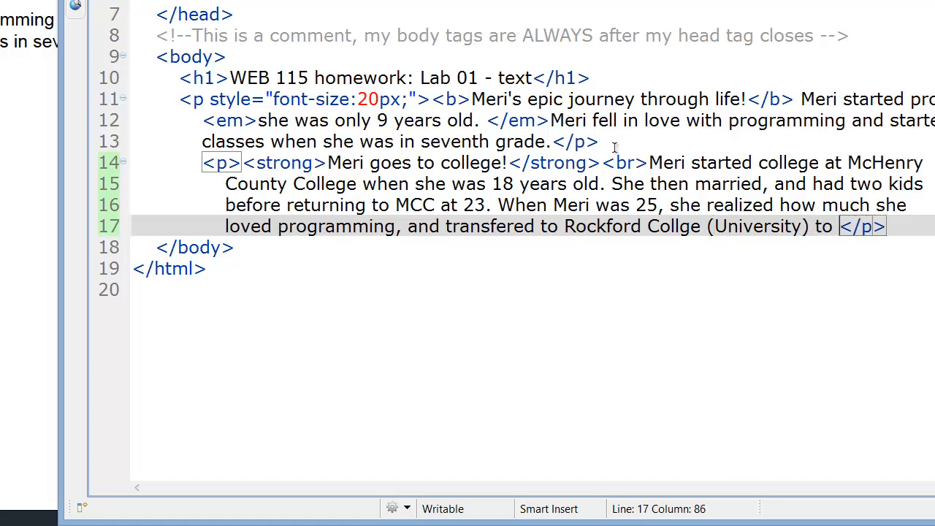
type("pursue")
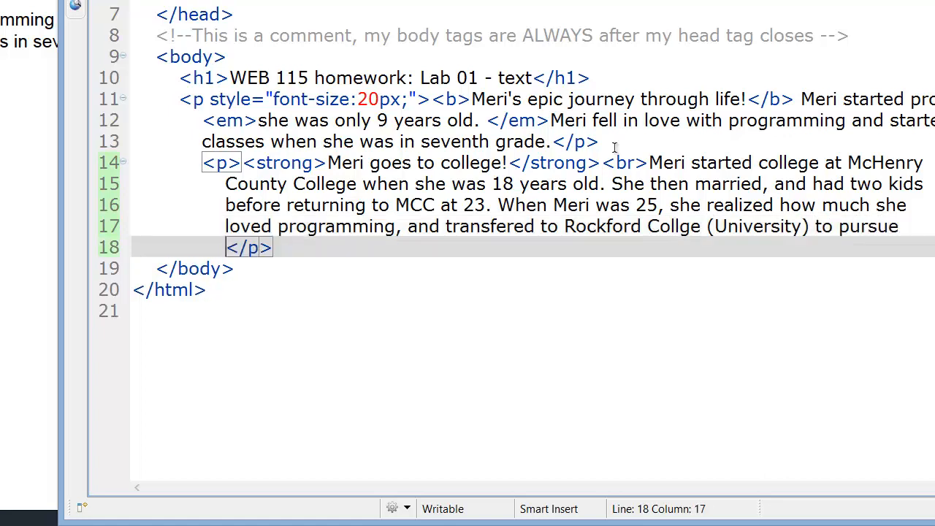
type("a degree o")
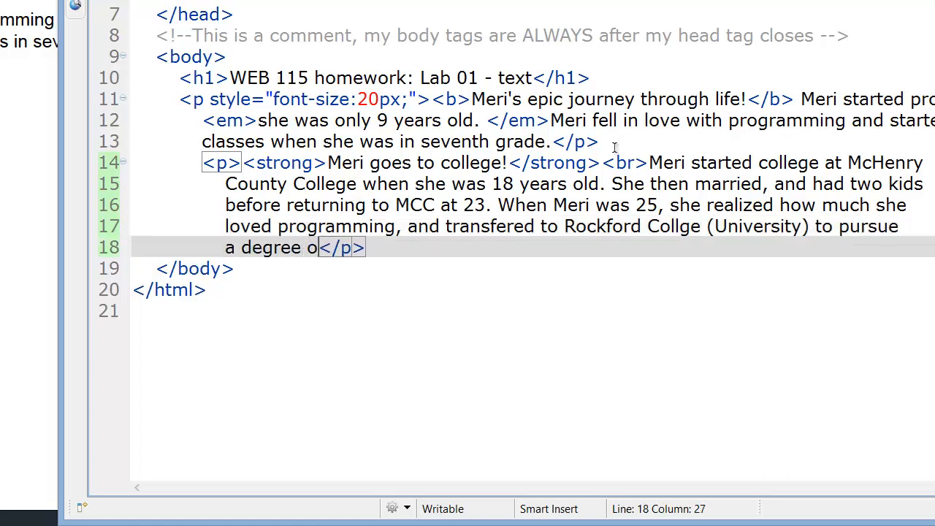
type("in")
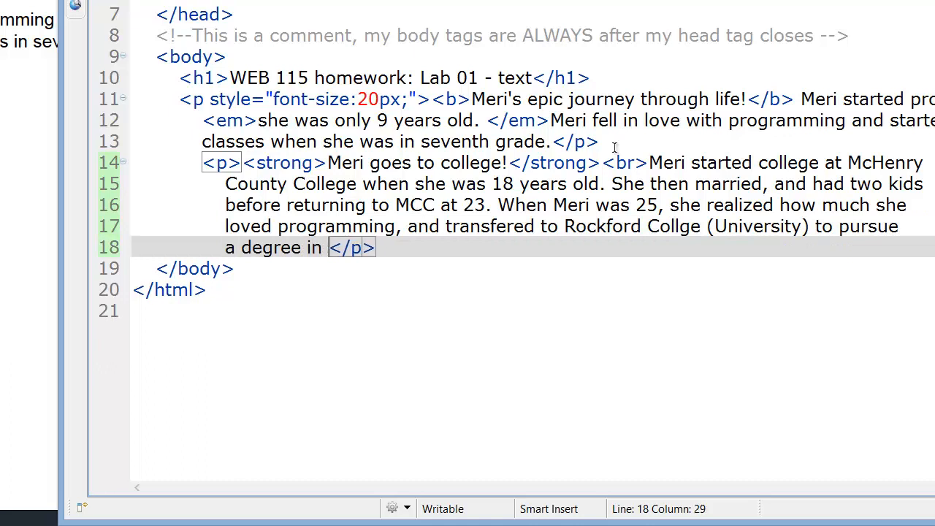
type("Computer Sci")
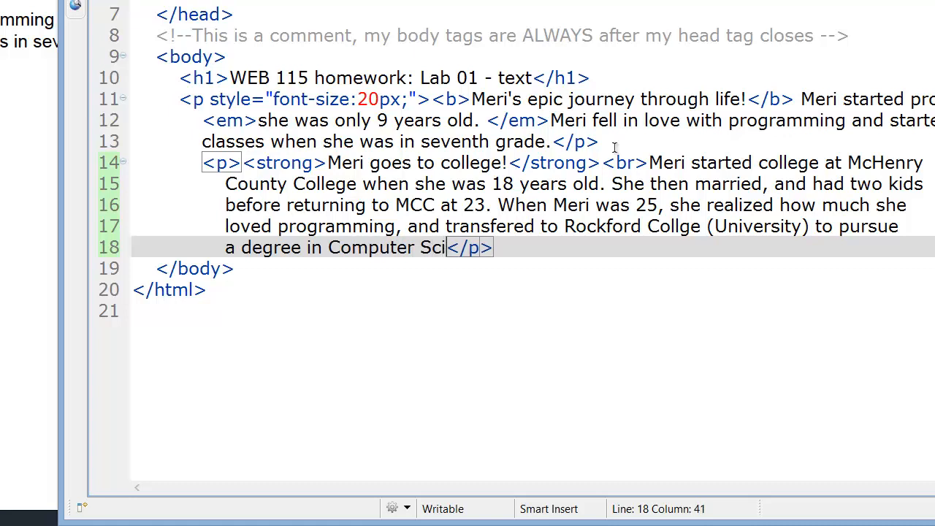
type("ence.")
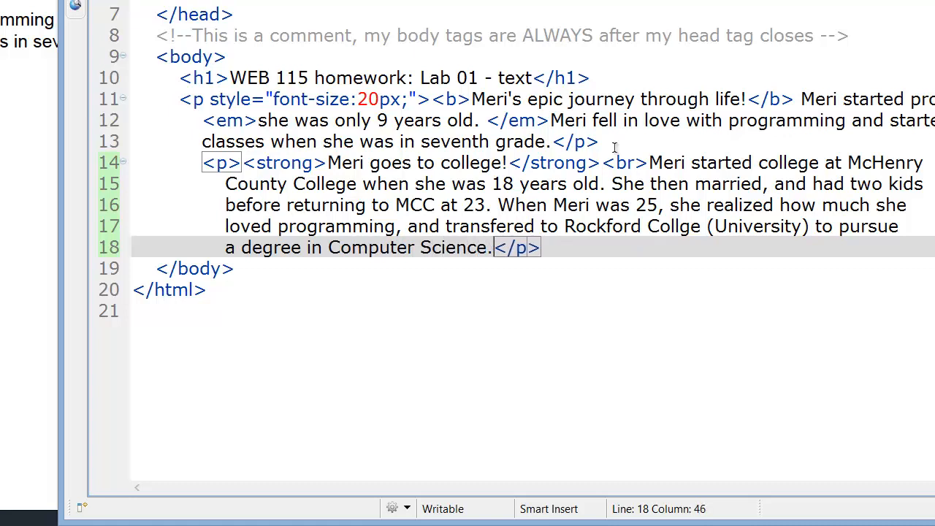
mouse_move(588, 199)
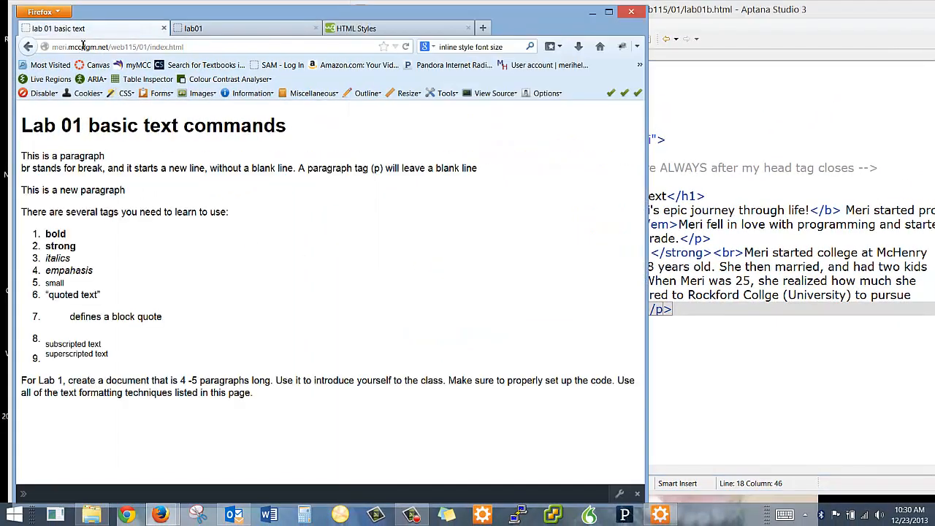
View the page source of the live Lab 01 basic text commands page.
right_click(249, 328)
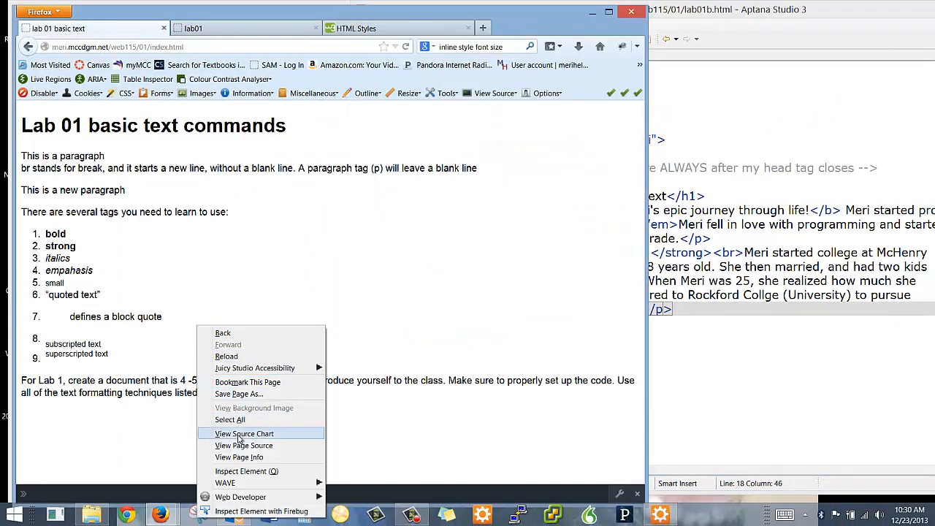
mouse_move(243, 446)
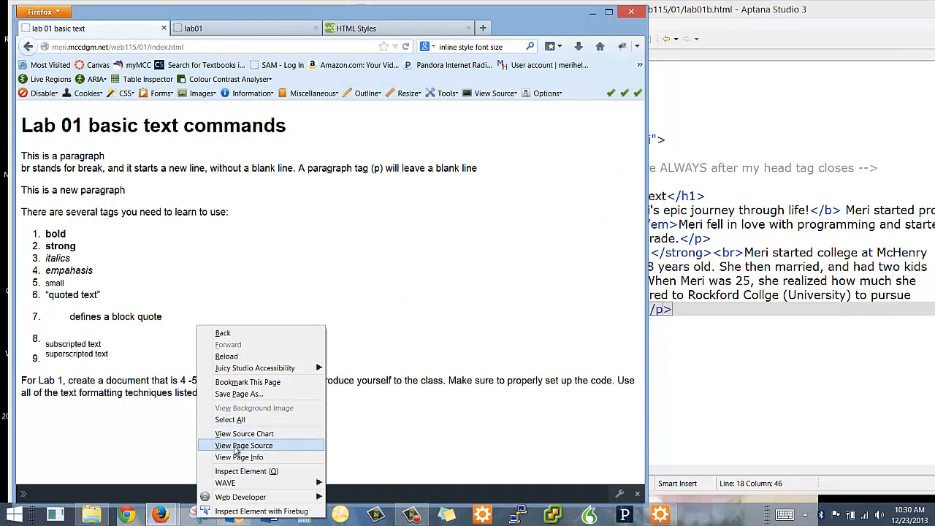
left_click(244, 445)
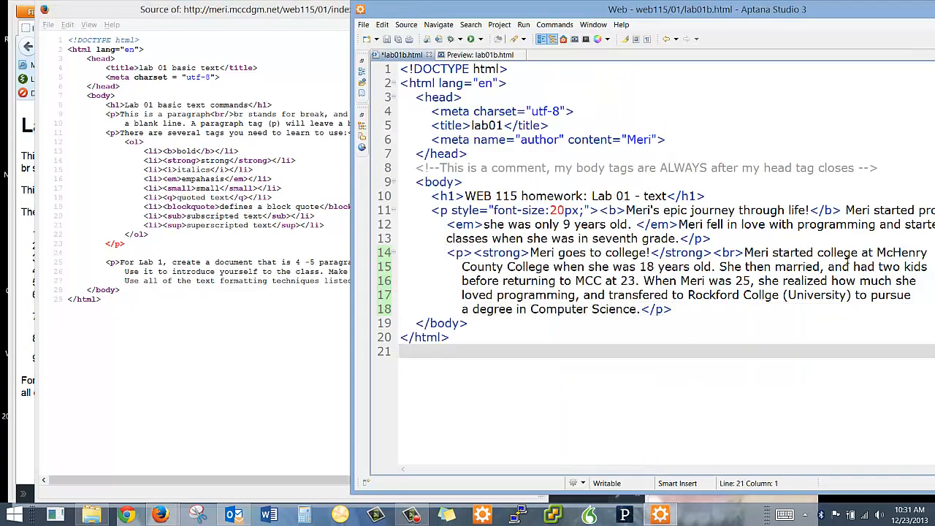
Wrap 'McHenry County College' in <i> tags and 'MCC' in <sup> tags.
left_click(873, 253)
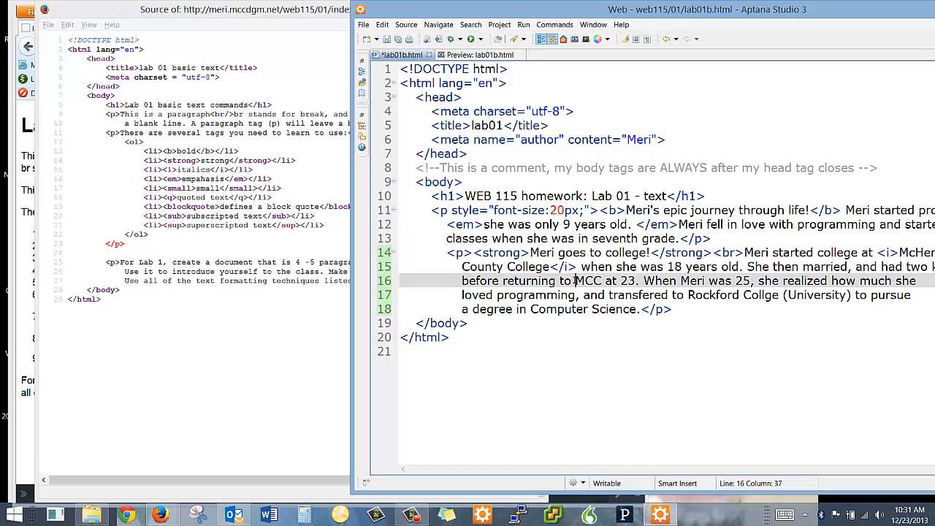
type("<")
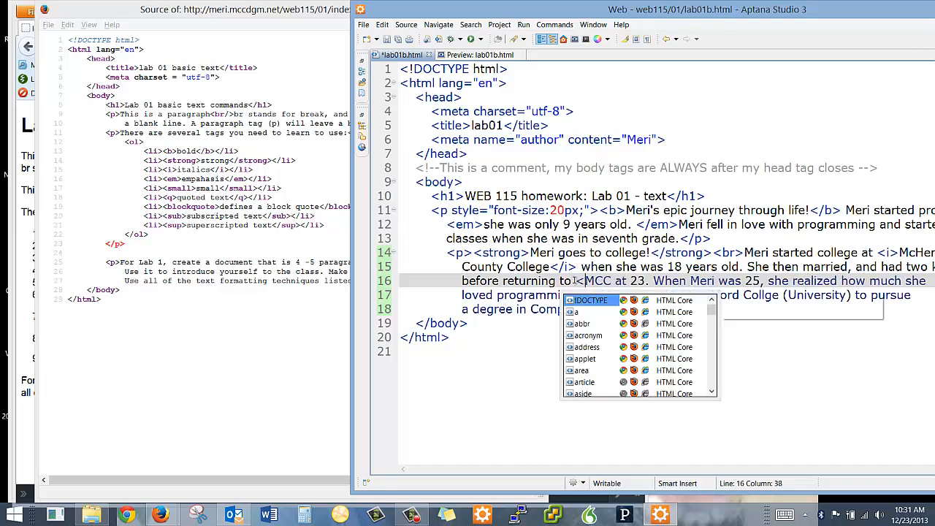
type("sup>")
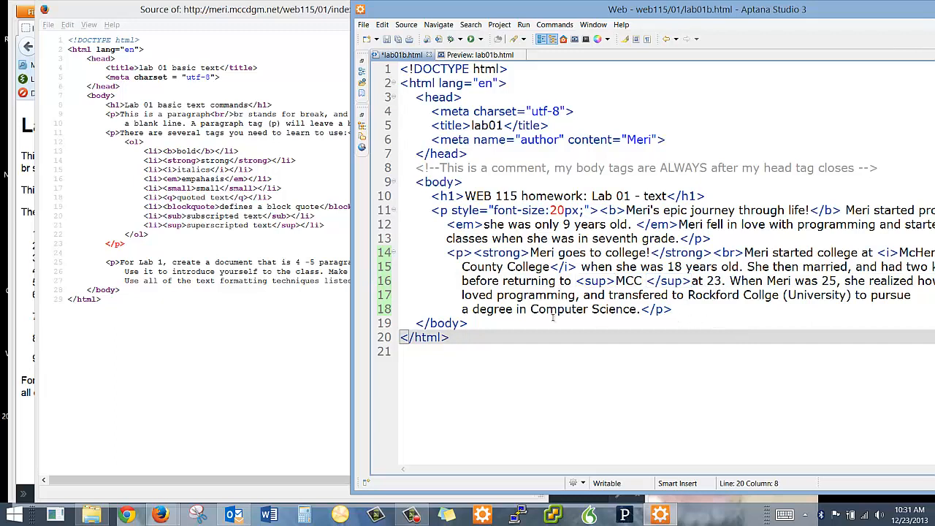
mouse_move(395, 272)
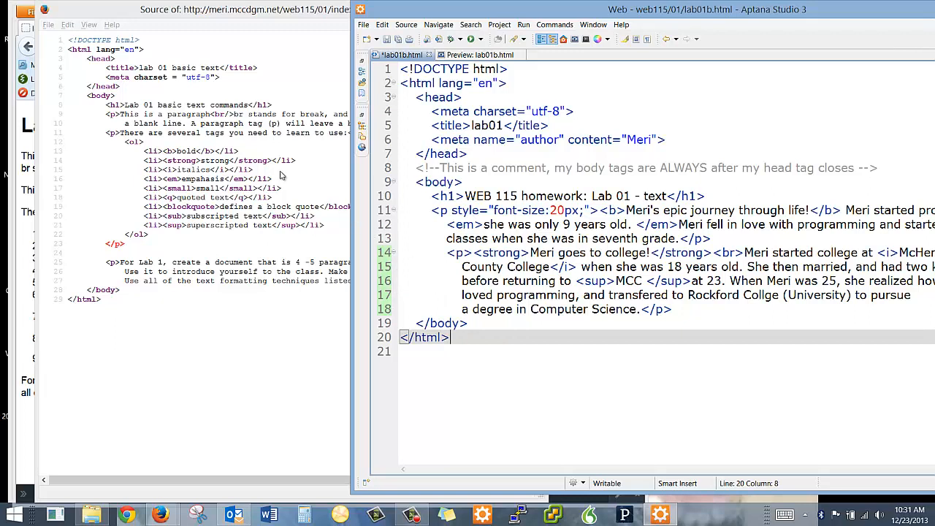
mouse_move(792, 302)
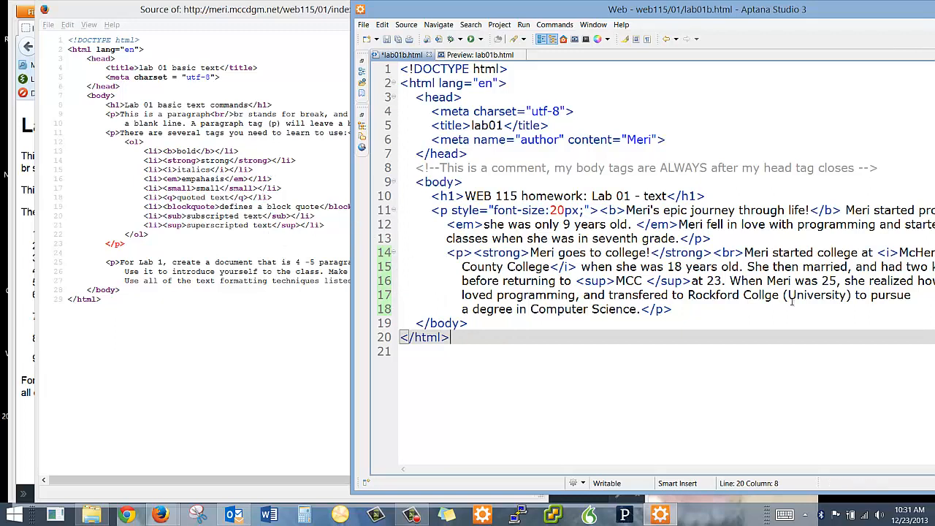
left_click(671, 309)
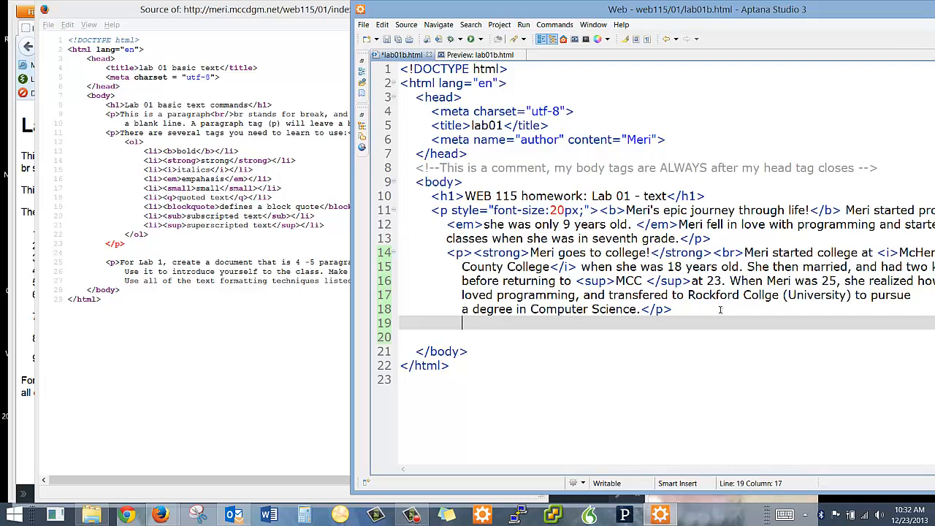
Add the <h3> heading 'Programming languages Meri knows:' followed by a <ul> list.
type("<")
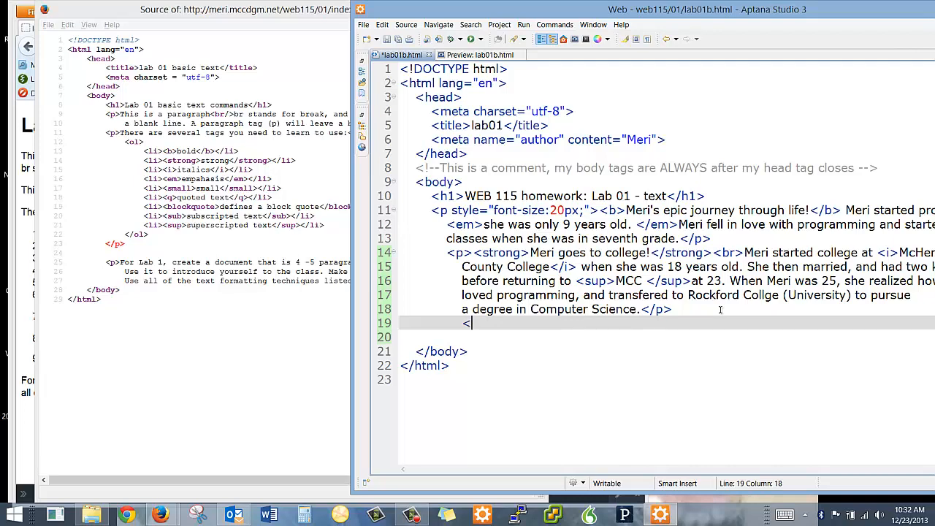
type("<")
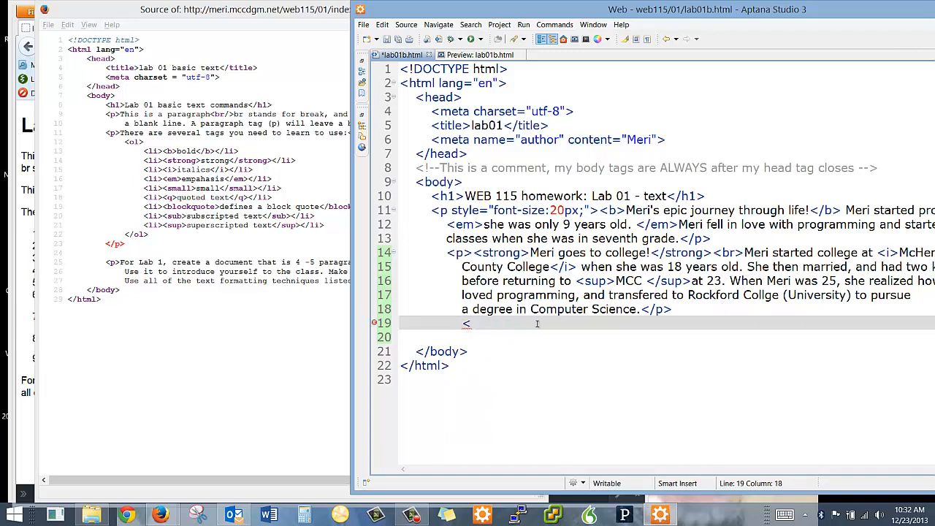
type("h3></h3>")
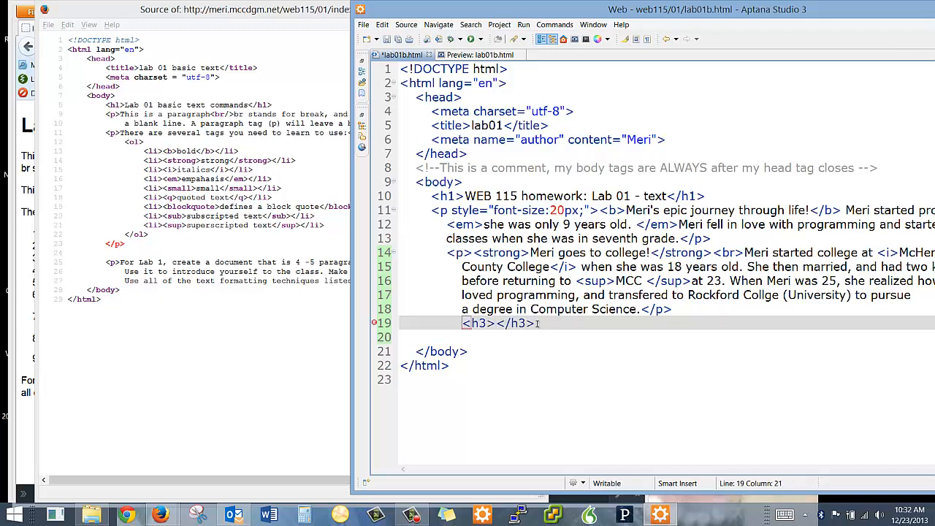
type("Prog")
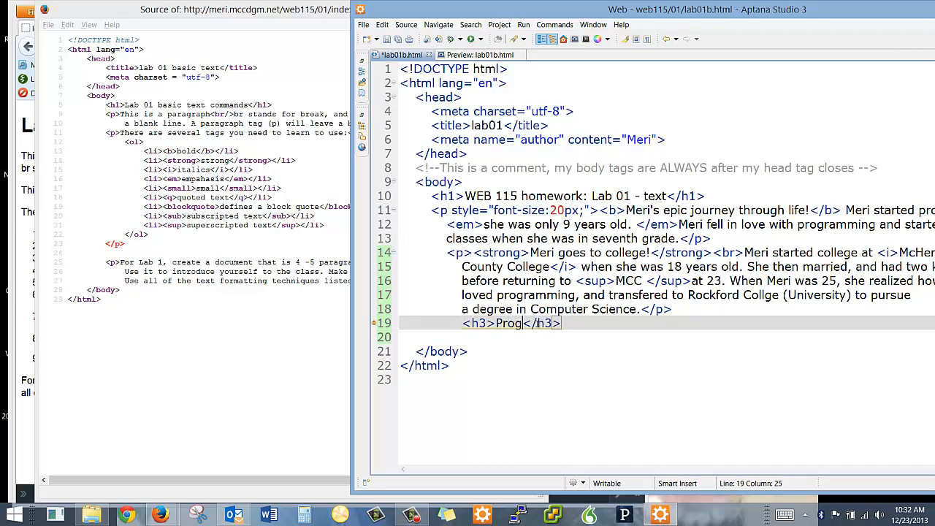
type("ramming languages Mer")
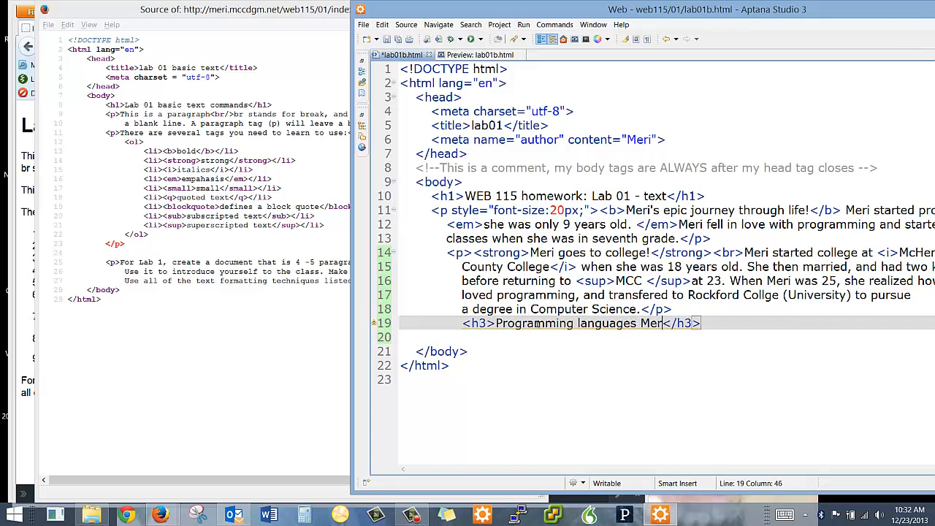
type("K")
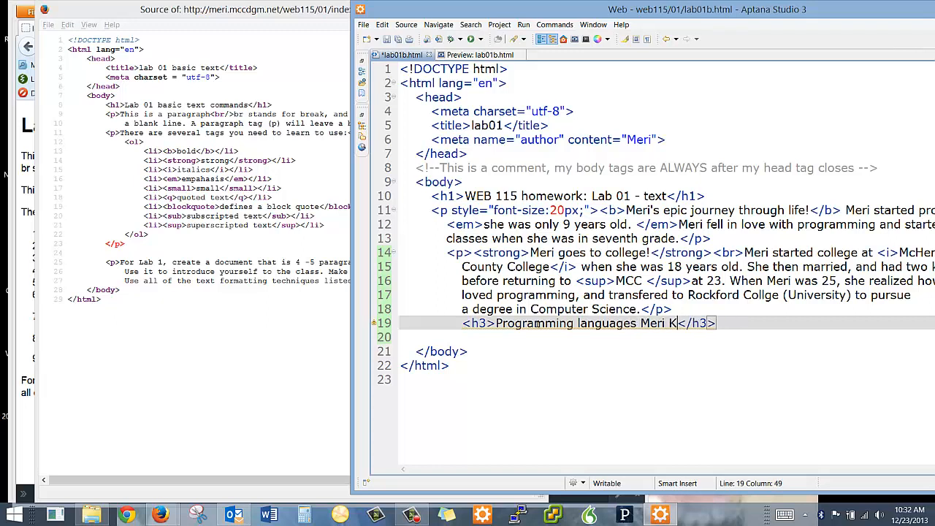
type("knows:")
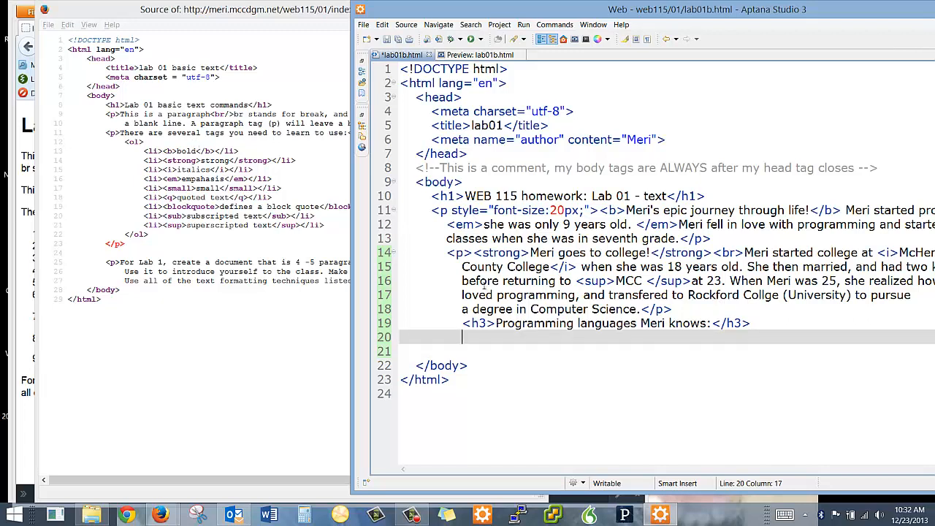
type("<")
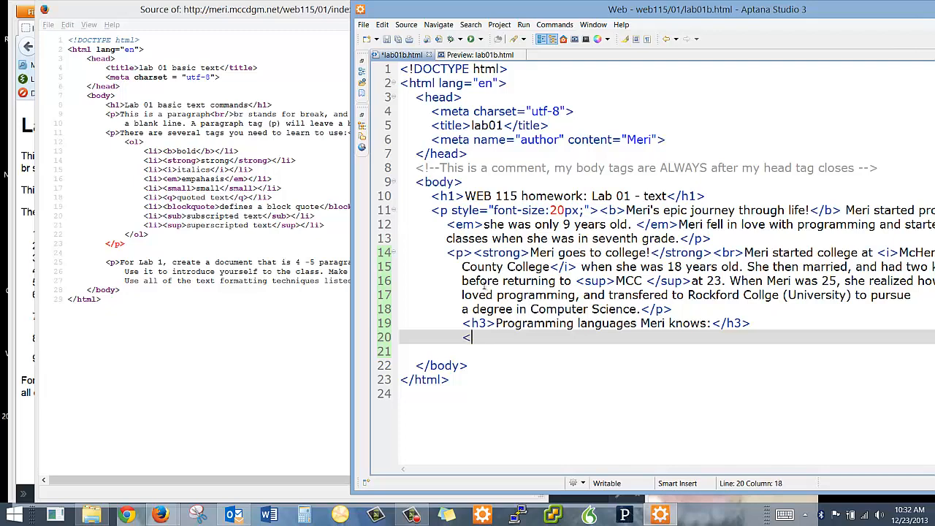
type("ul>")
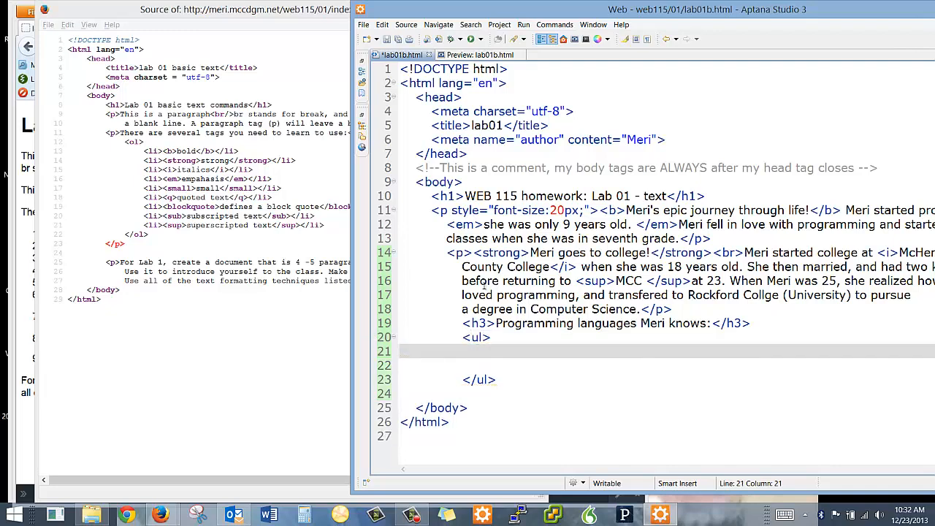
Add list items Java, HTML, CSS, COBOL and JavaScript.
type("<li></li>")
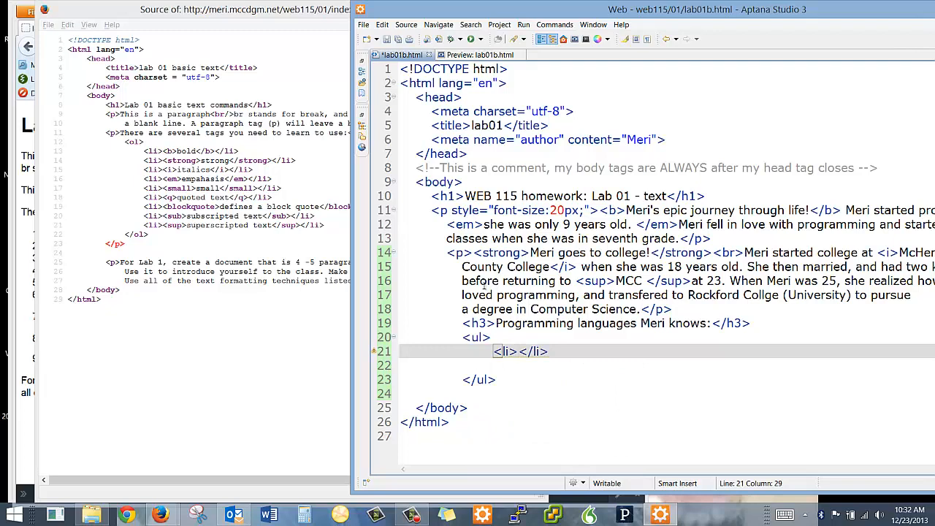
type("Java")
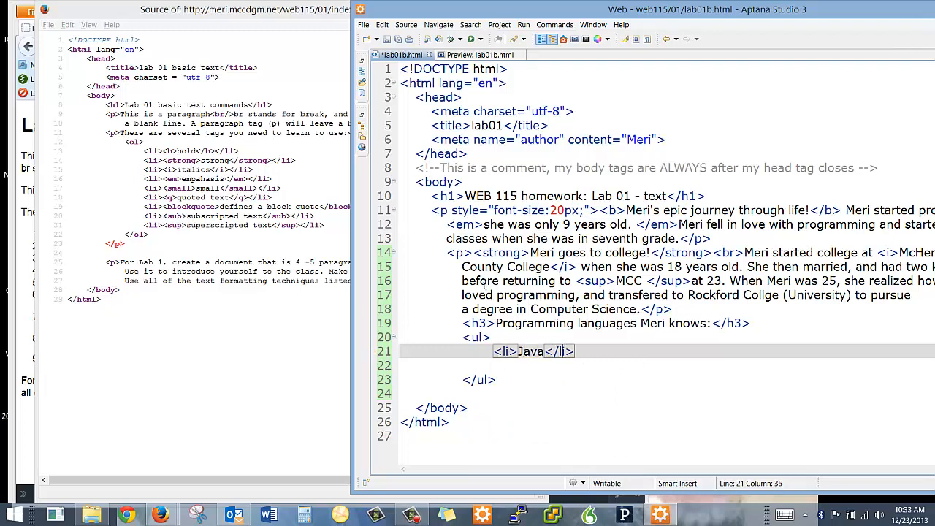
type("<li>Ht</li>")
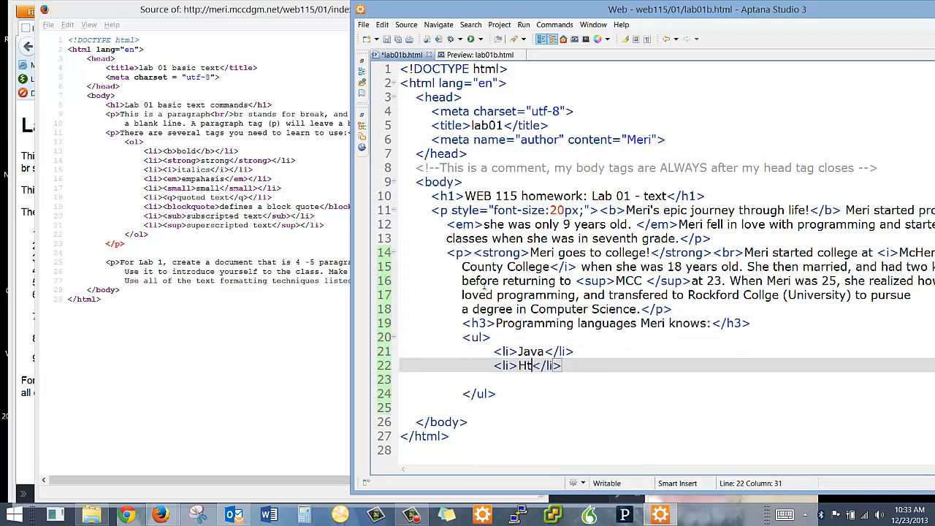
type("ML")
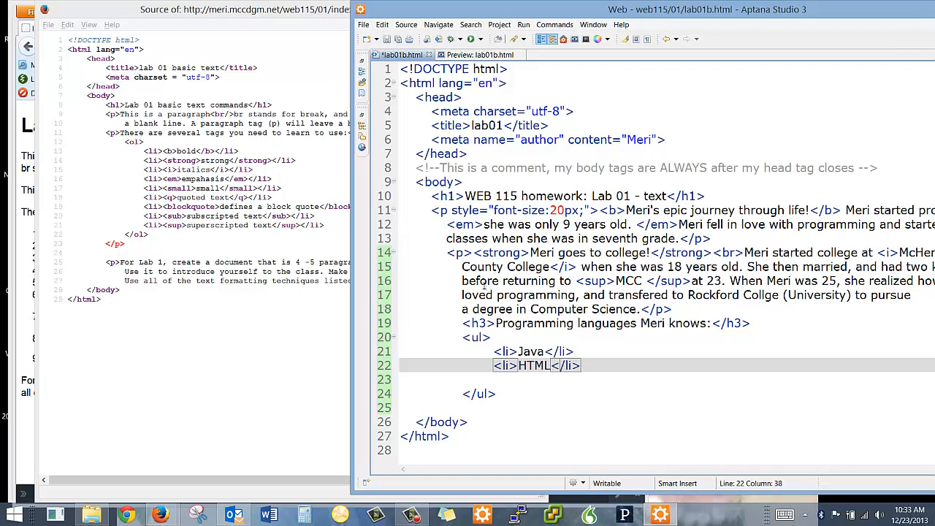
type("<li></li>")
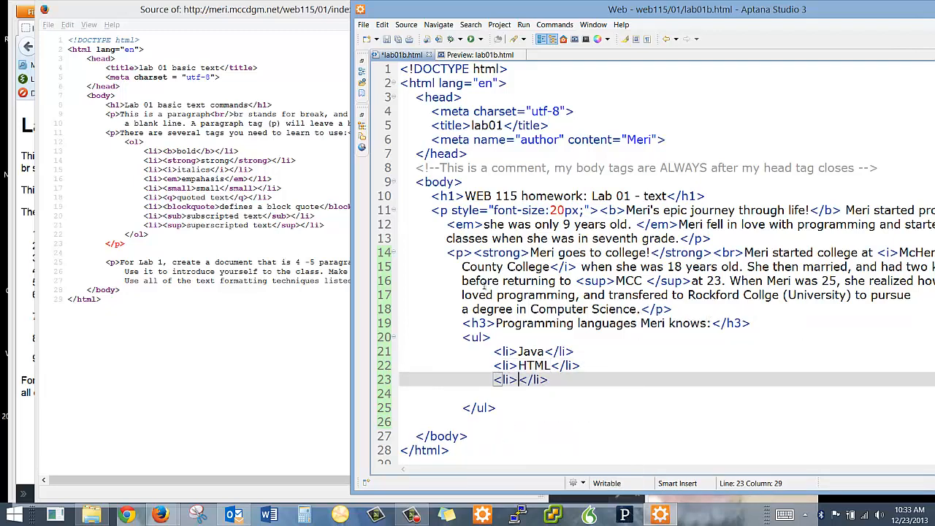
type("CSS")
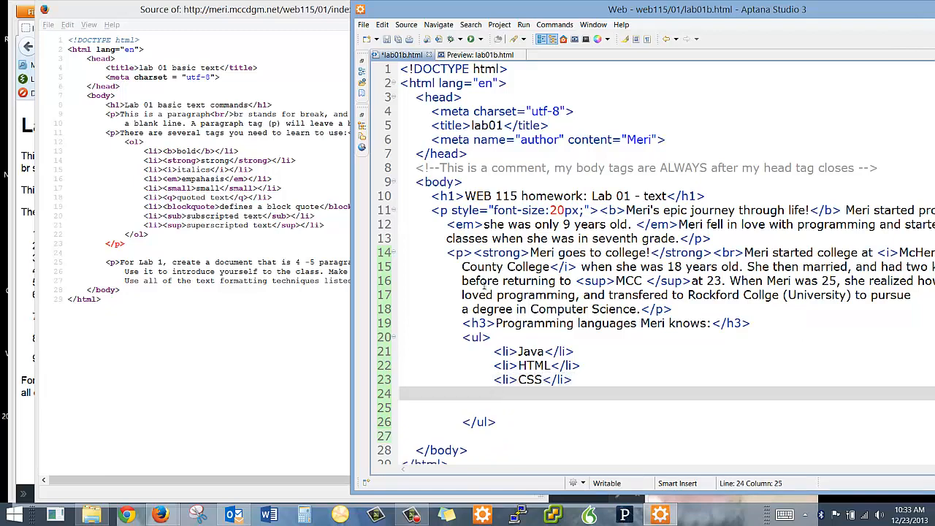
type("<li></li>")
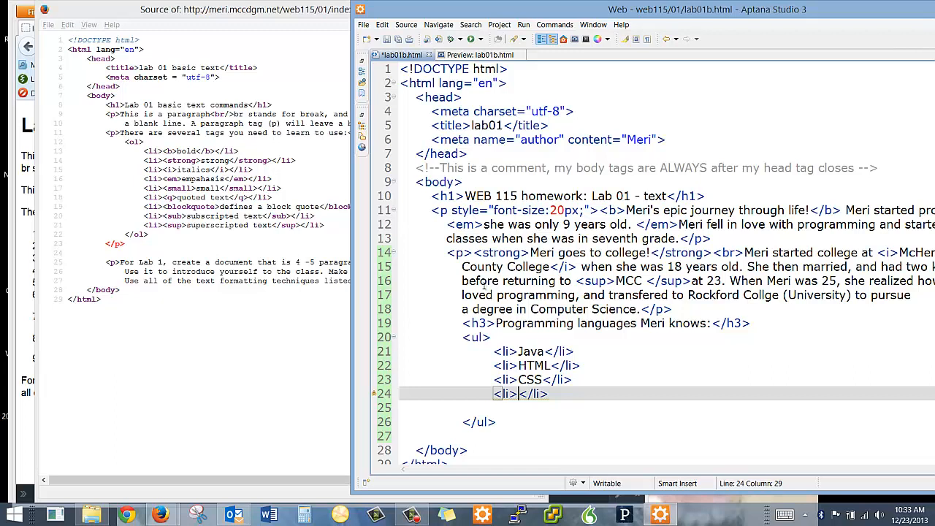
type("COBOL")
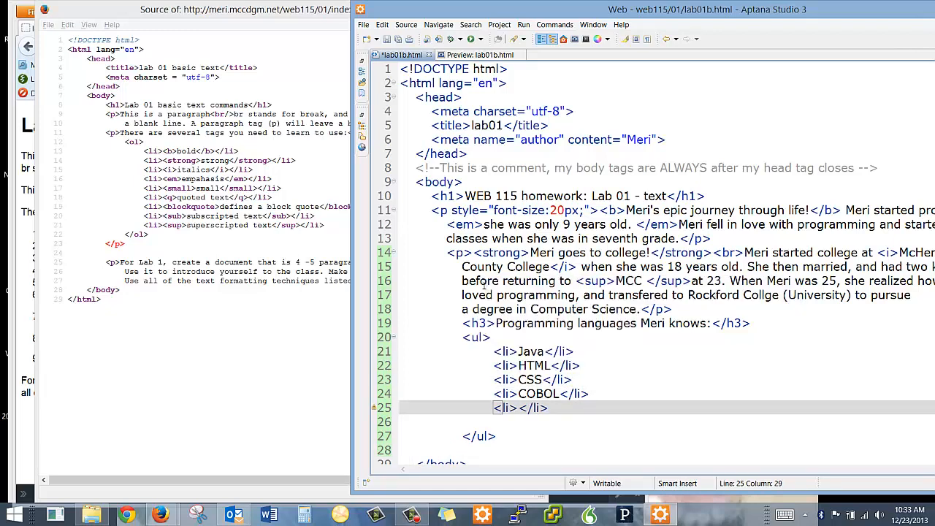
type("JavaScr")
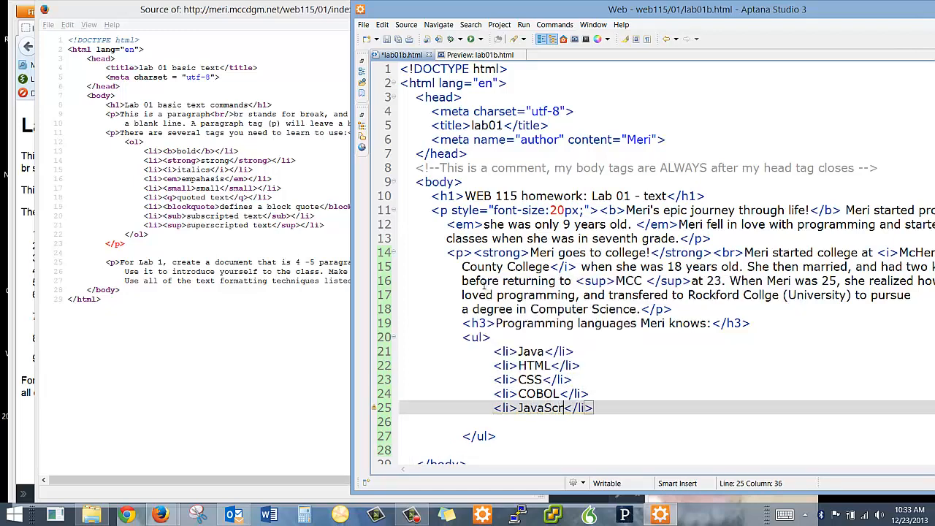
type("ipt")
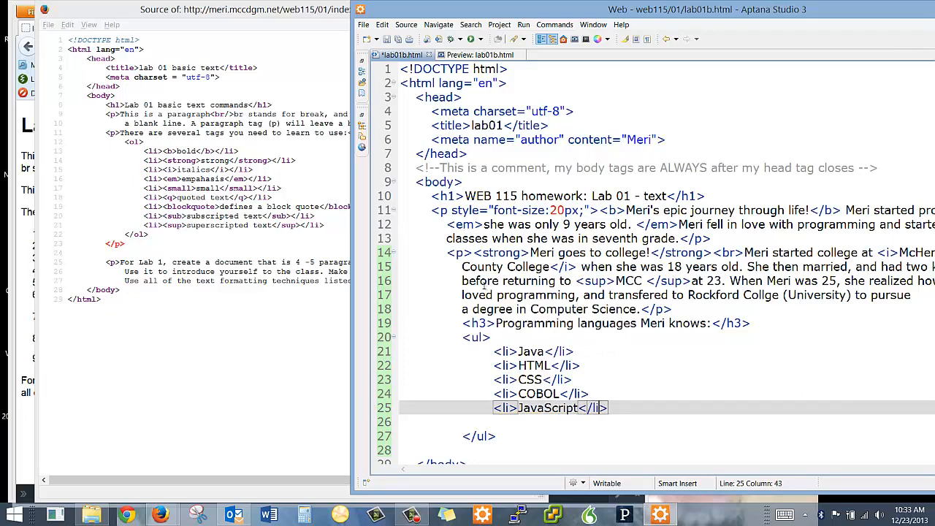
Add 'ActionScript' and 'Objective C' as further <li> items.
type("<li></li>")
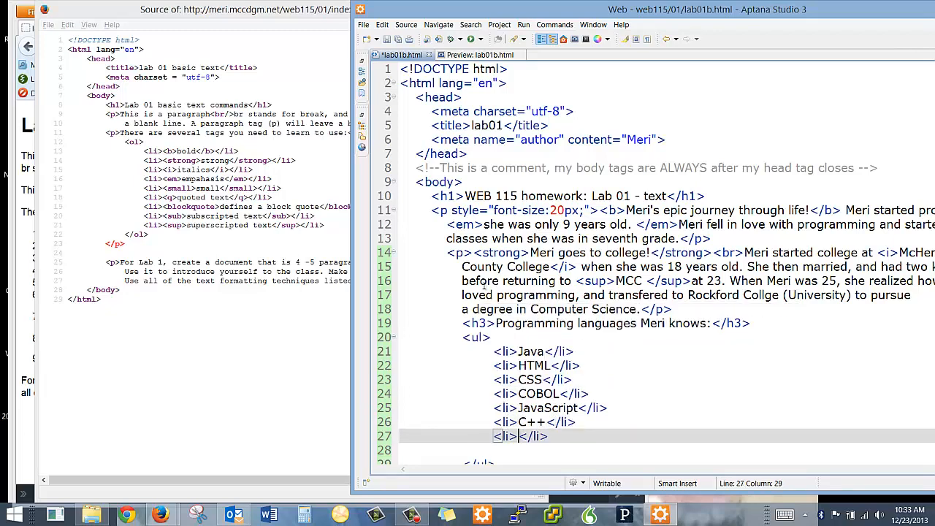
type("ActionSc")
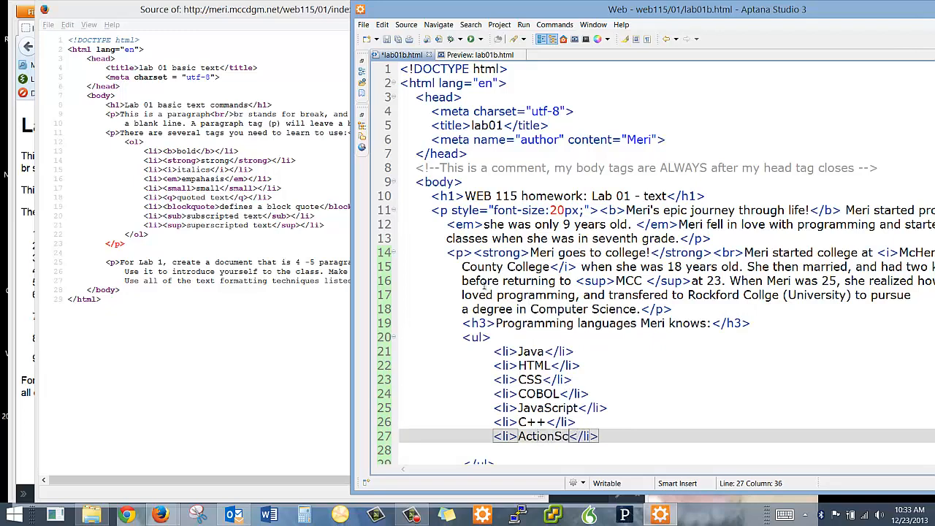
type("ript")
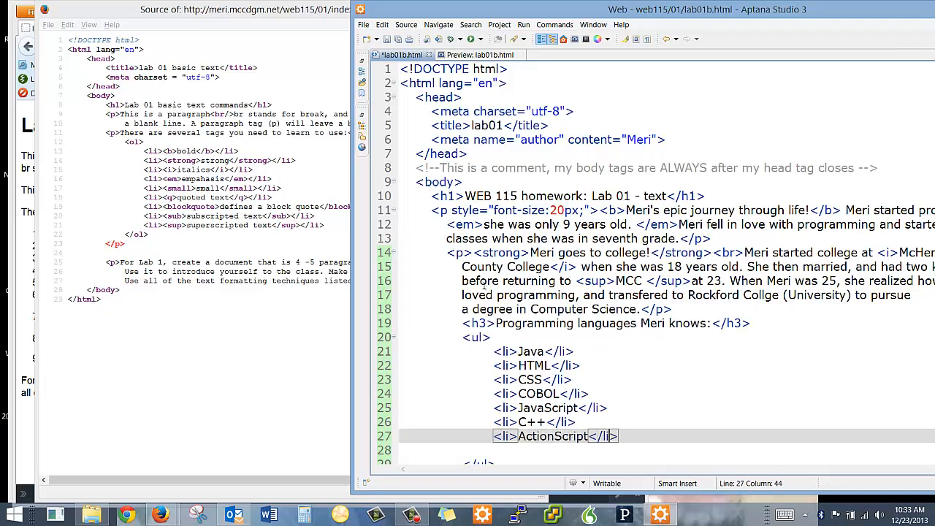
type("<")
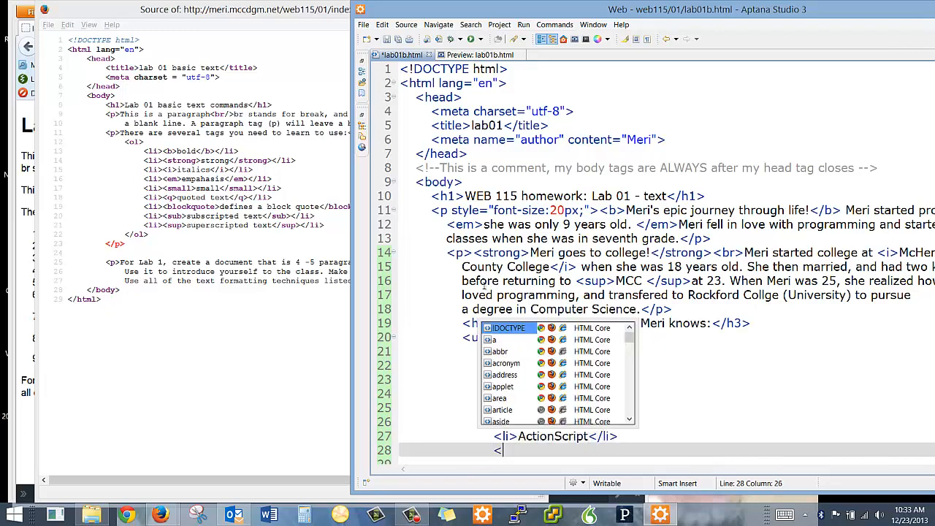
type("Objec</li>")
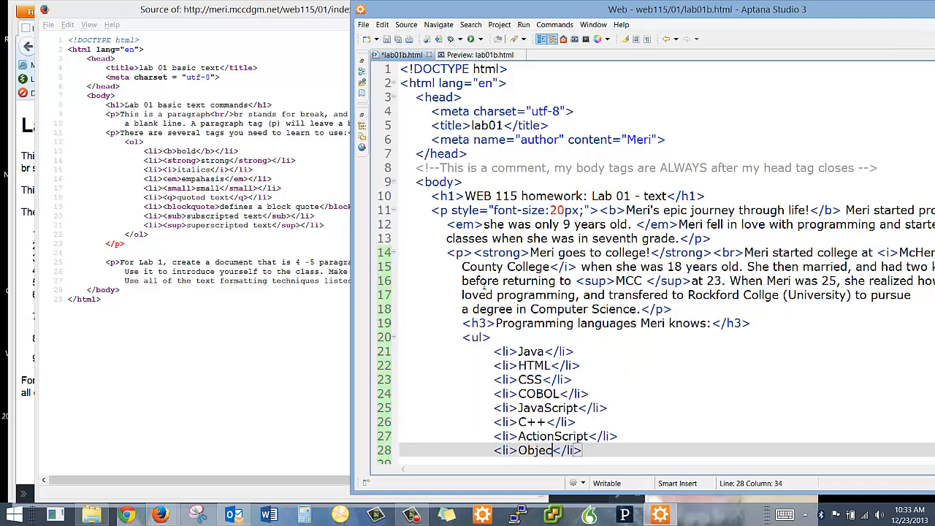
type("tive C")
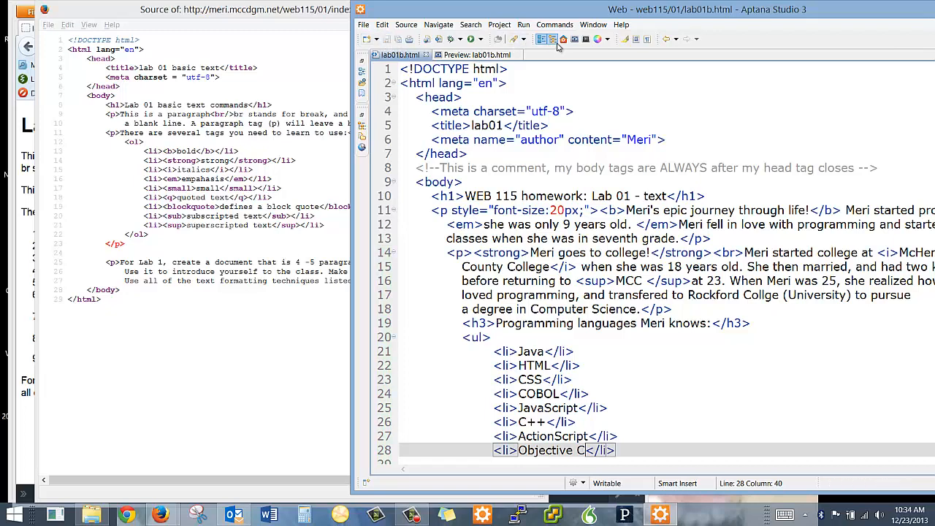
Preview the saved lab01b.html in Firefox from Aptana.
left_click(476, 55)
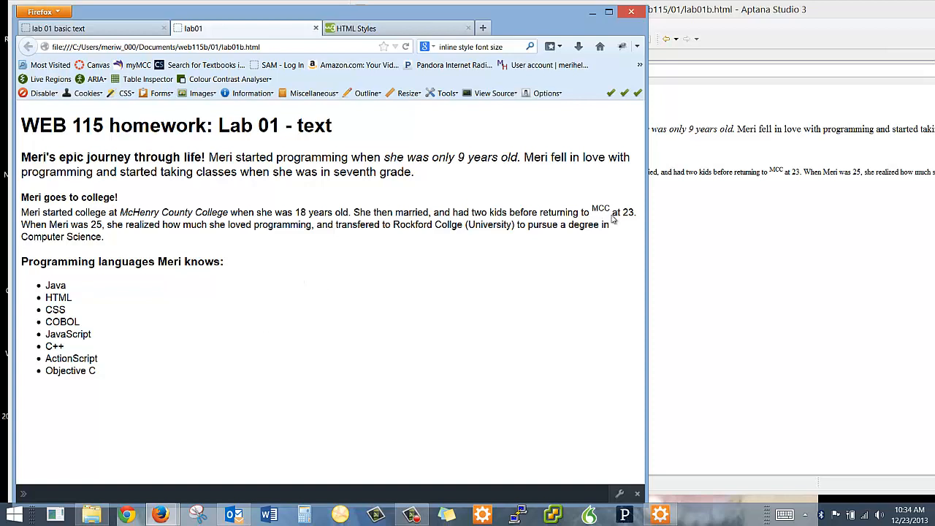
mouse_move(385, 274)
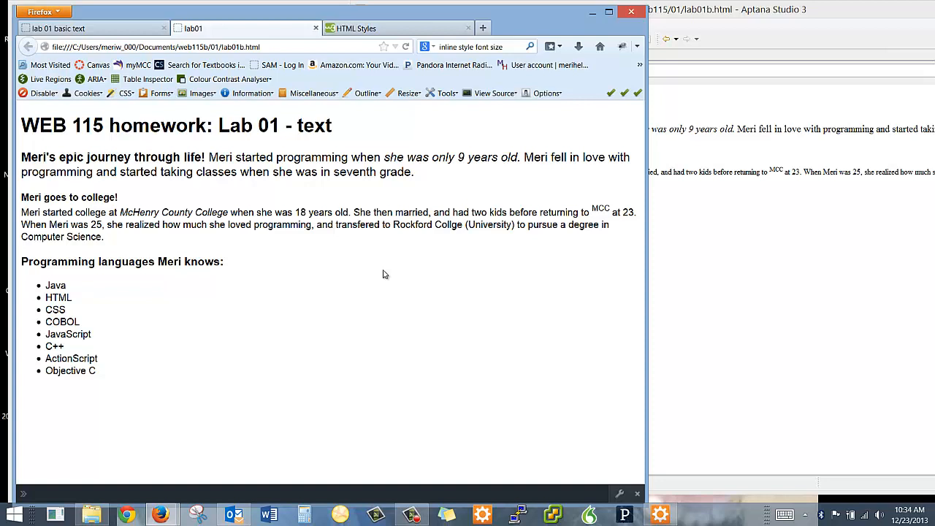
mouse_move(428, 236)
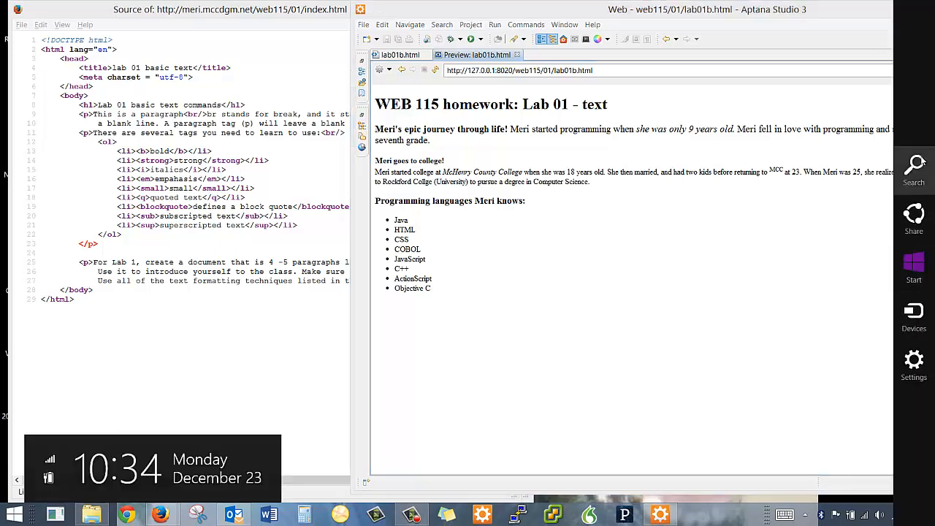
Launch Core FTP LE and connect a 'WEB 115' site to ftp.meri.mccdgm.net as user meri.
type("coreftp")
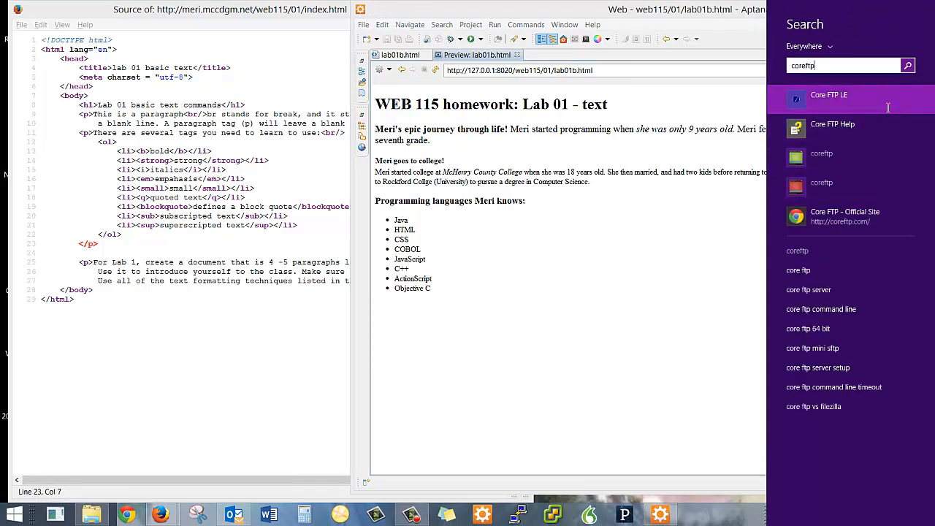
left_click(829, 94)
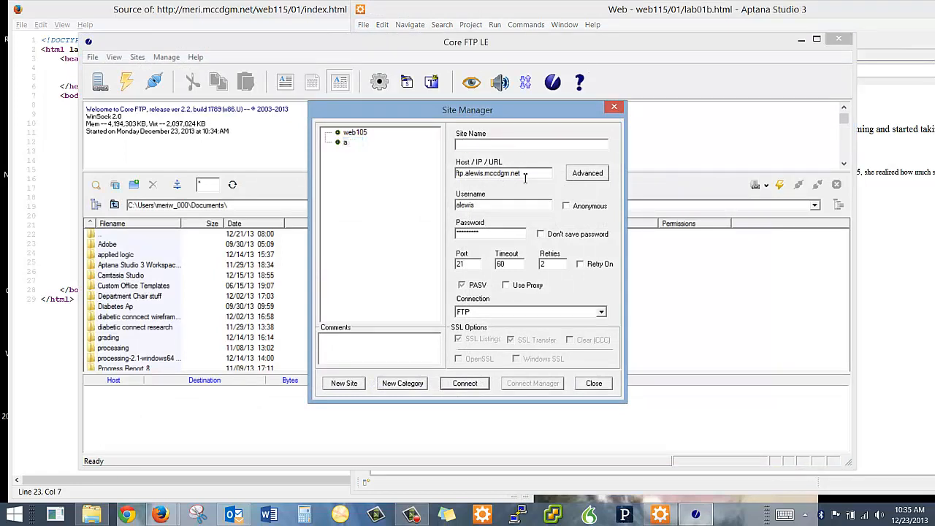
type("WEB 115")
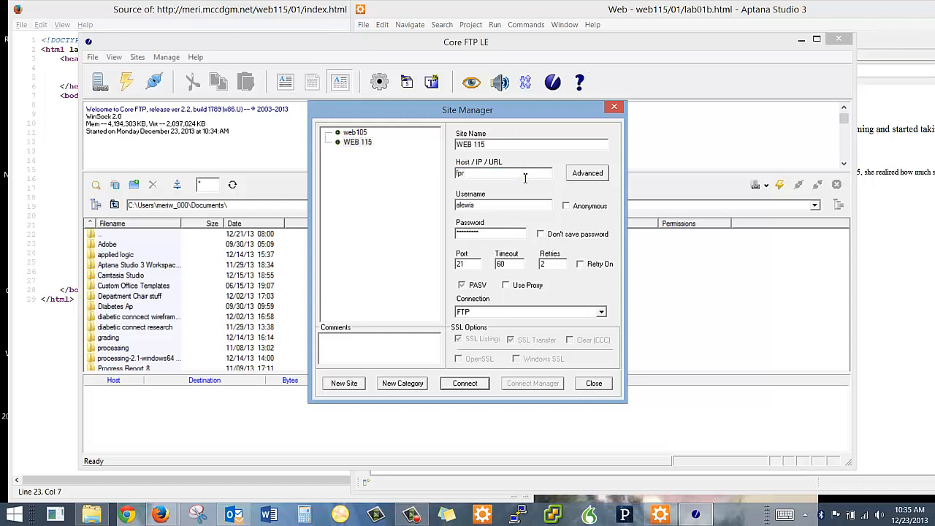
type("ftp.meri.mccdgm")
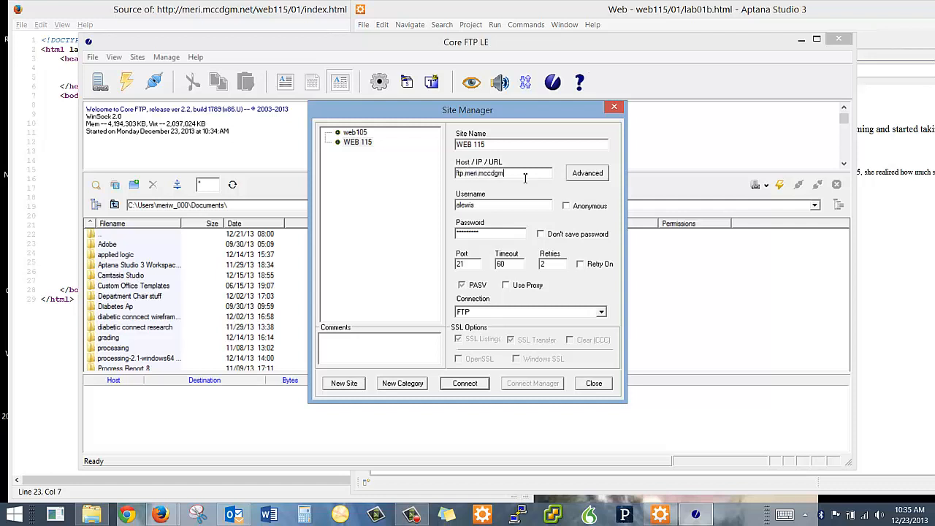
type(".net")
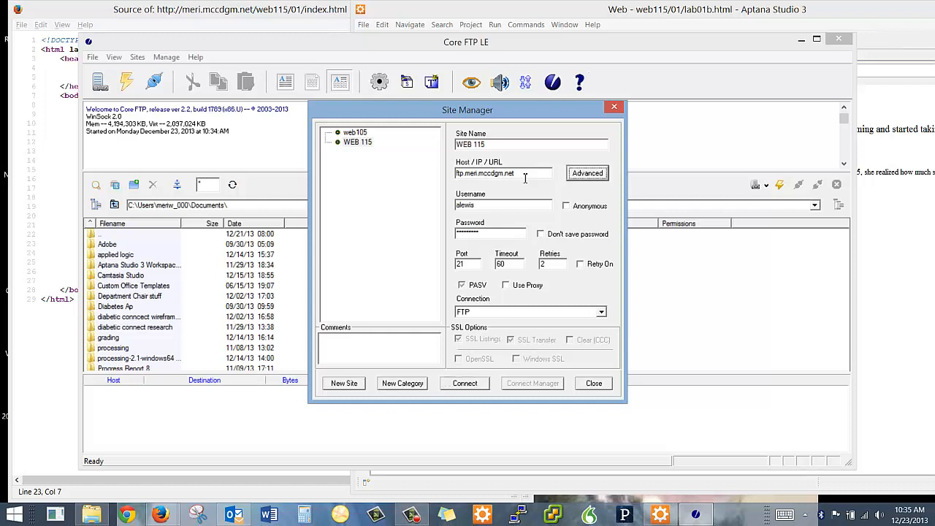
type("meri")
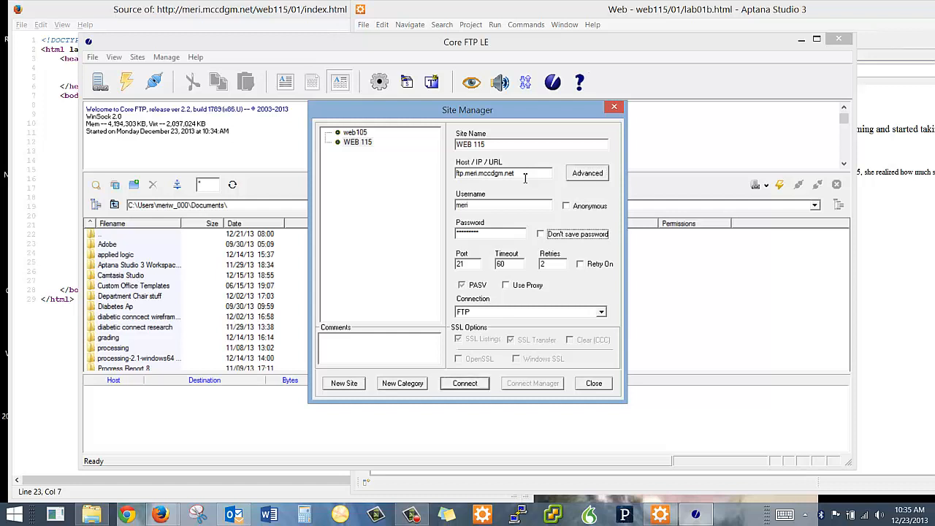
triple_click(490, 233)
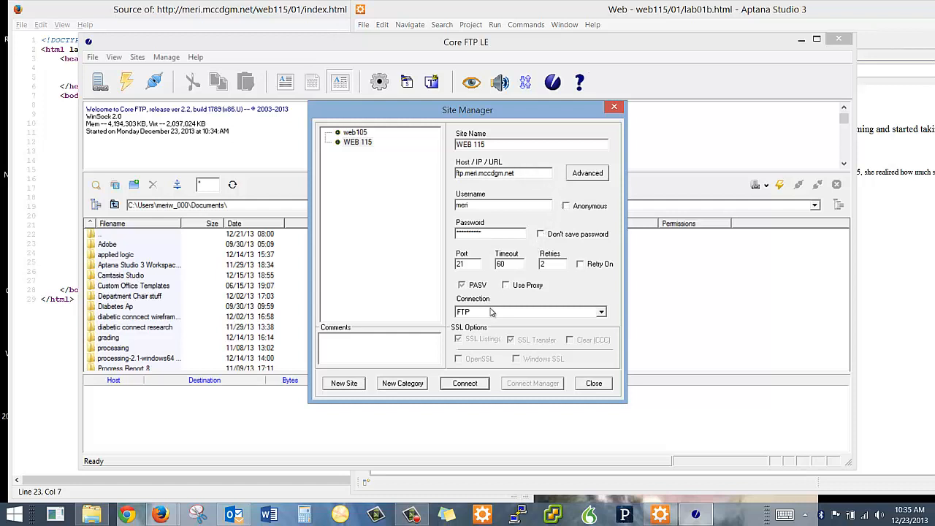
left_click(465, 383)
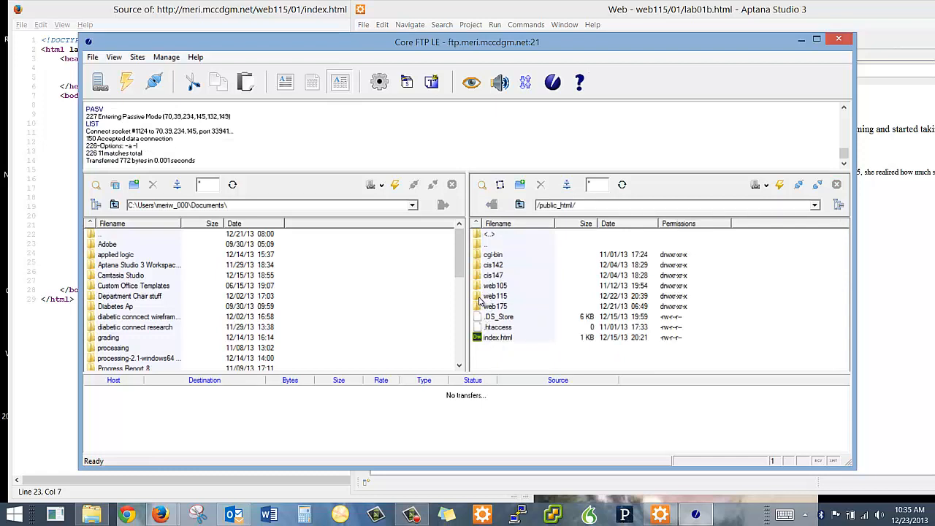
Open remote web115 and local web115b/01, then select lab01b.html.
left_click(495, 295)
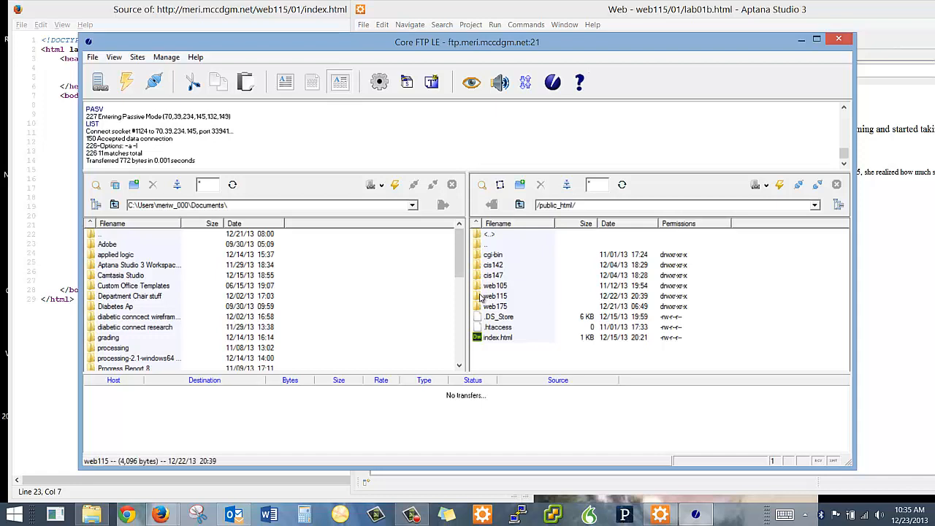
double_click(495, 296)
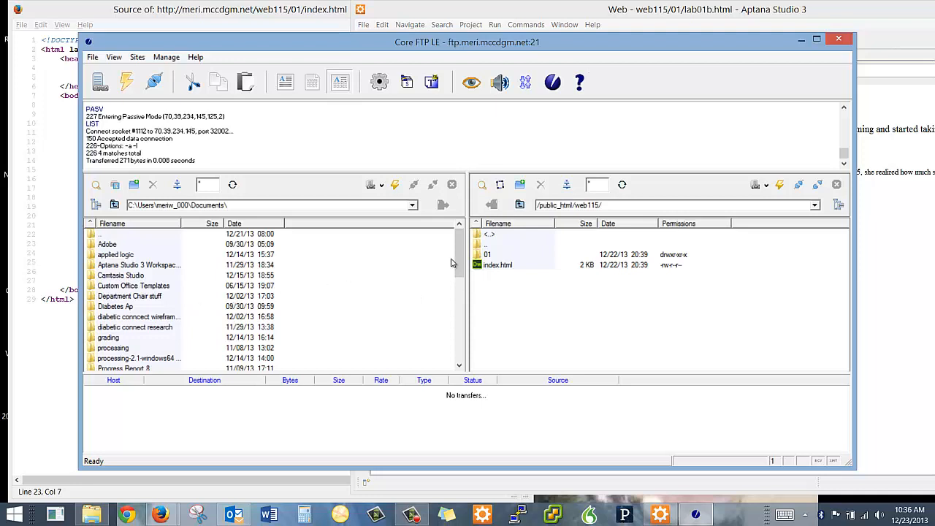
scroll("down", 3)
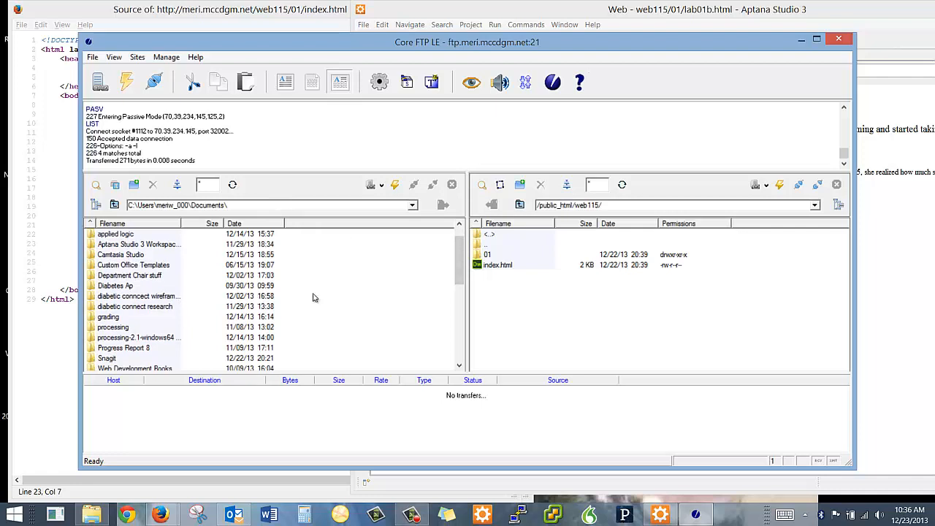
scroll("down", 3)
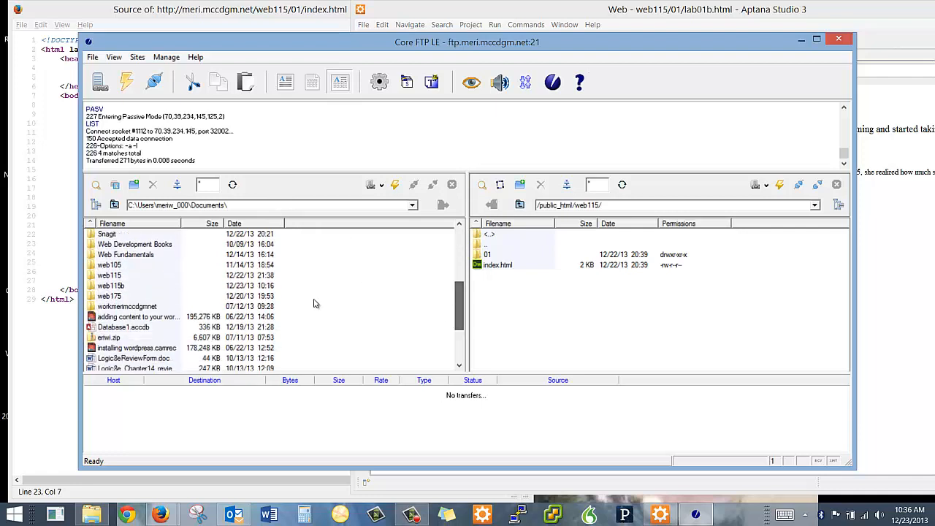
double_click(110, 285)
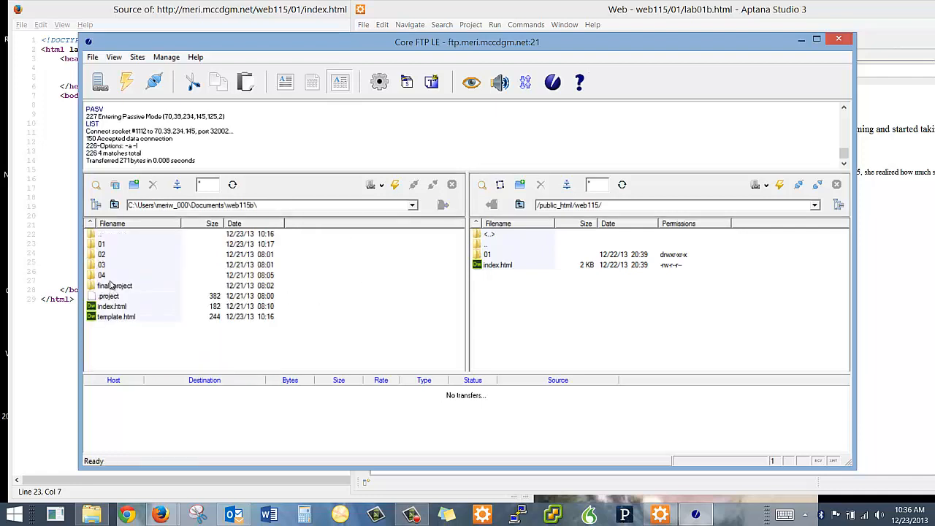
double_click(101, 244)
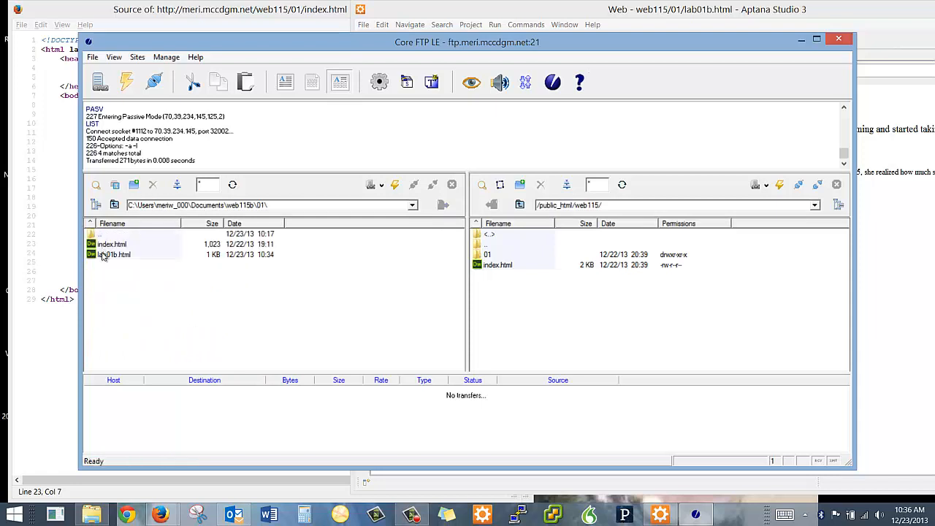
left_click(114, 254)
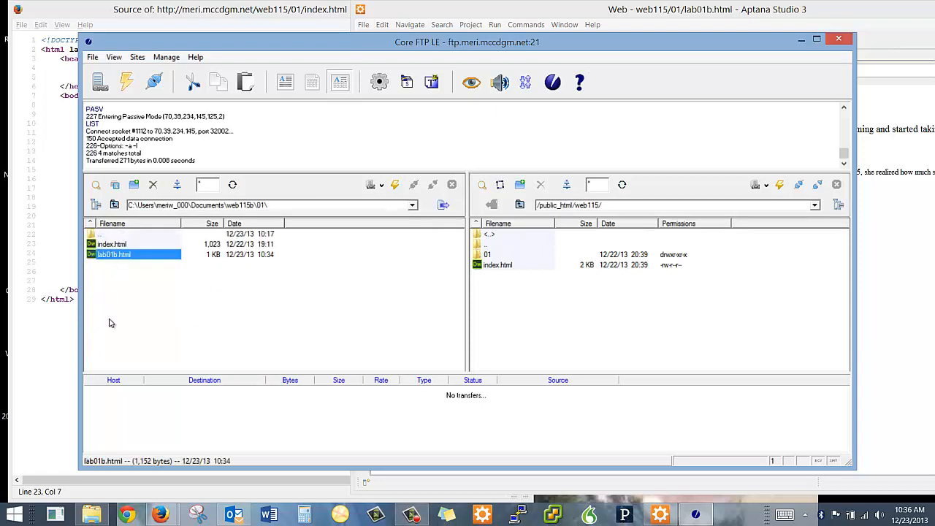
mouse_move(325, 292)
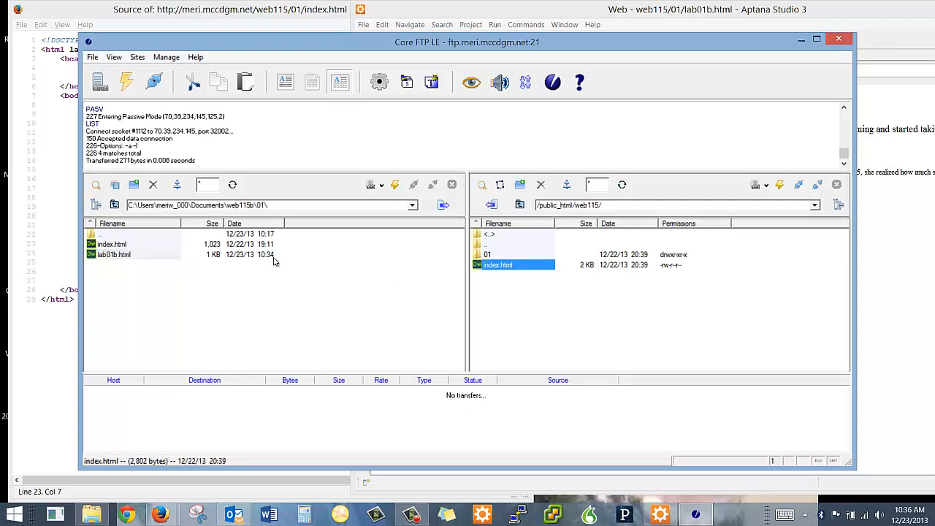
mouse_move(406, 267)
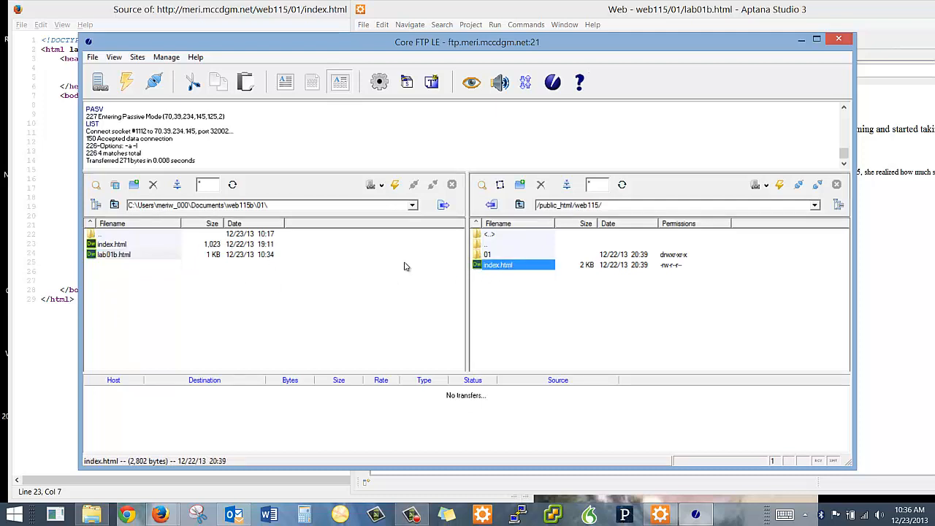
mouse_move(303, 259)
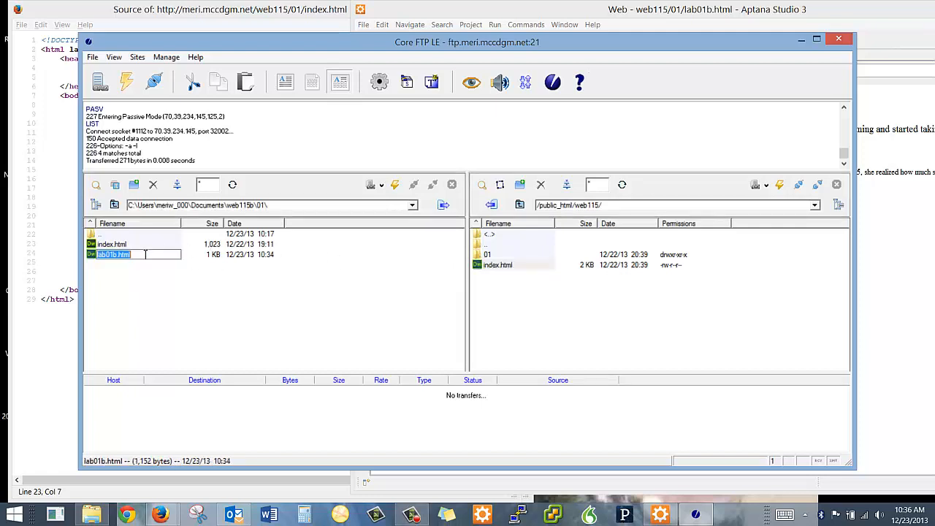
Upload lab01b.html to the server's web115 folder and choose Overwrite in the file-exists dialog.
left_click(113, 254)
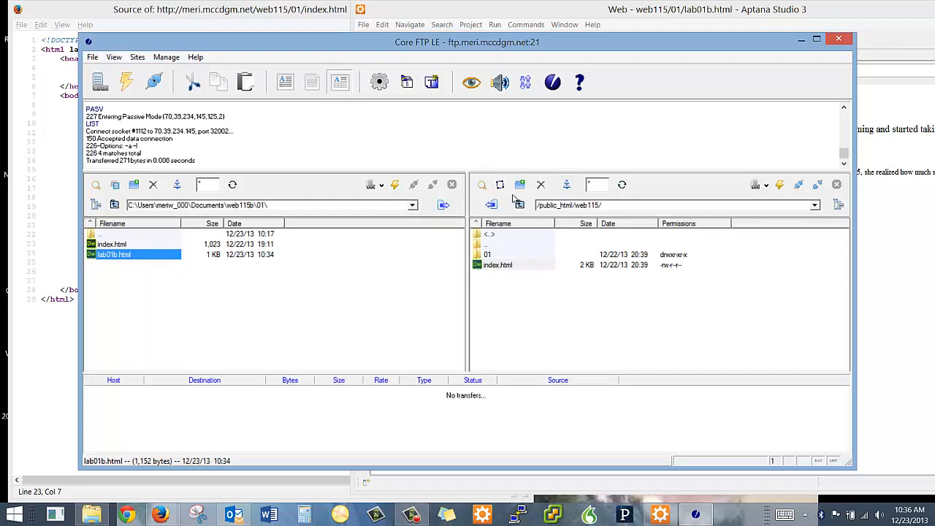
left_click(443, 204)
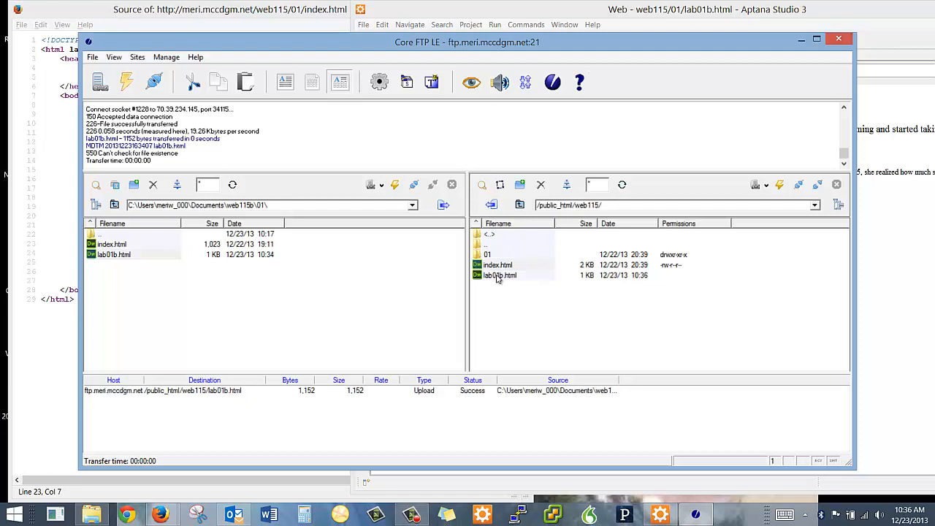
left_click(499, 274)
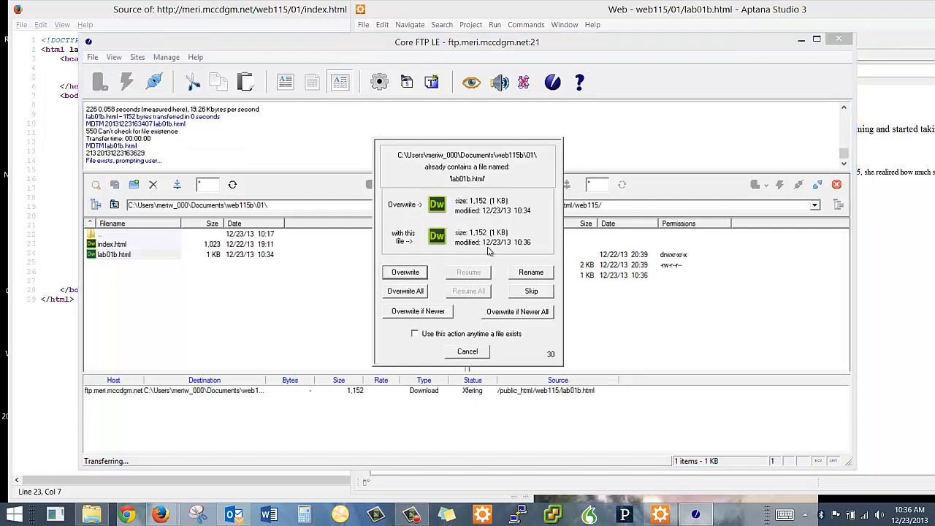
left_click(405, 272)
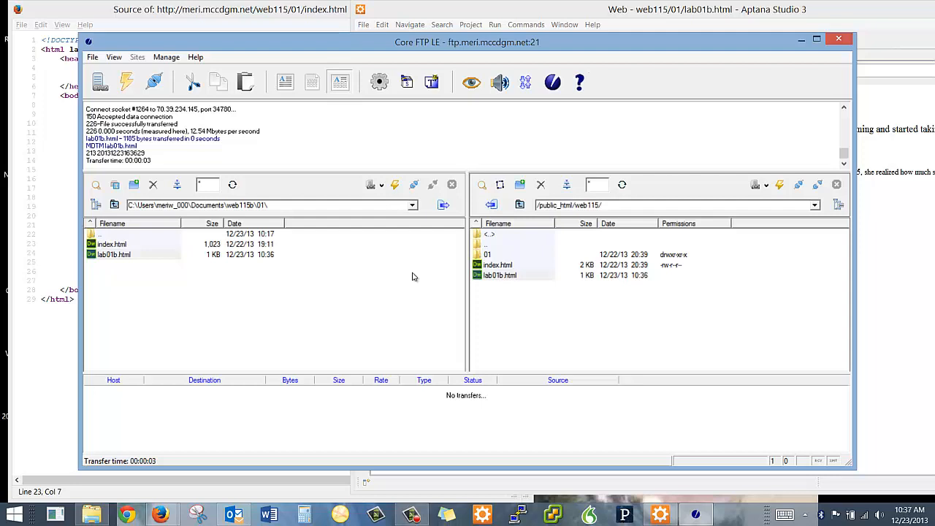
mouse_move(851, 222)
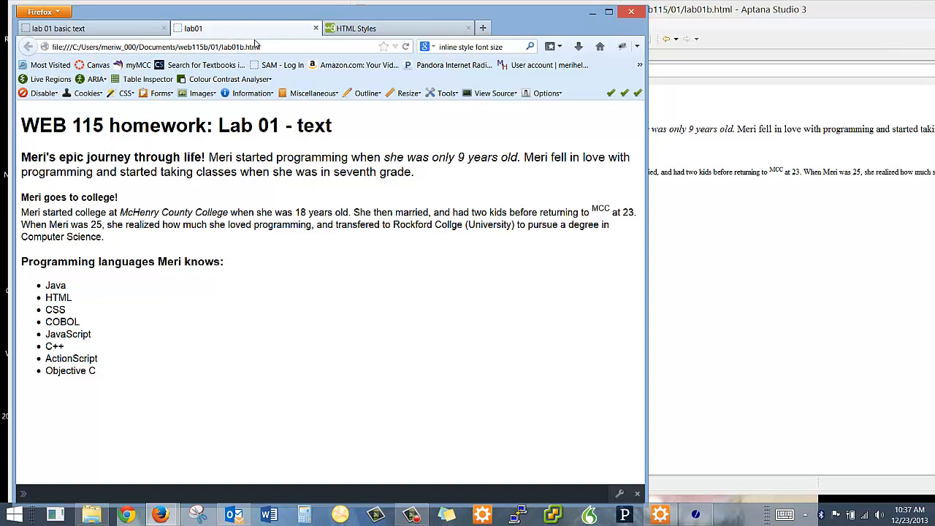
Go to meri.mccdgm.net and follow the HTML & CSS sample sites link.
left_click(153, 47)
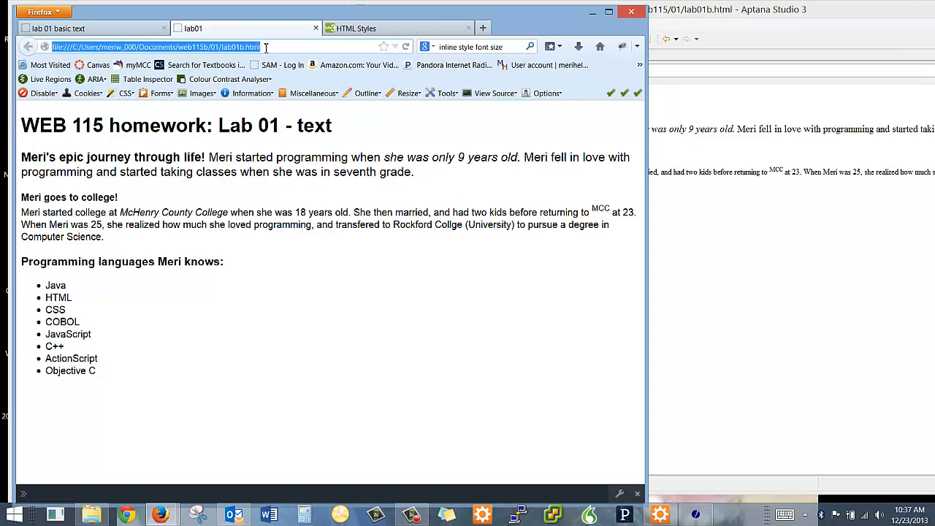
type("meri.mccdgm.net/")
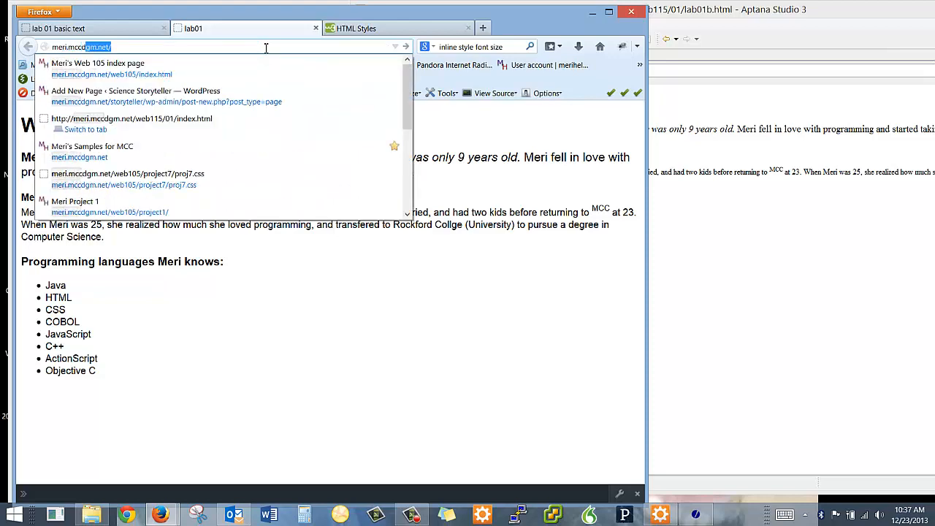
left_click(92, 151)
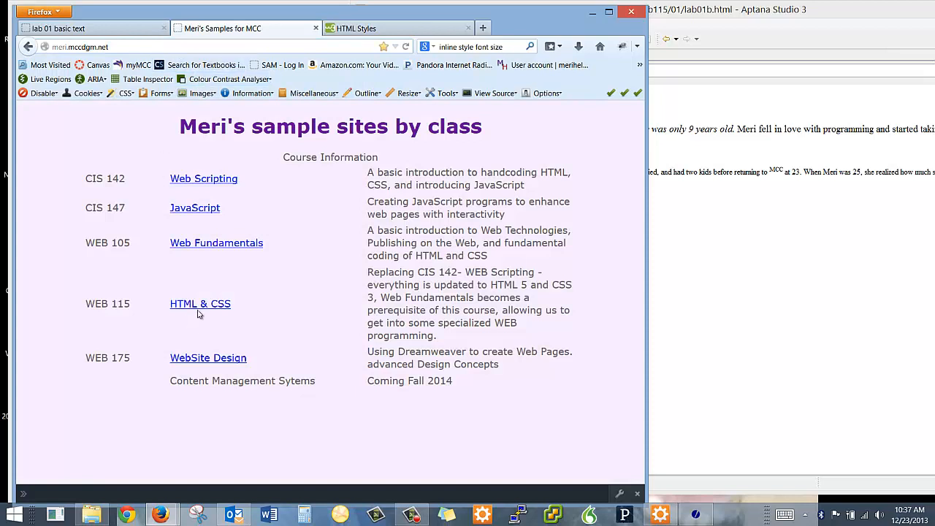
left_click(200, 304)
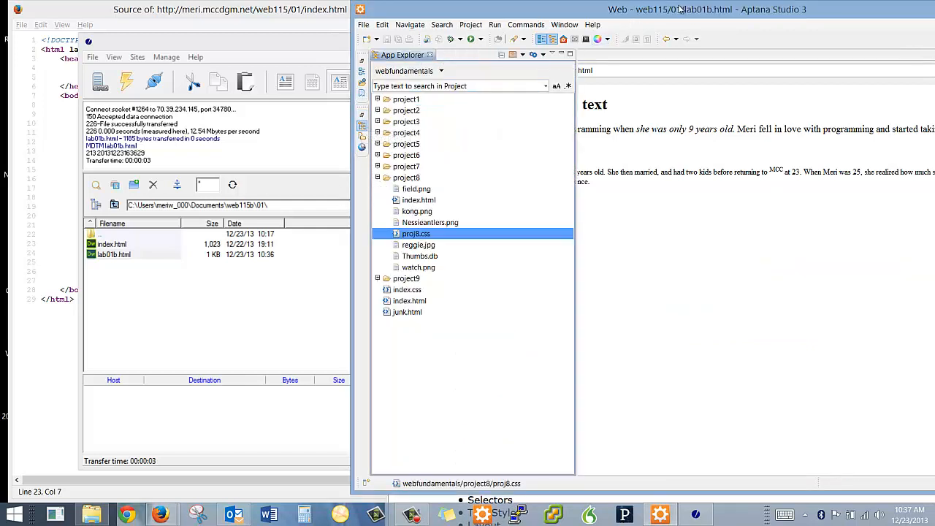
mouse_move(407, 133)
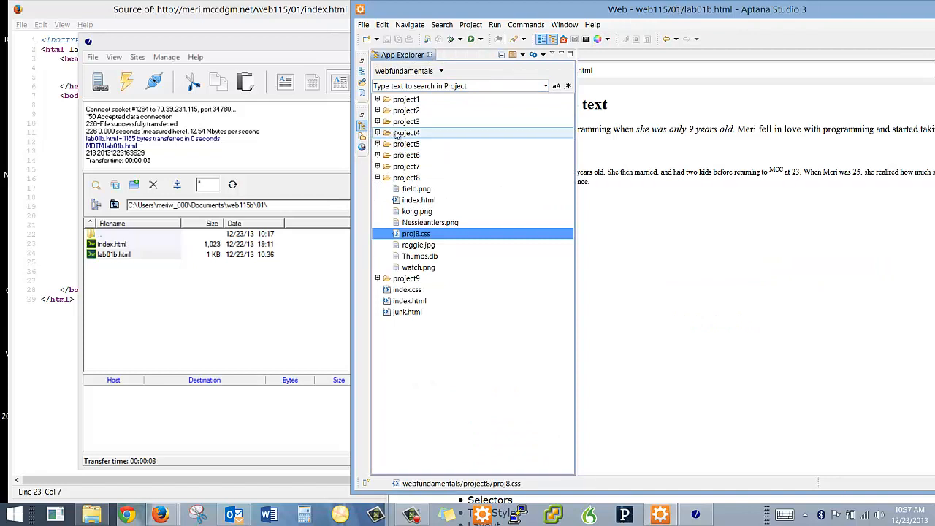
Point App Explorer at web115/01 and edit Firefox's address to meri.mccdgm.net/web115/01/lab01b.html.
left_click(440, 71)
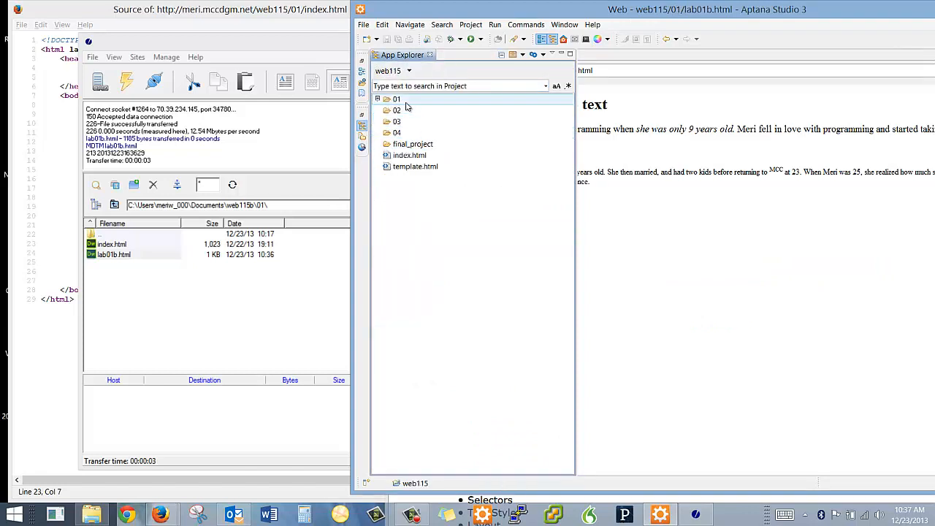
left_click(396, 99)
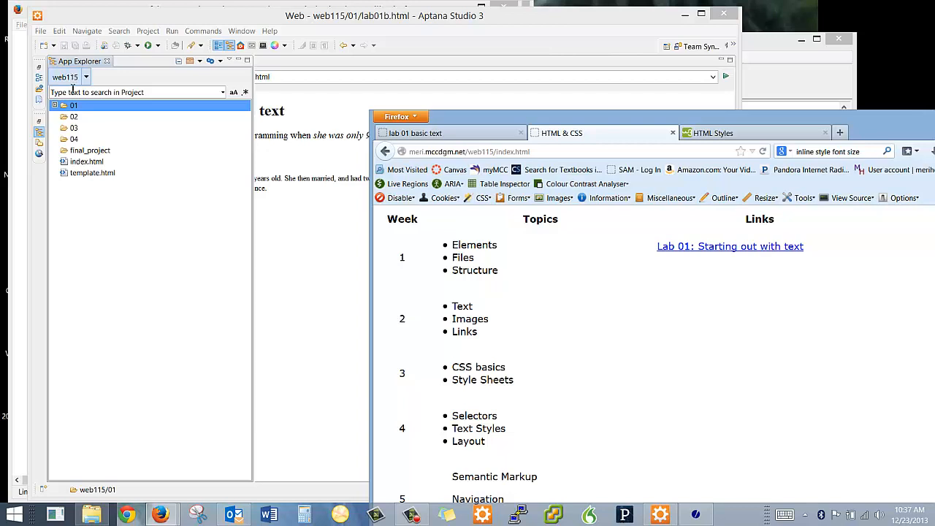
mouse_move(121, 113)
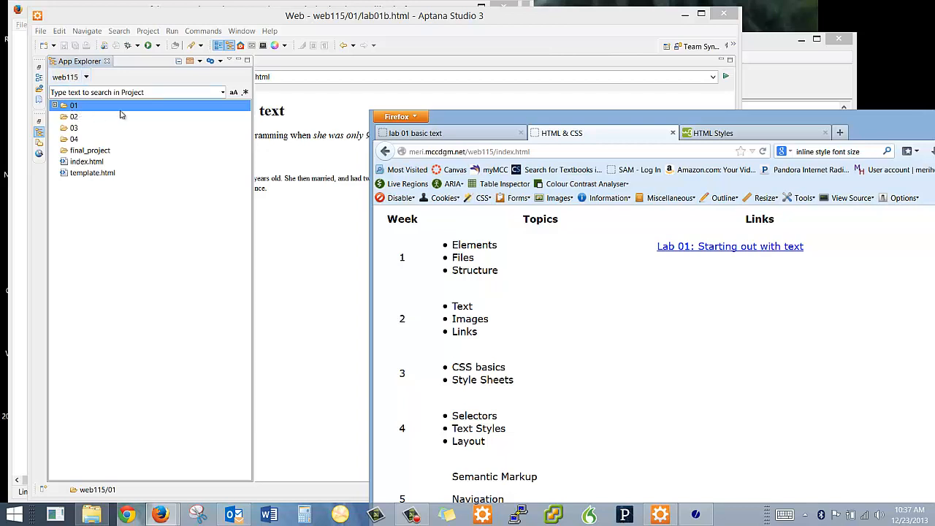
left_click(467, 152)
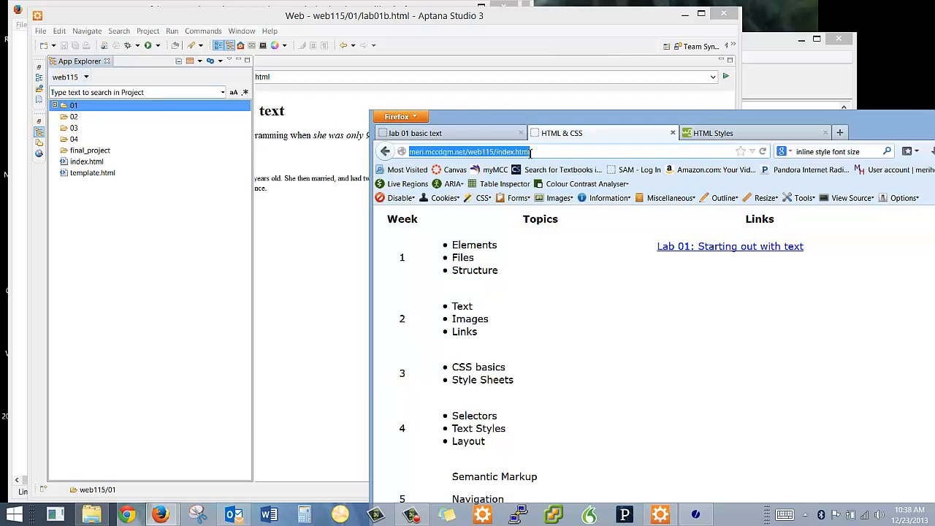
type("m")
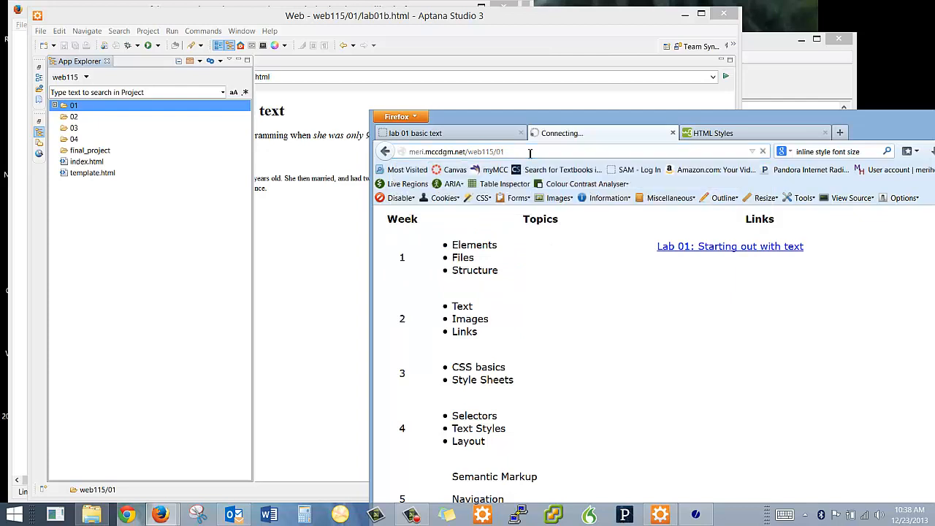
left_click(729, 246)
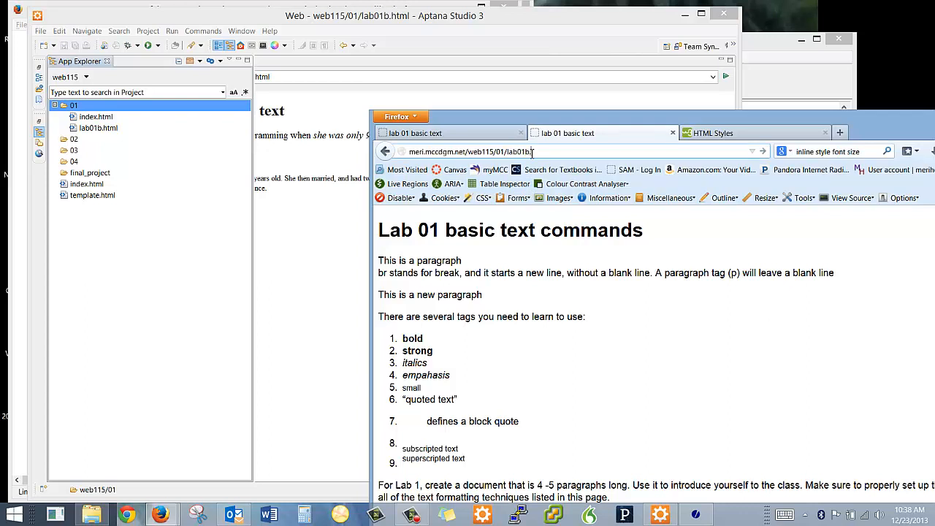
type("html")
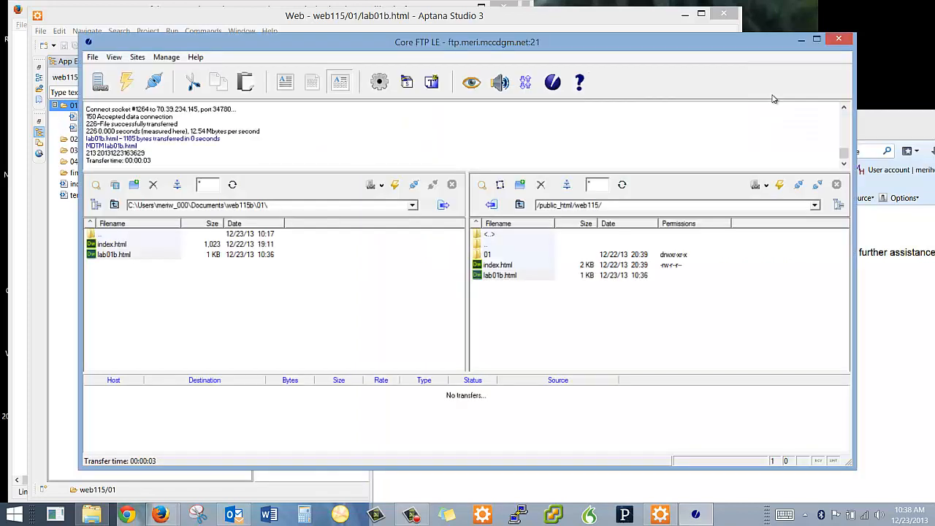
mouse_move(509, 282)
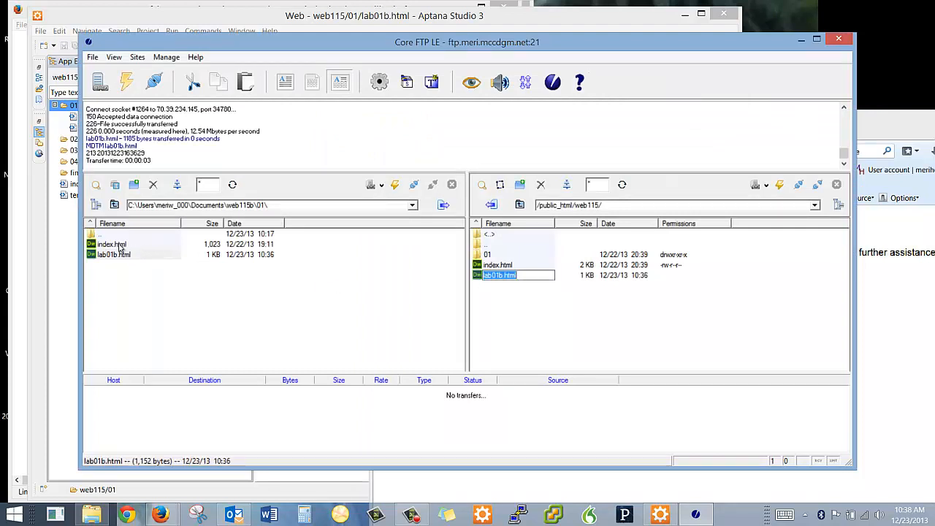
mouse_move(363, 205)
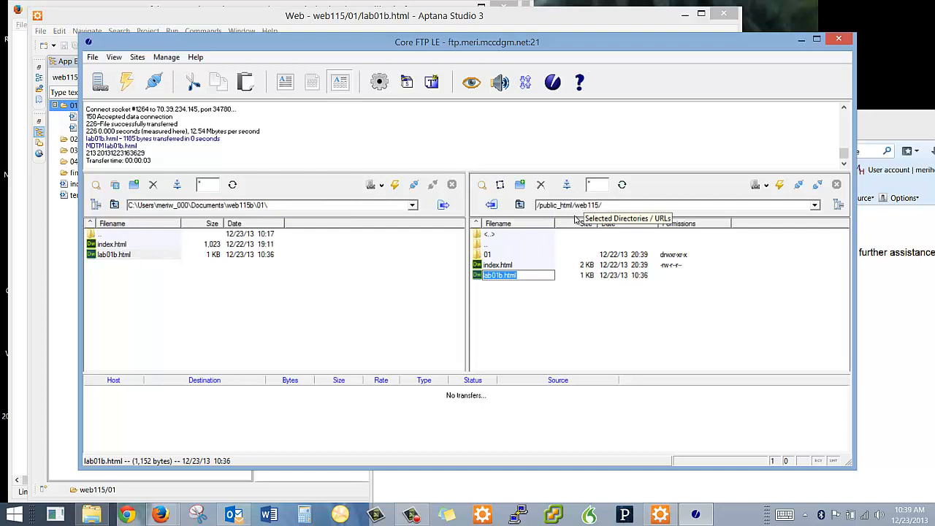
Open the server's web115/01 folder and upload lab01b.html into it.
left_click(487, 254)
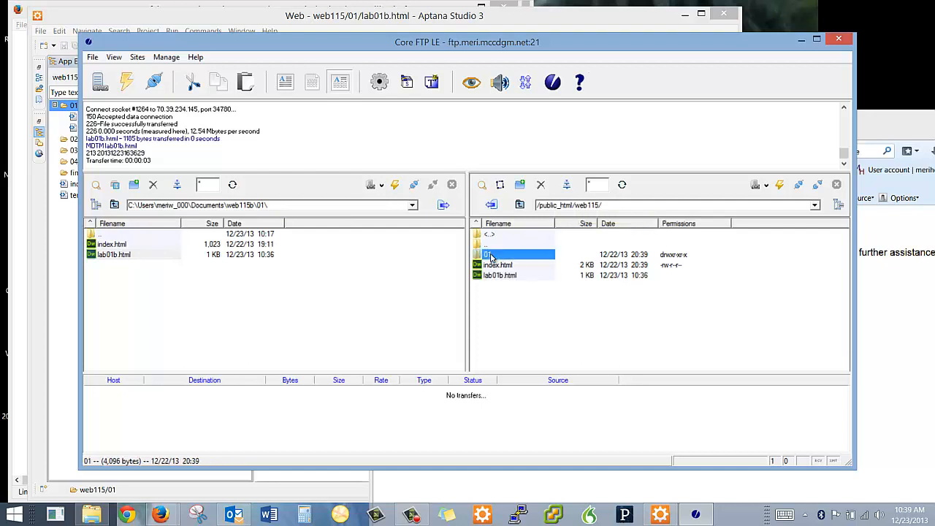
double_click(498, 265)
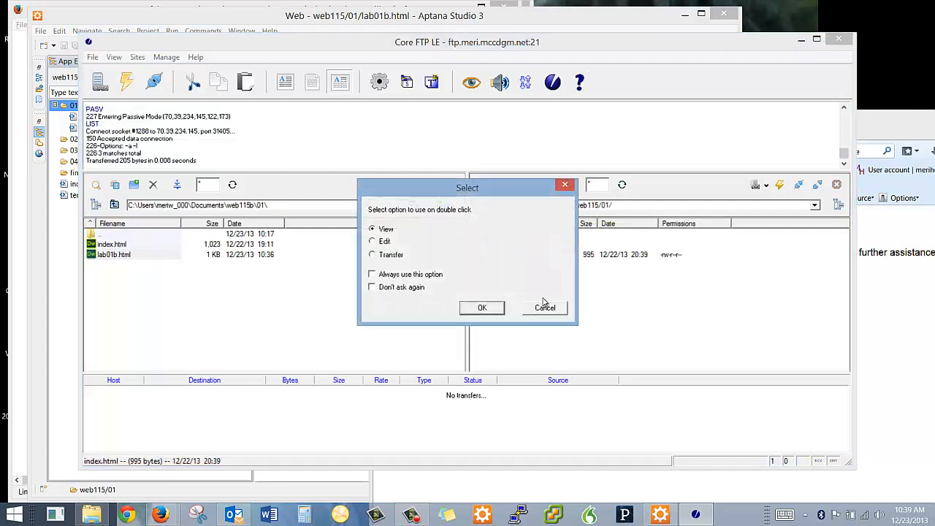
left_click(481, 307)
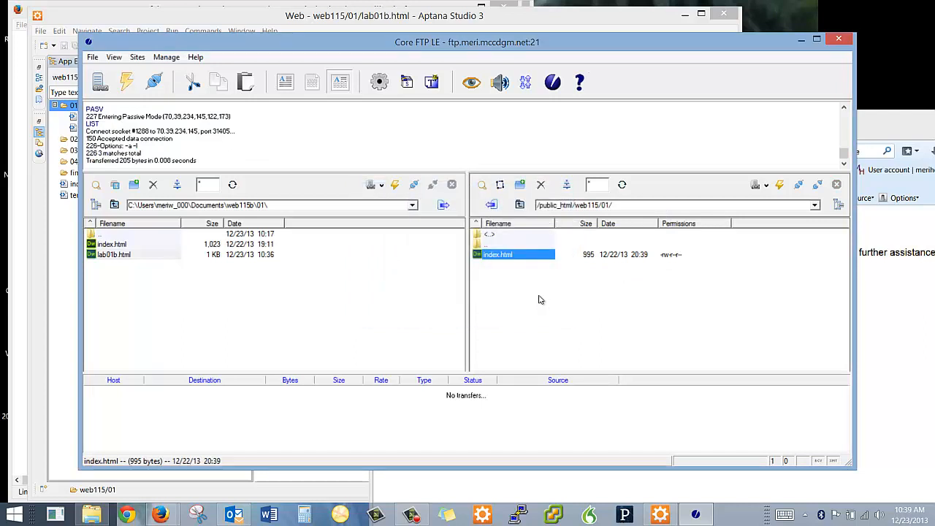
mouse_move(606, 205)
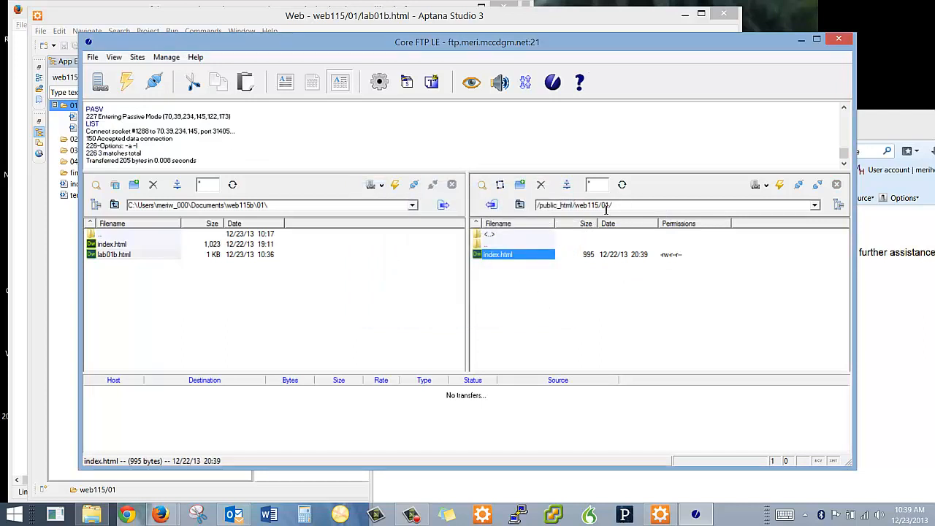
Delete the misplaced lab01b.html from web115 and reload the live lab page in Firefox.
left_click(114, 254)
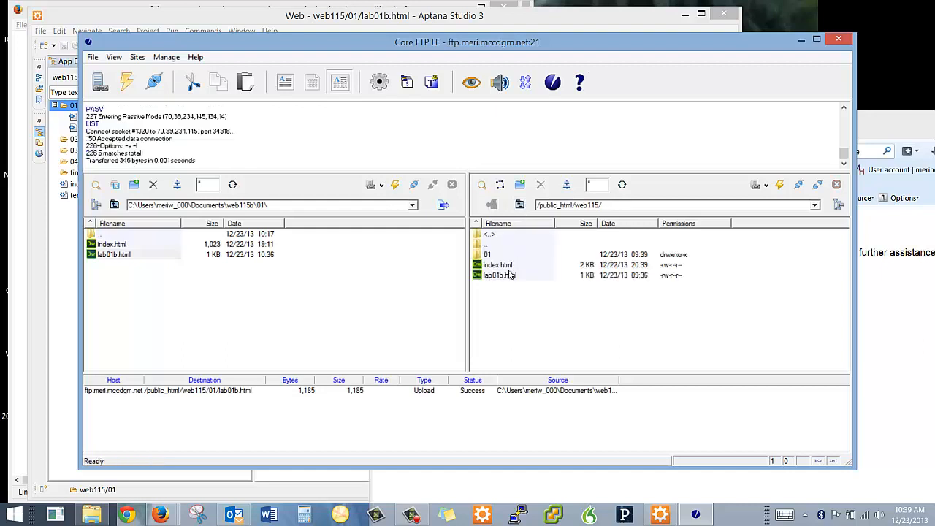
right_click(499, 275)
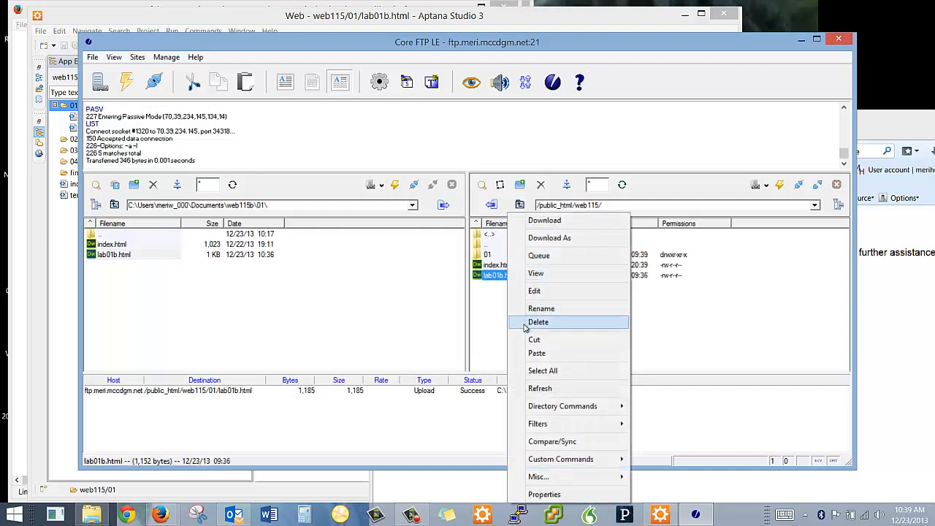
left_click(538, 321)
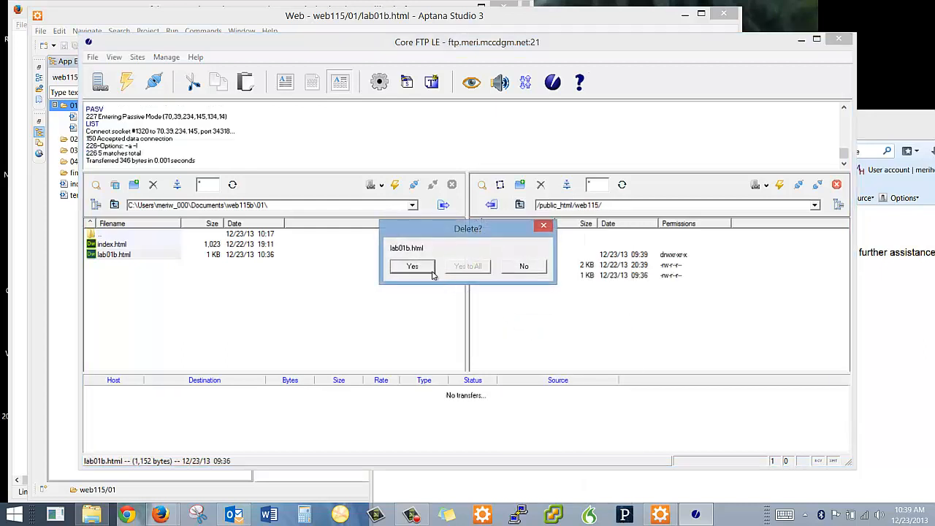
left_click(412, 266)
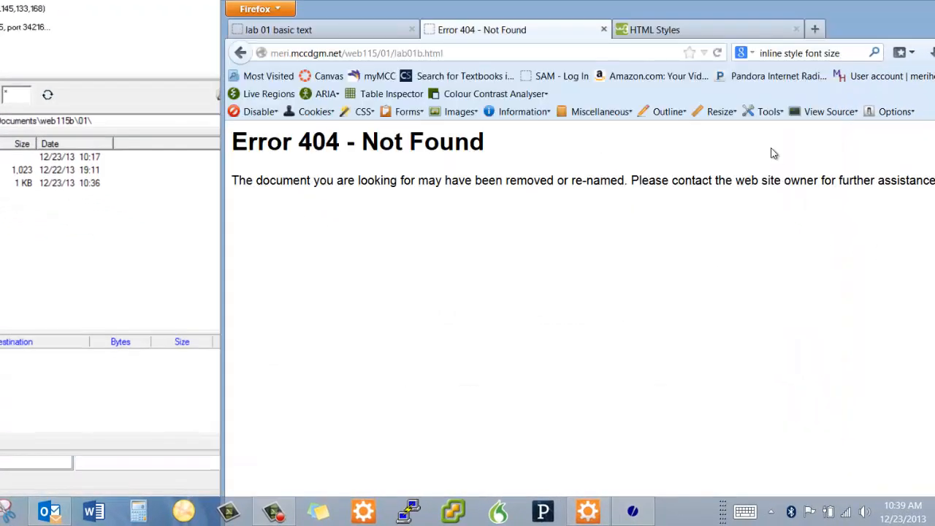
left_click(718, 53)
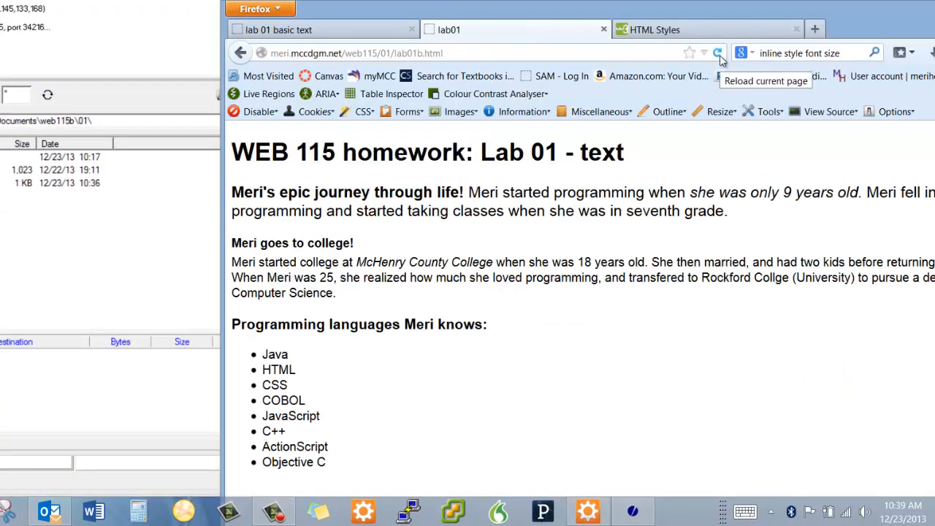